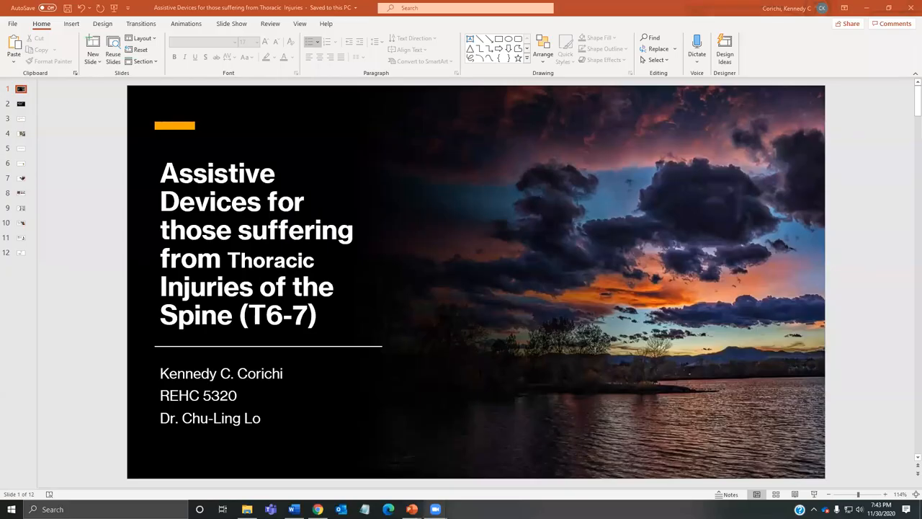
pyautogui.moveTo(658, 388)
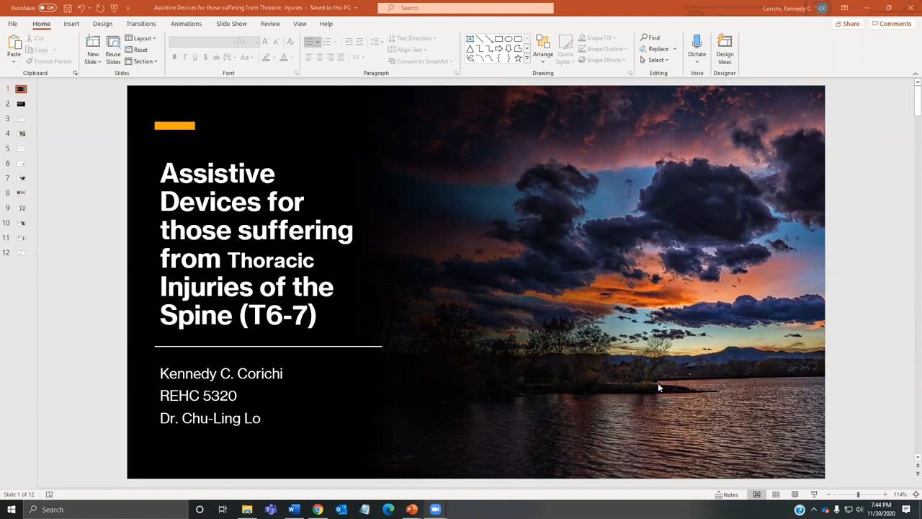
pyautogui.moveTo(329, 263)
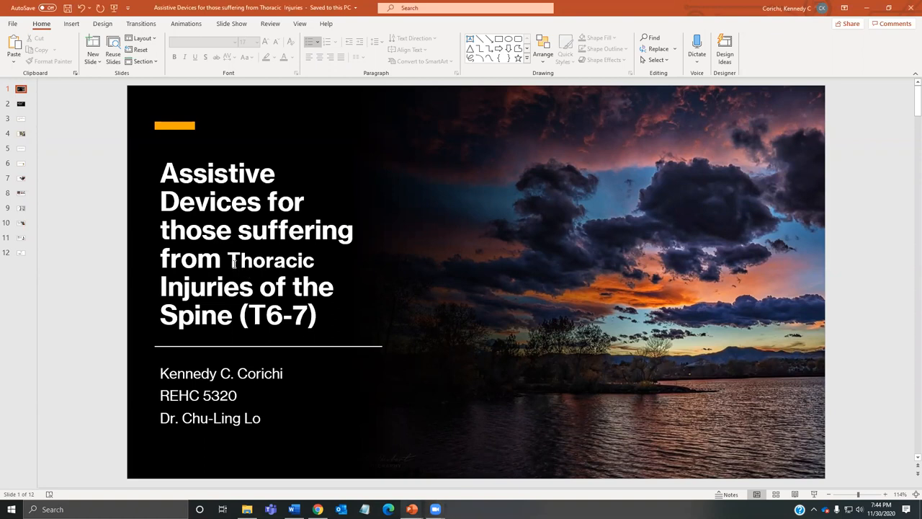
# Set the word 'Thoracic' in the title slide's title to font size 36.
pyautogui.doubleClick(270, 260)
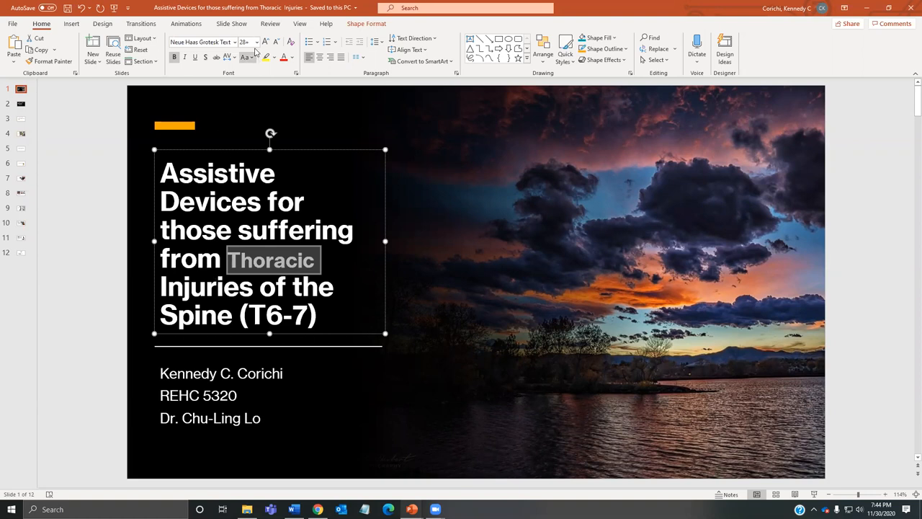
pyautogui.click(257, 42)
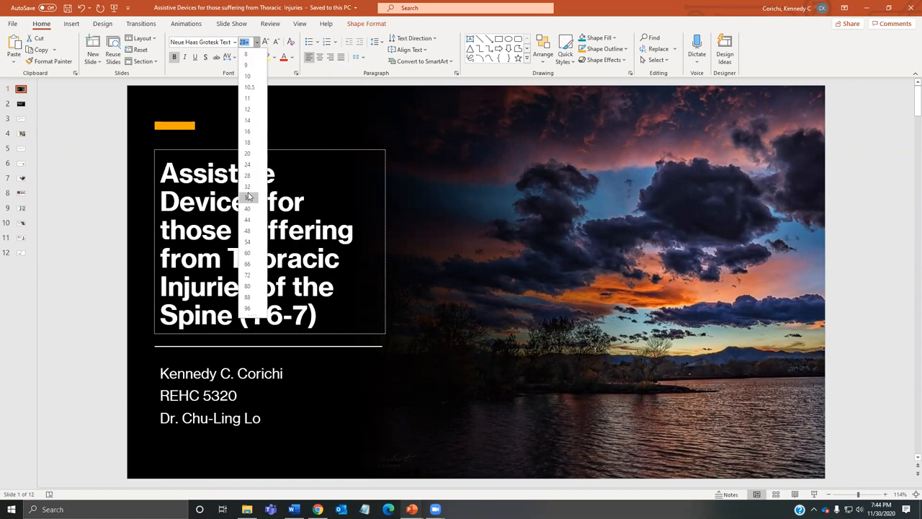
pyautogui.click(247, 209)
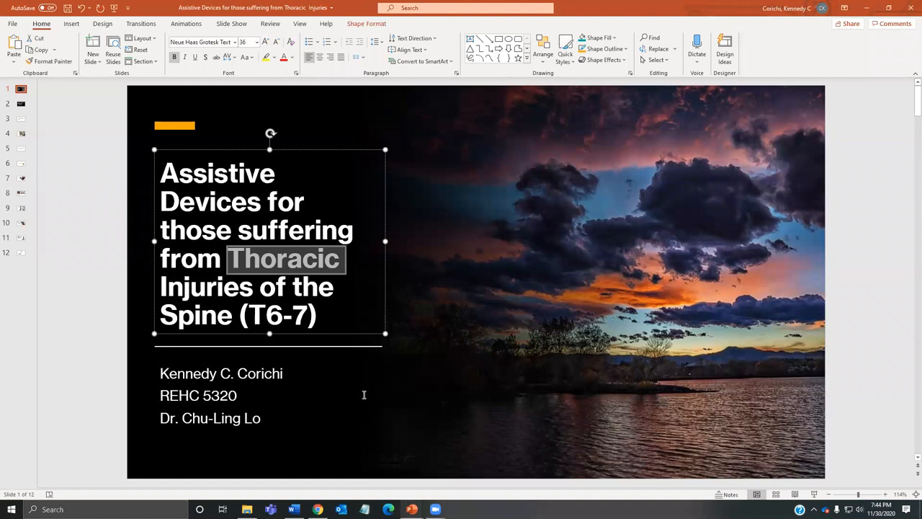
pyautogui.click(495, 338)
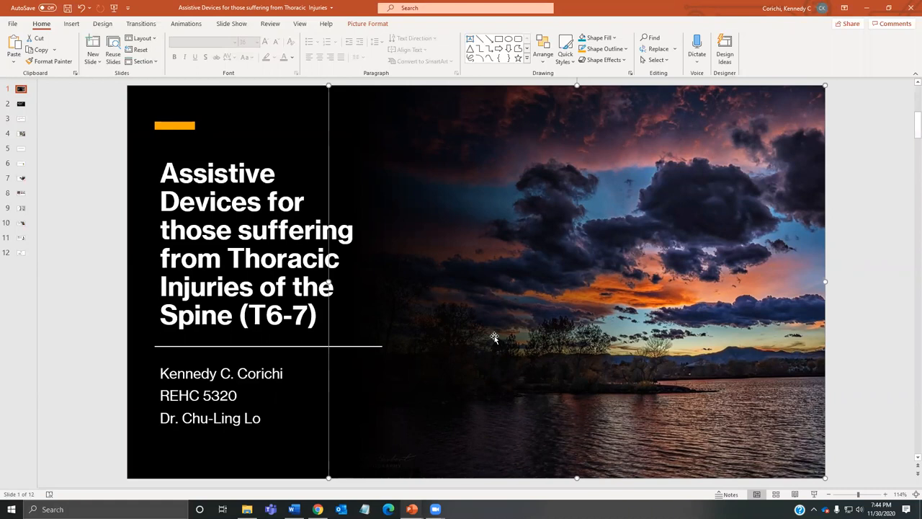
pyautogui.moveTo(432, 293)
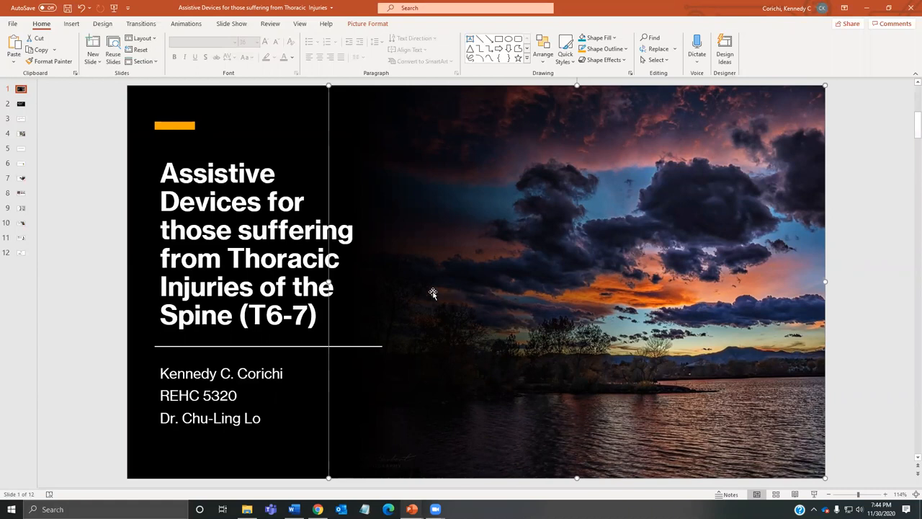
# Go to slide 2, 'Spinal Chord Injuries (T6-7 region)', listing paraplegia effects.
pyautogui.click(21, 103)
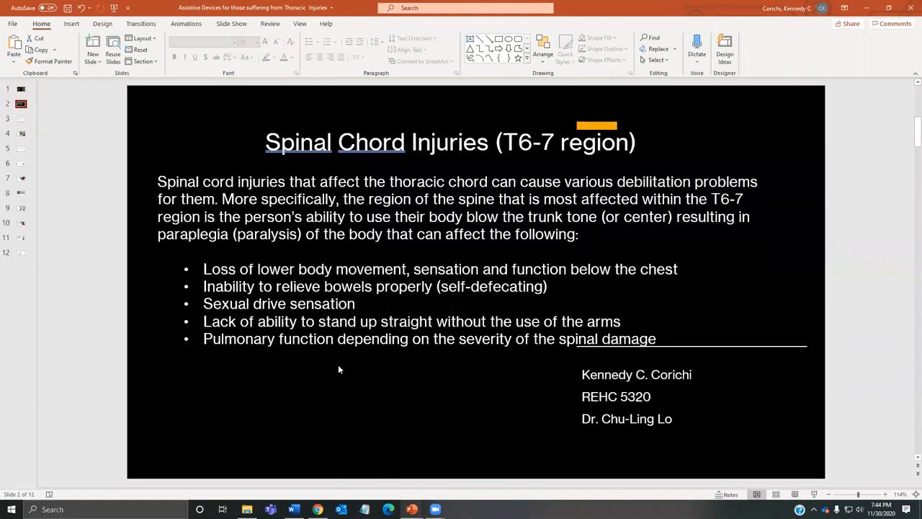
pyautogui.moveTo(382, 355)
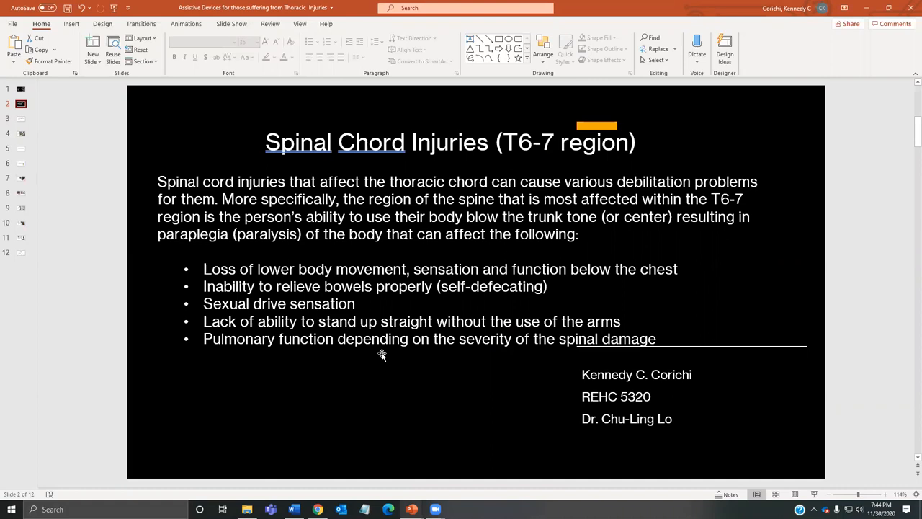
pyautogui.moveTo(383, 358)
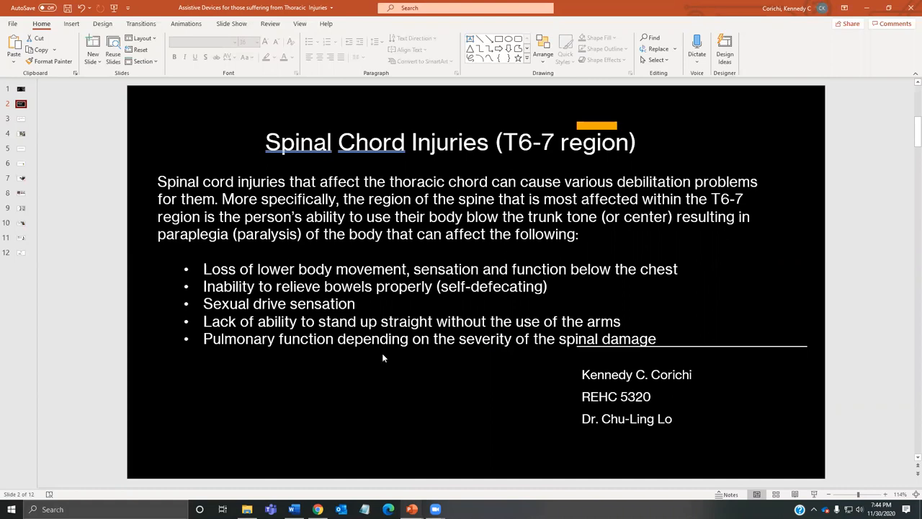
pyautogui.moveTo(383, 354)
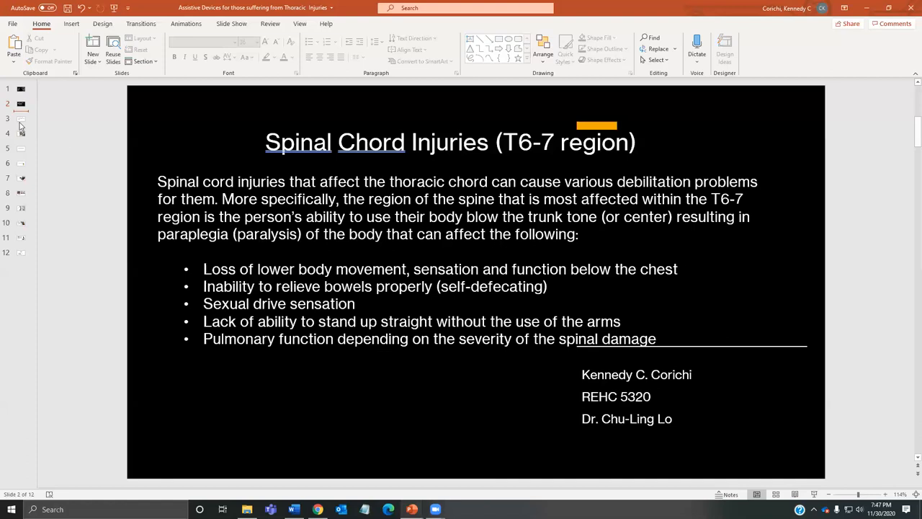
# Show slide 3 on injury duration and paraparesis versus paraplegia recovery.
pyautogui.click(21, 119)
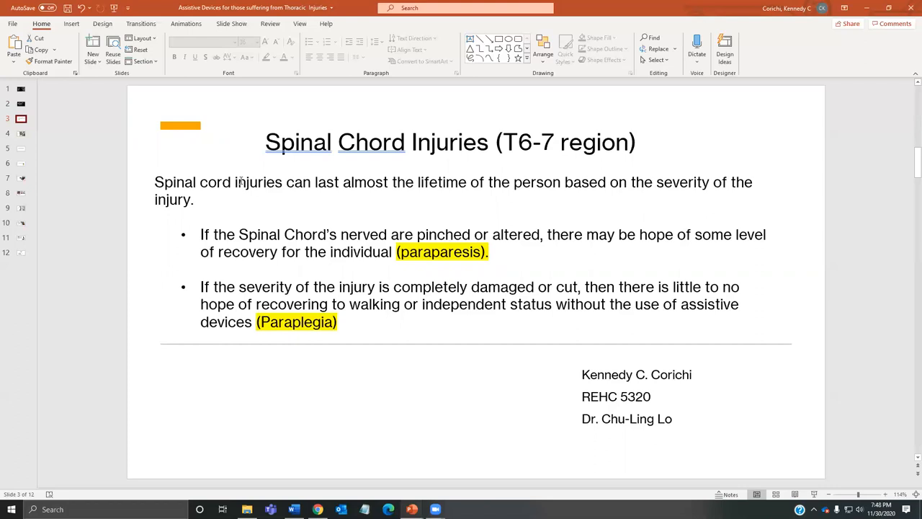
# Go to slide 4 on reversible paraparesis injuries with cane and walker photos.
pyautogui.click(21, 134)
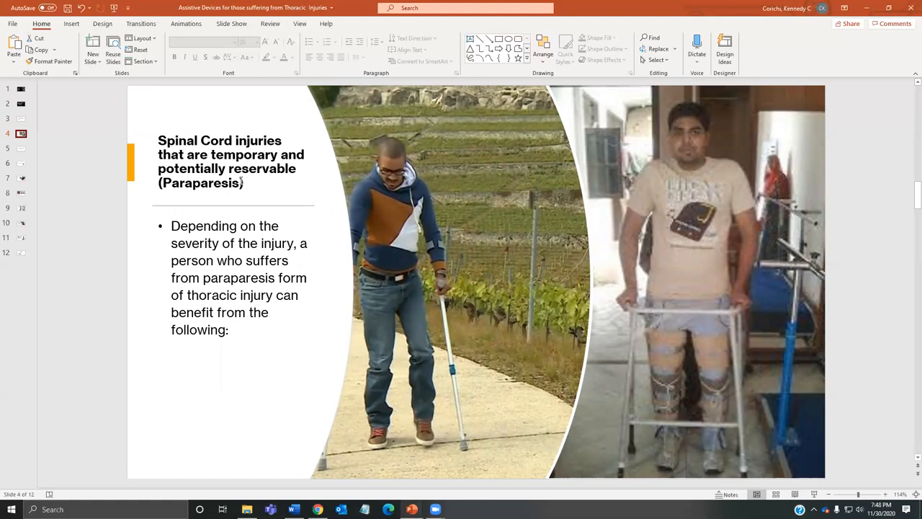
pyautogui.moveTo(587, 373)
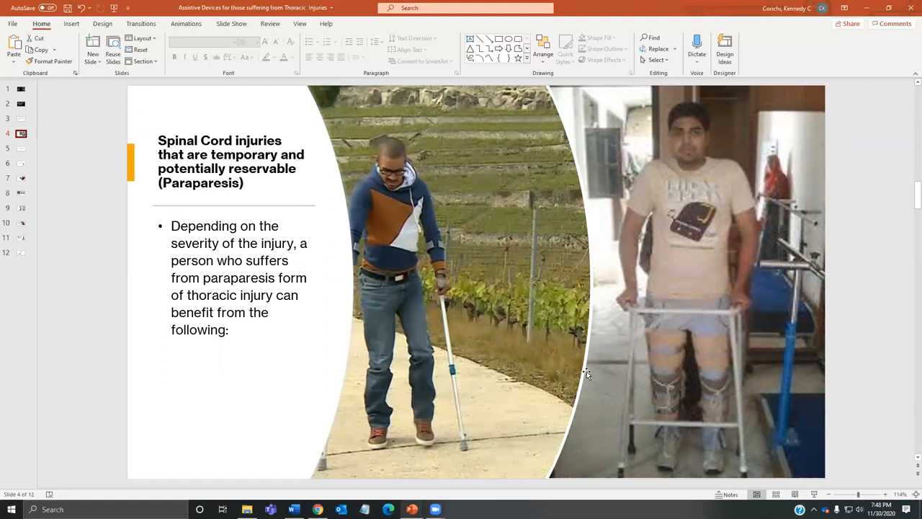
pyautogui.moveTo(697, 195)
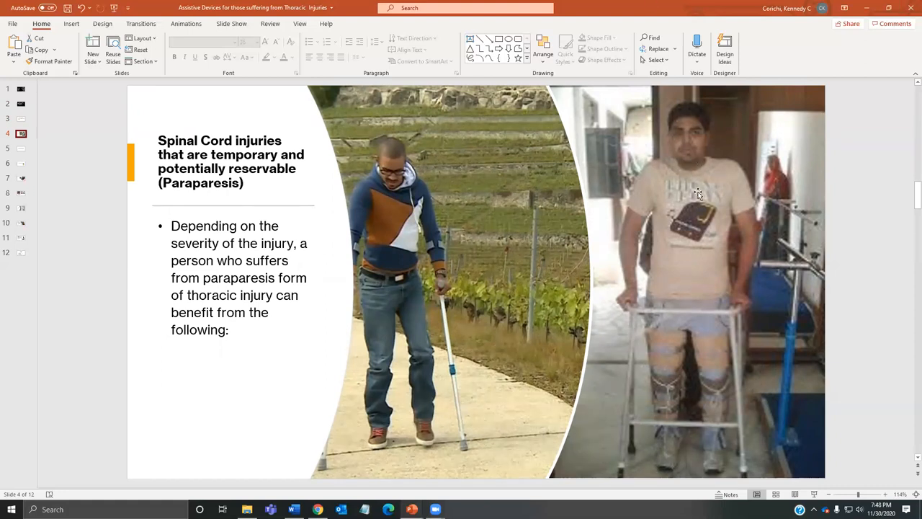
pyautogui.moveTo(650, 293)
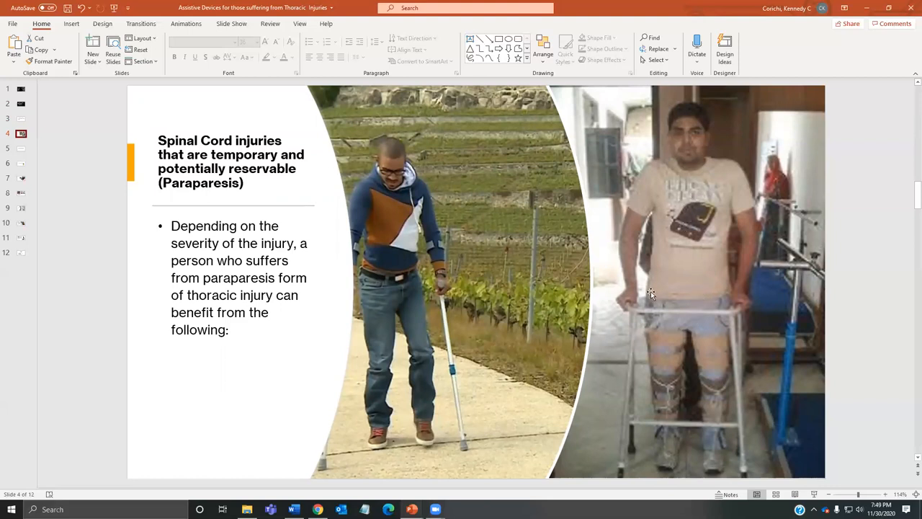
pyautogui.moveTo(673, 221)
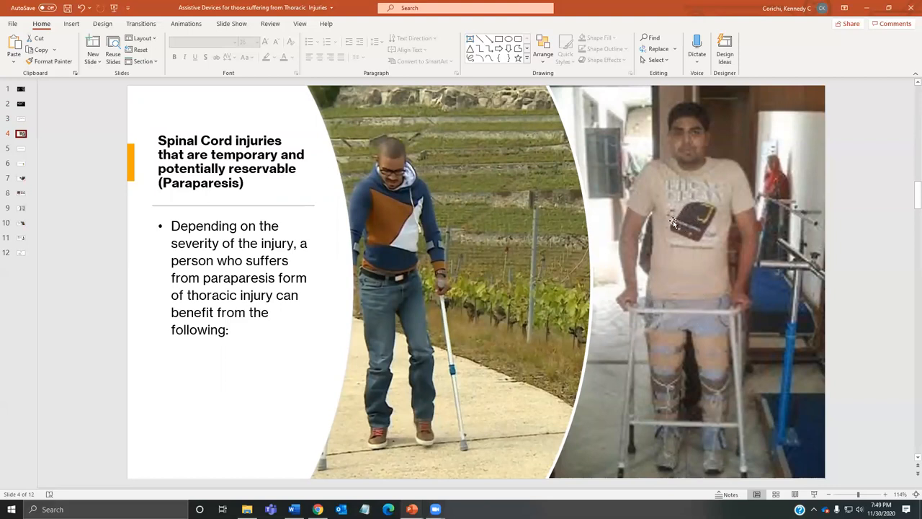
pyautogui.moveTo(730, 199)
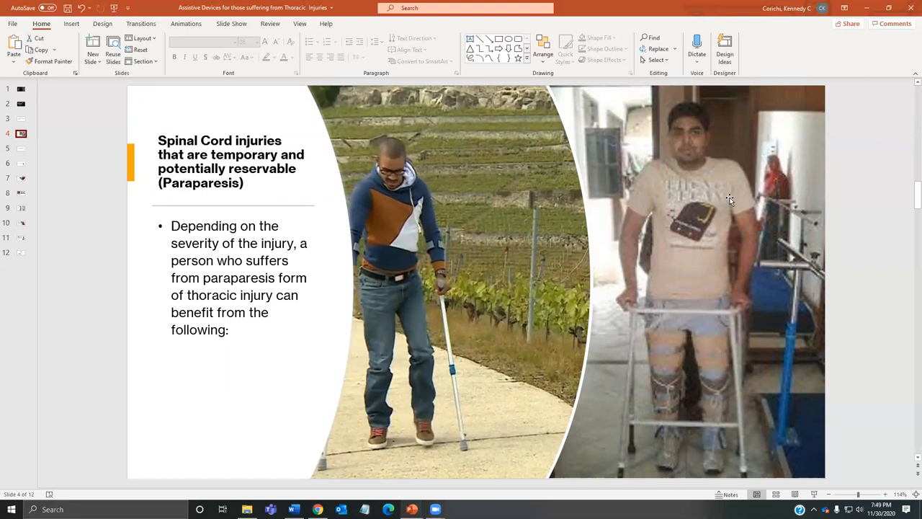
pyautogui.moveTo(675, 231)
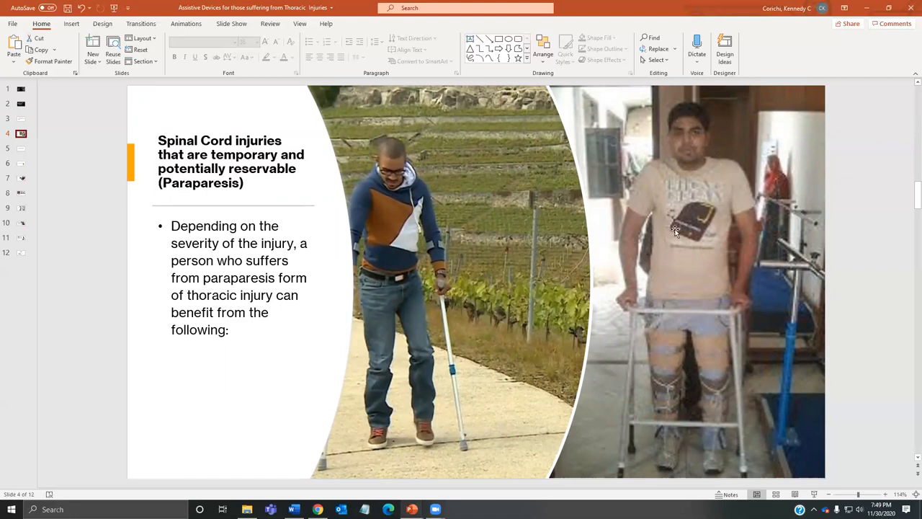
pyautogui.moveTo(701, 422)
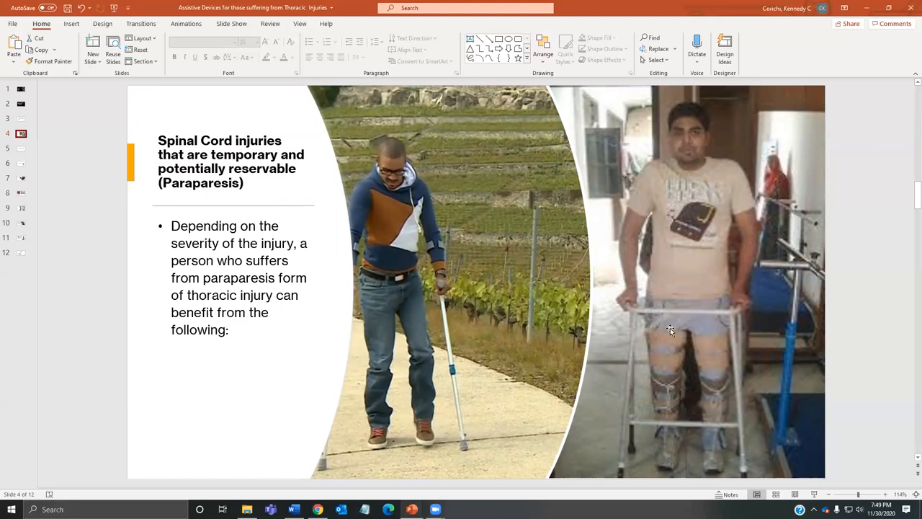
pyautogui.moveTo(686, 229)
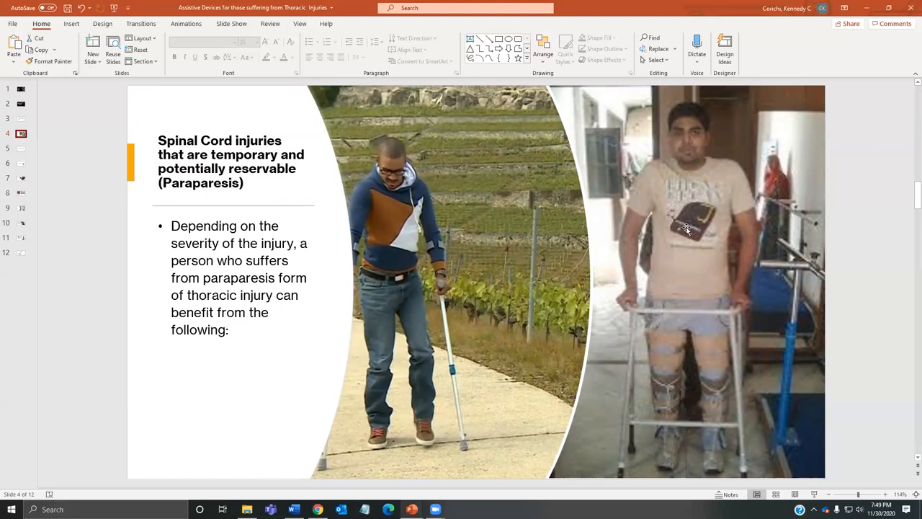
pyautogui.moveTo(445, 283)
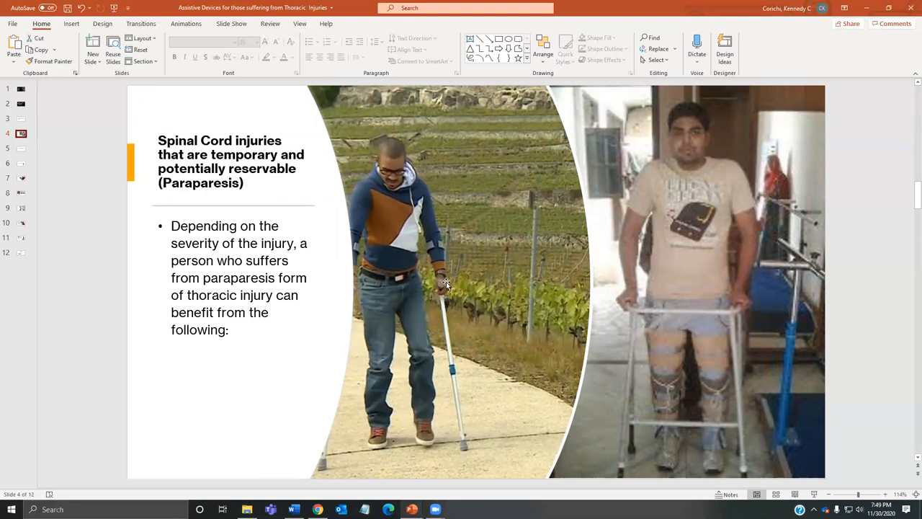
pyautogui.moveTo(678, 328)
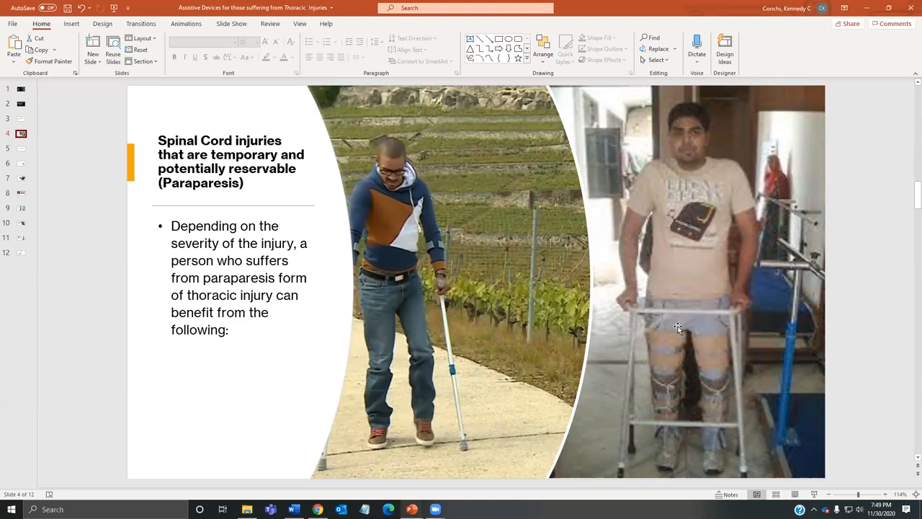
pyautogui.moveTo(474, 430)
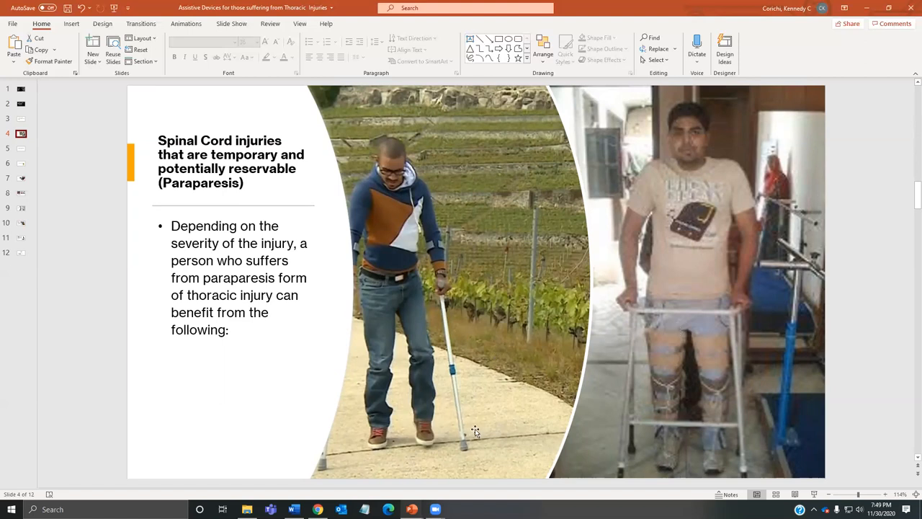
pyautogui.moveTo(461, 351)
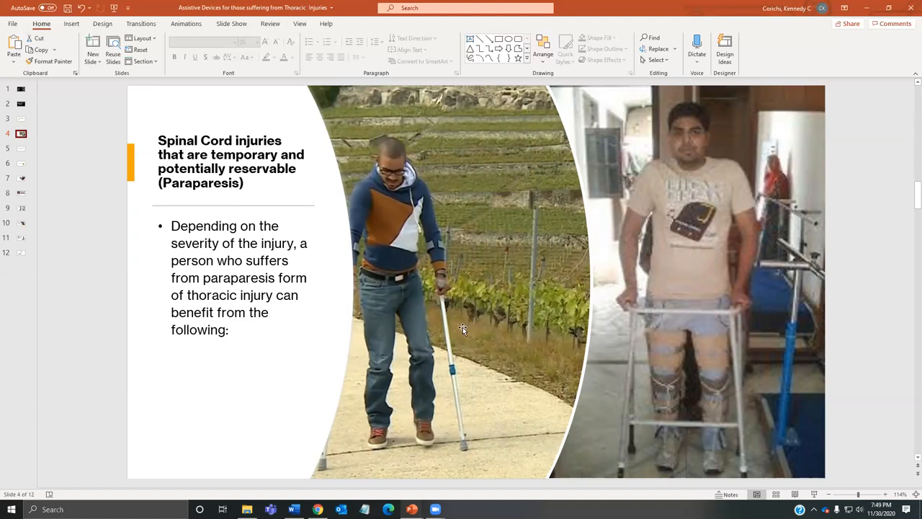
pyautogui.moveTo(467, 290)
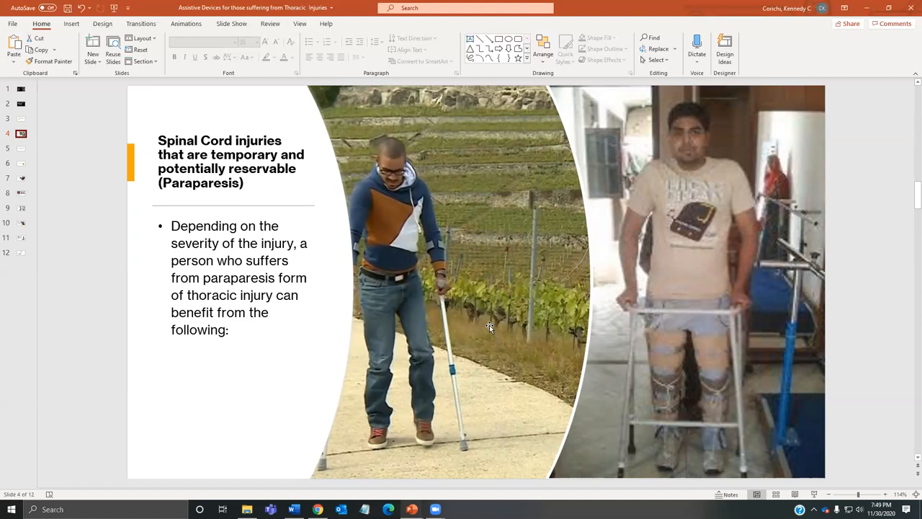
pyautogui.moveTo(18, 165)
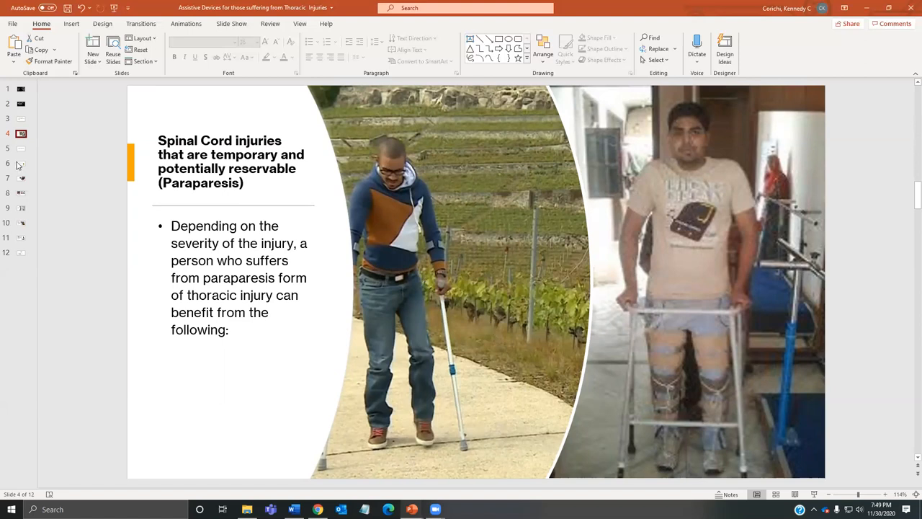
pyautogui.click(21, 149)
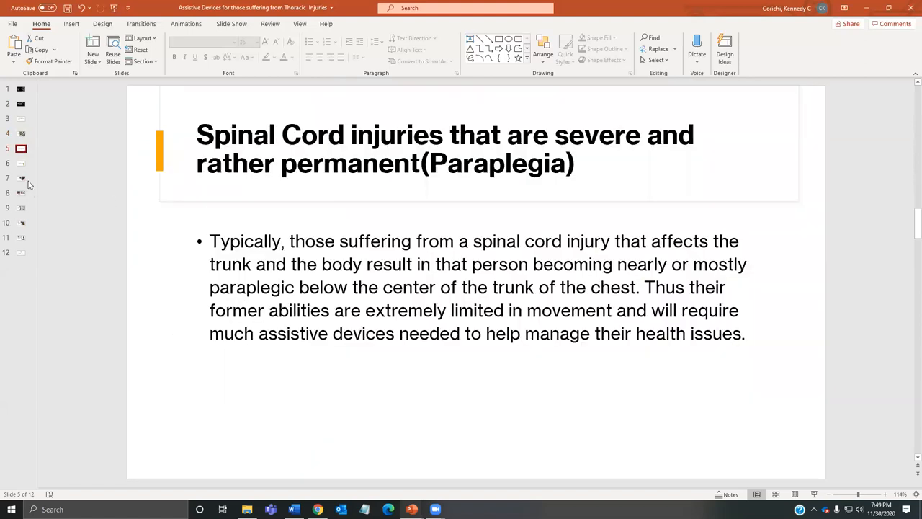
pyautogui.click(20, 178)
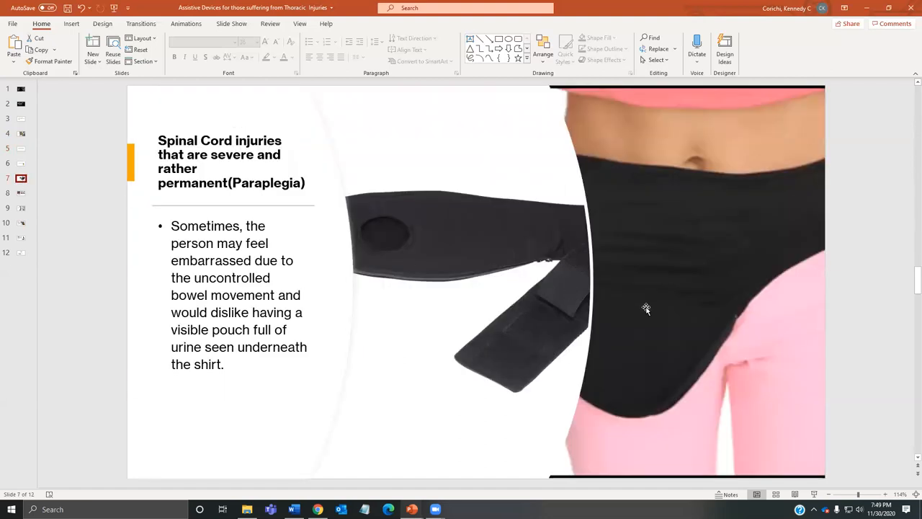
pyautogui.moveTo(556, 262)
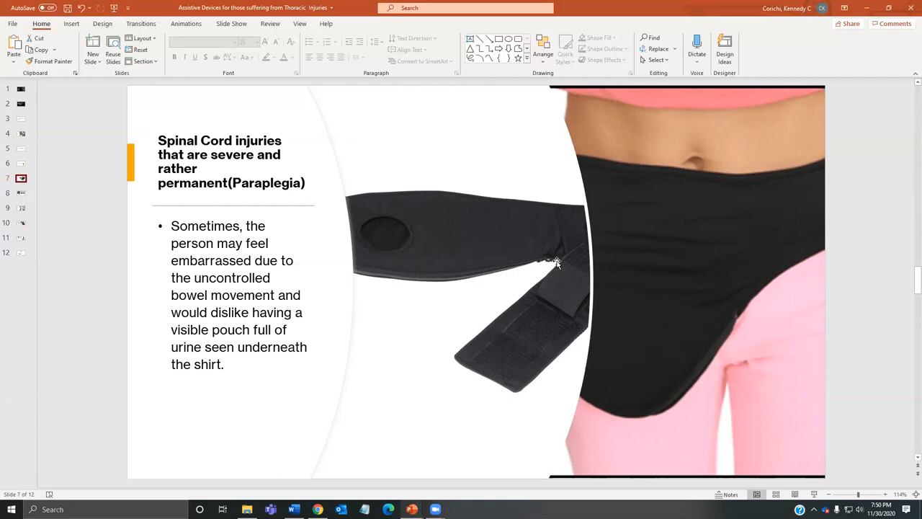
pyautogui.moveTo(373, 128)
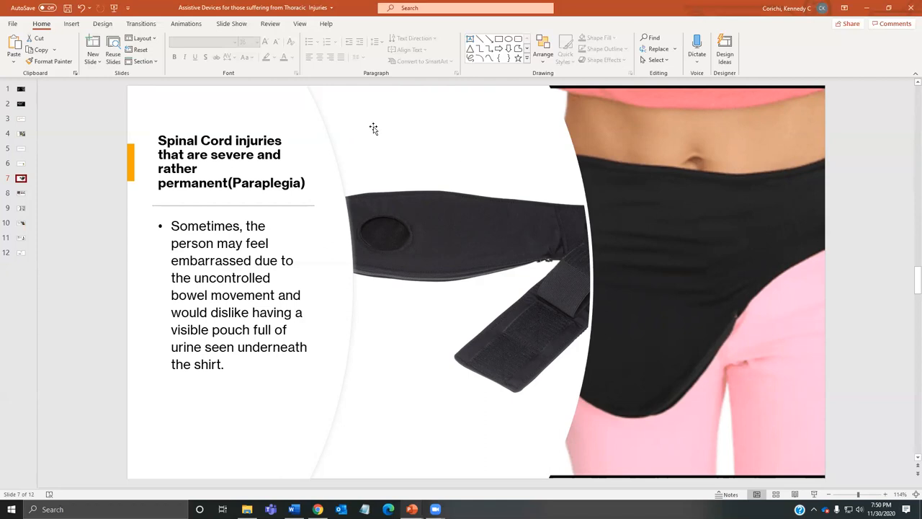
pyautogui.moveTo(421, 238)
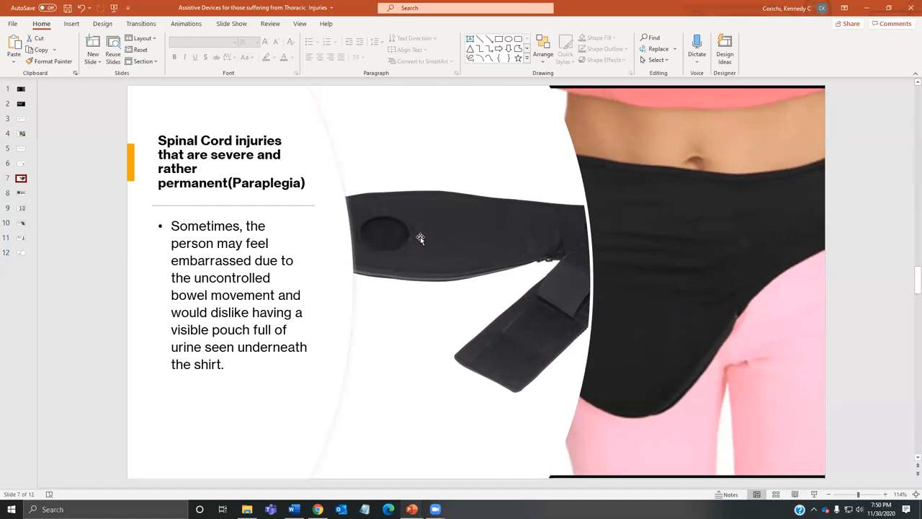
pyautogui.moveTo(482, 204)
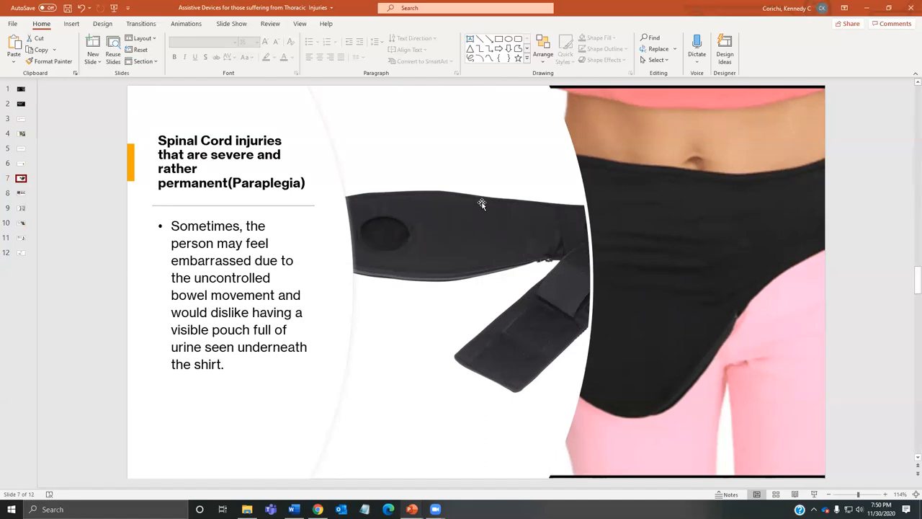
pyautogui.moveTo(20, 141)
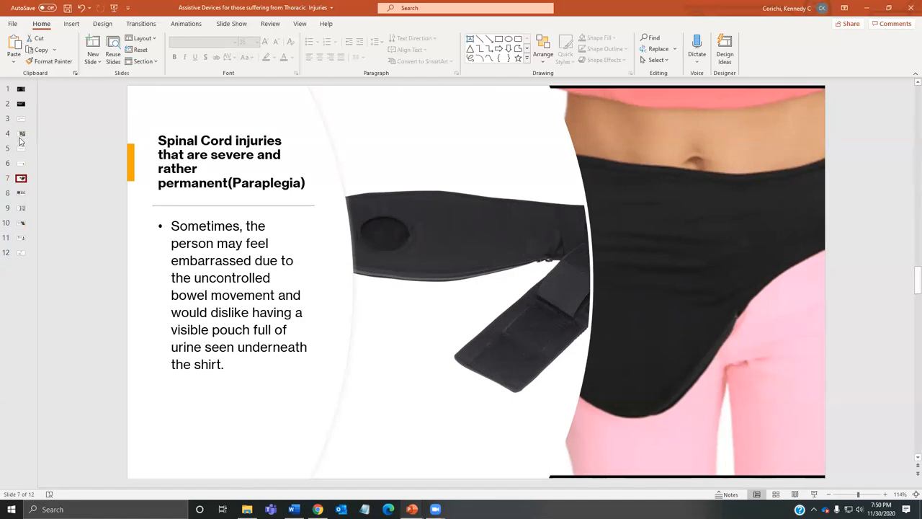
# Revisit slide 4, then move to slide 5 on severe, permanent paraplegia.
pyautogui.click(21, 133)
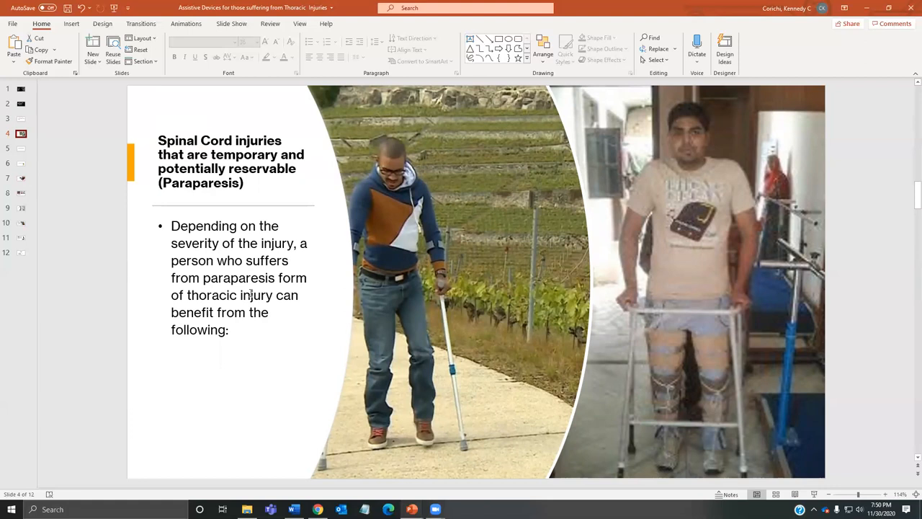
pyautogui.click(21, 148)
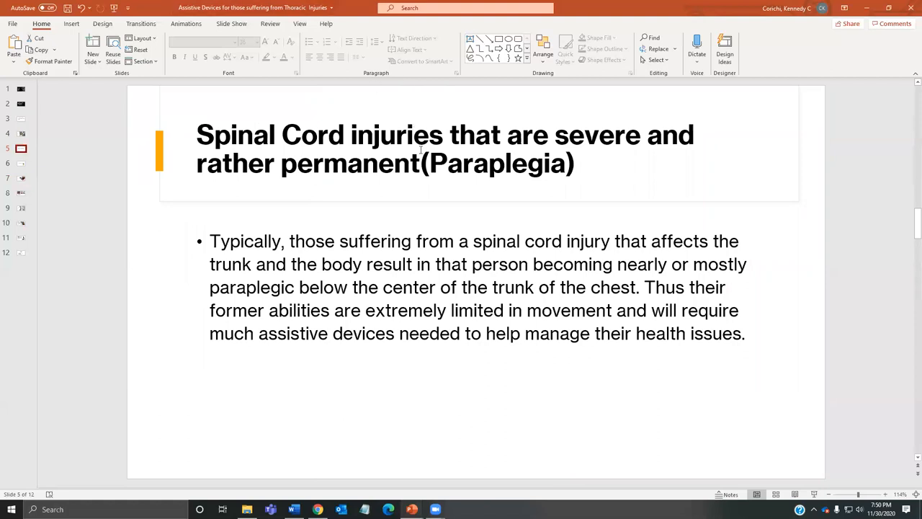
# Add a space before '(Paraplegia)' in slide 5's title, then select slide 6's title.
pyautogui.click(422, 162)
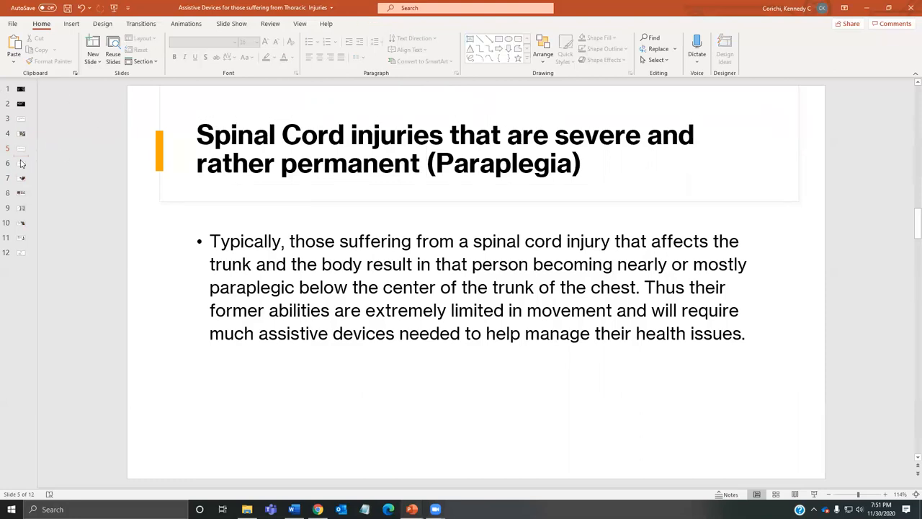
pyautogui.click(21, 163)
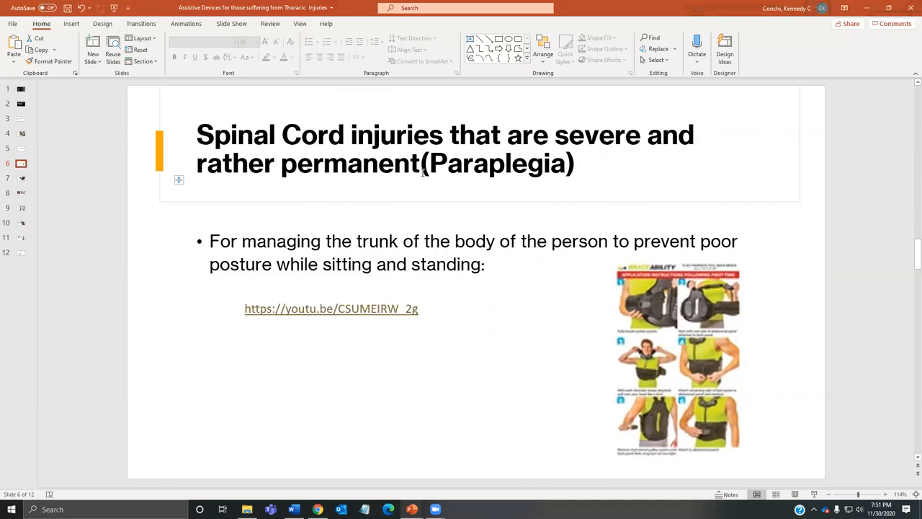
pyautogui.click(432, 163)
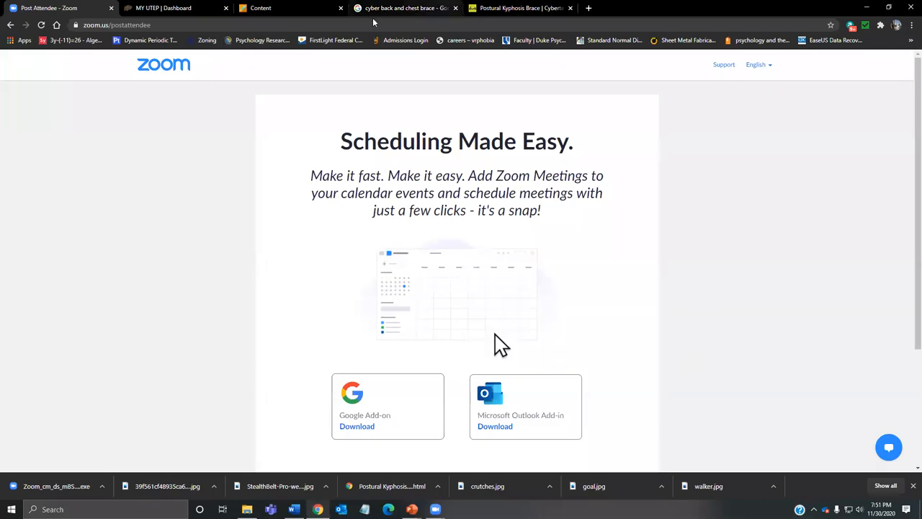
# Switch to the BraceAbility back brace page and dismiss the More videos panel.
pyautogui.click(518, 8)
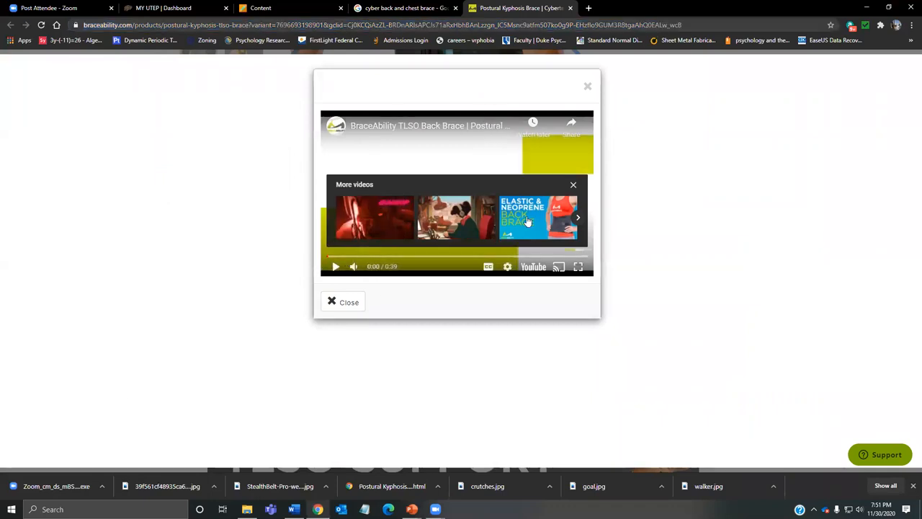
pyautogui.click(573, 184)
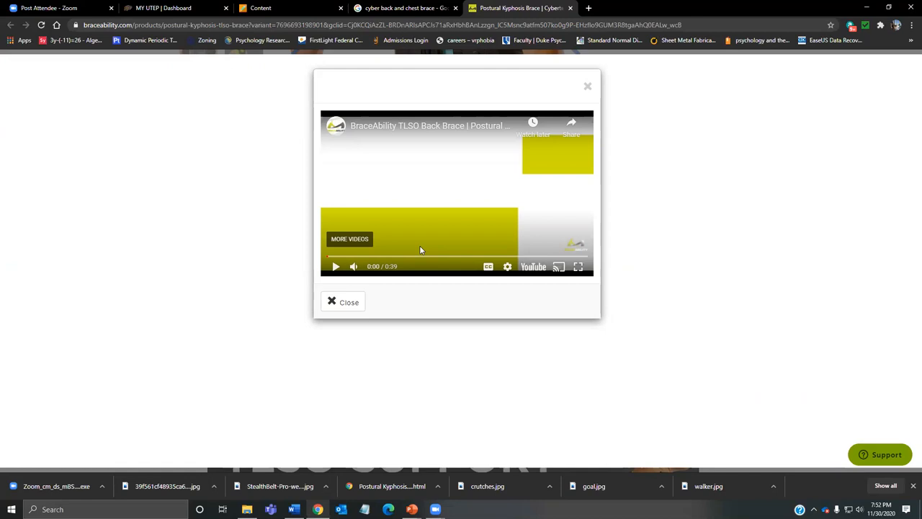
pyautogui.moveTo(576, 282)
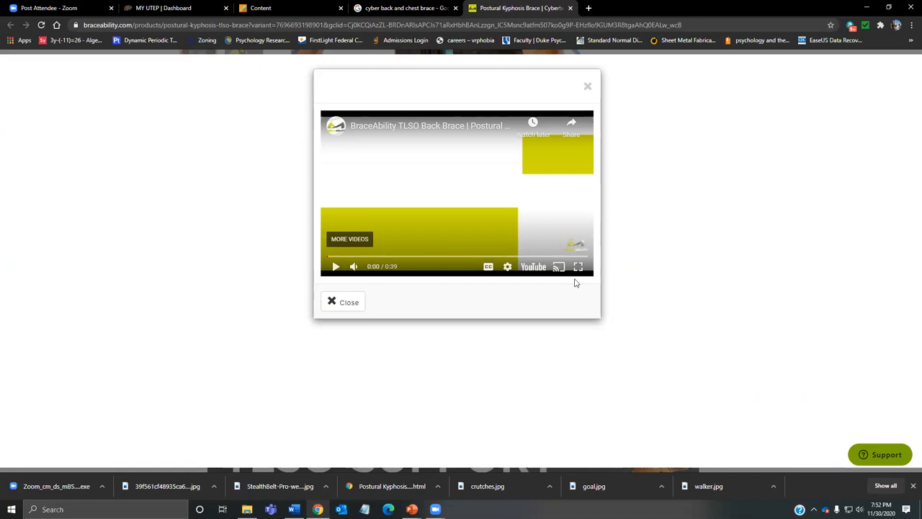
# Play the TLSO back brace video full screen, seeking ahead to about 0:34.
pyautogui.click(577, 266)
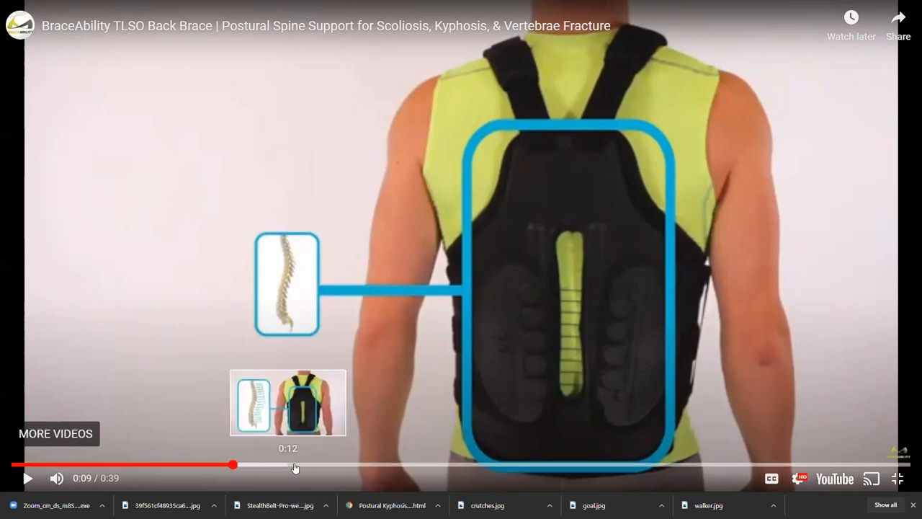
pyautogui.click(402, 464)
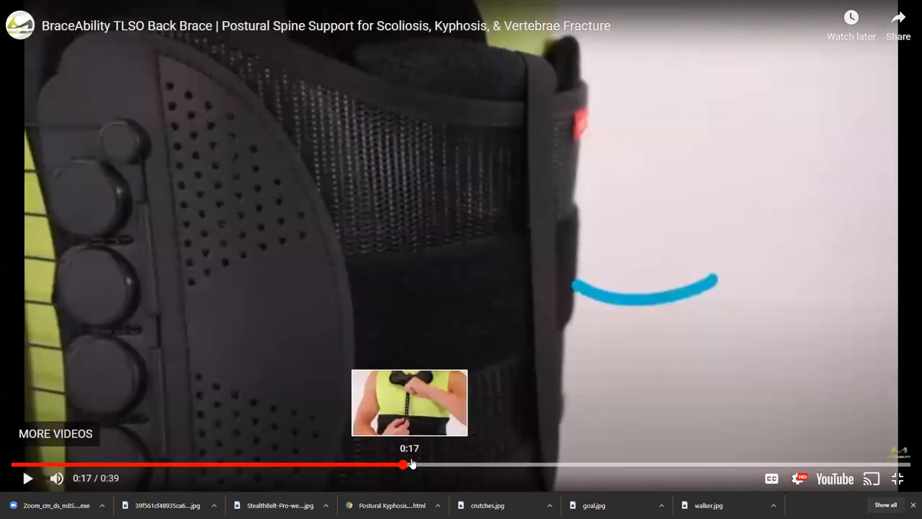
pyautogui.click(425, 464)
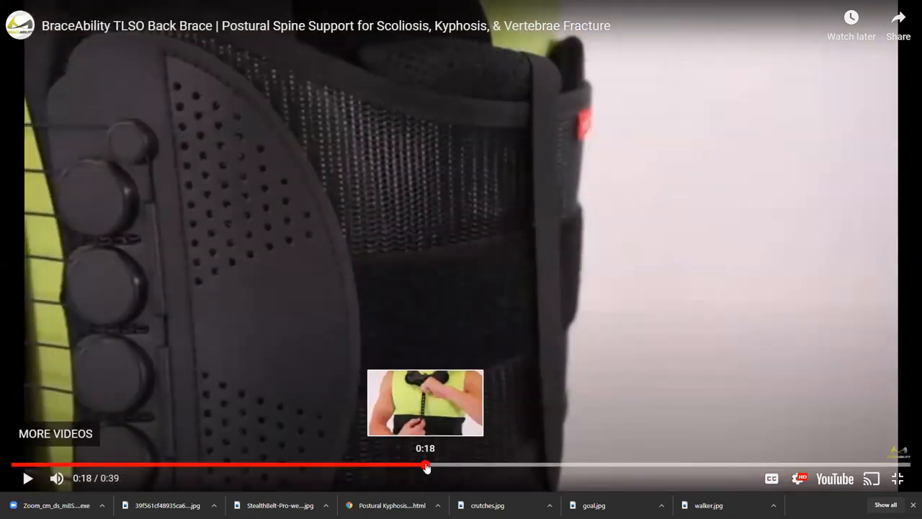
pyautogui.click(784, 465)
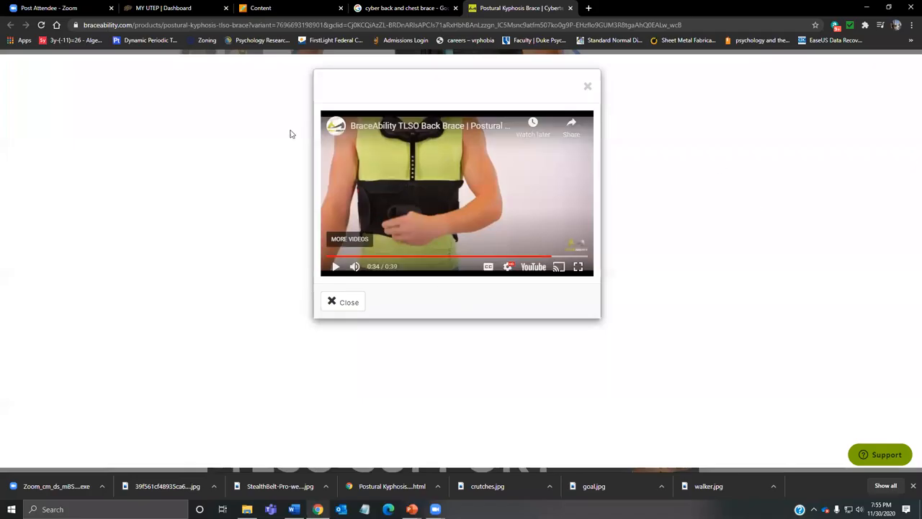
pyautogui.moveTo(330, 91)
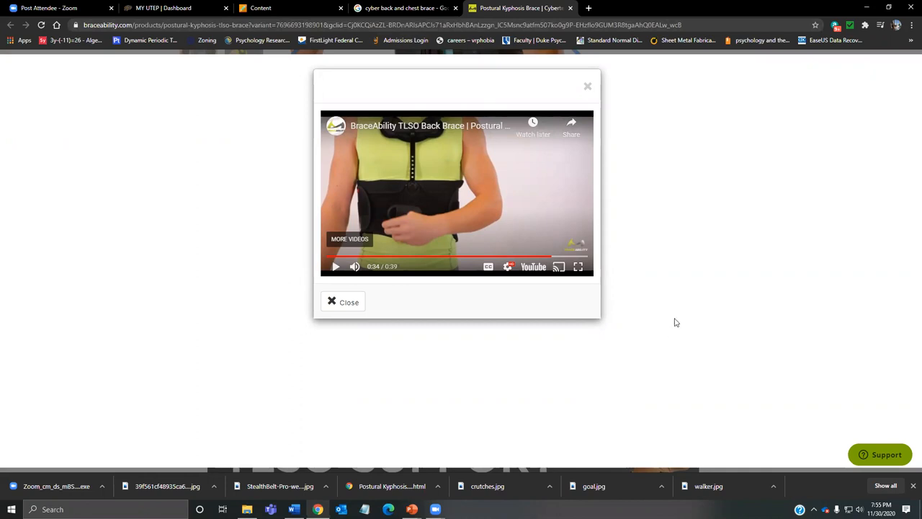
pyautogui.moveTo(651, 140)
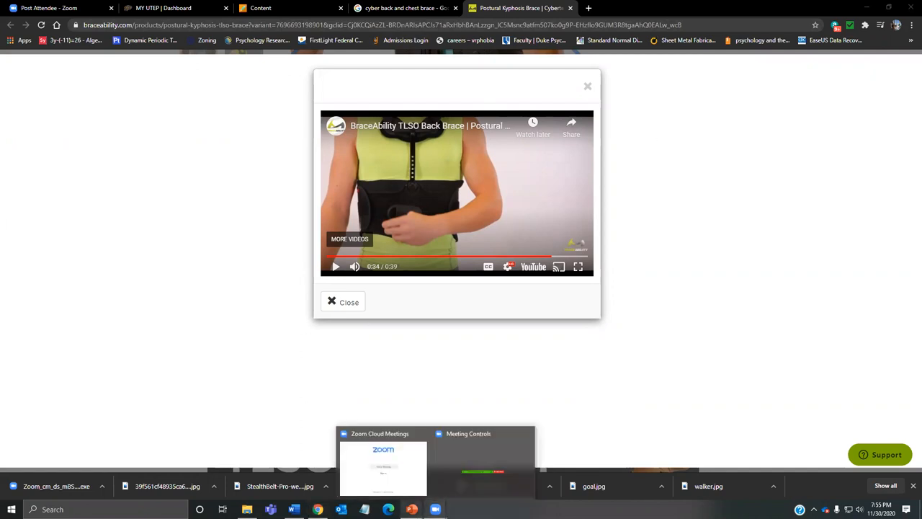
# Exit fullscreen and return to the 'cyber back and chest brace' Google results.
pyautogui.click(411, 510)
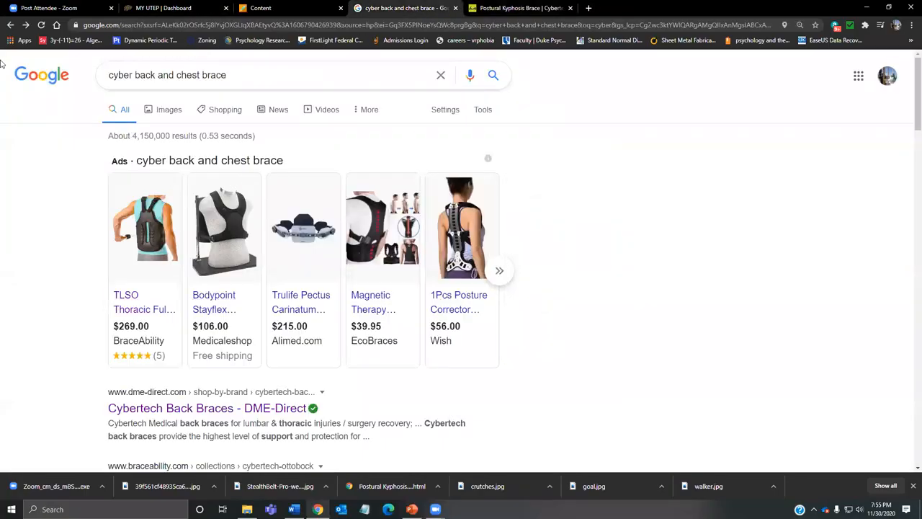
# Search Google Images for 'bladder bag for spine injury'.
pyautogui.write('caldd')
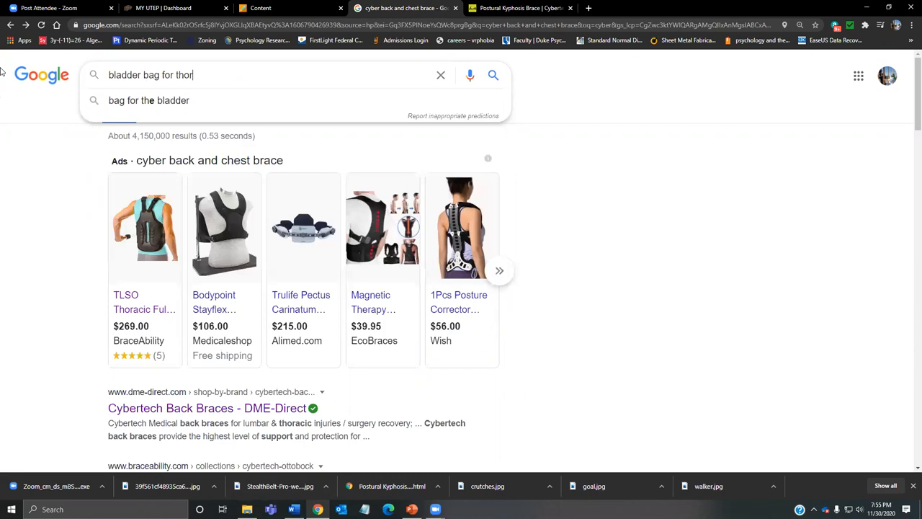
pyautogui.write('a')
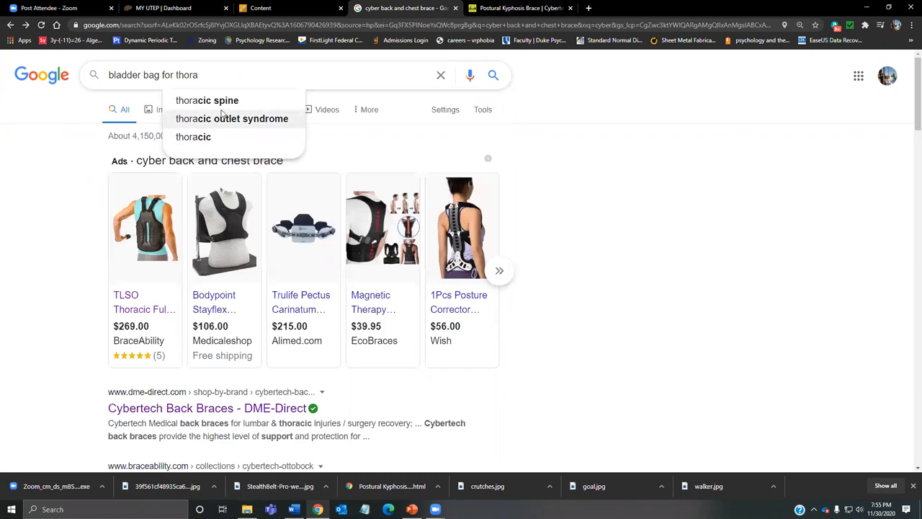
pyautogui.click(206, 100)
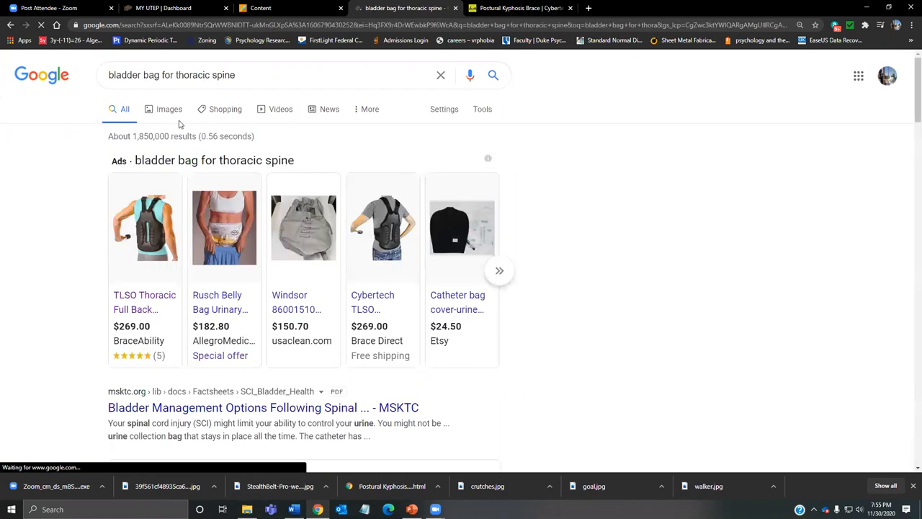
pyautogui.click(168, 108)
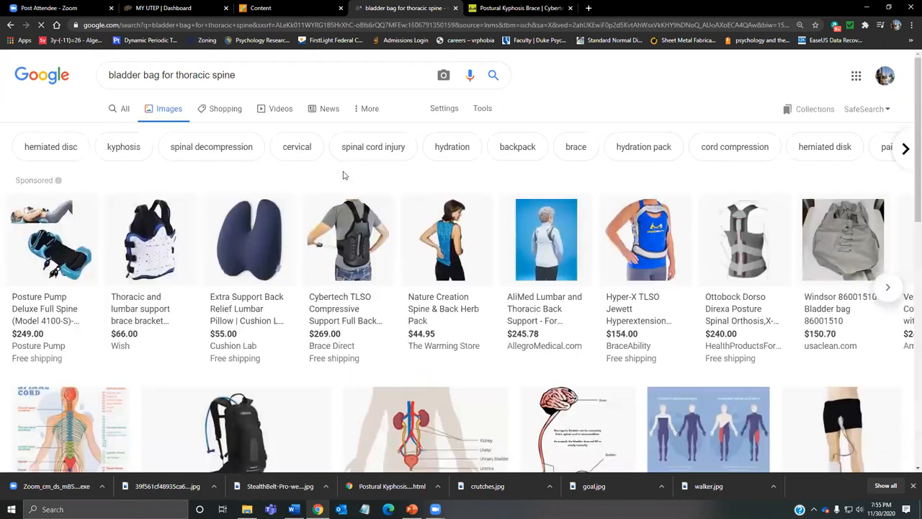
# Scroll through the catheter bag cover and drainage bag image results.
pyautogui.scroll(-3)
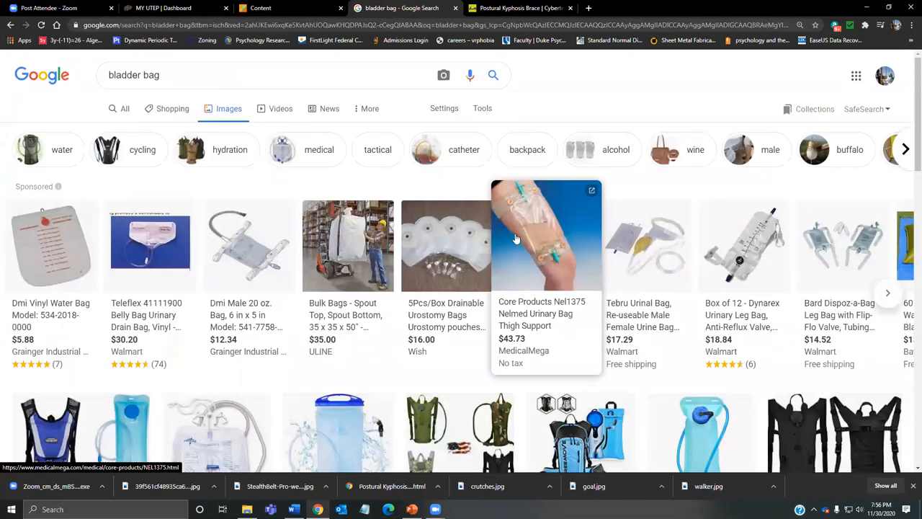
pyautogui.scroll(-3)
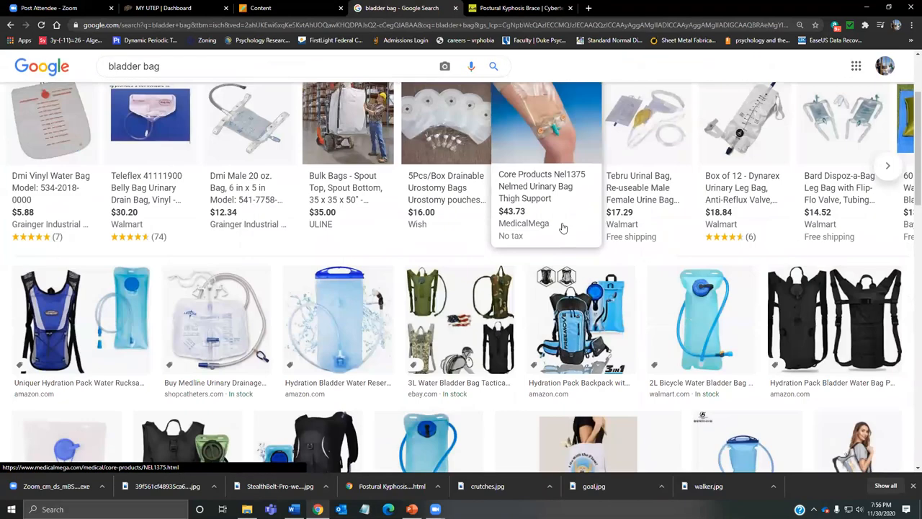
pyautogui.scroll(3)
pyautogui.write(' for urination')
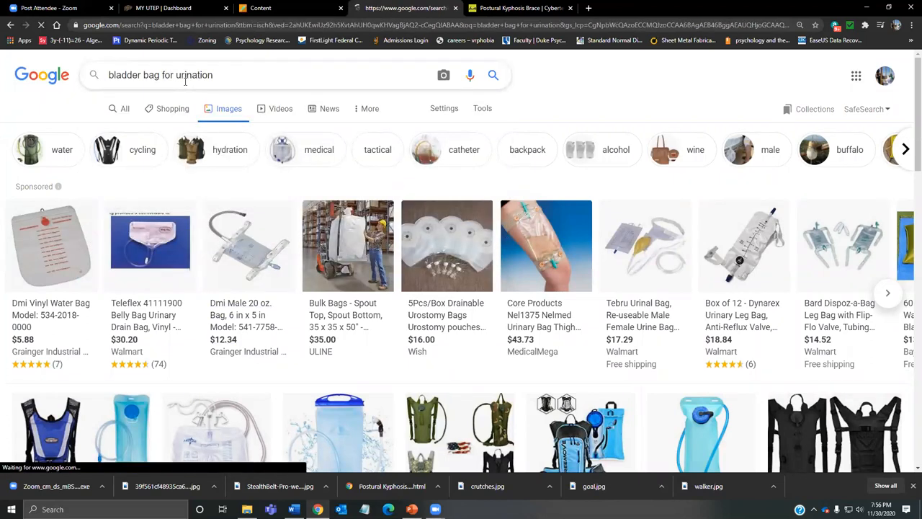
pyautogui.scroll(-3)
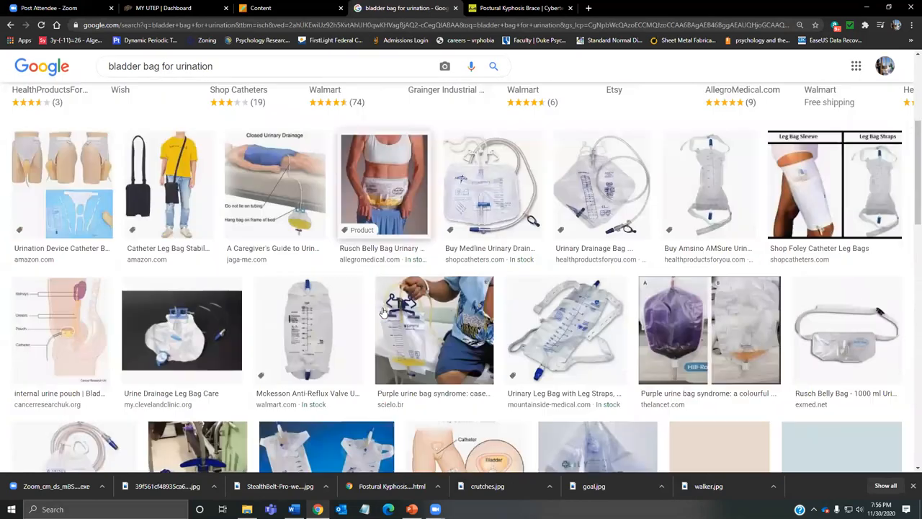
pyautogui.scroll(3)
pyautogui.write('spine injury')
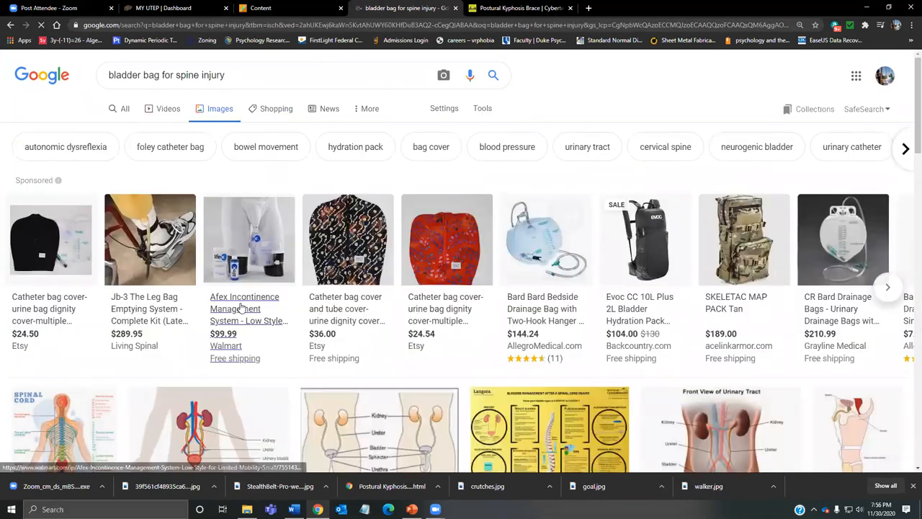
pyautogui.scroll(-3)
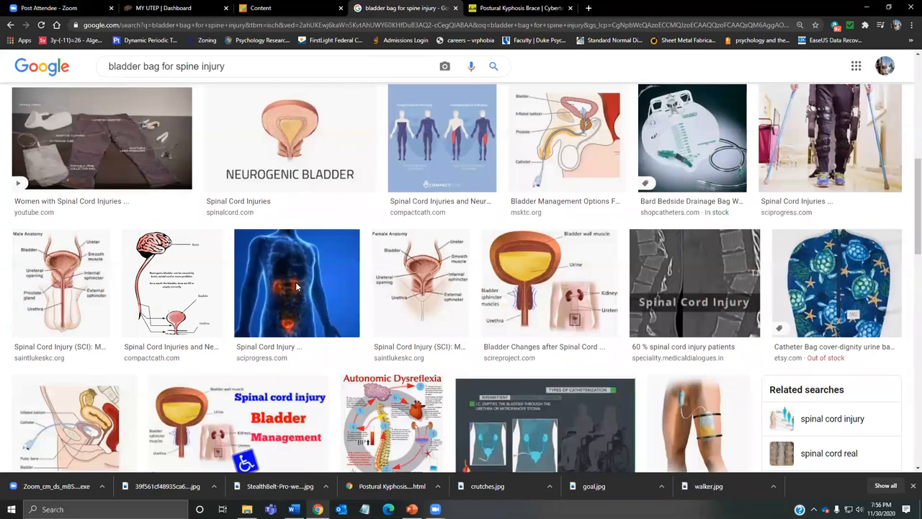
pyautogui.scroll(-3)
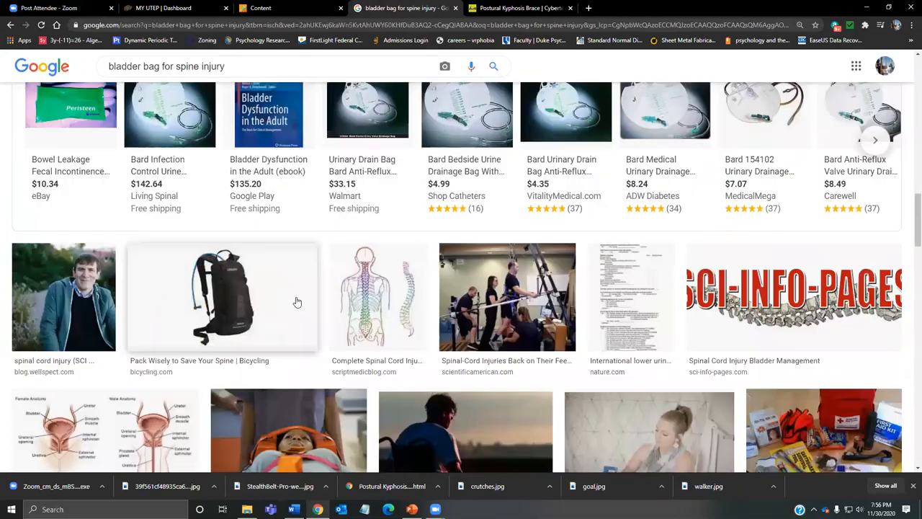
pyautogui.scroll(-3)
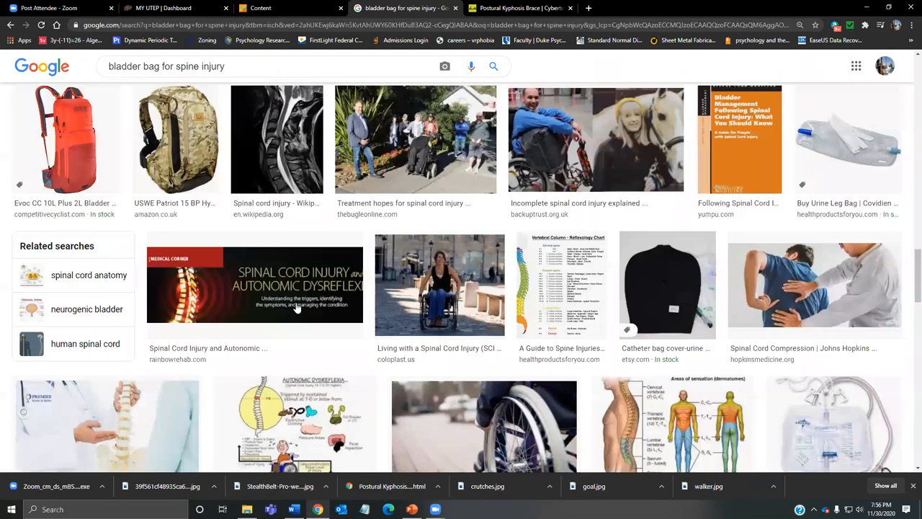
pyautogui.scroll(3)
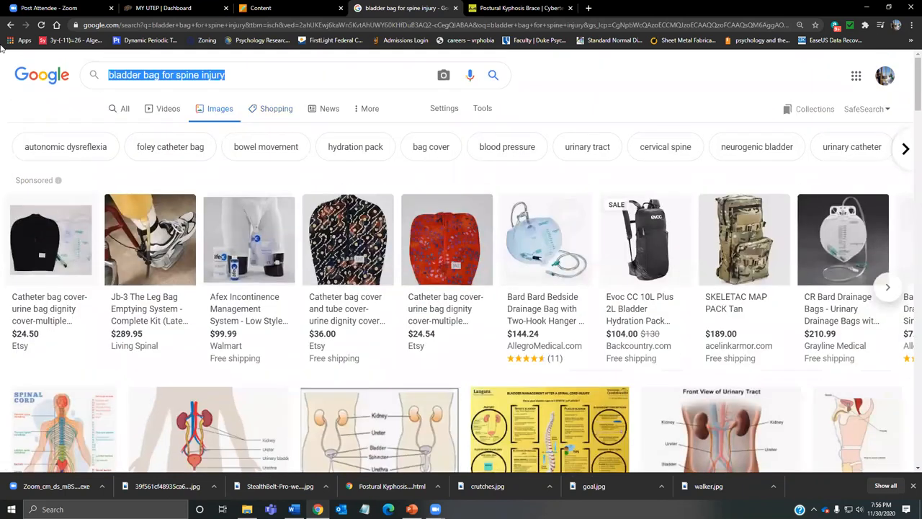
# Browse Google image results for 'bowel bag', then switch back to PowerPoint.
pyautogui.write('bowel bag')
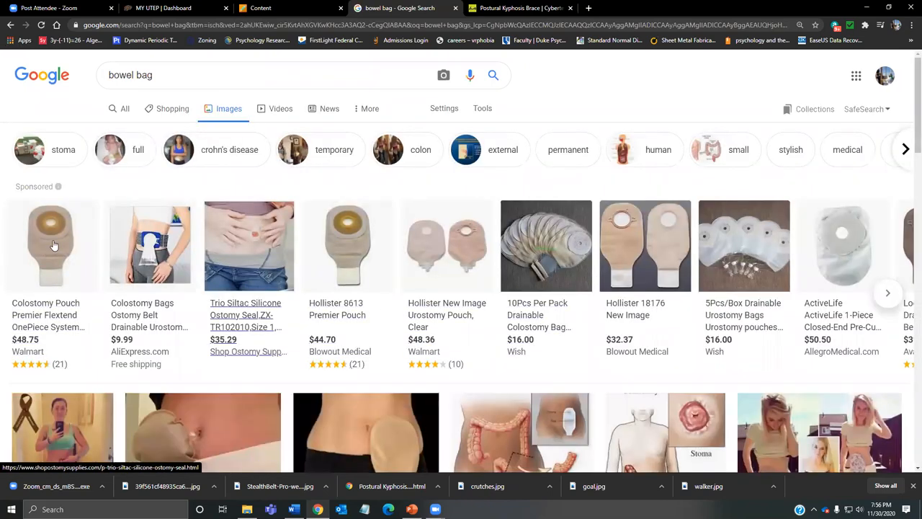
pyautogui.moveTo(149, 245)
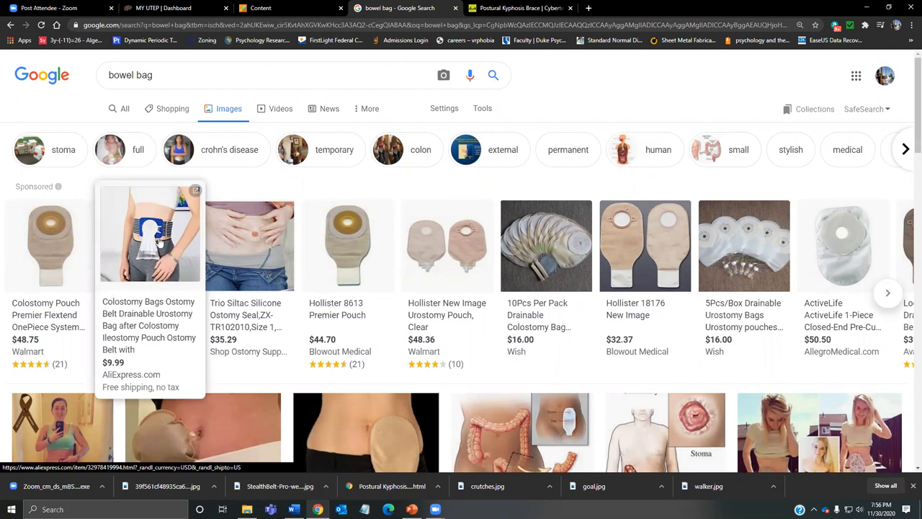
pyautogui.moveTo(156, 266)
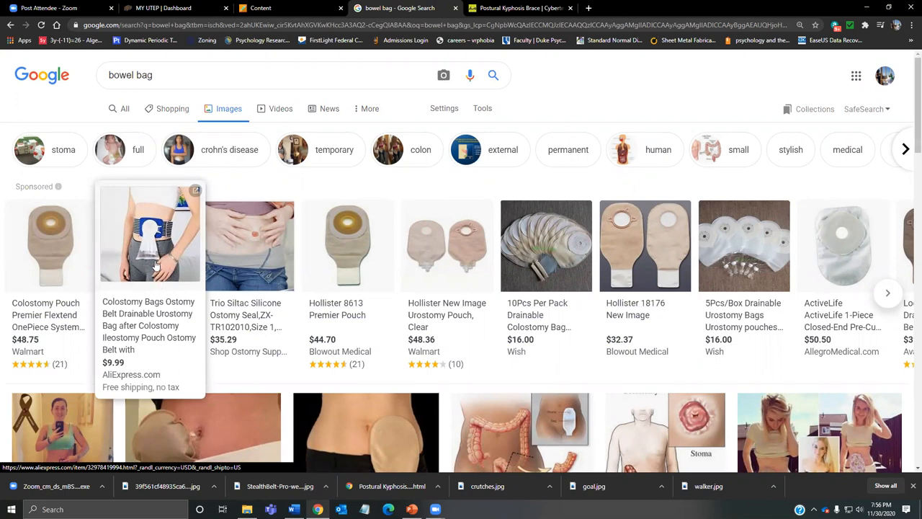
pyautogui.scroll(-3)
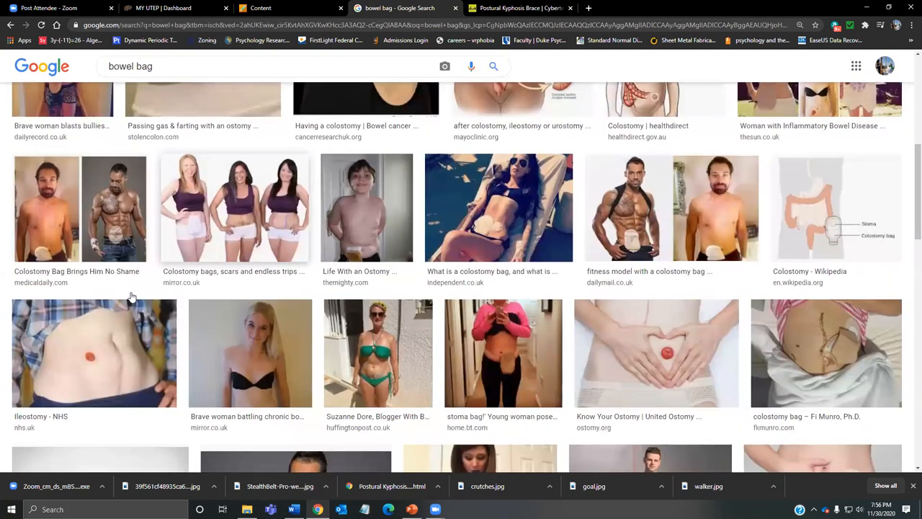
pyautogui.scroll(-3)
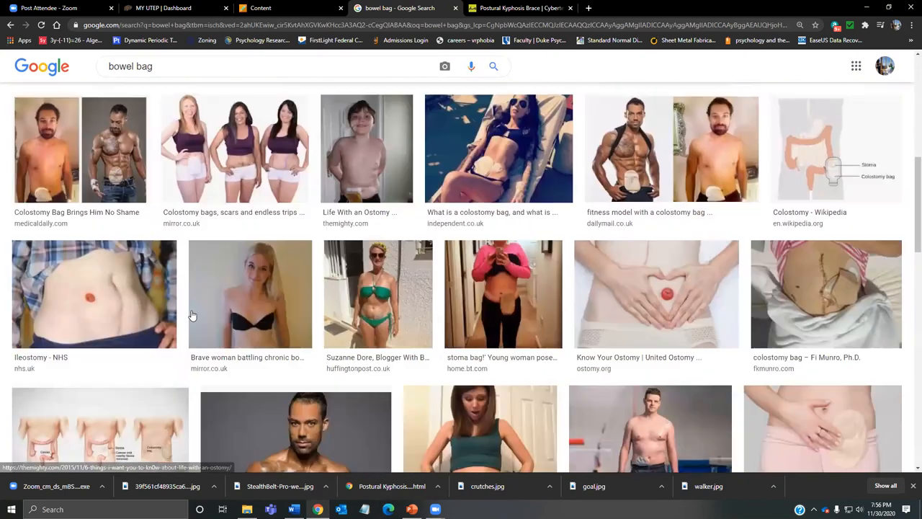
pyautogui.scroll(3)
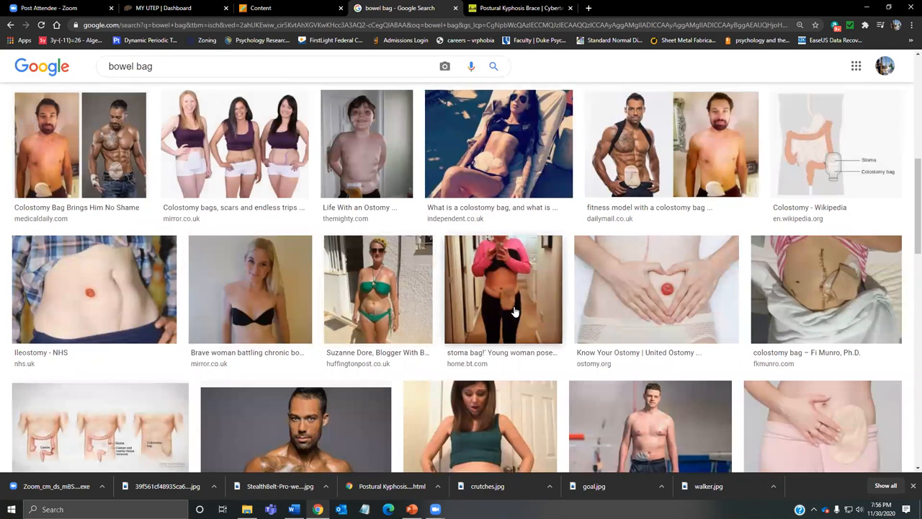
pyautogui.moveTo(839, 299)
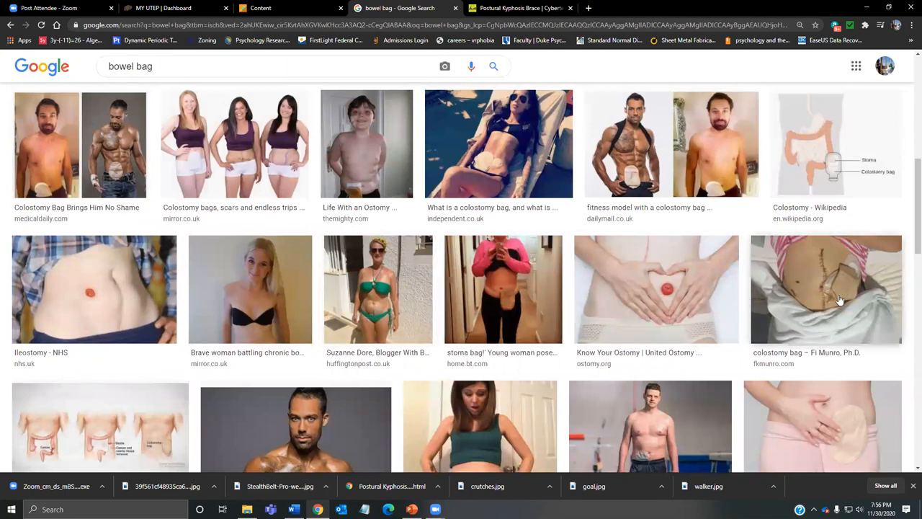
pyautogui.moveTo(605, 313)
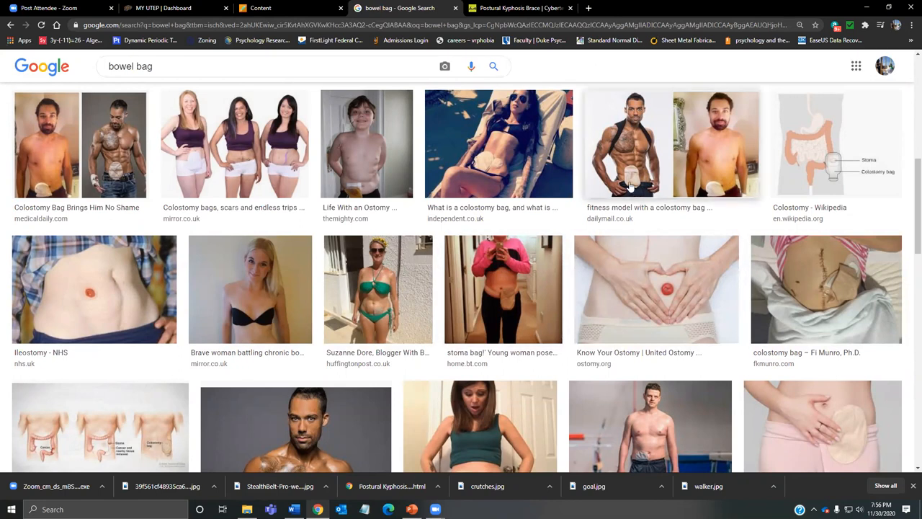
pyautogui.moveTo(29, 165)
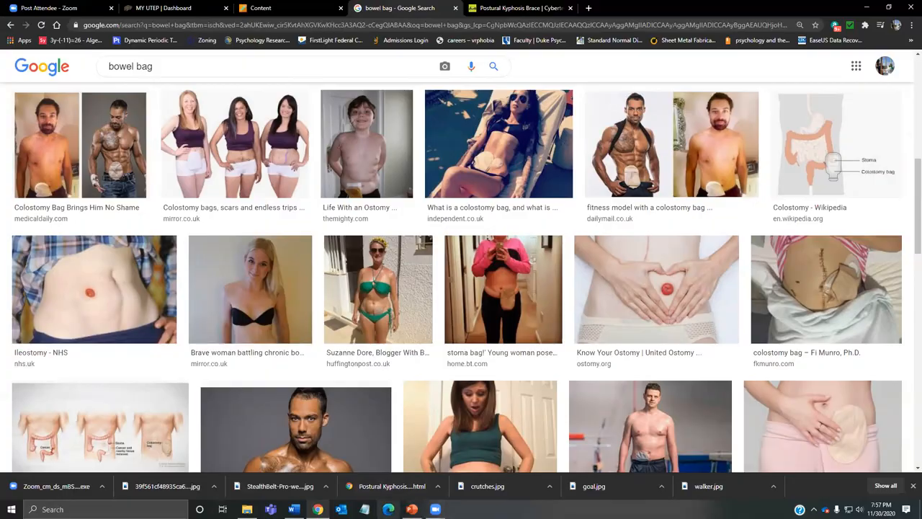
pyautogui.click(412, 509)
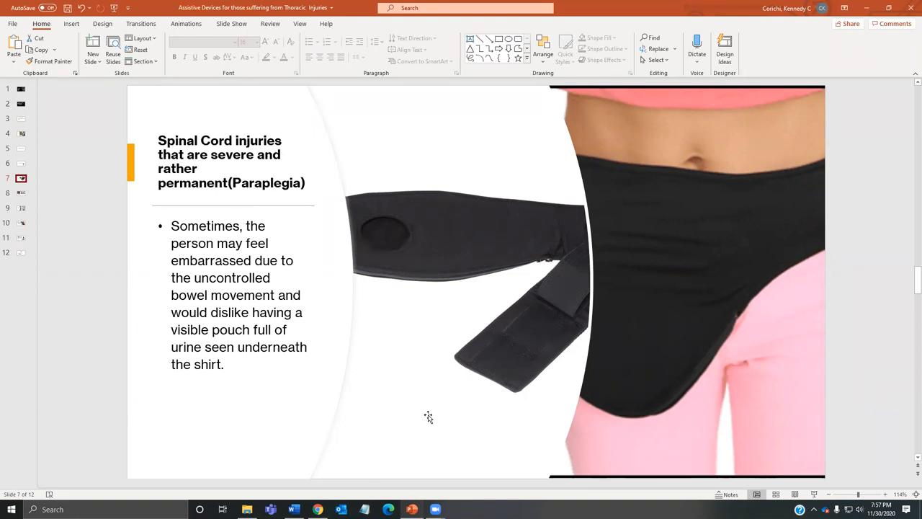
# Bring up the Word references document and scroll through it.
pyautogui.click(317, 509)
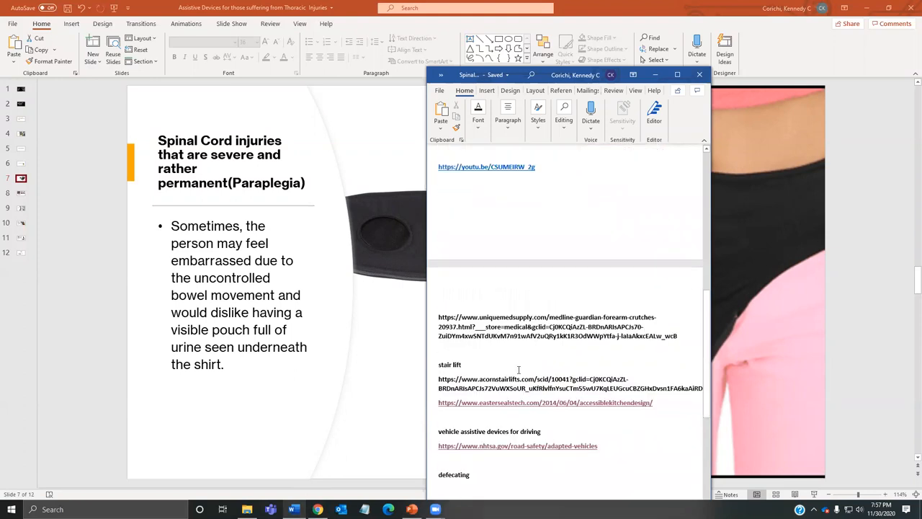
pyautogui.scroll(3)
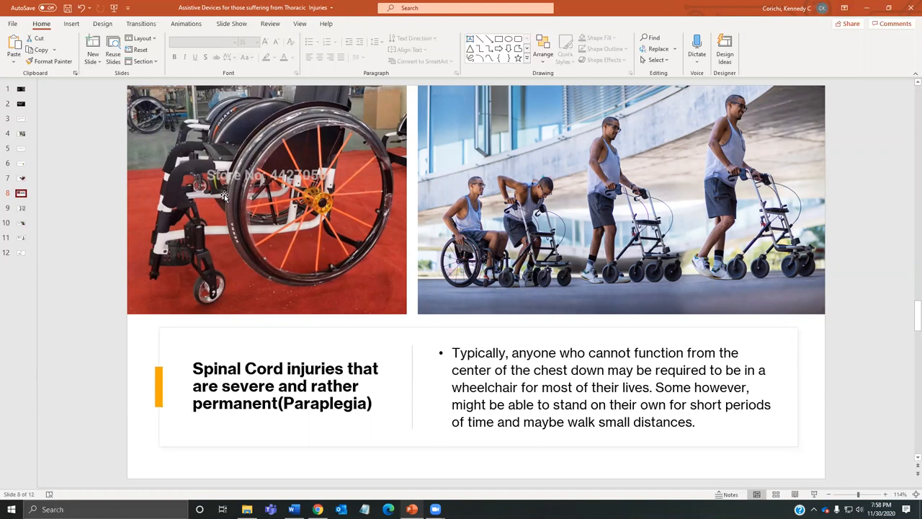
pyautogui.moveTo(292, 216)
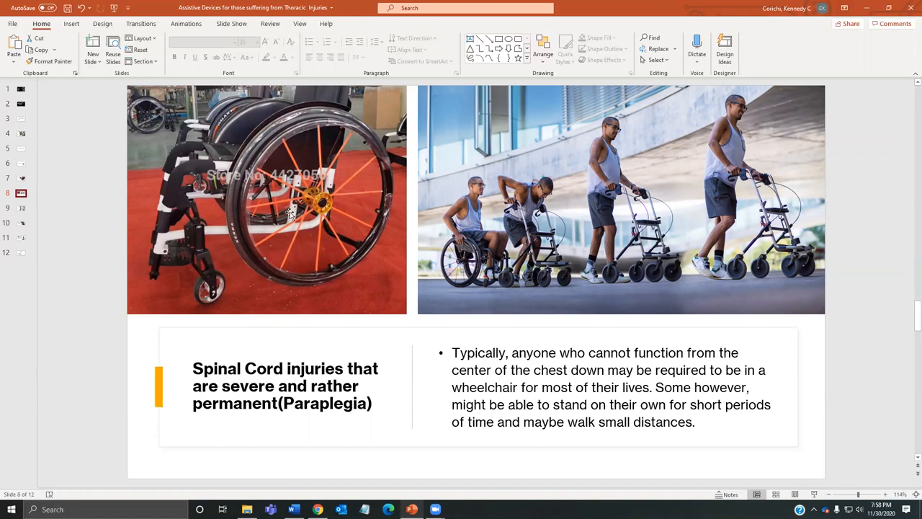
pyautogui.moveTo(295, 314)
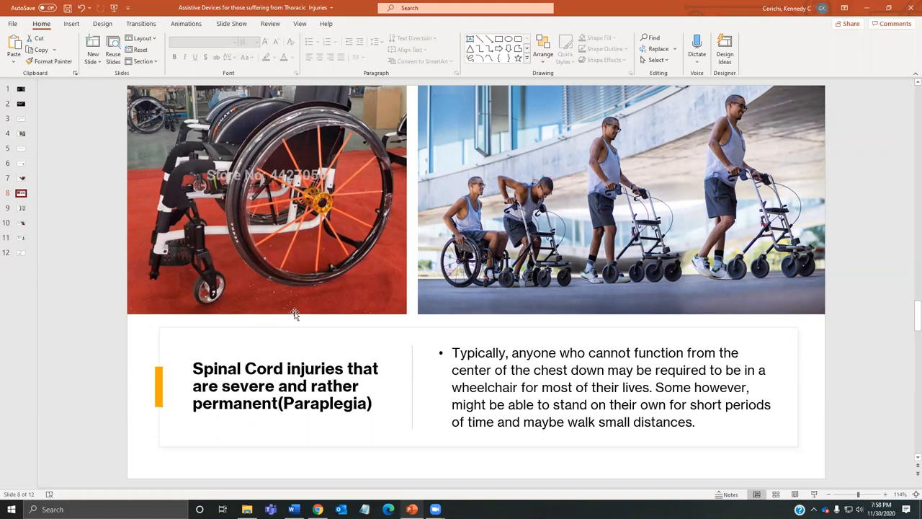
# Select the wheelchair photo on slide 8.
pyautogui.click(267, 202)
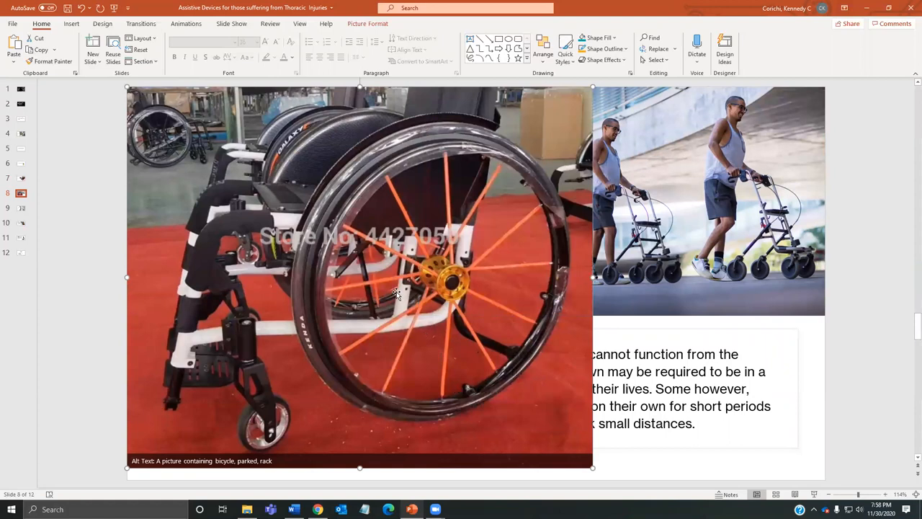
pyautogui.moveTo(440, 269)
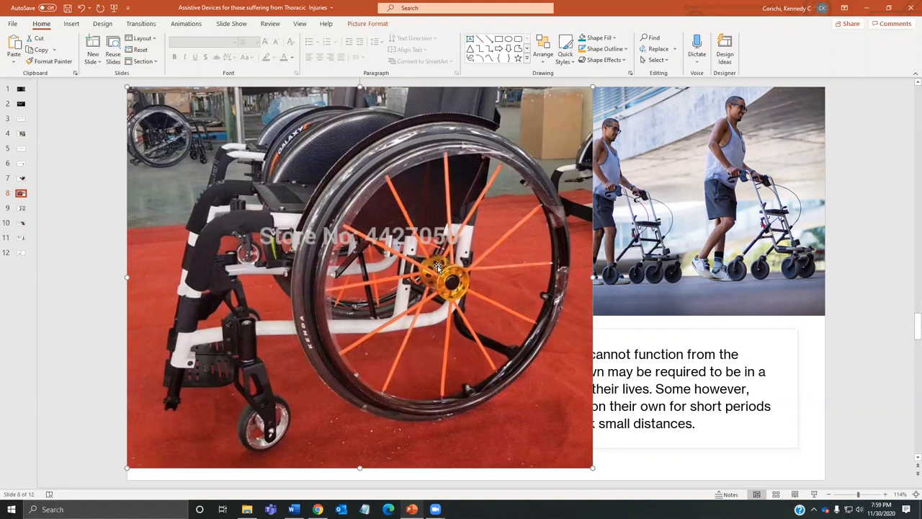
pyautogui.moveTo(438, 268)
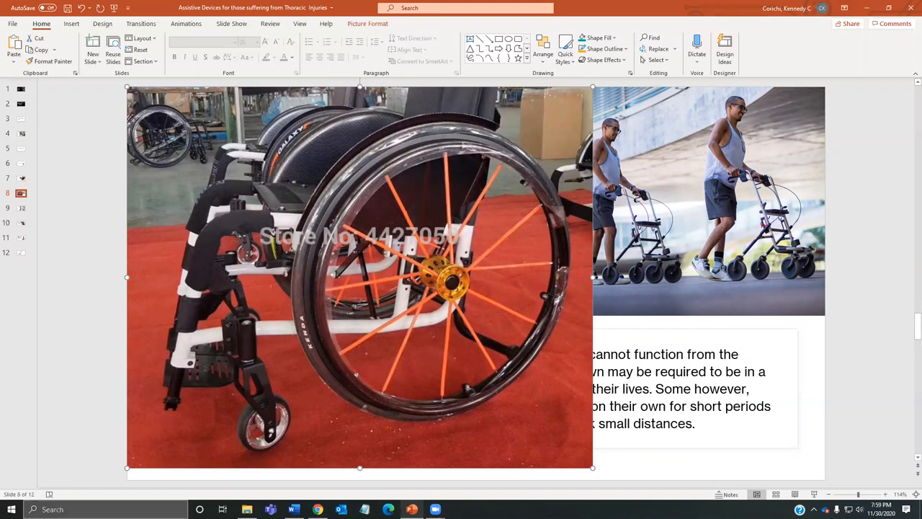
pyautogui.moveTo(317, 509)
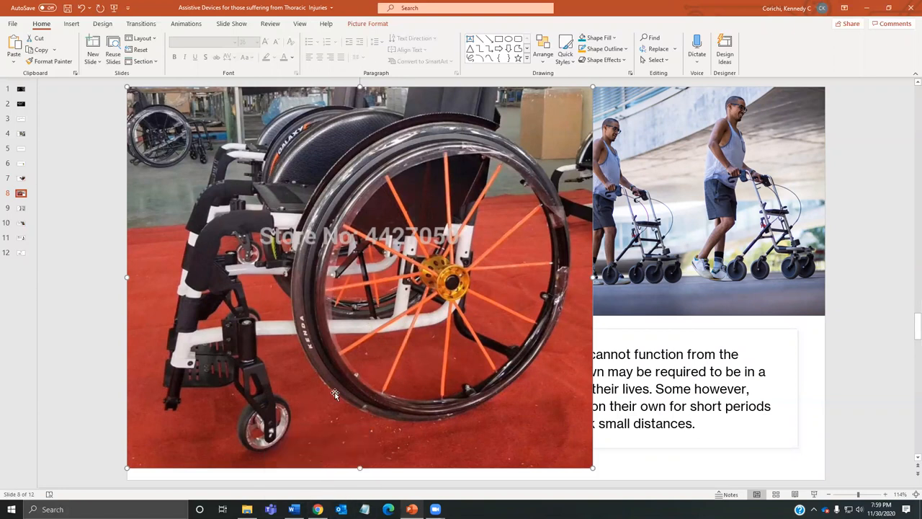
pyautogui.moveTo(432, 356)
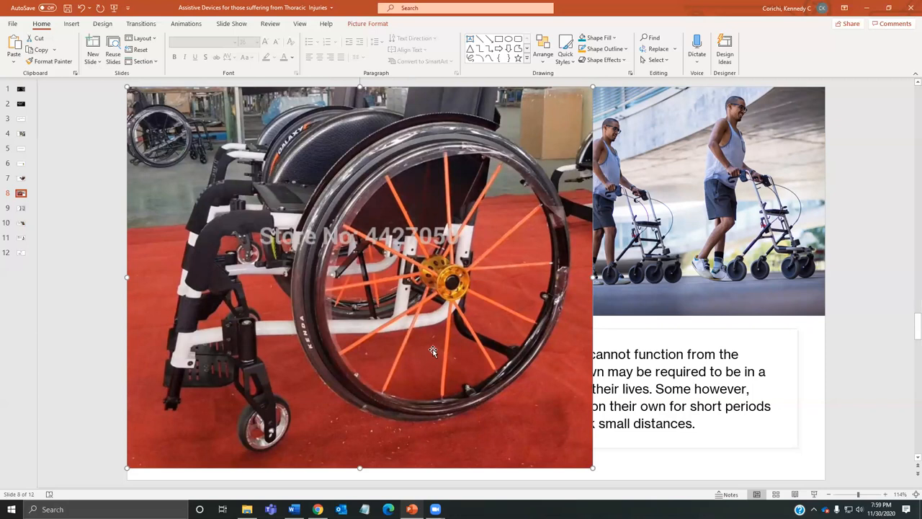
pyautogui.moveTo(387, 279)
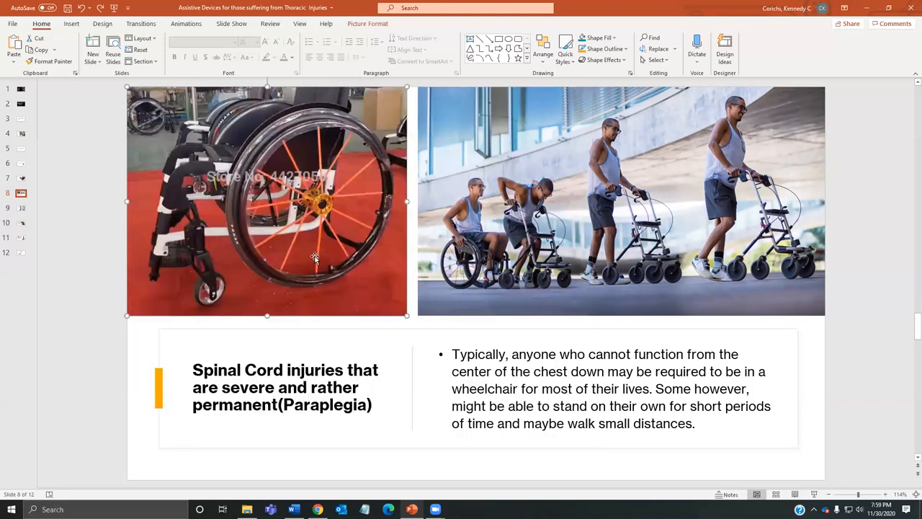
pyautogui.moveTo(661, 273)
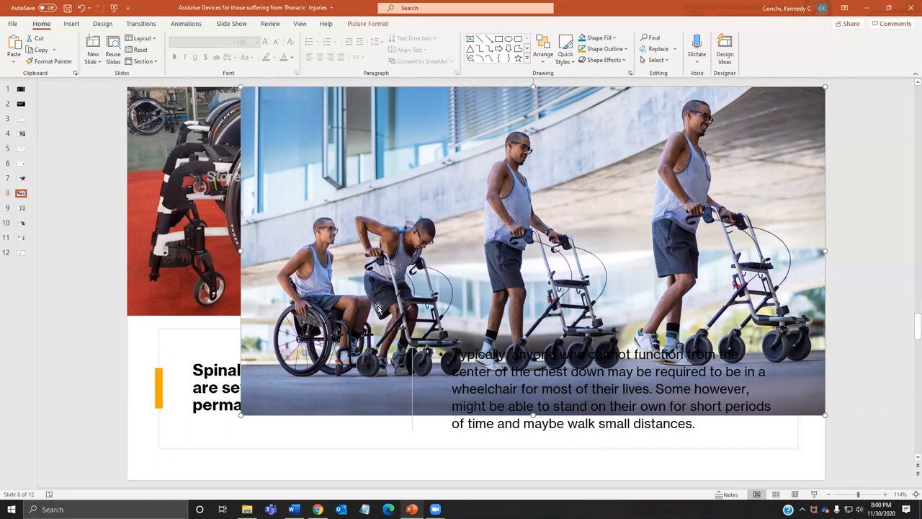
pyautogui.moveTo(700, 254)
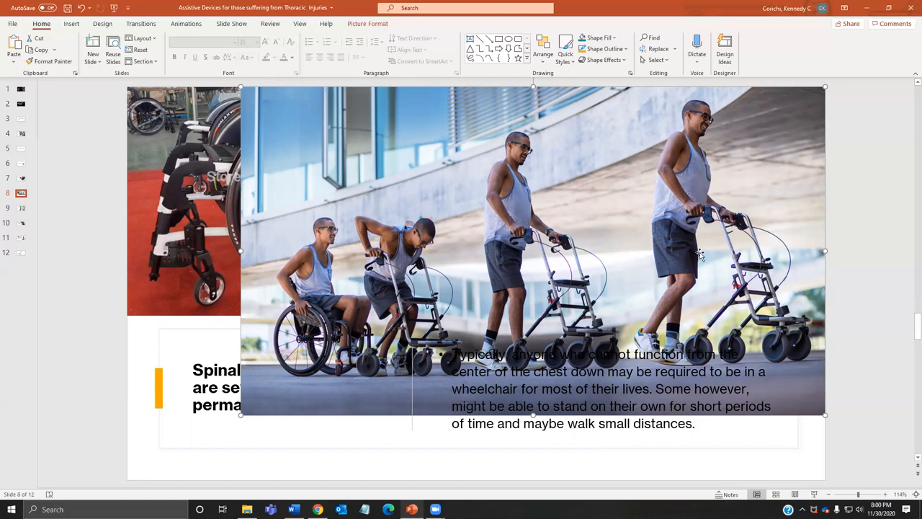
pyautogui.moveTo(771, 310)
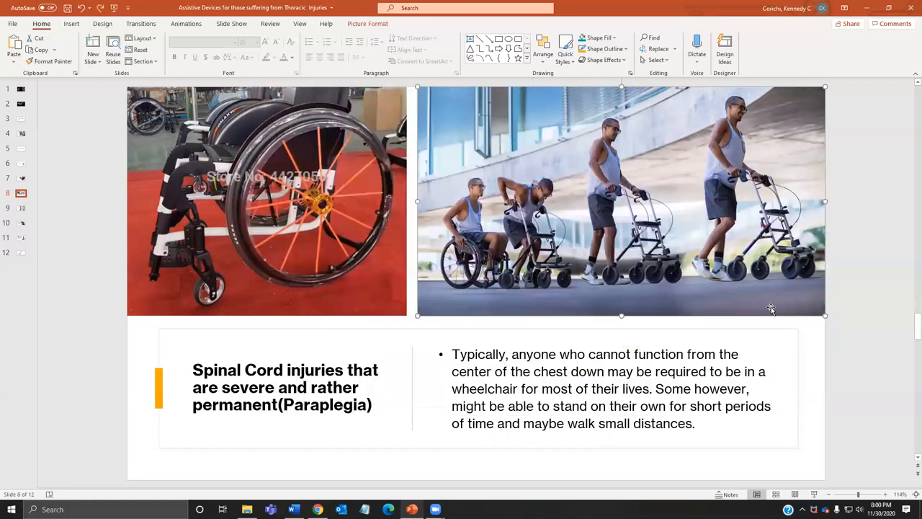
pyautogui.moveTo(645, 255)
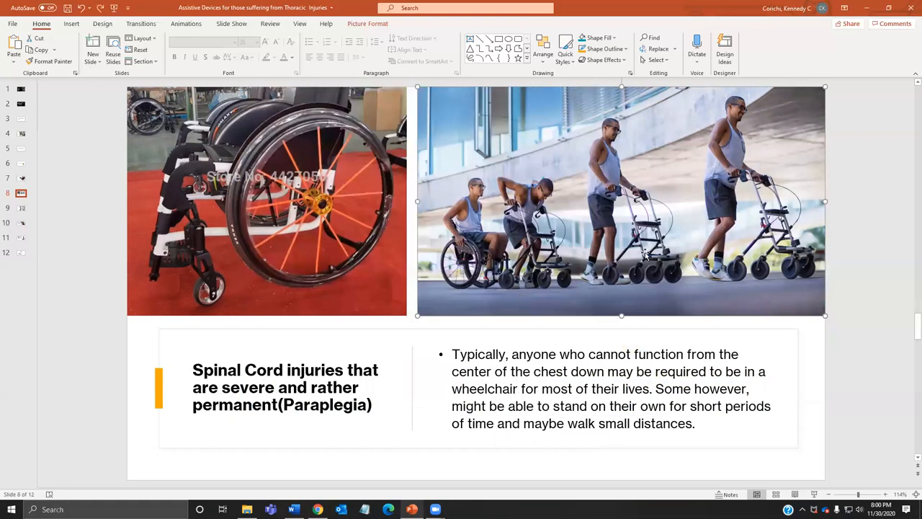
pyautogui.moveTo(630, 272)
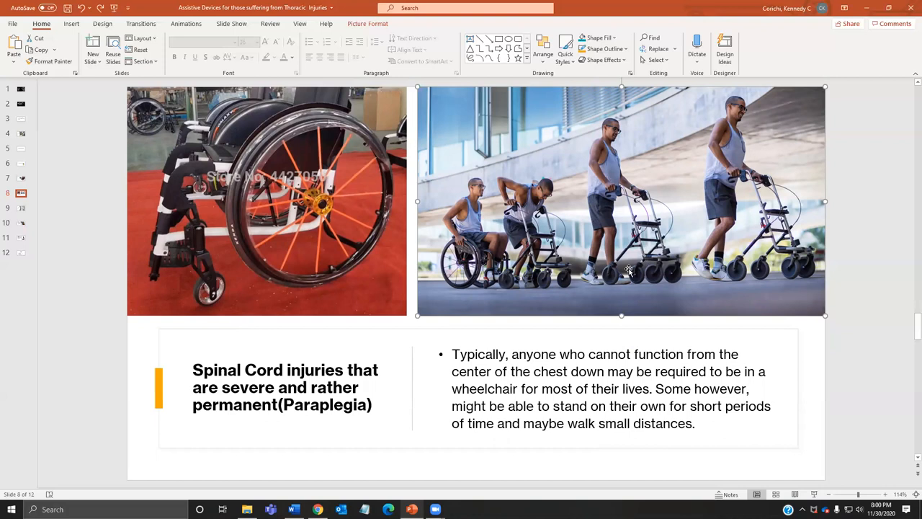
pyautogui.moveTo(656, 235)
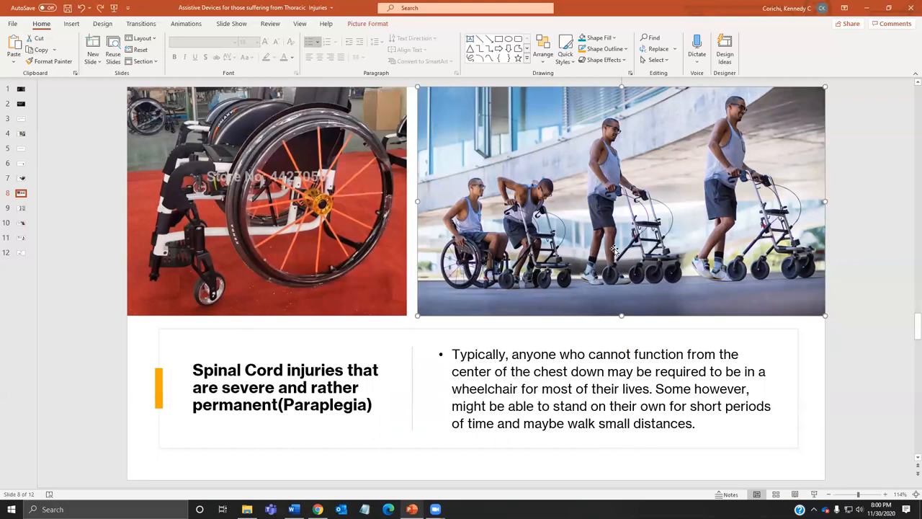
pyautogui.moveTo(624, 282)
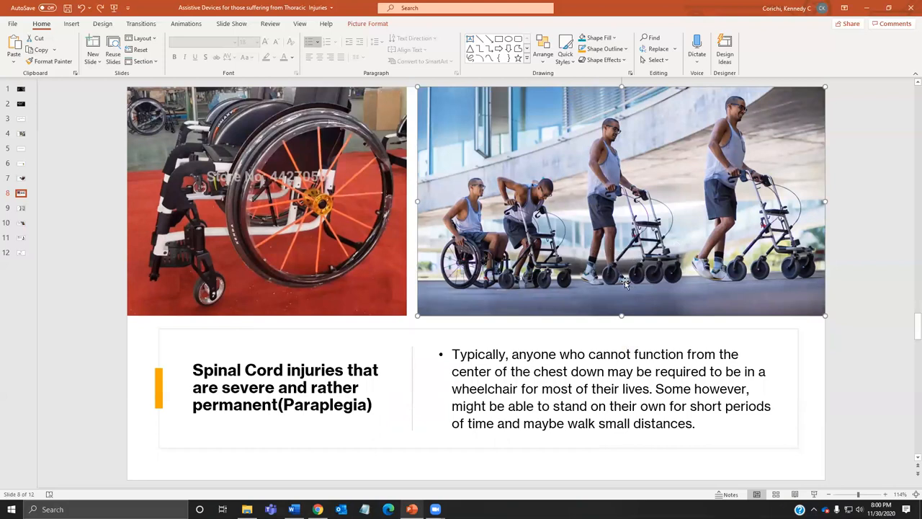
pyautogui.moveTo(611, 241)
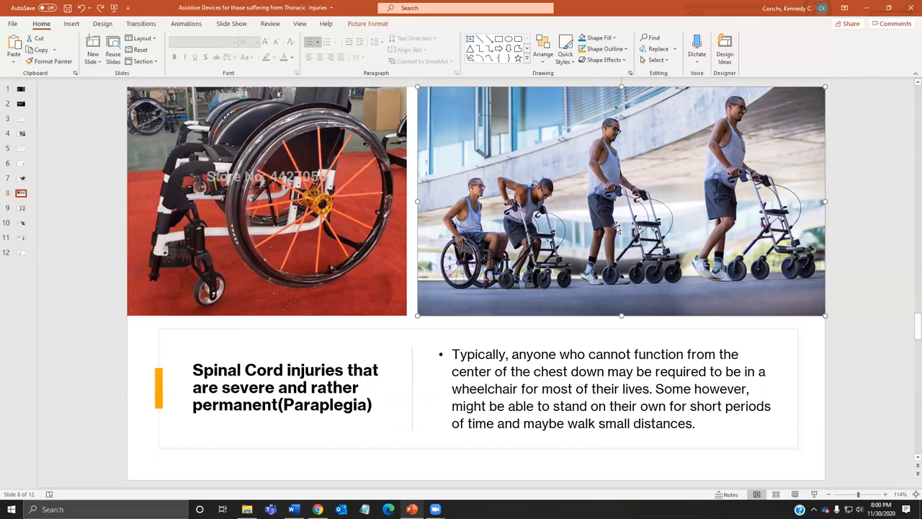
pyautogui.moveTo(493, 265)
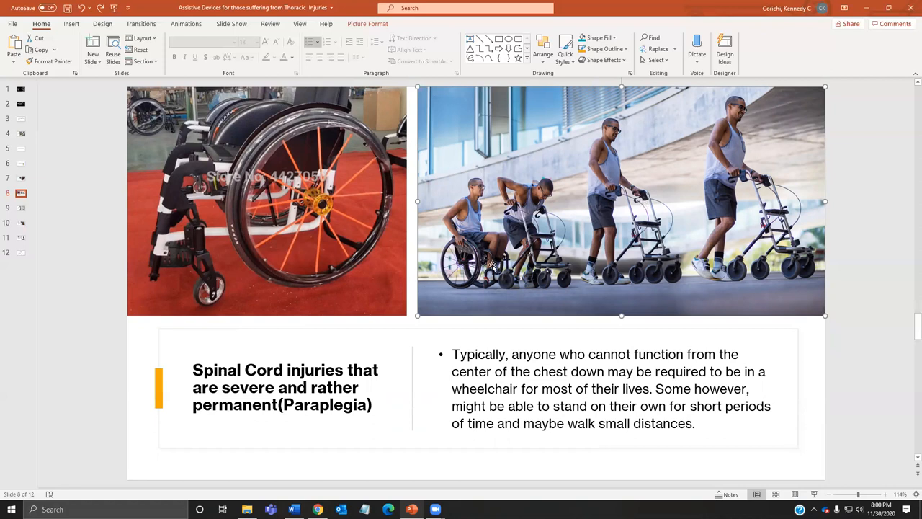
pyautogui.moveTo(552, 252)
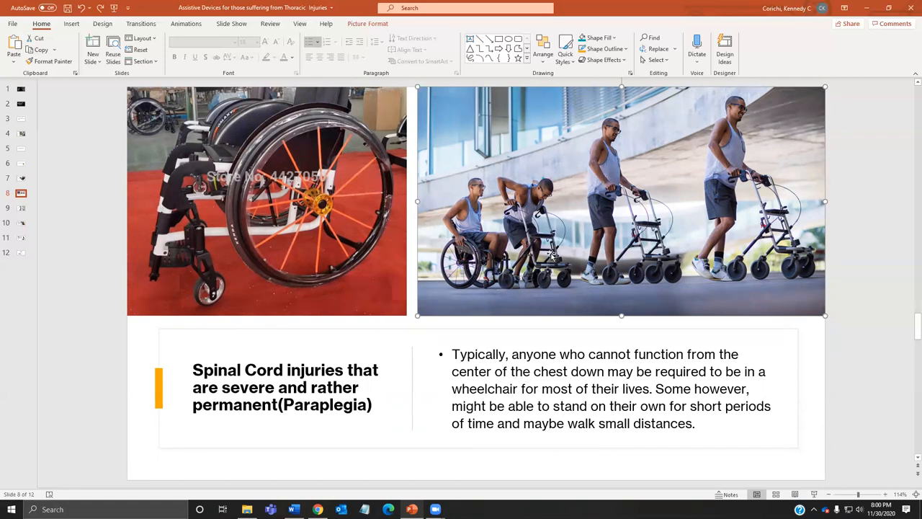
pyautogui.moveTo(573, 254)
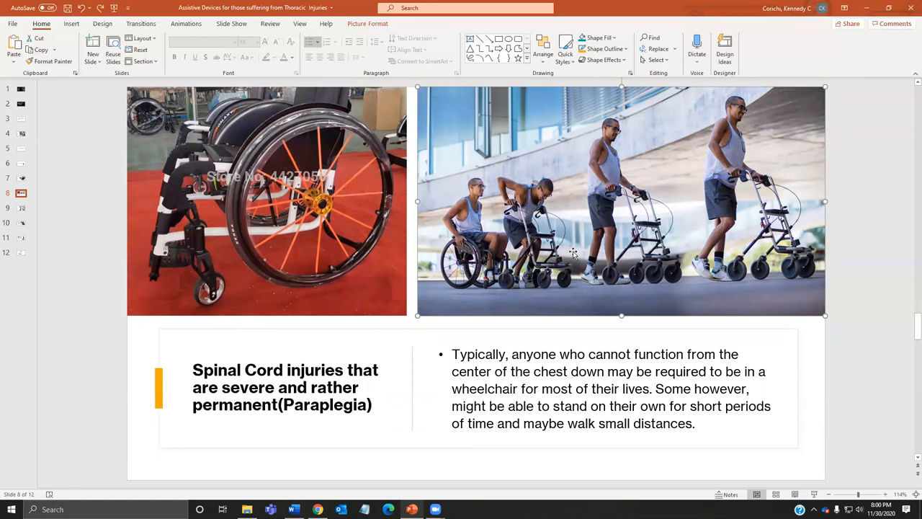
pyautogui.moveTo(42, 166)
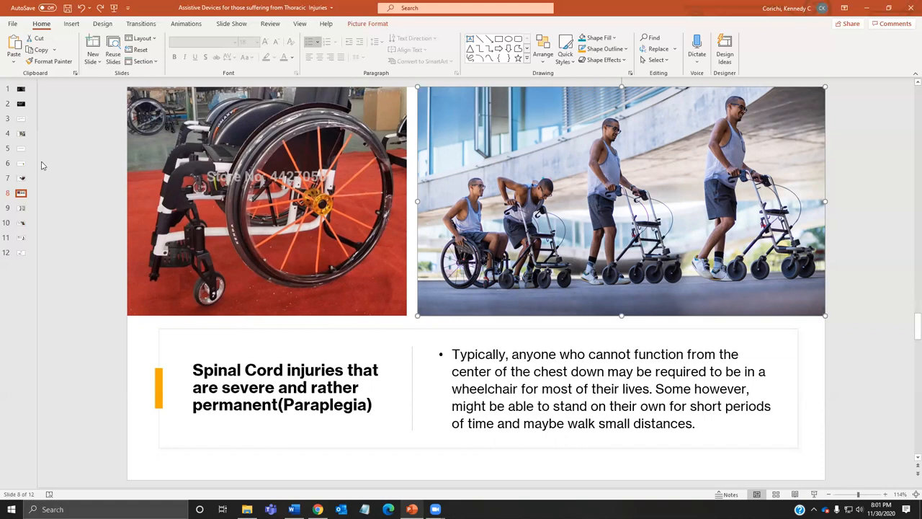
pyautogui.click(21, 208)
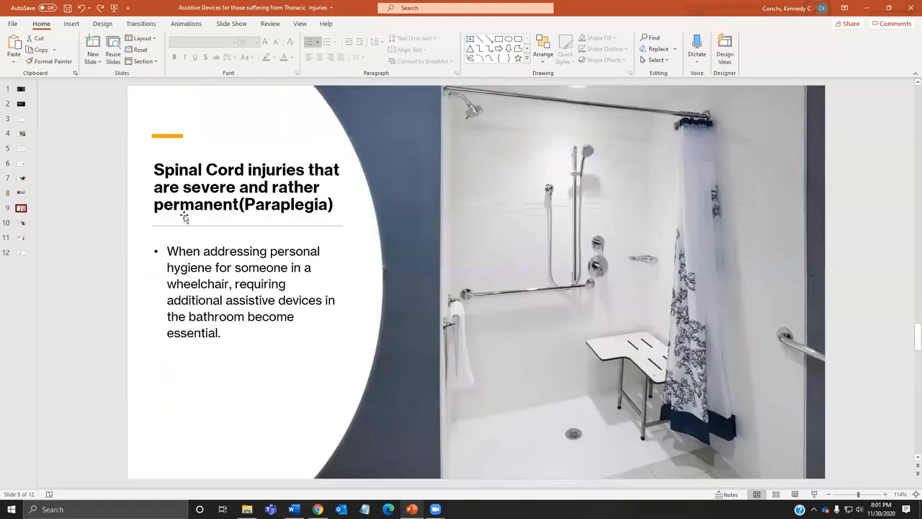
pyautogui.moveTo(303, 221)
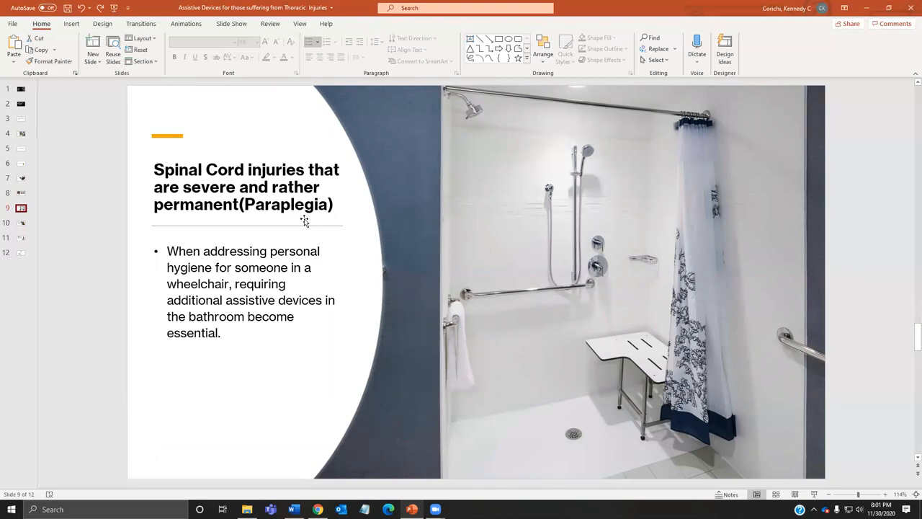
pyautogui.moveTo(266, 230)
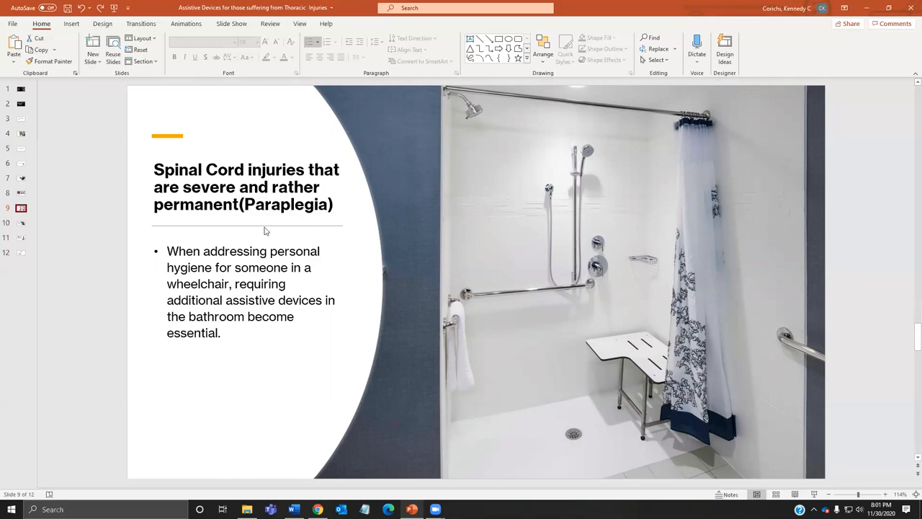
pyautogui.moveTo(665, 459)
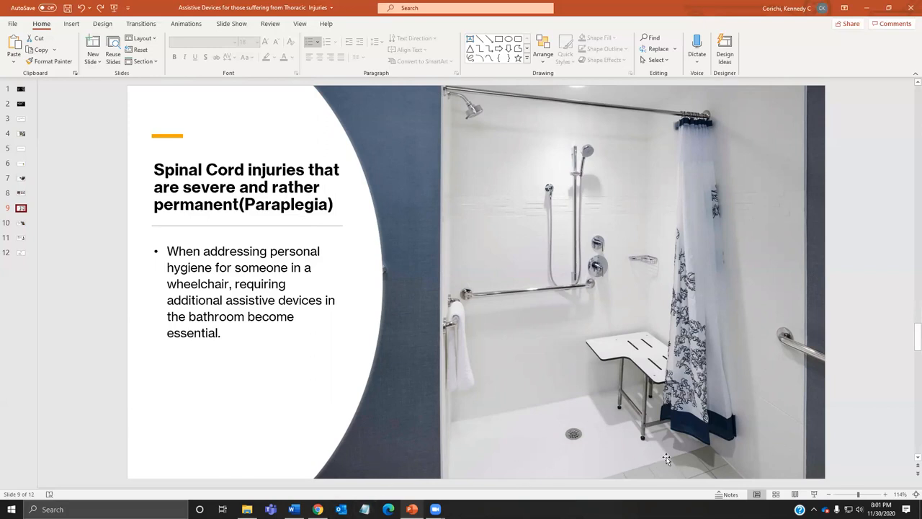
pyautogui.moveTo(629, 470)
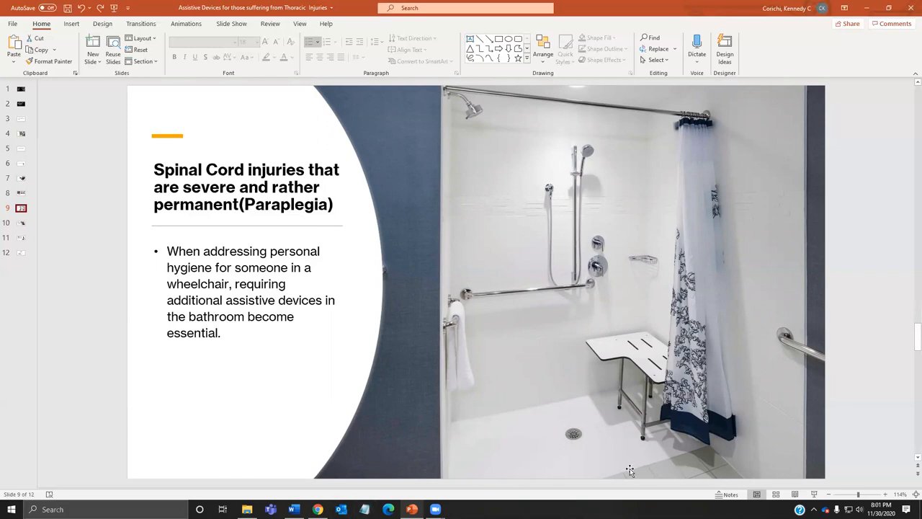
pyautogui.moveTo(681, 448)
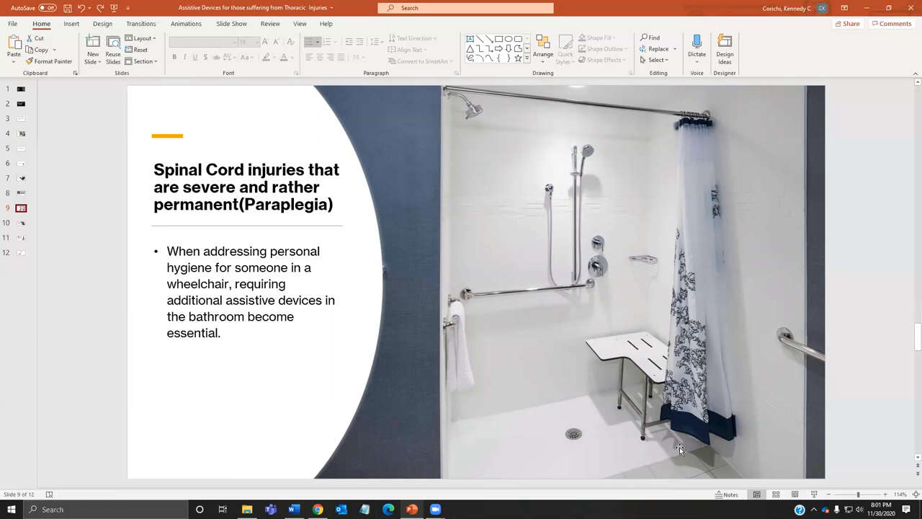
pyautogui.moveTo(642, 451)
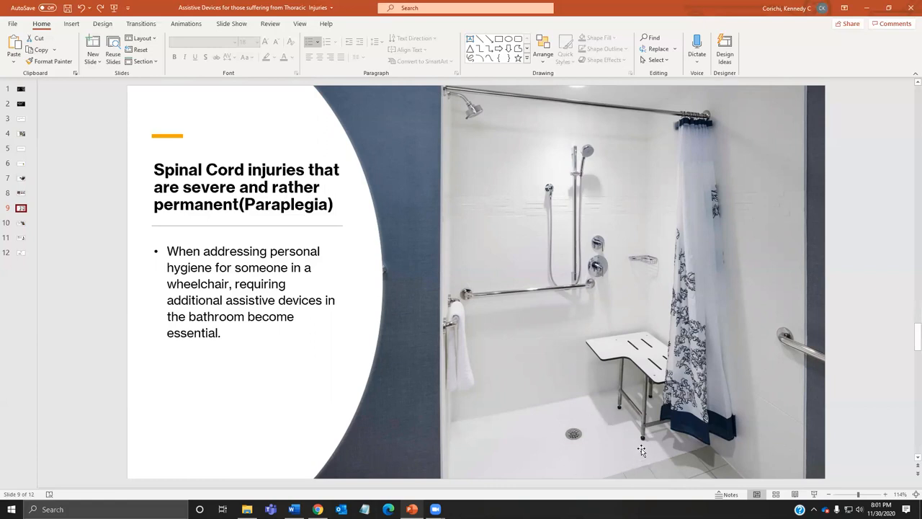
pyautogui.moveTo(785, 339)
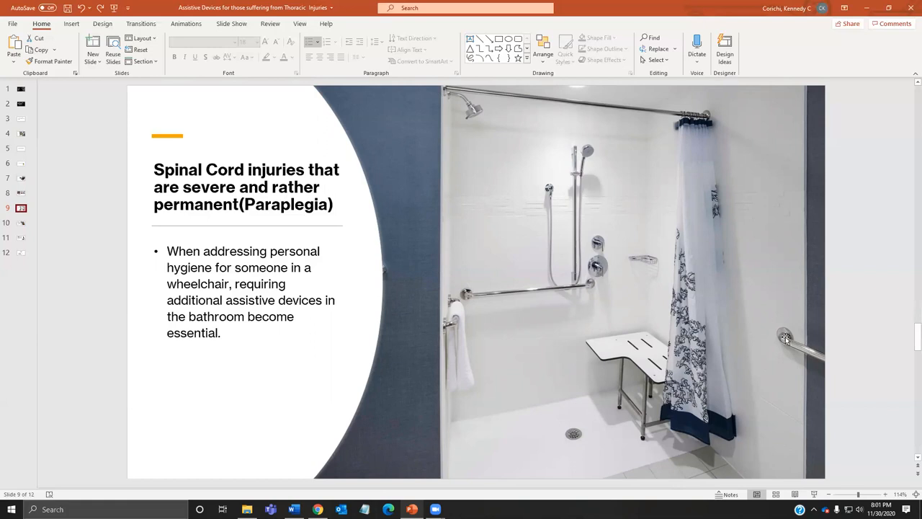
pyautogui.moveTo(685, 451)
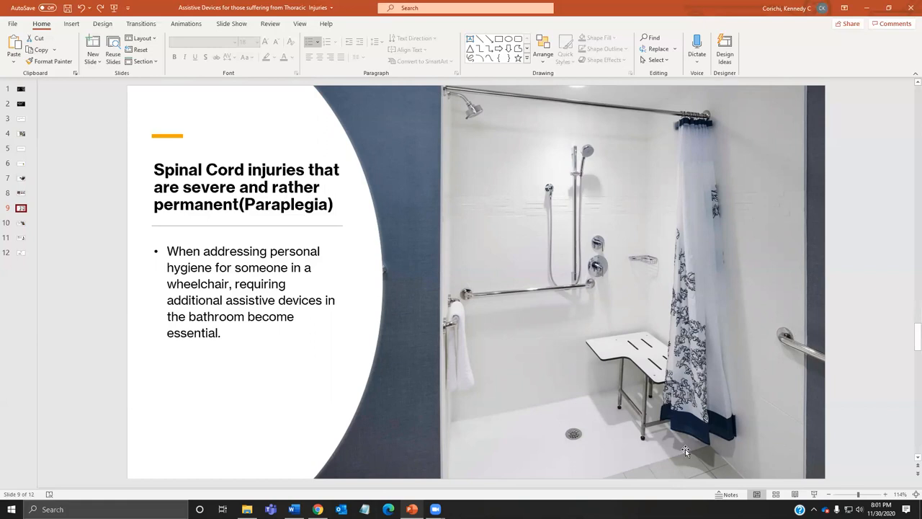
pyautogui.moveTo(603, 348)
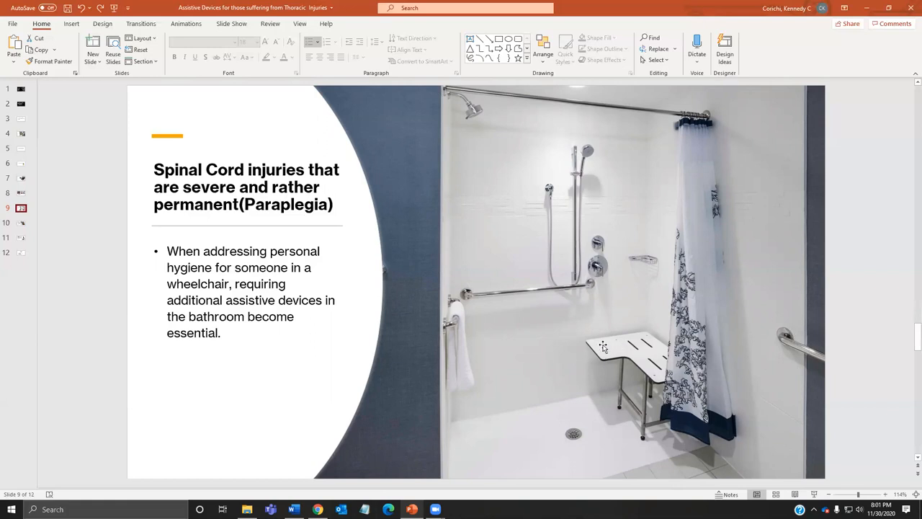
pyautogui.moveTo(573, 175)
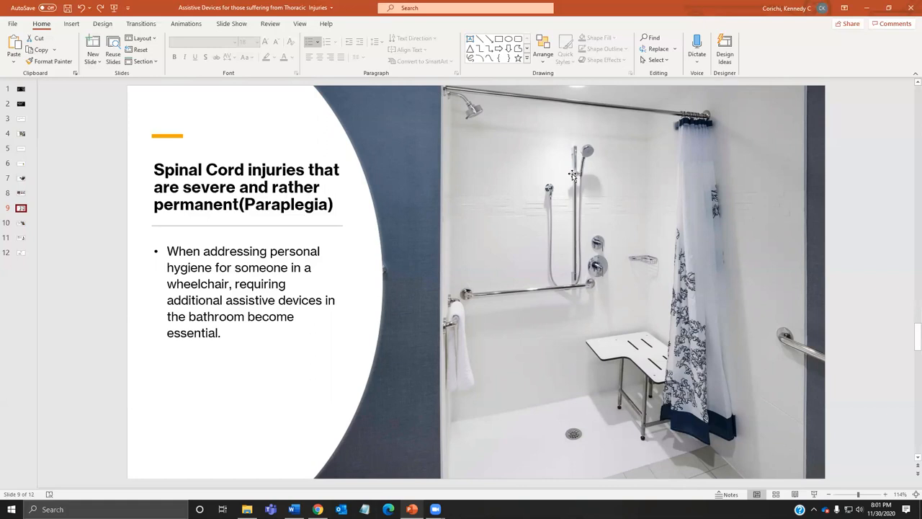
pyautogui.moveTo(571, 233)
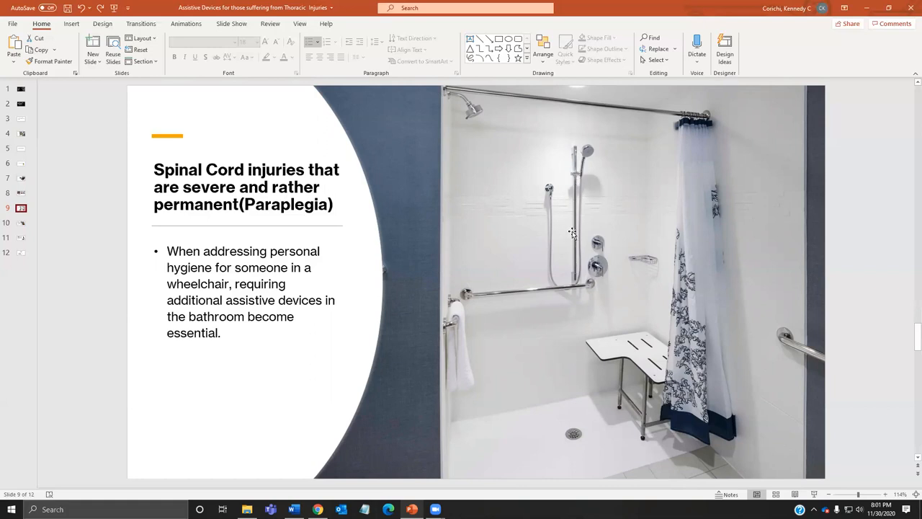
pyautogui.moveTo(574, 263)
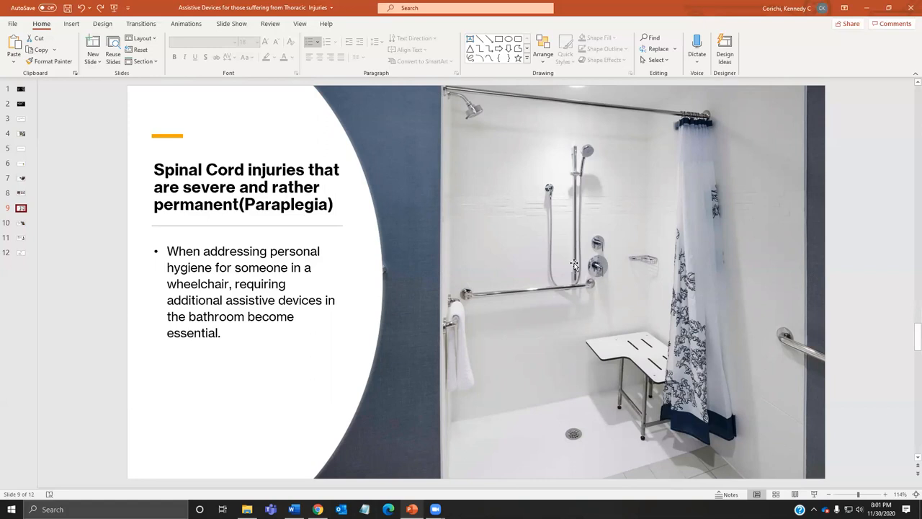
pyautogui.moveTo(509, 394)
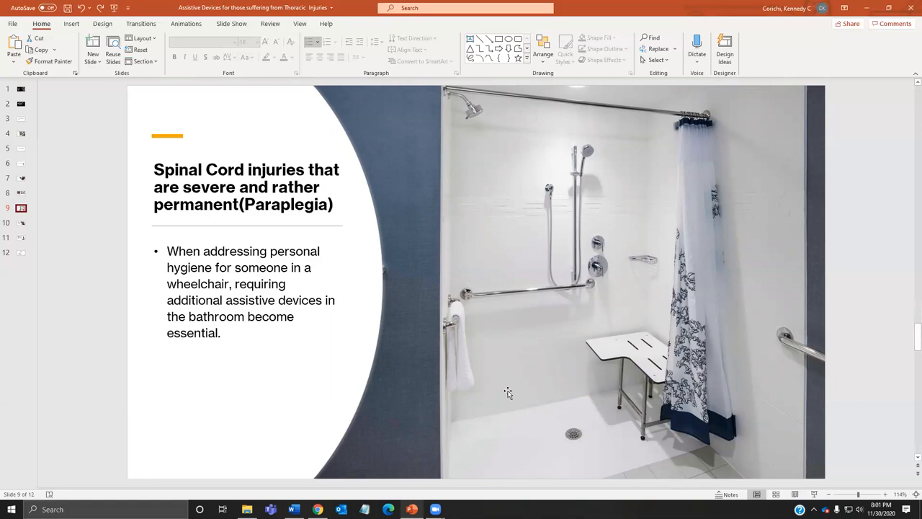
pyautogui.moveTo(541, 374)
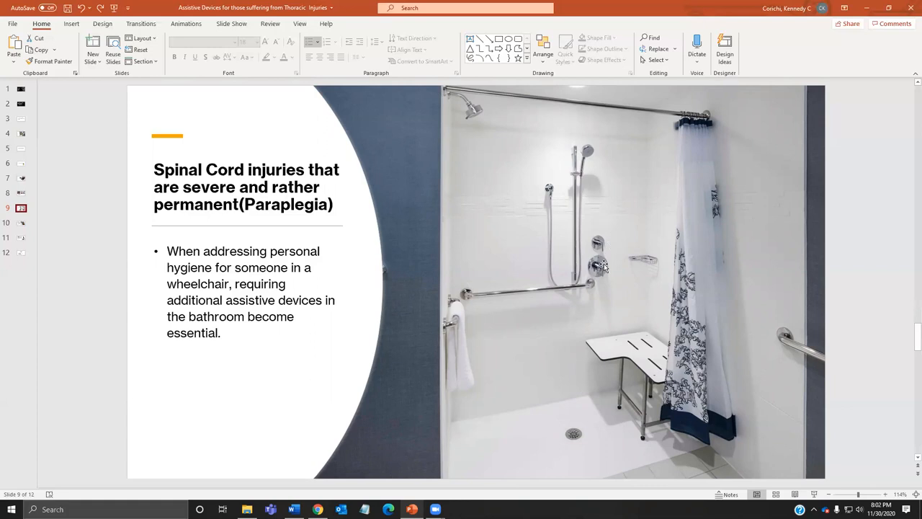
pyautogui.moveTo(587, 279)
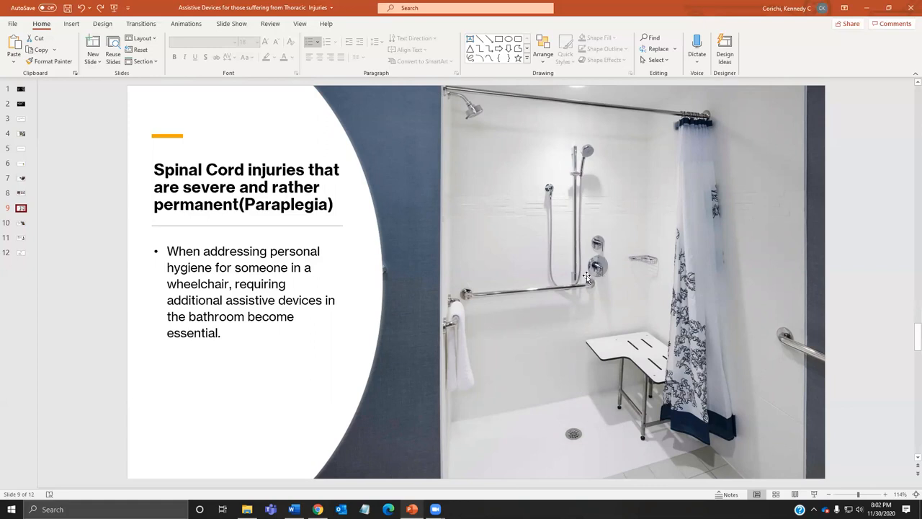
pyautogui.moveTo(592, 271)
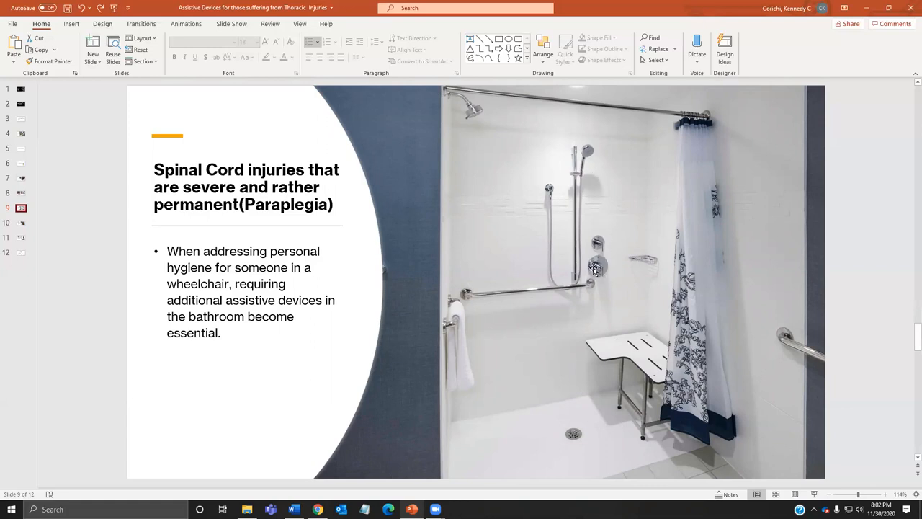
pyautogui.moveTo(602, 258)
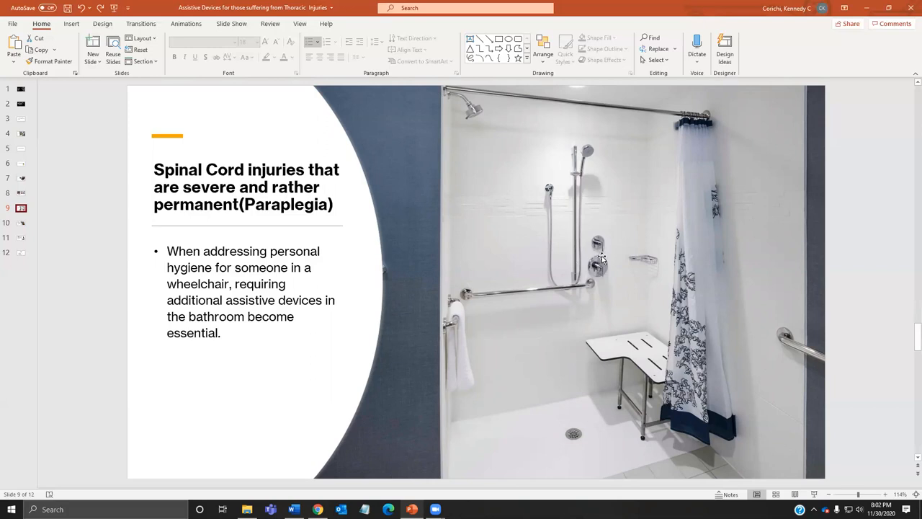
pyautogui.moveTo(621, 272)
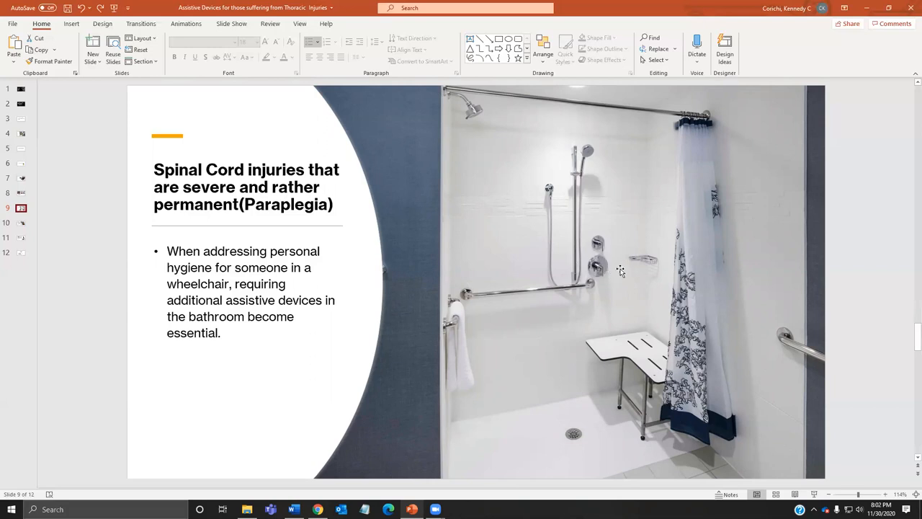
pyautogui.moveTo(654, 281)
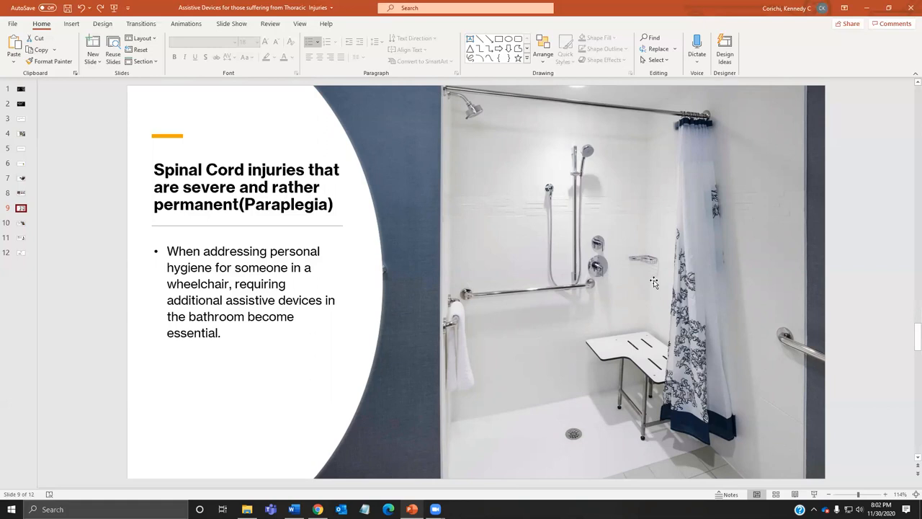
pyautogui.moveTo(461, 278)
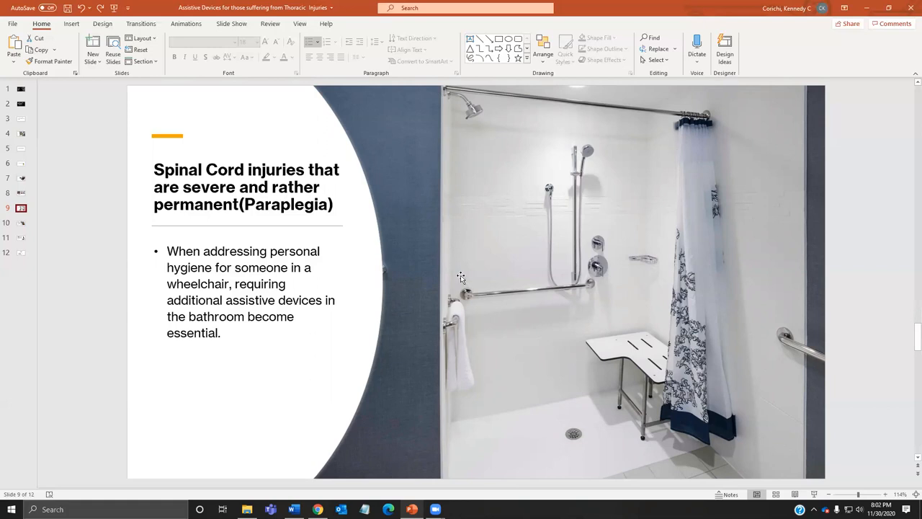
pyautogui.moveTo(631, 299)
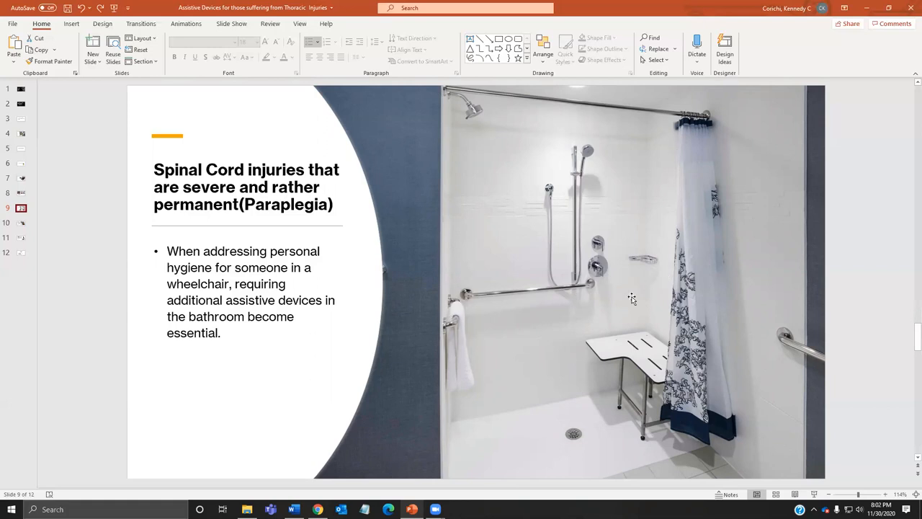
pyautogui.moveTo(577, 373)
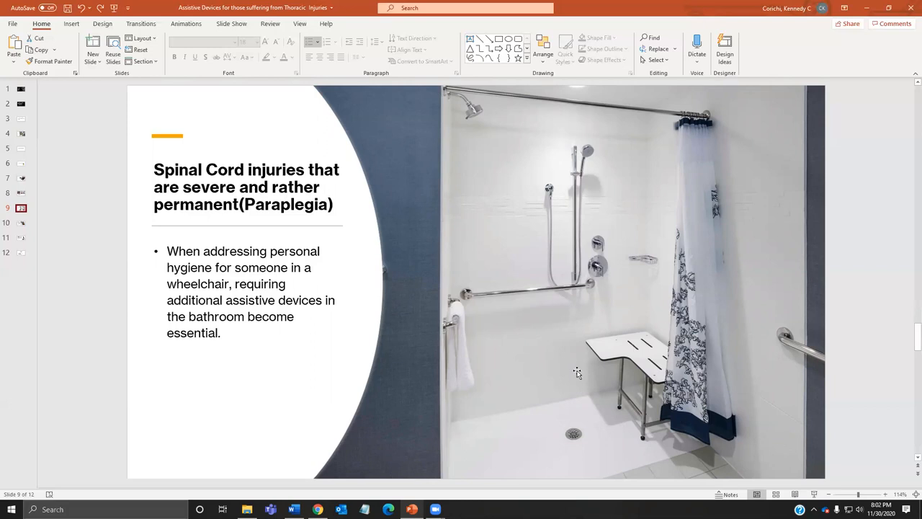
pyautogui.moveTo(503, 451)
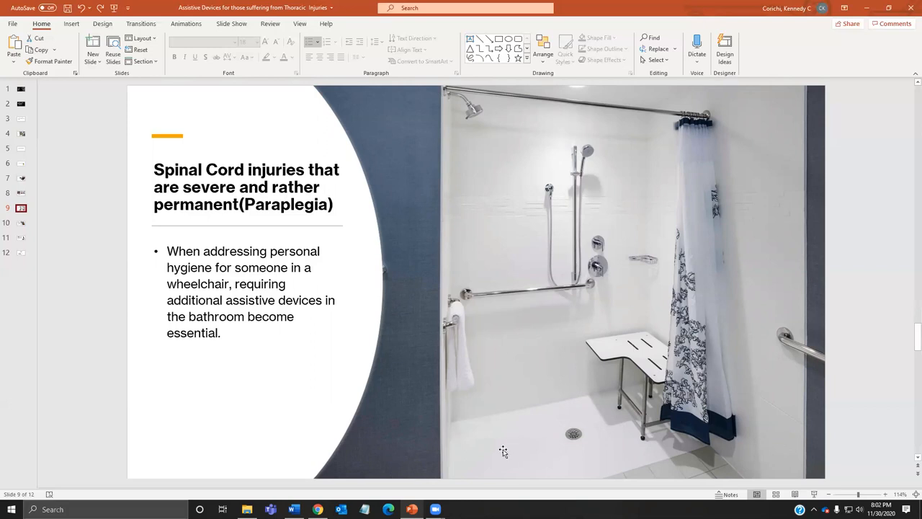
pyautogui.moveTo(567, 291)
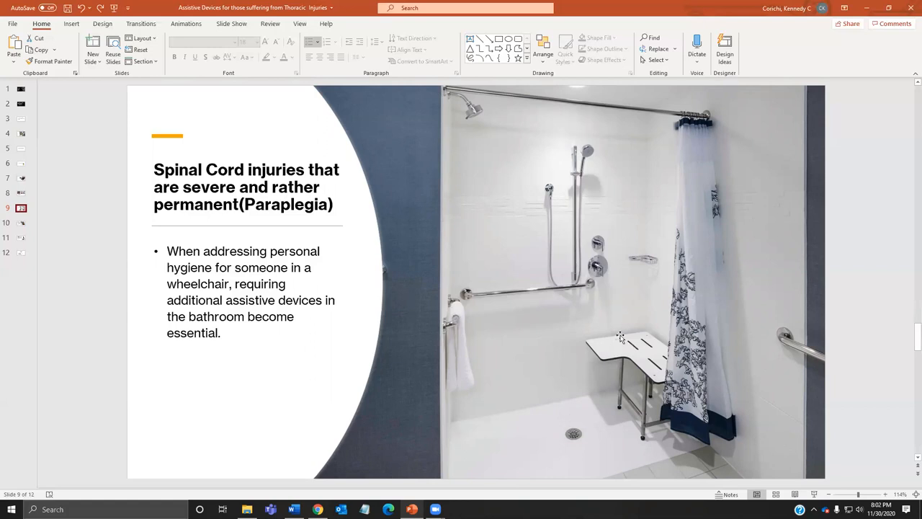
pyautogui.moveTo(462, 268)
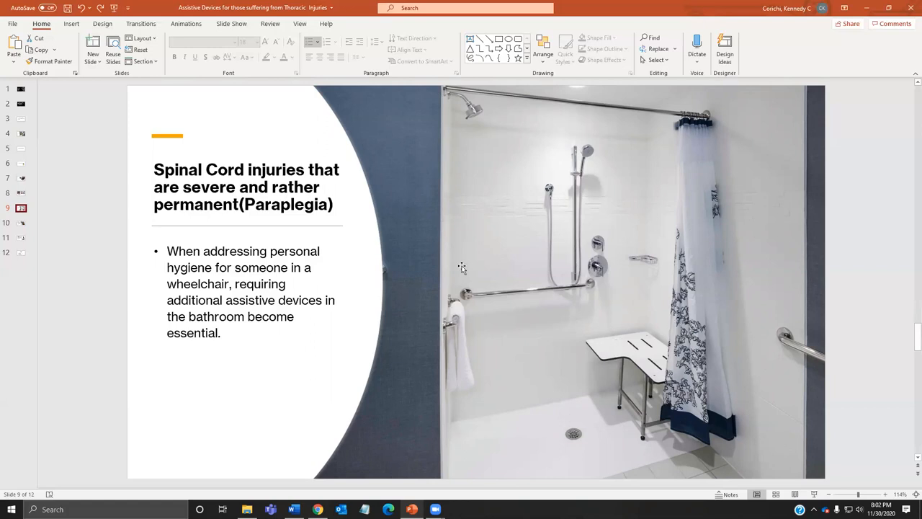
pyautogui.moveTo(720, 190)
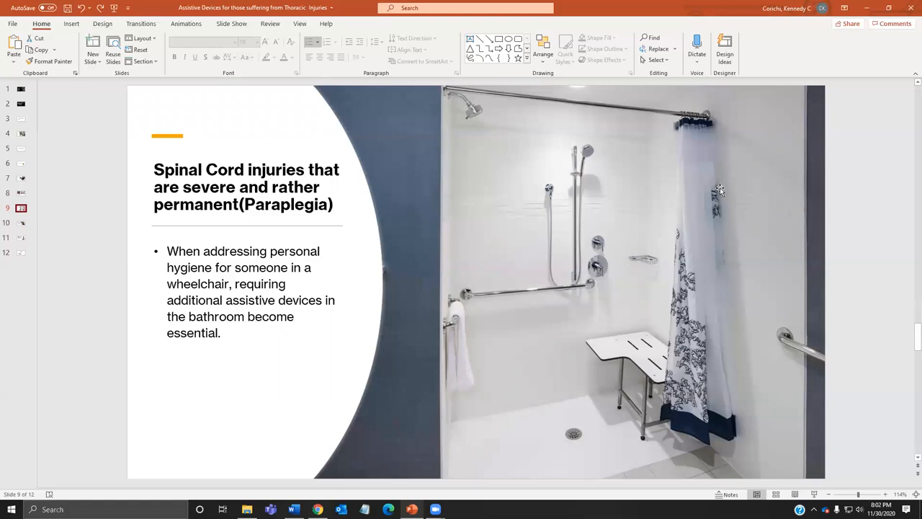
pyautogui.moveTo(734, 245)
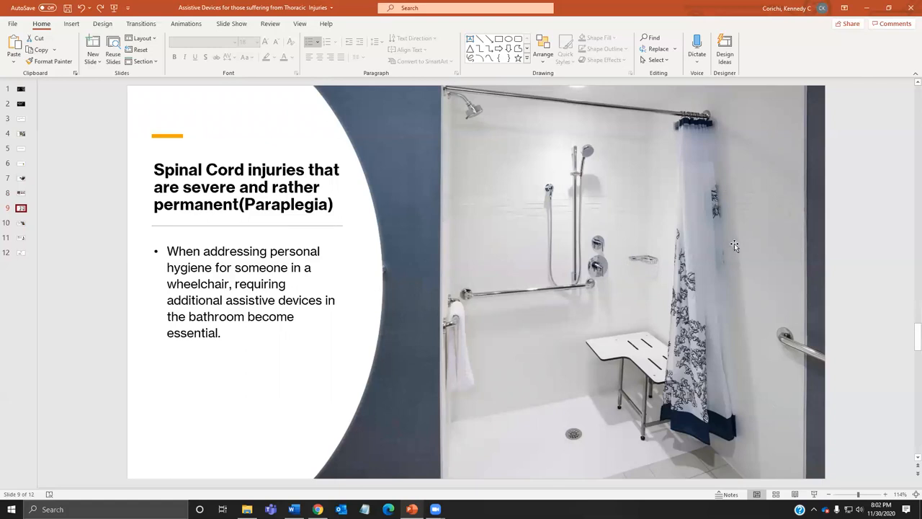
pyautogui.moveTo(597, 175)
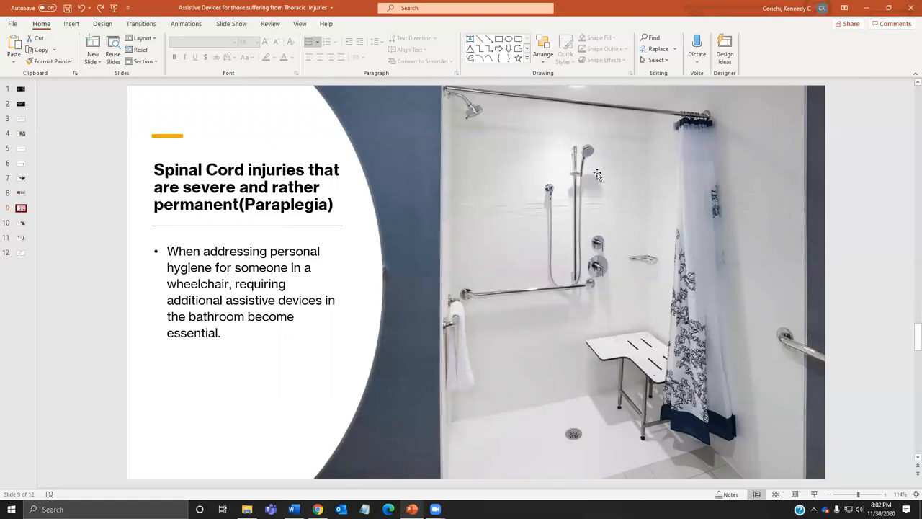
pyautogui.moveTo(583, 164)
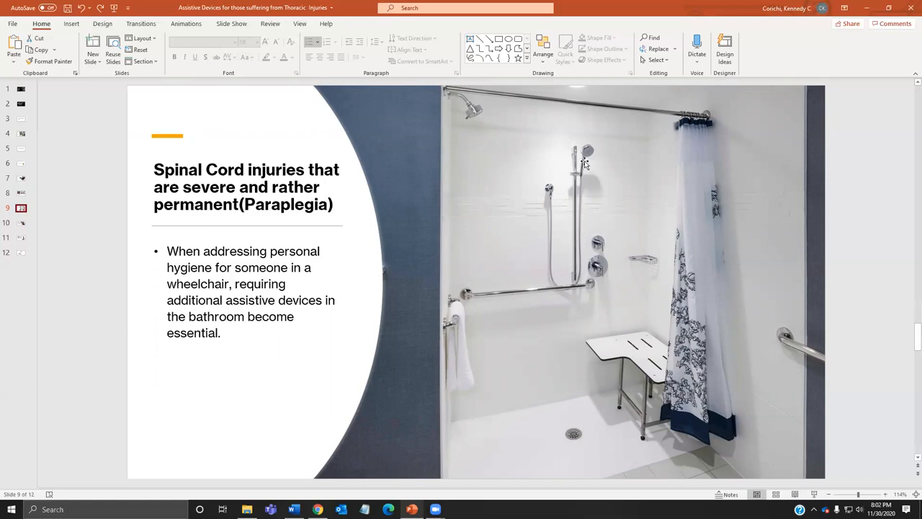
pyautogui.moveTo(663, 313)
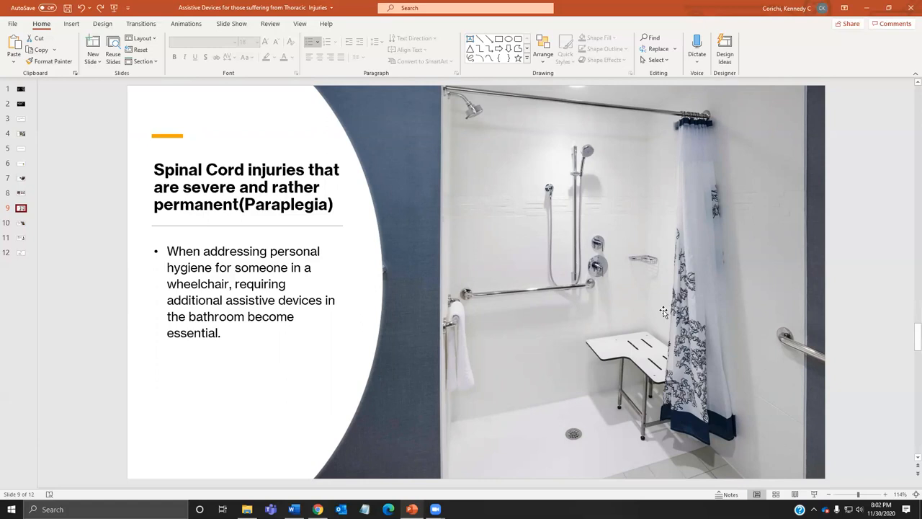
pyautogui.moveTo(444, 319)
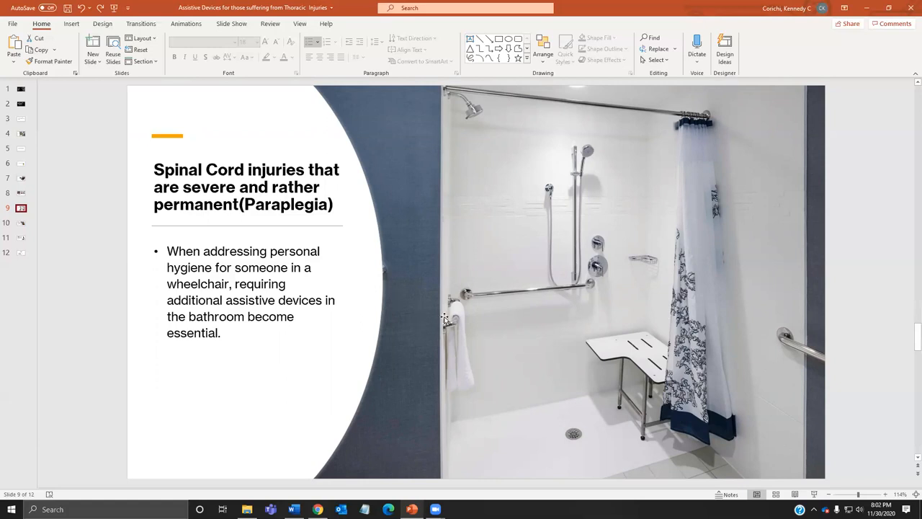
pyautogui.moveTo(458, 313)
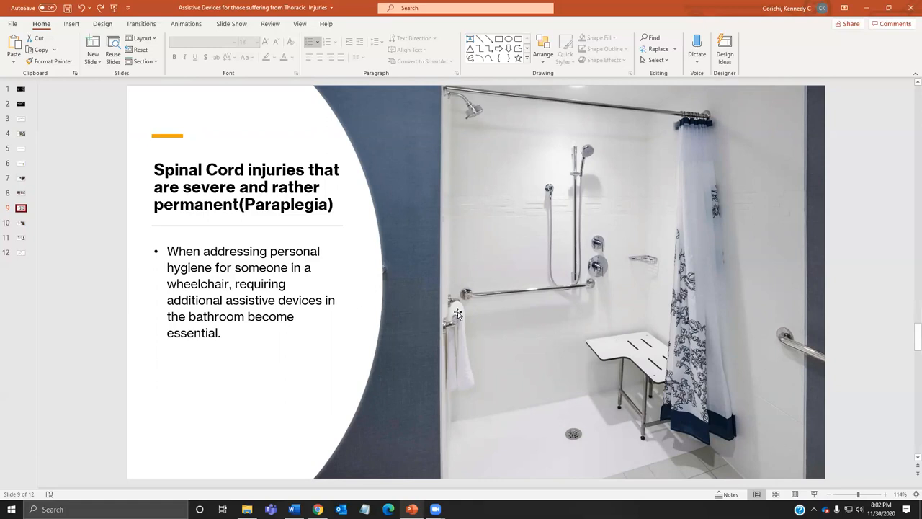
pyautogui.moveTo(458, 314)
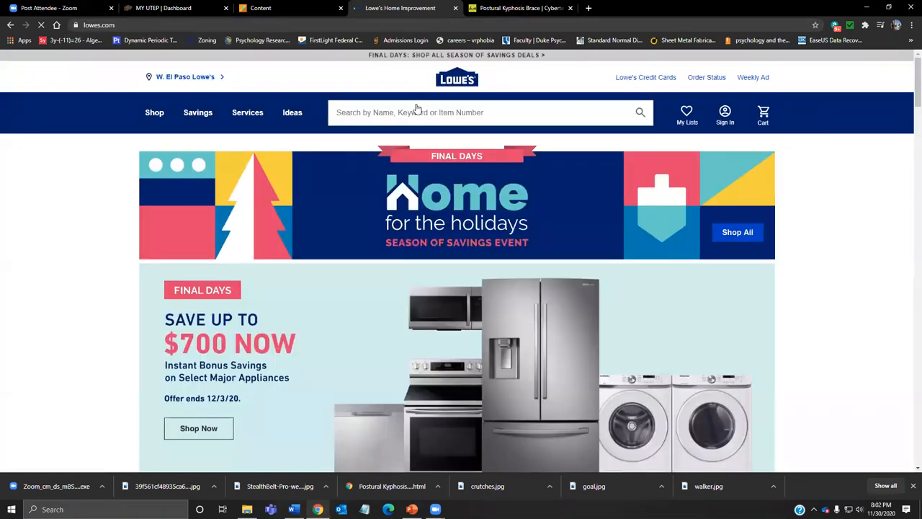
# Search the Lowe's site for 'bathroom rail'.
pyautogui.write('batjrpp')
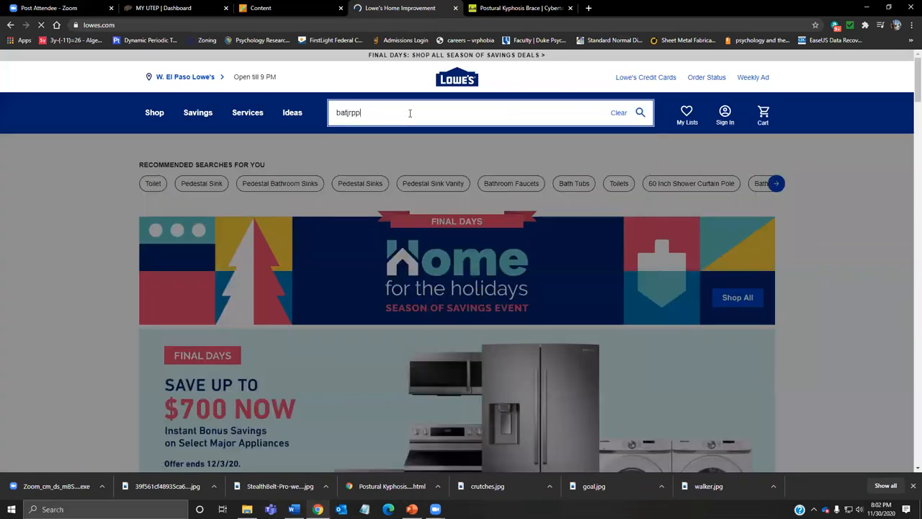
pyautogui.write('bathroom rail')
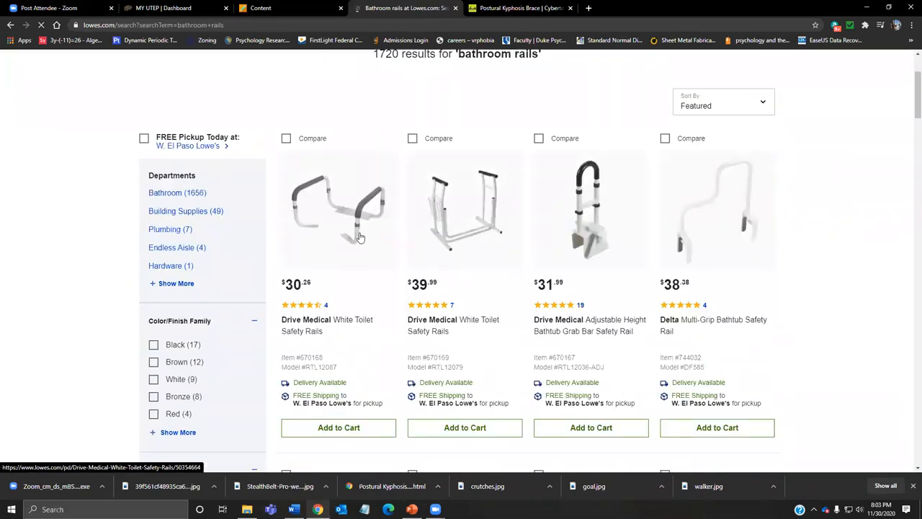
pyautogui.click(339, 209)
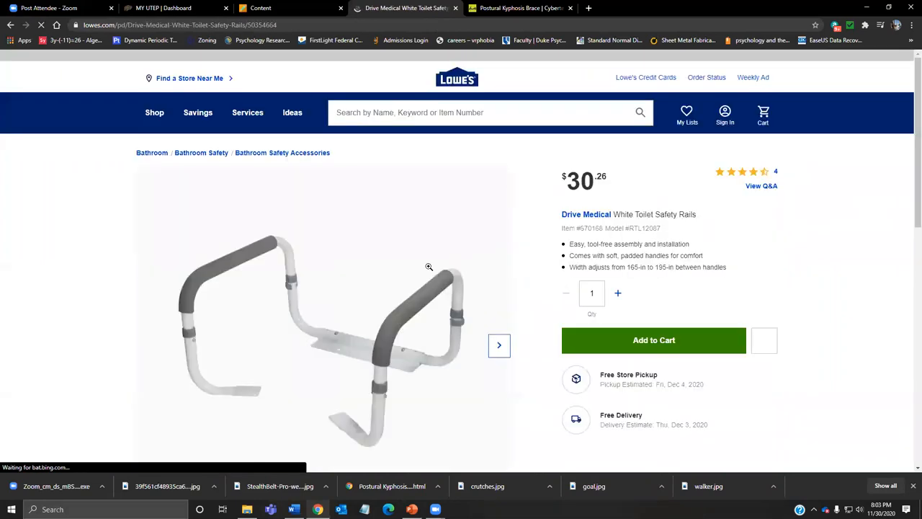
pyautogui.scroll(-3)
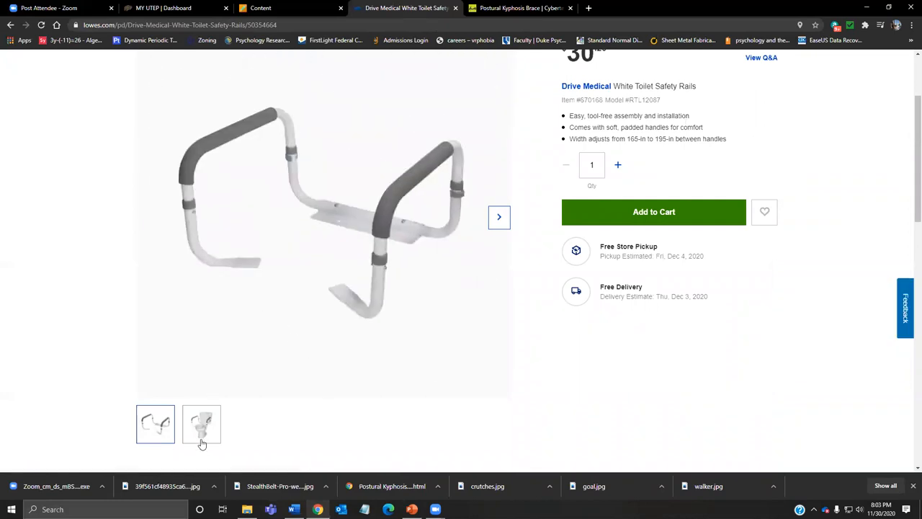
pyautogui.click(202, 424)
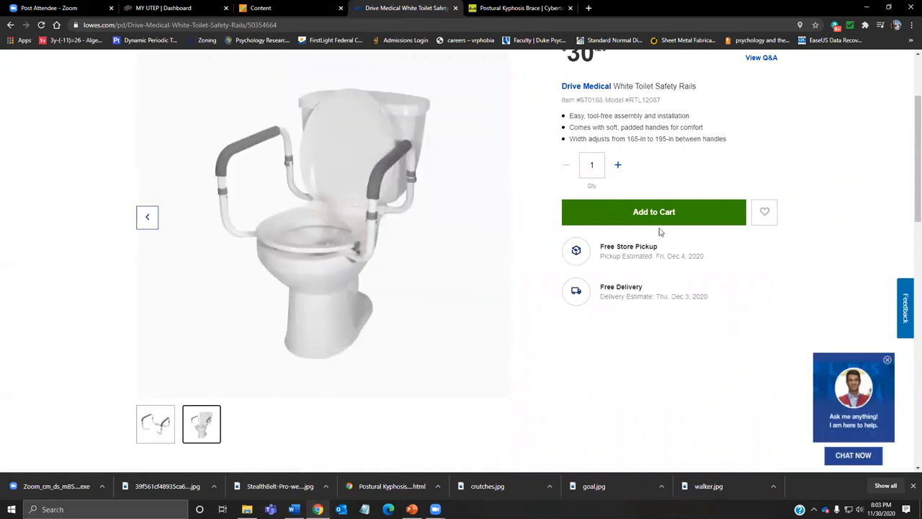
pyautogui.scroll(3)
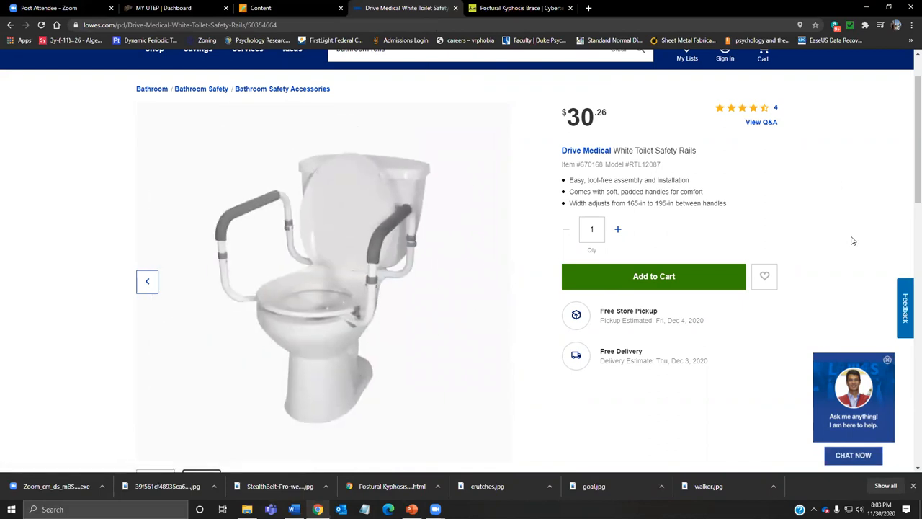
pyautogui.moveTo(624, 299)
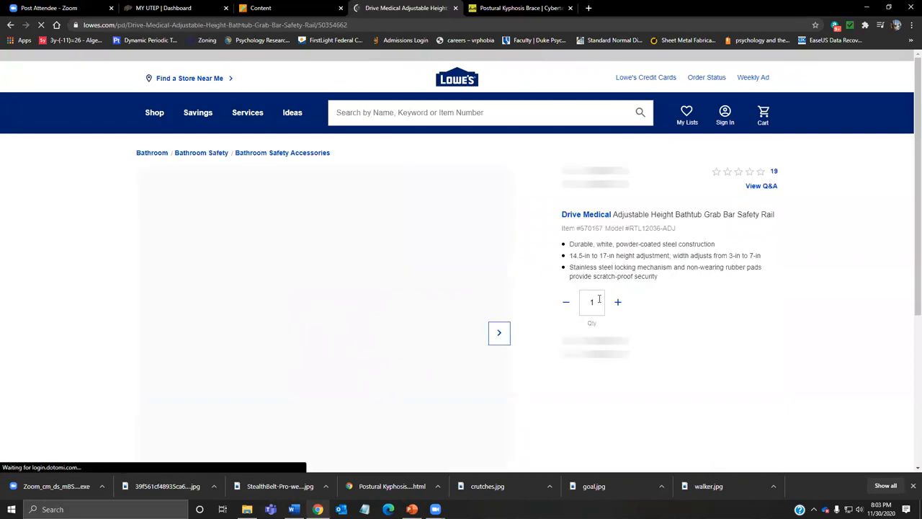
pyautogui.scroll(-3)
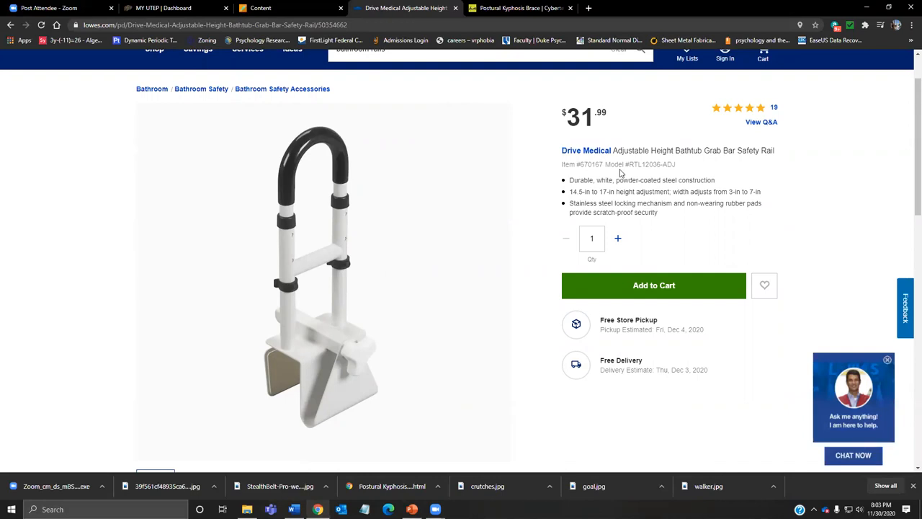
pyautogui.moveTo(620, 168)
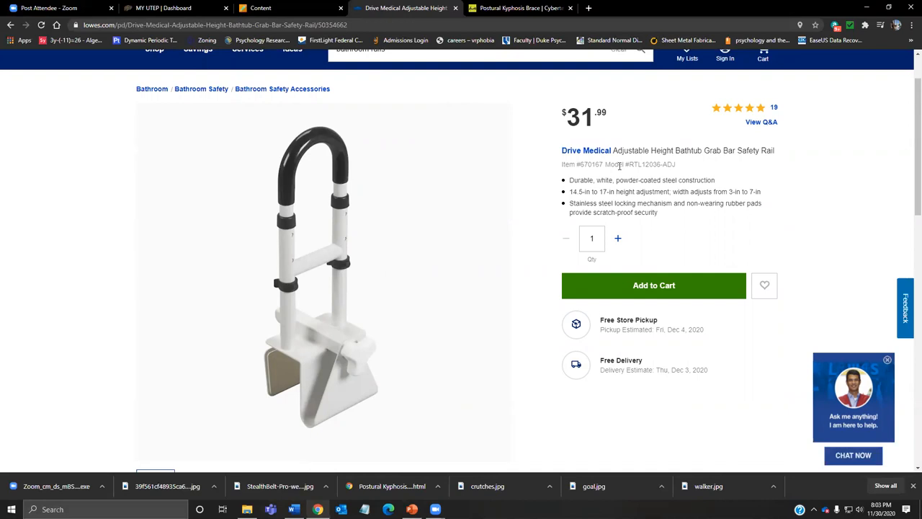
pyautogui.moveTo(452, 174)
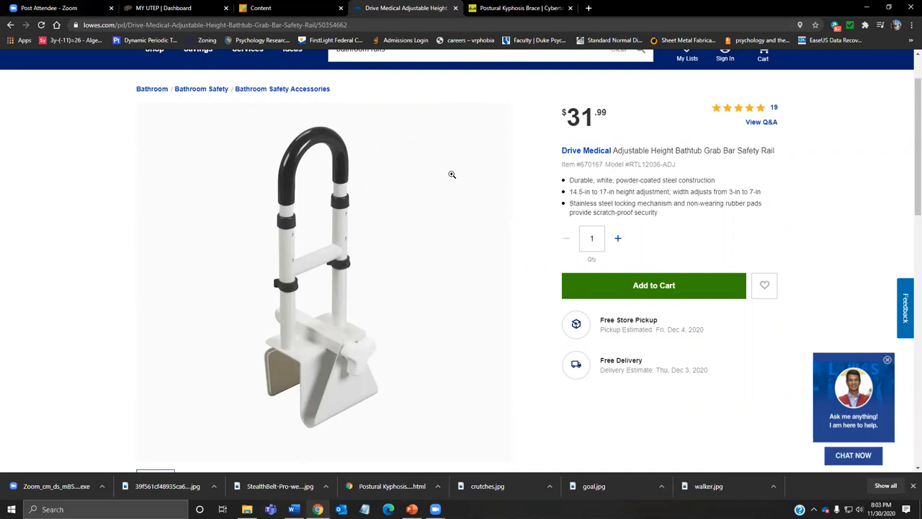
pyautogui.moveTo(354, 79)
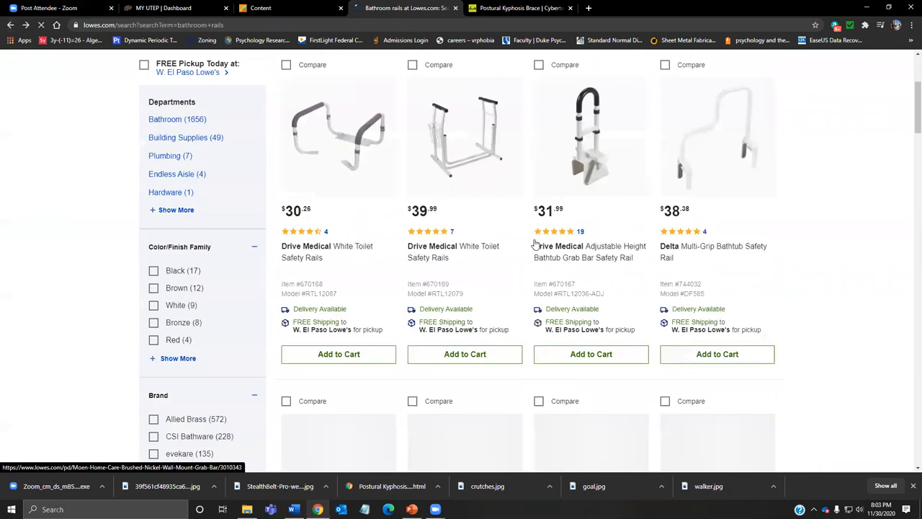
pyautogui.scroll(-3)
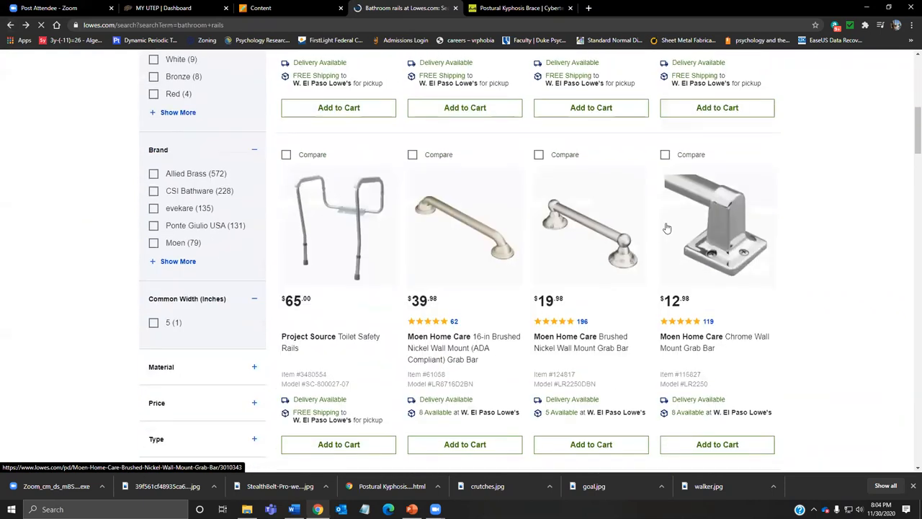
pyautogui.scroll(-3)
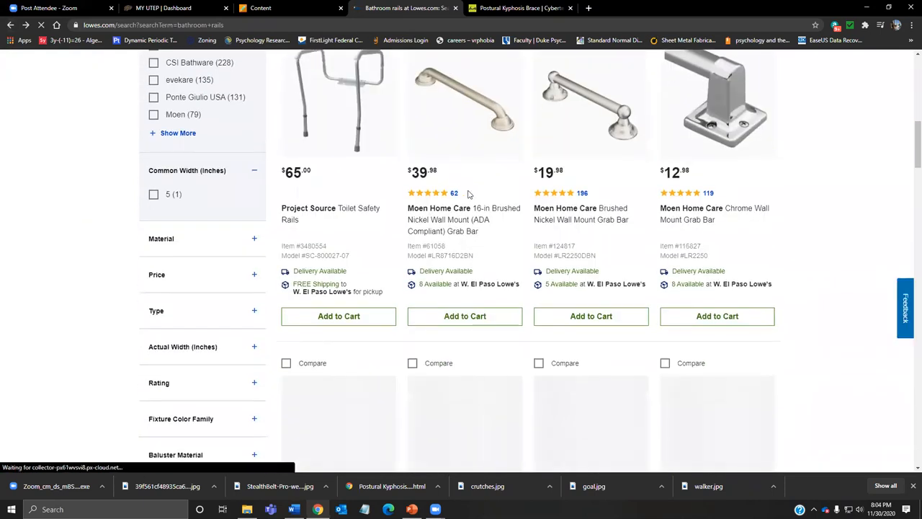
pyautogui.click(463, 220)
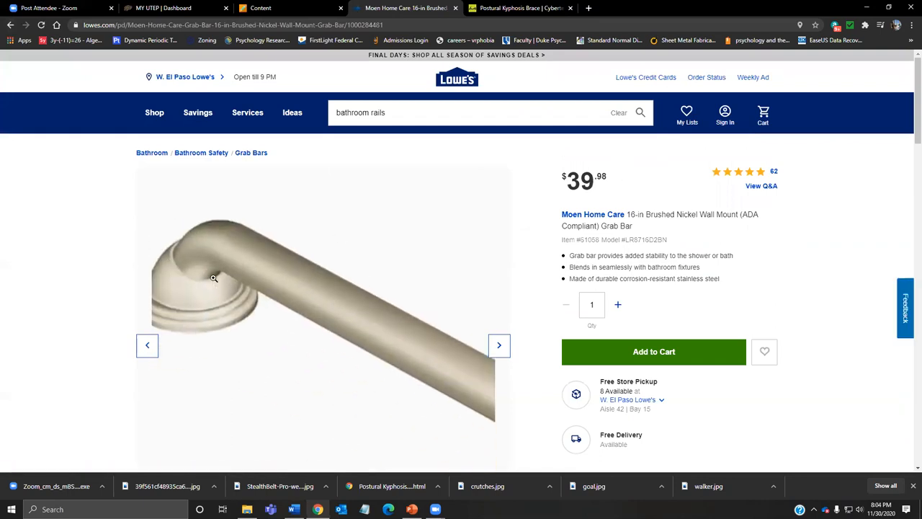
pyautogui.scroll(-3)
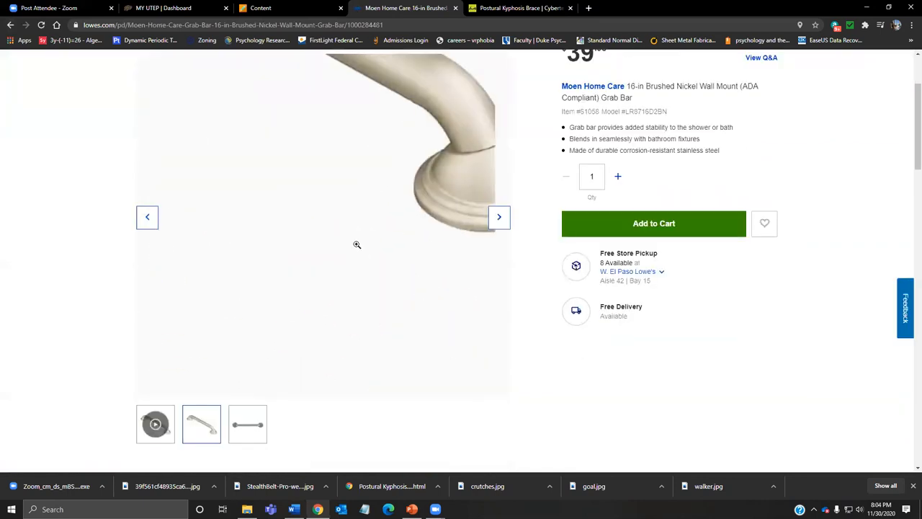
pyautogui.scroll(3)
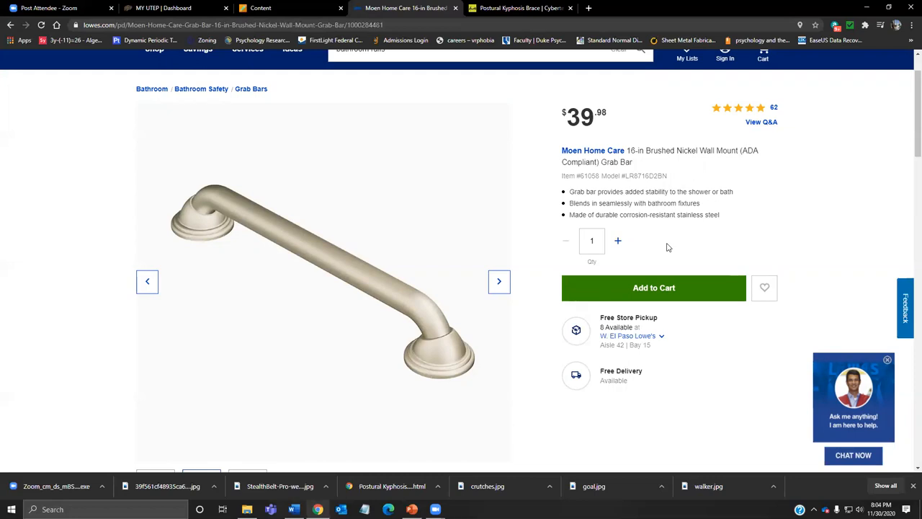
pyautogui.scroll(-3)
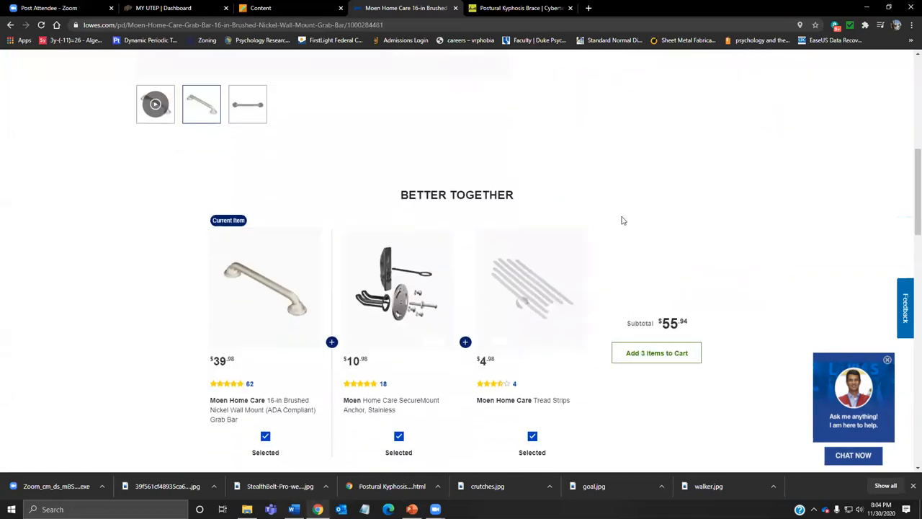
pyautogui.scroll(3)
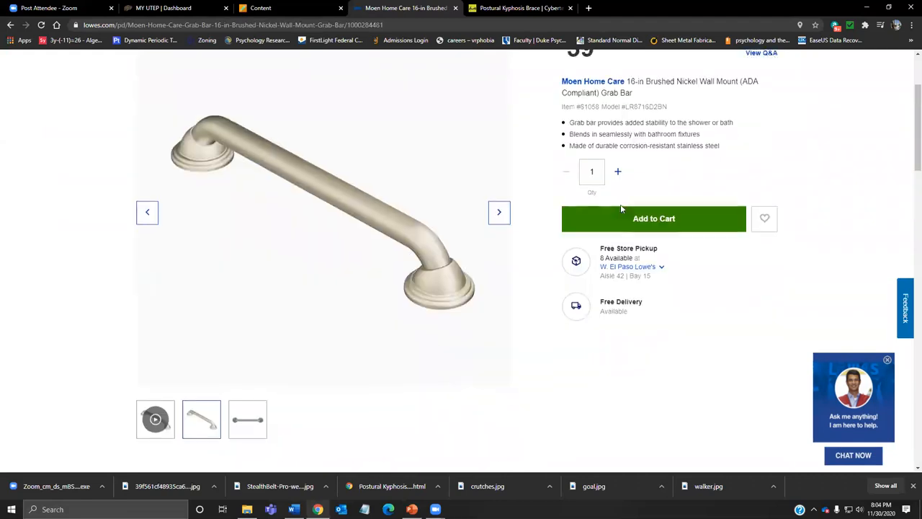
pyautogui.scroll(3)
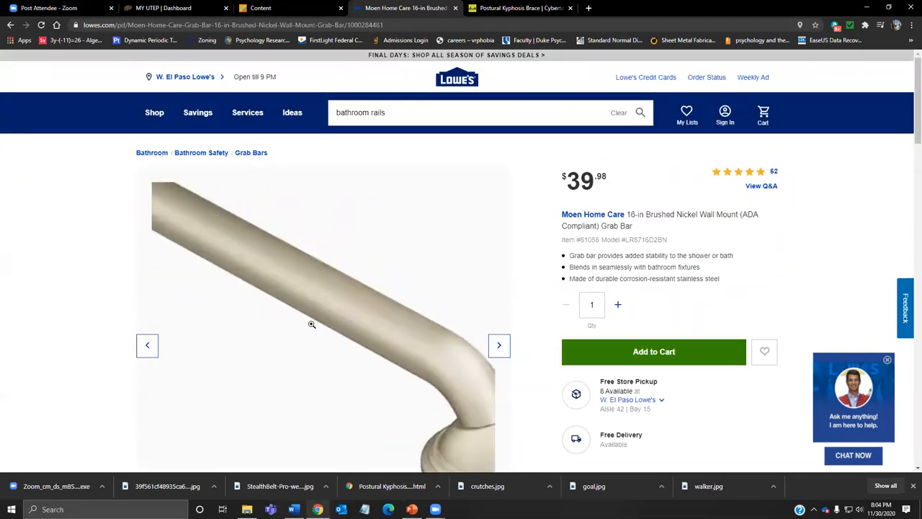
pyautogui.click(639, 112)
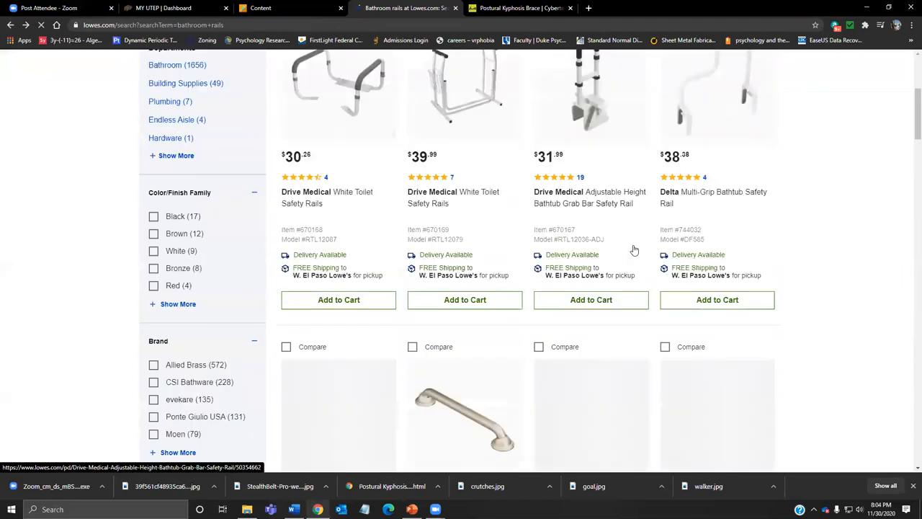
pyautogui.scroll(-3)
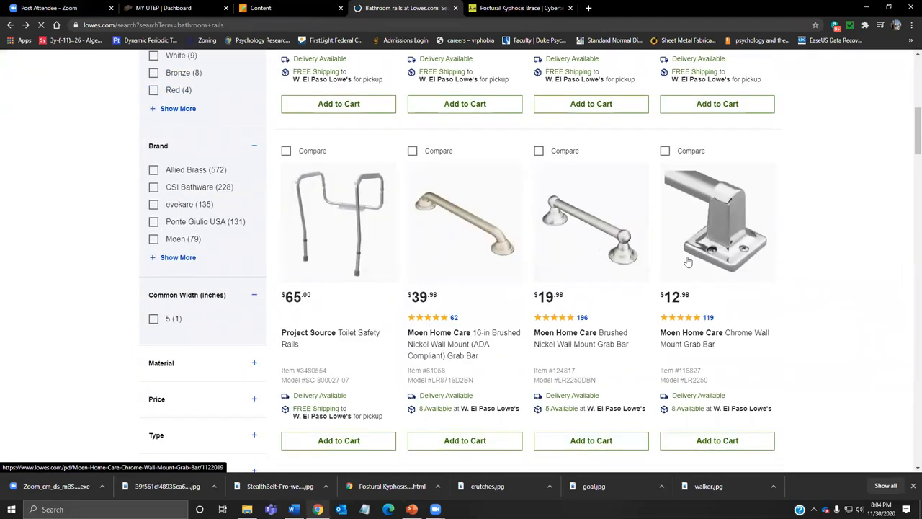
pyautogui.scroll(-3)
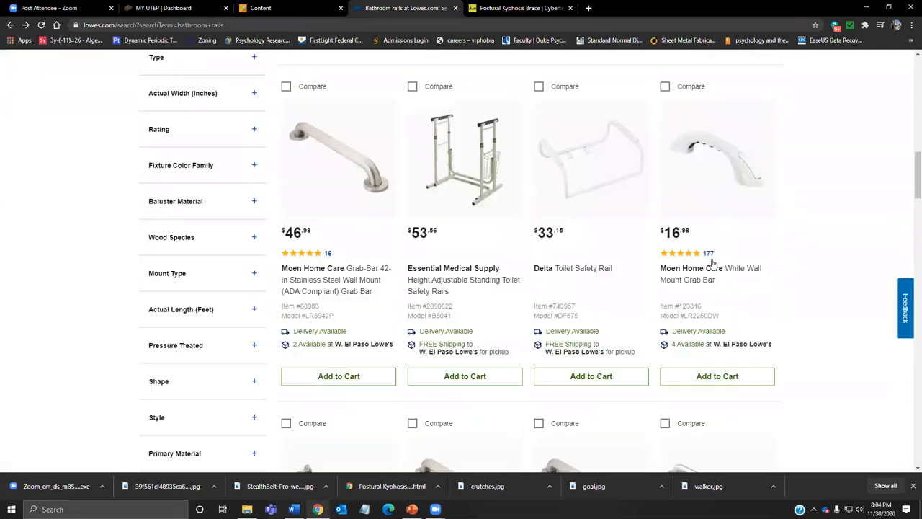
pyautogui.scroll(-3)
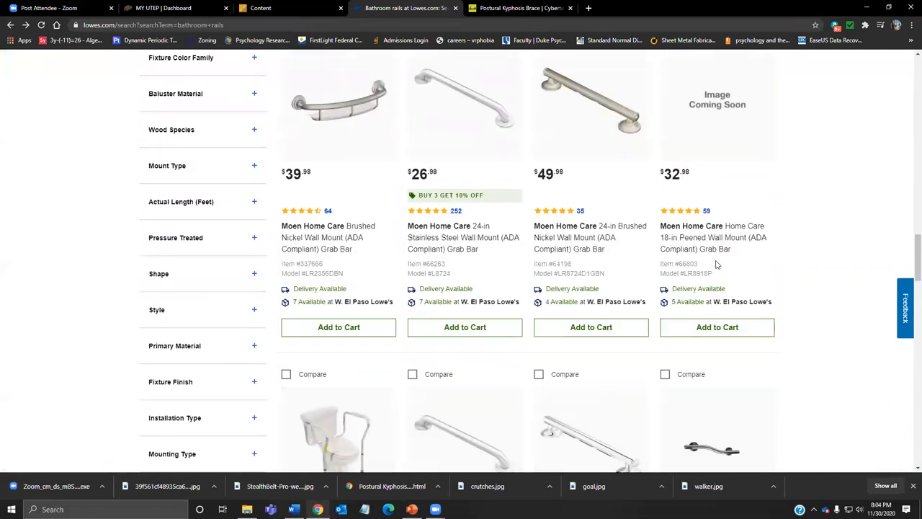
pyautogui.scroll(-3)
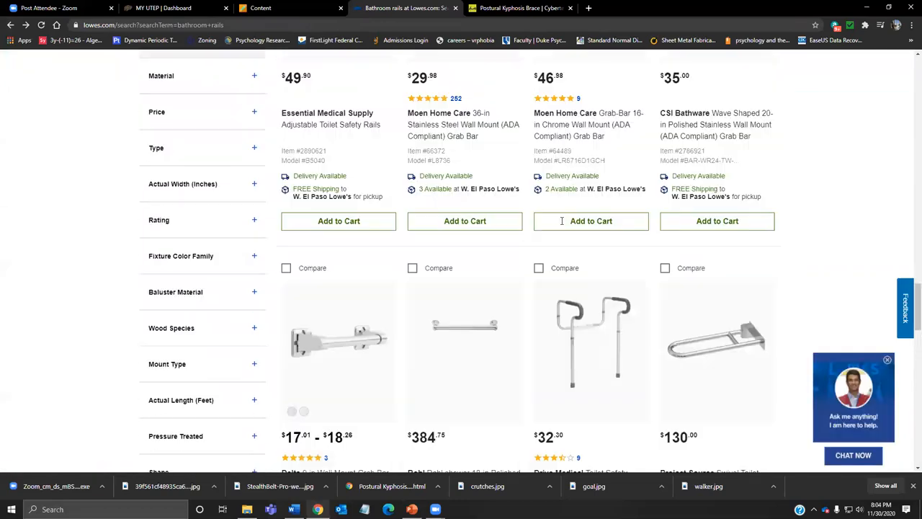
pyautogui.scroll(3)
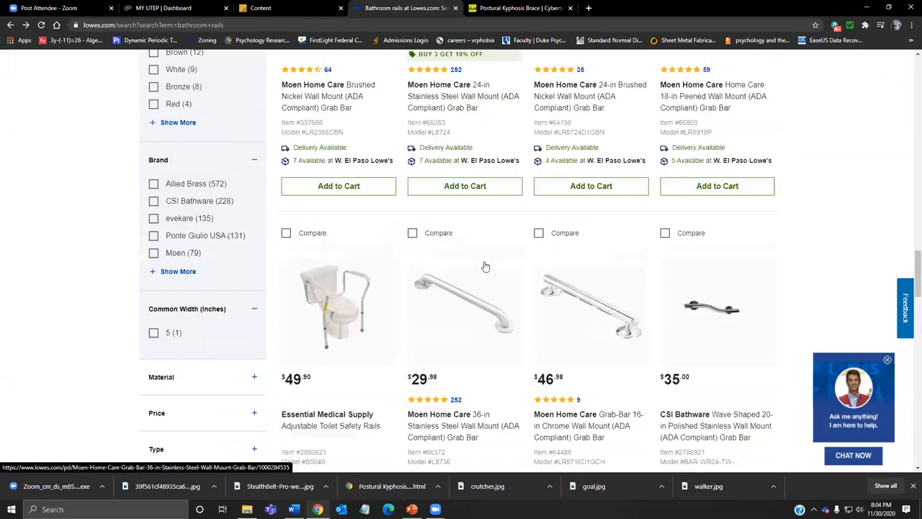
pyautogui.scroll(-3)
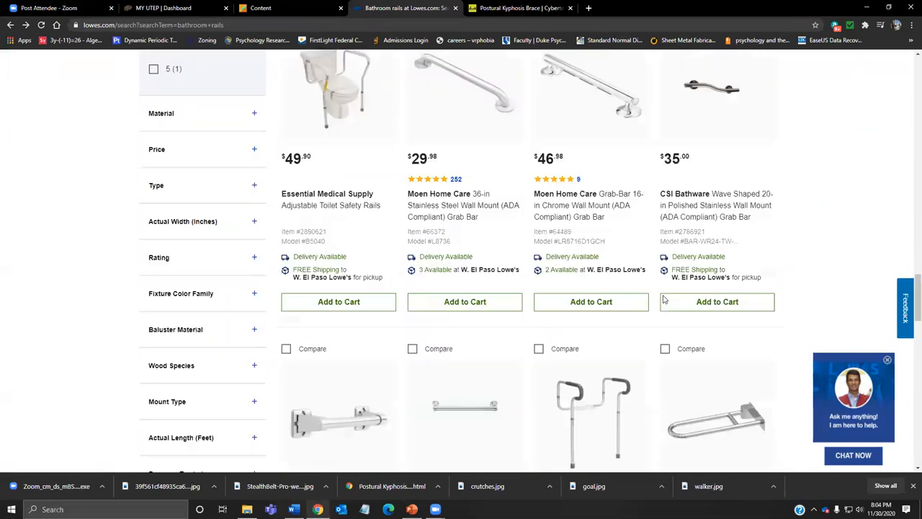
pyautogui.scroll(-3)
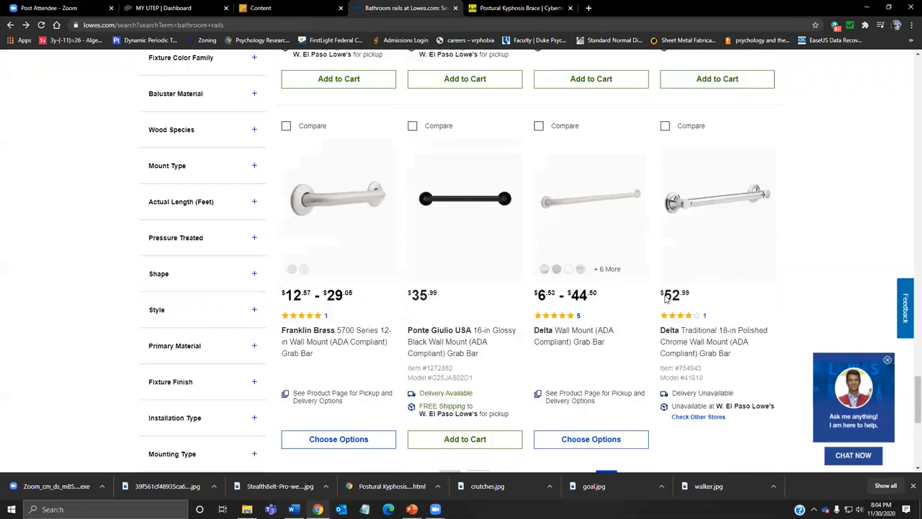
pyautogui.scroll(-3)
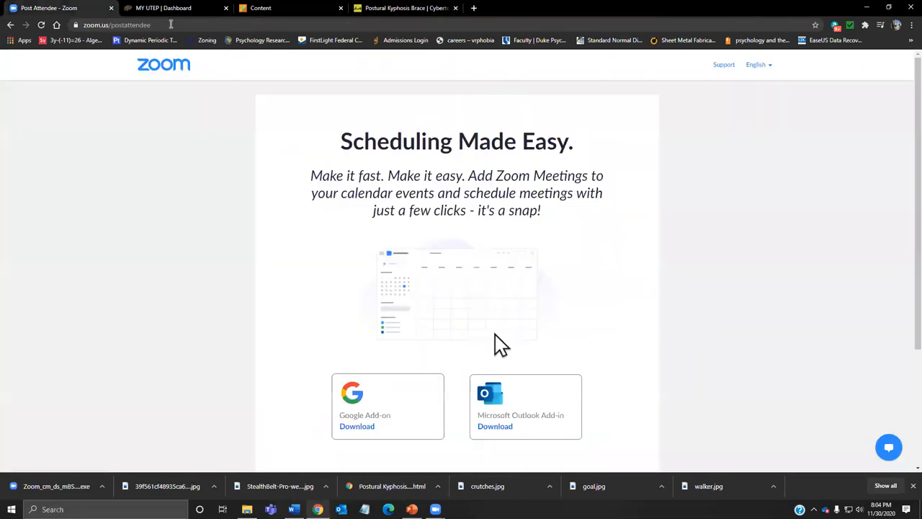
# Switch back to the PowerPoint deck on slide 9.
pyautogui.click(411, 509)
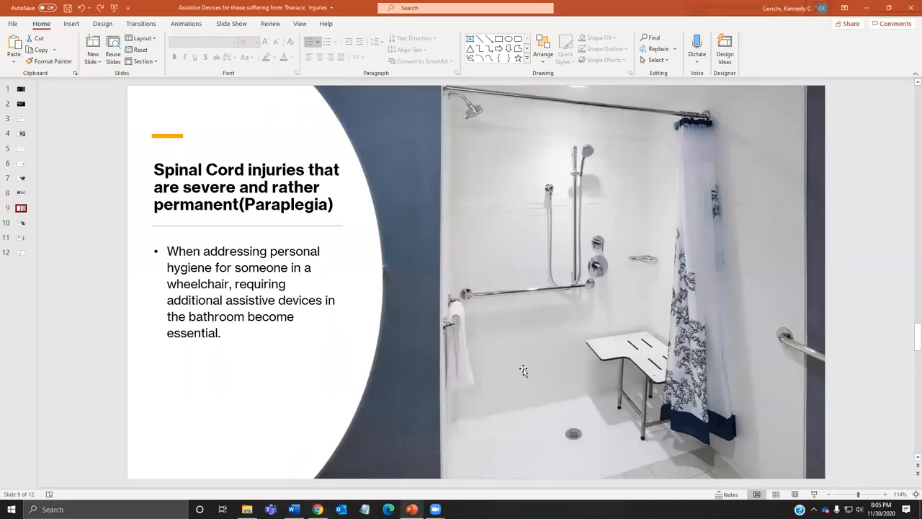
pyautogui.moveTo(524, 374)
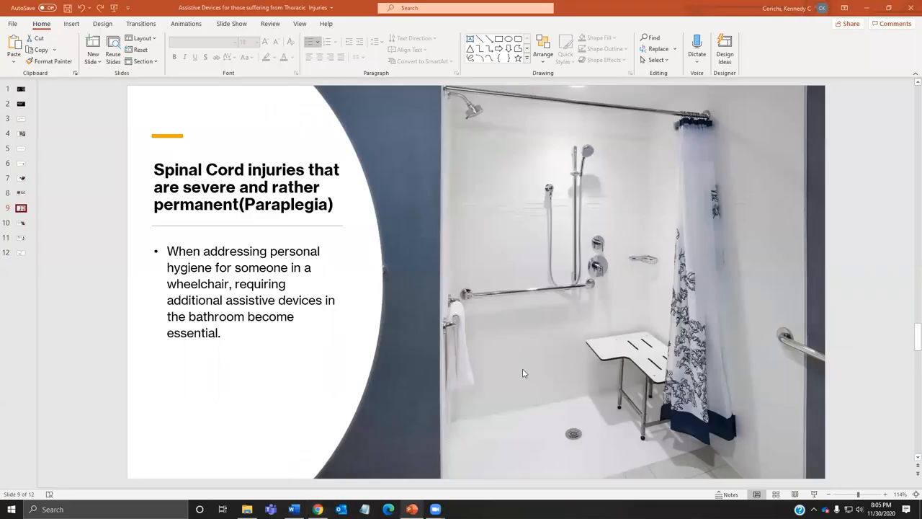
pyautogui.moveTo(380, 293)
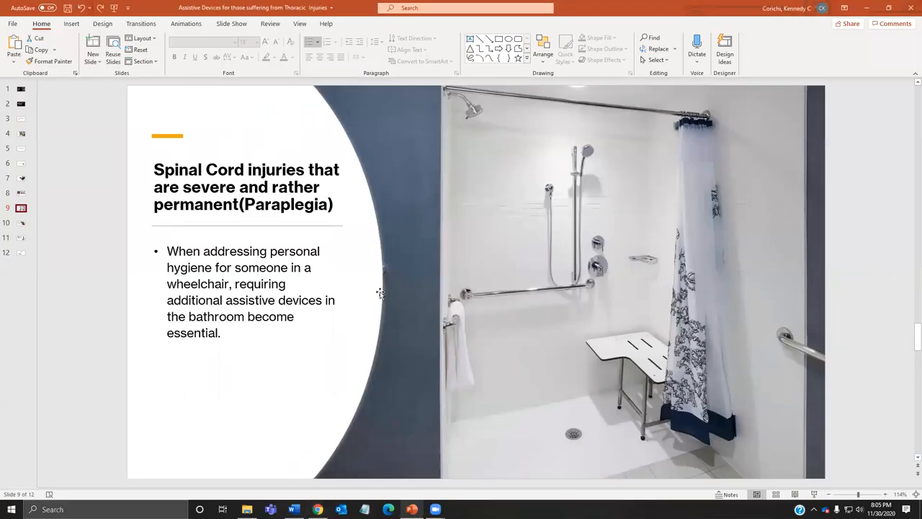
pyautogui.moveTo(448, 369)
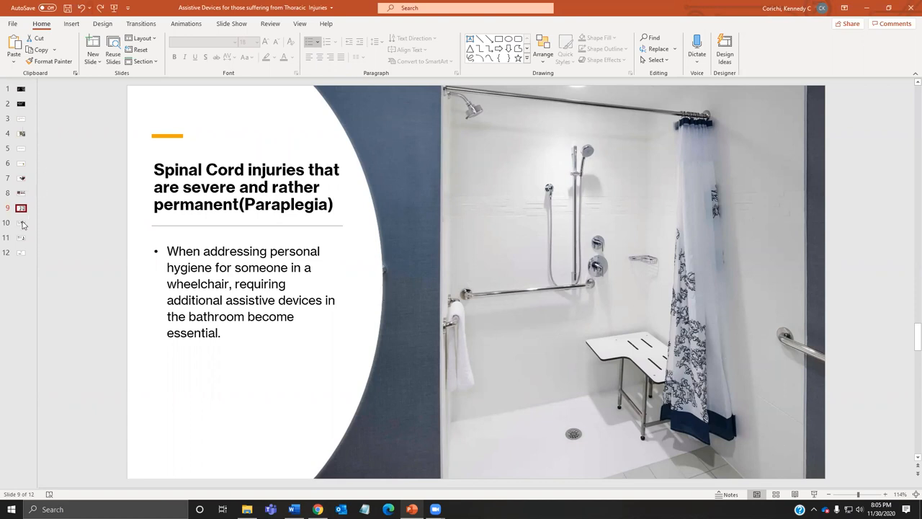
# Show slide 10 on home modifications and Texas grants.
pyautogui.click(21, 223)
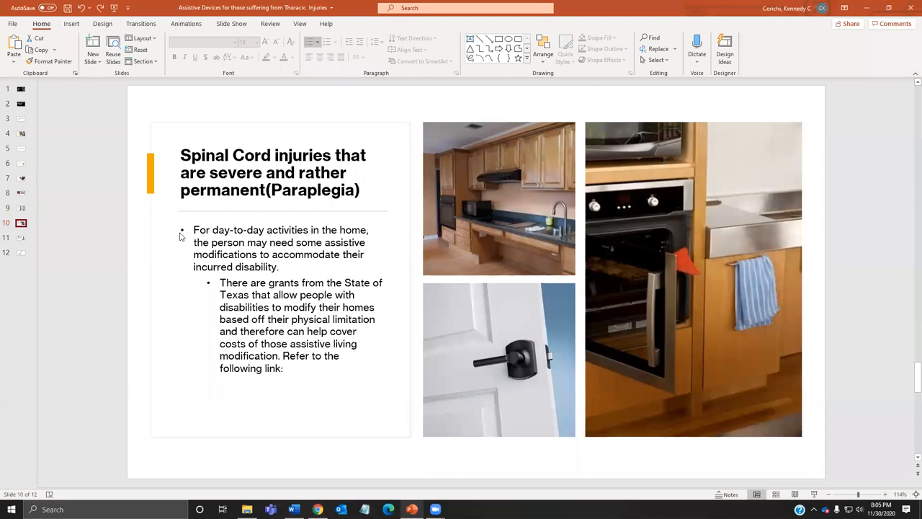
pyautogui.moveTo(178, 221)
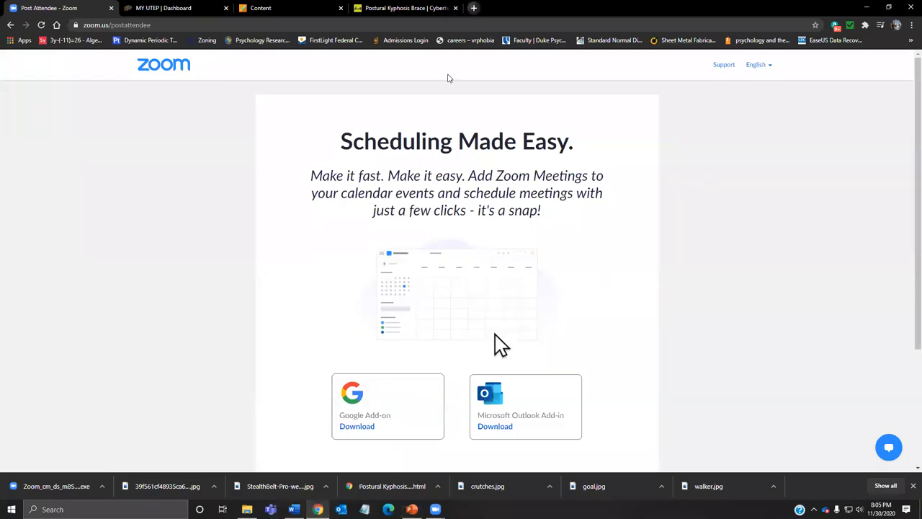
# In a new tab, search Google for 'ada door width' and scroll the results.
pyautogui.click(474, 8)
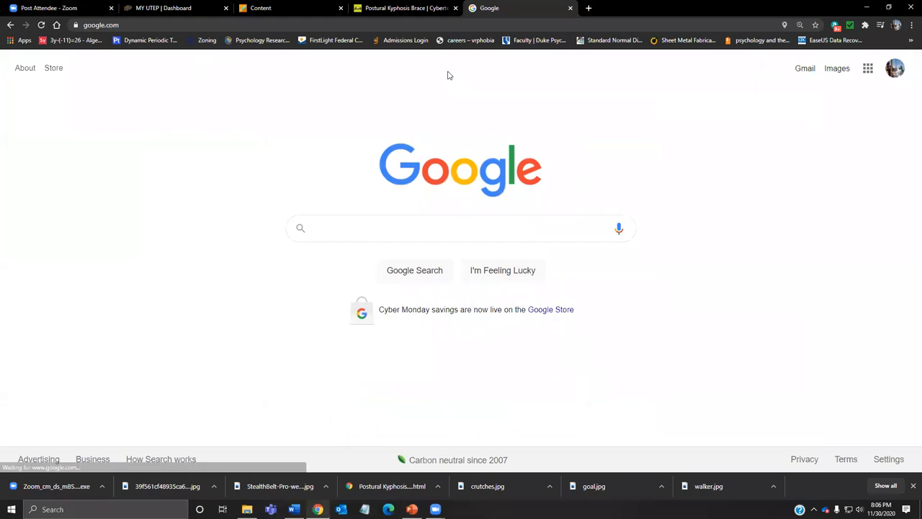
pyautogui.write('doors with di')
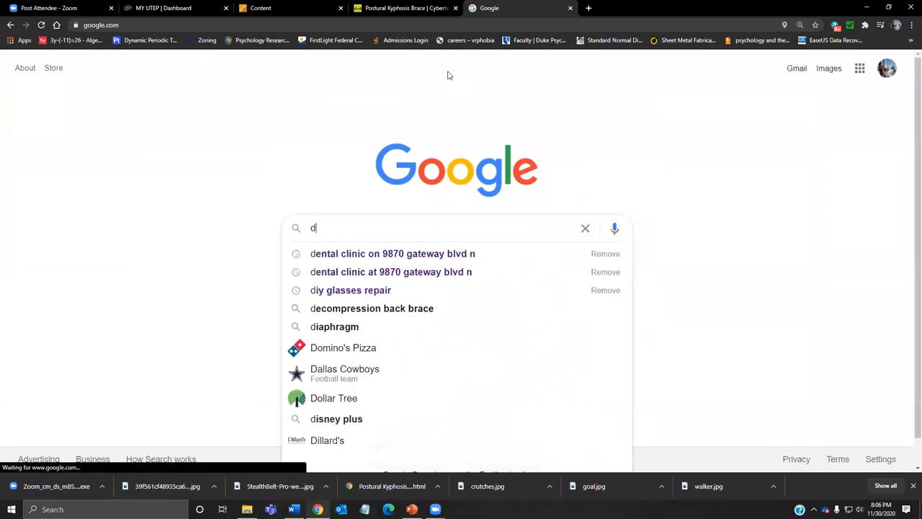
pyautogui.write('ADA door')
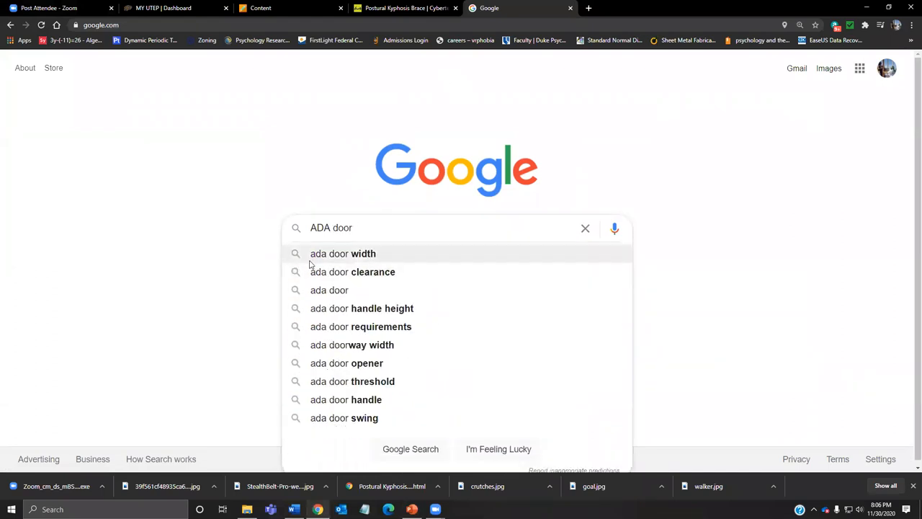
pyautogui.click(343, 253)
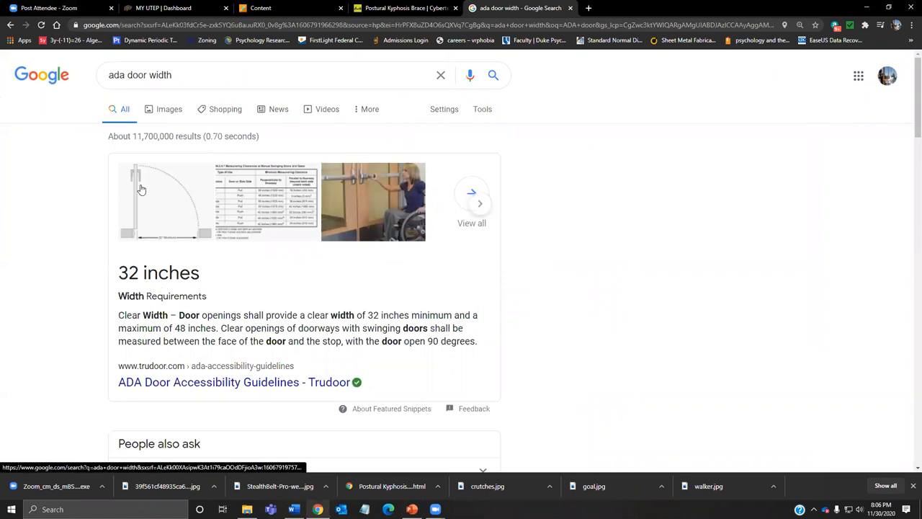
pyautogui.scroll(-3)
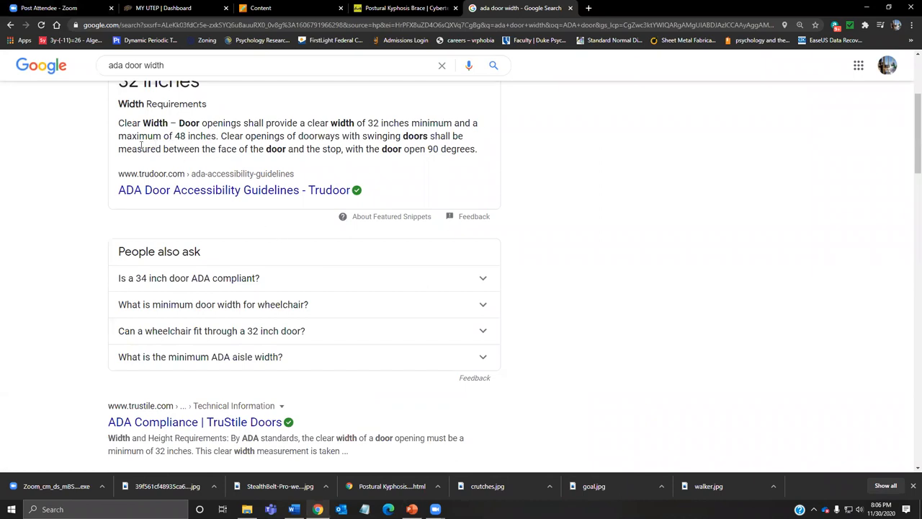
pyautogui.moveTo(575, 320)
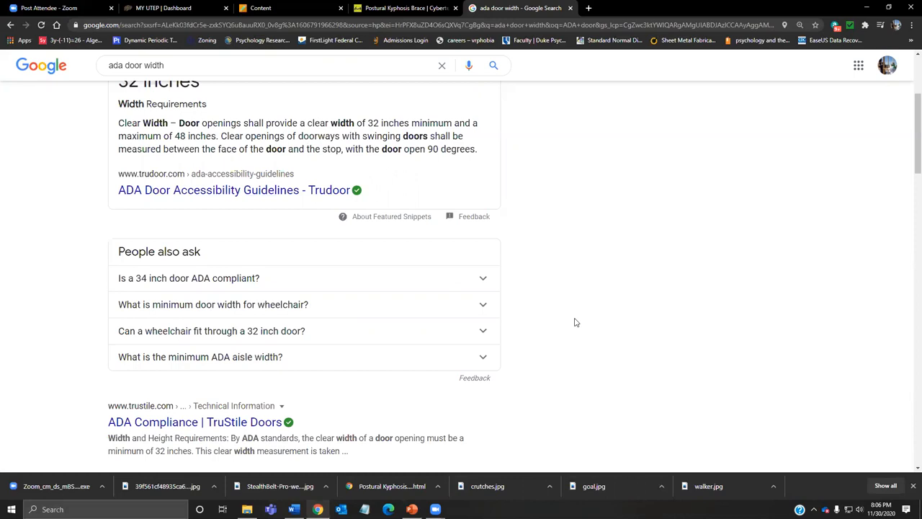
pyautogui.moveTo(176, 8)
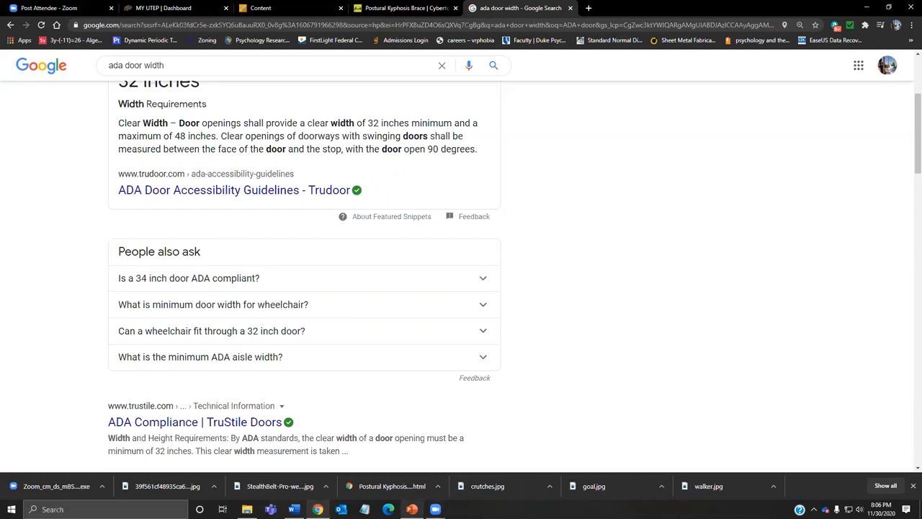
# Return to slide 10 in PowerPoint and select one of its photos.
pyautogui.click(411, 509)
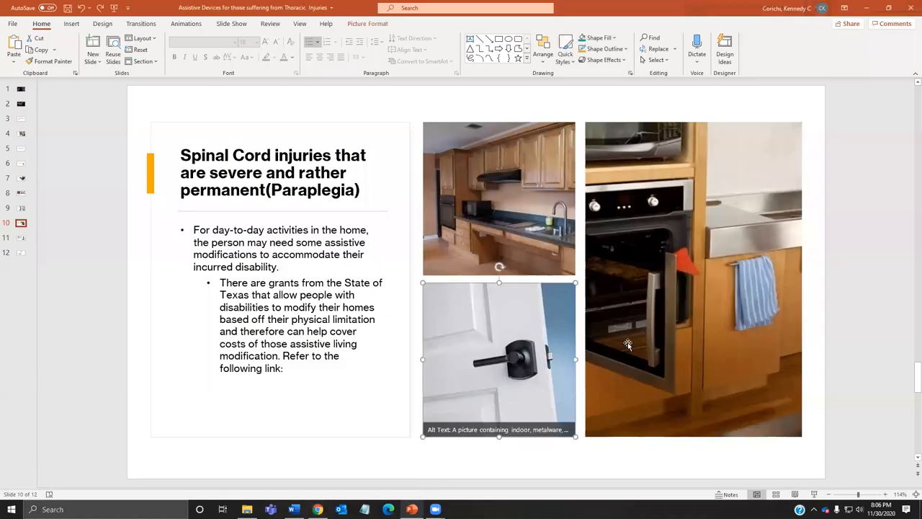
pyautogui.moveTo(572, 197)
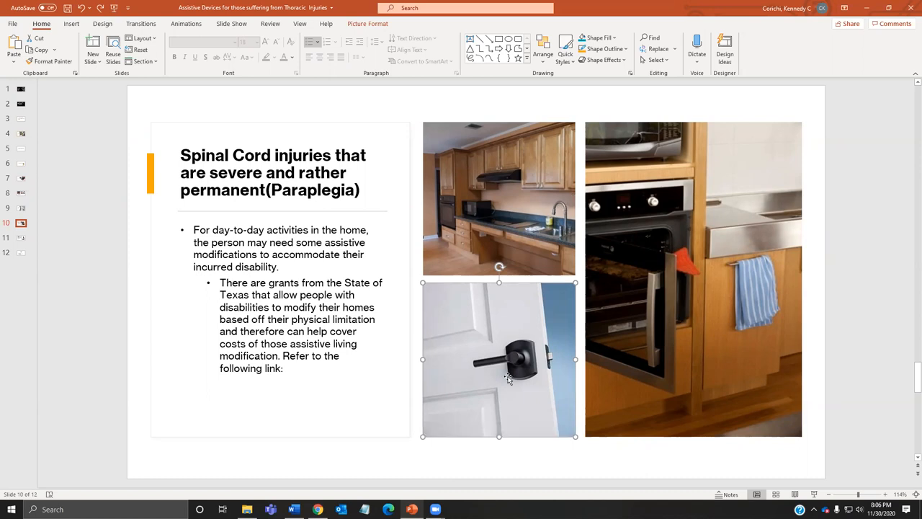
pyautogui.moveTo(625, 256)
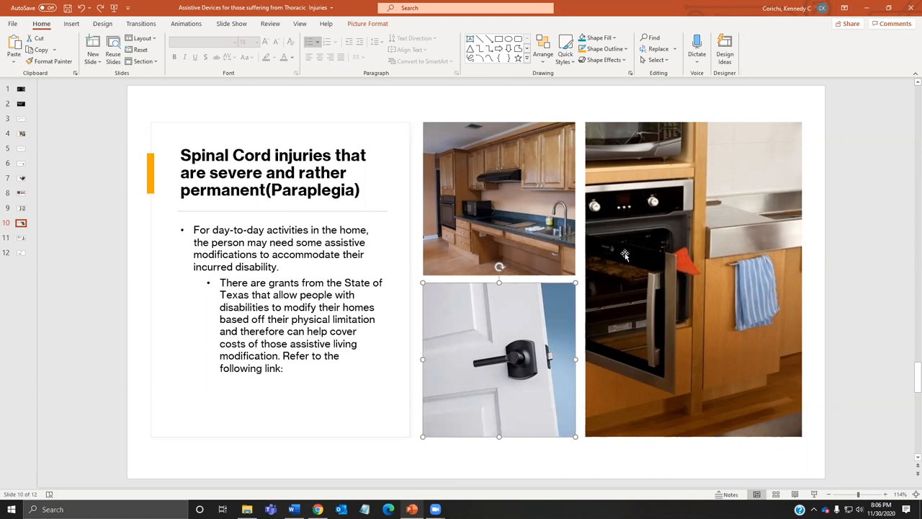
pyautogui.moveTo(496, 370)
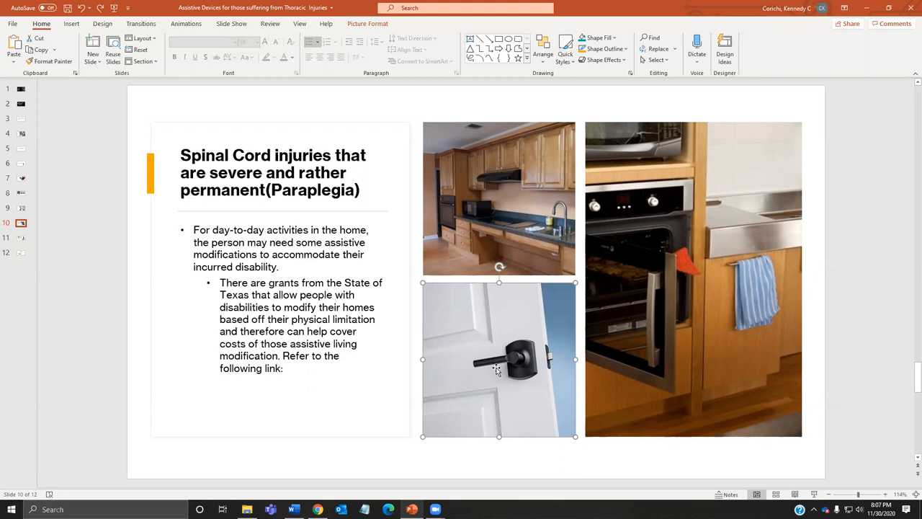
pyautogui.click(500, 198)
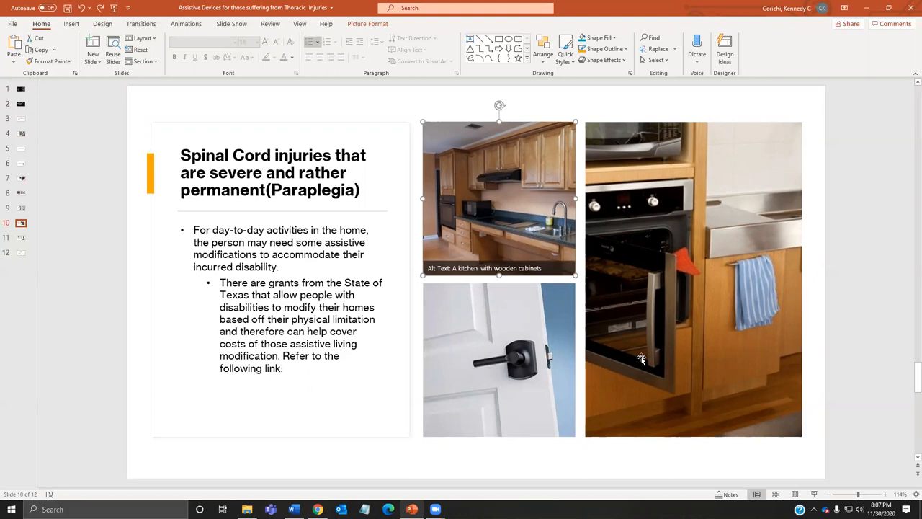
pyautogui.moveTo(571, 276)
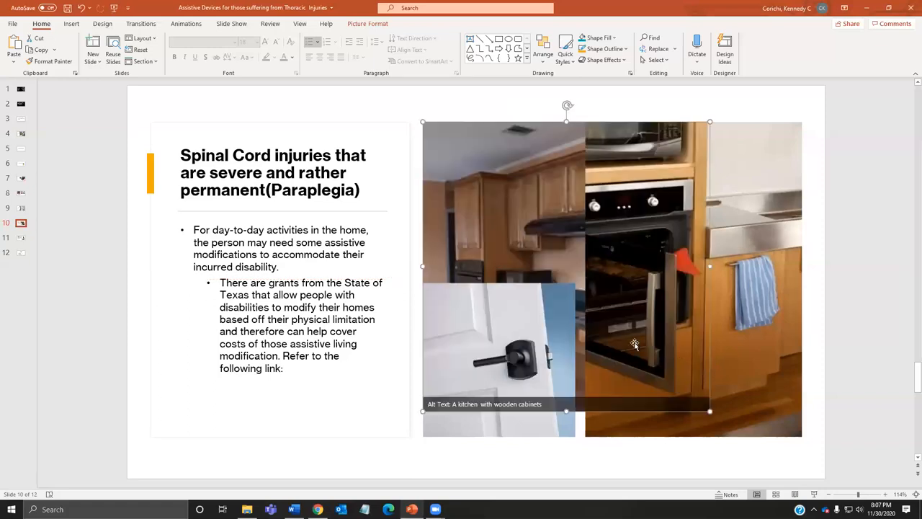
pyautogui.moveTo(486, 216)
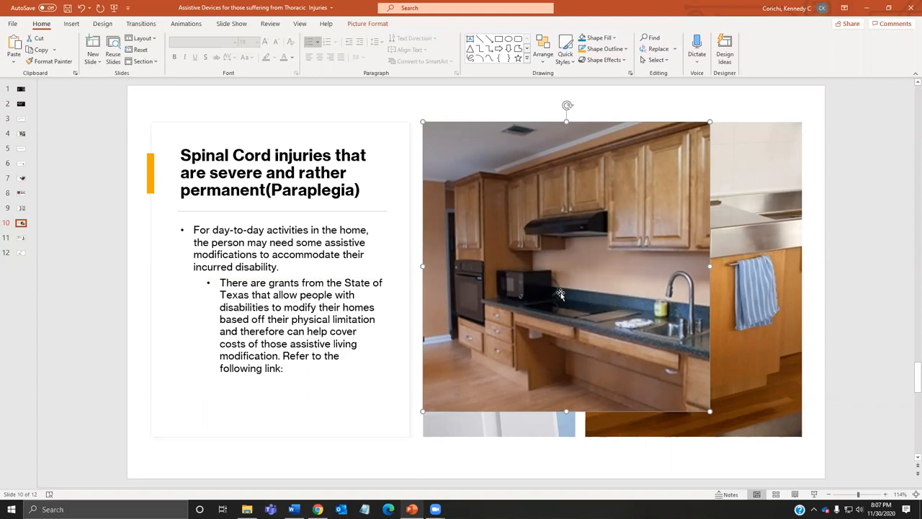
pyautogui.moveTo(578, 322)
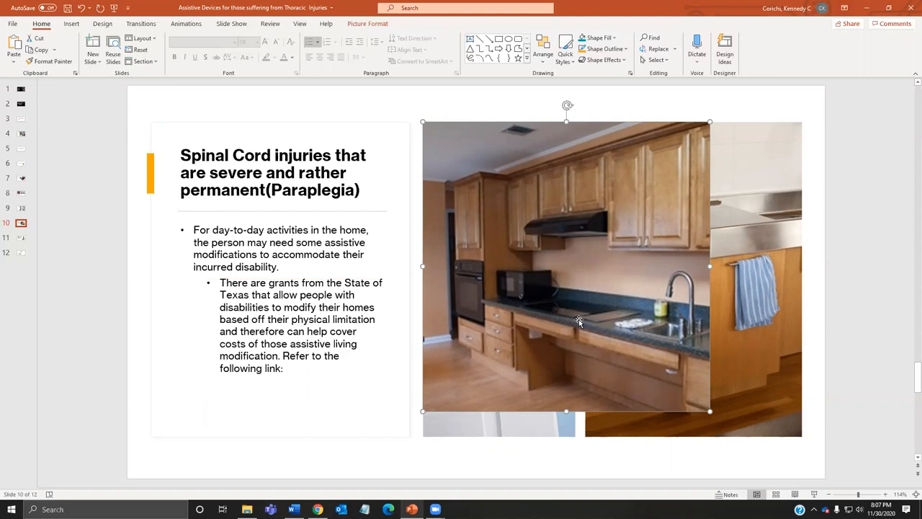
pyautogui.moveTo(654, 332)
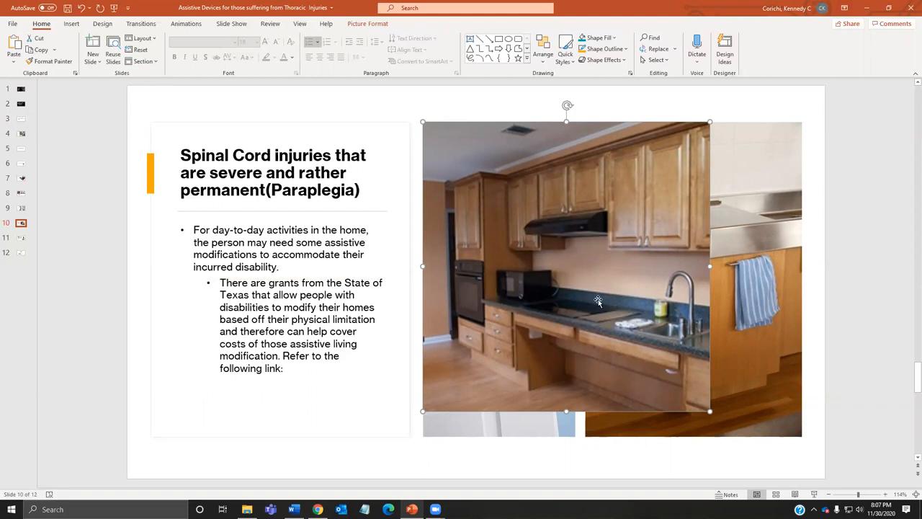
pyautogui.moveTo(525, 331)
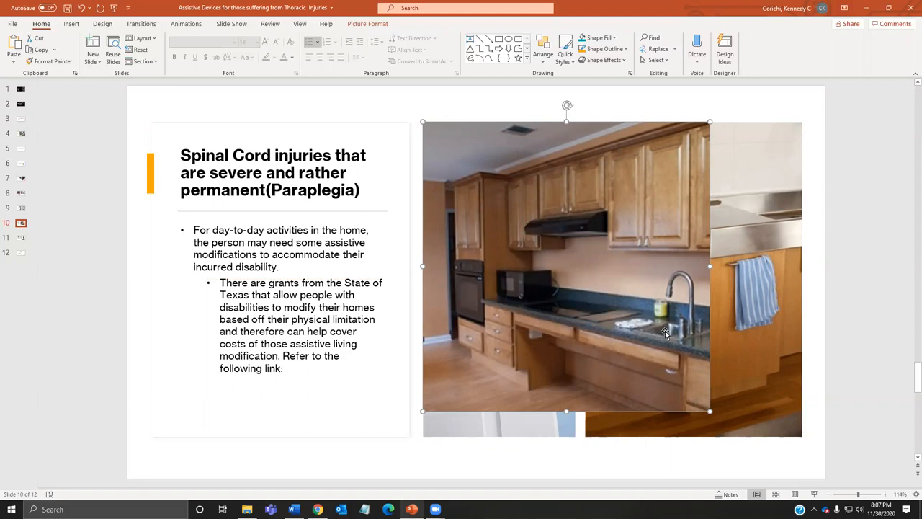
pyautogui.moveTo(530, 335)
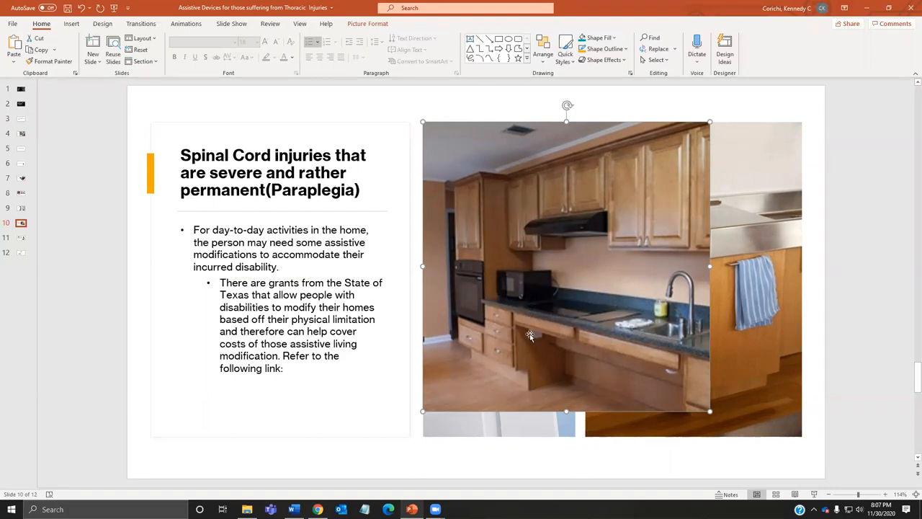
pyautogui.moveTo(653, 326)
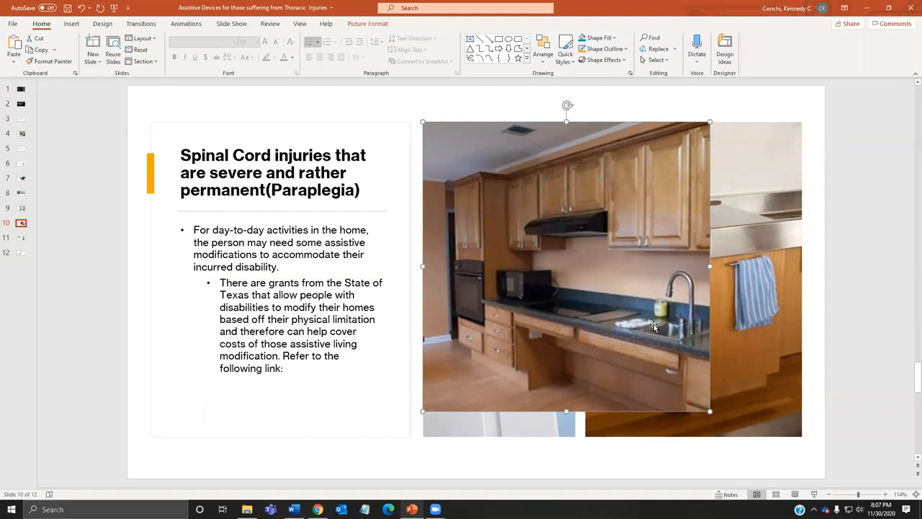
pyautogui.moveTo(574, 330)
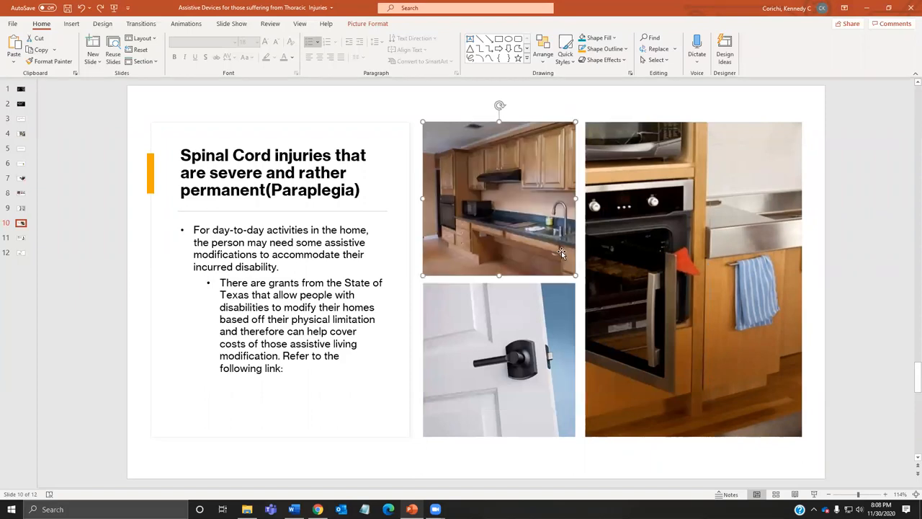
pyautogui.click(687, 290)
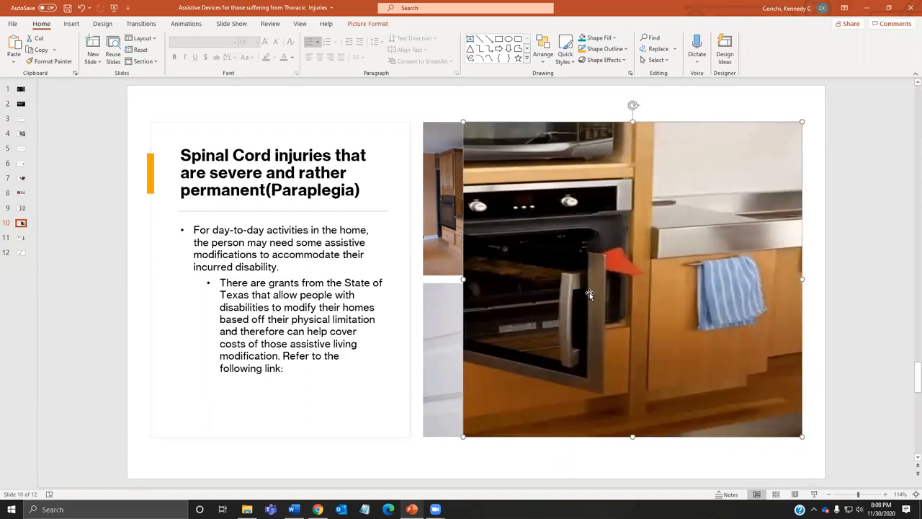
pyautogui.moveTo(584, 344)
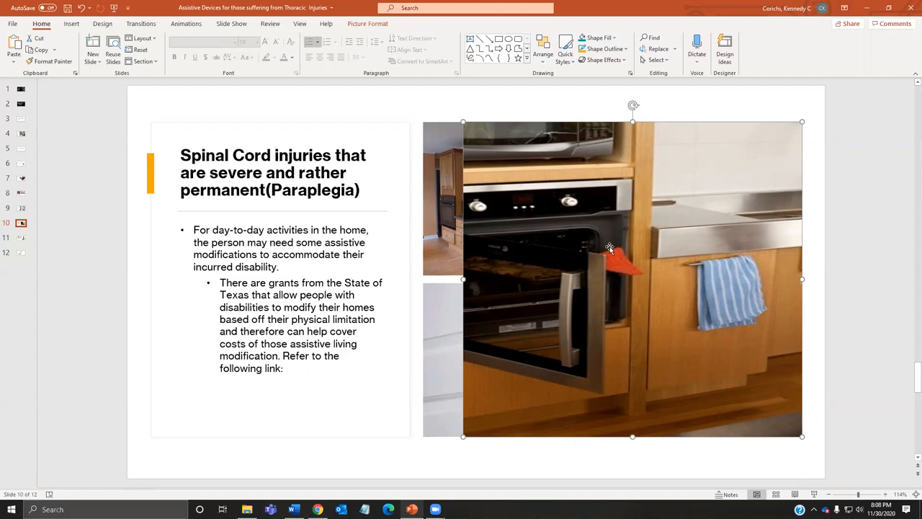
pyautogui.moveTo(672, 245)
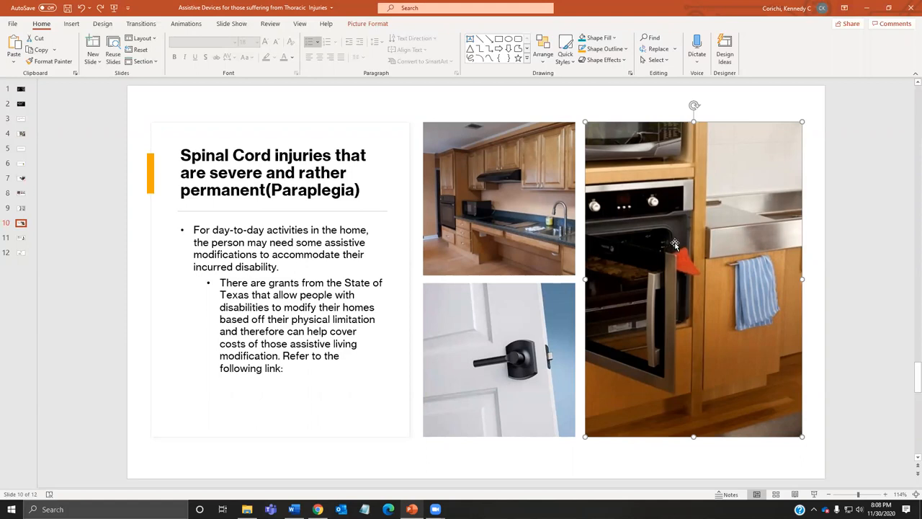
pyautogui.moveTo(564, 252)
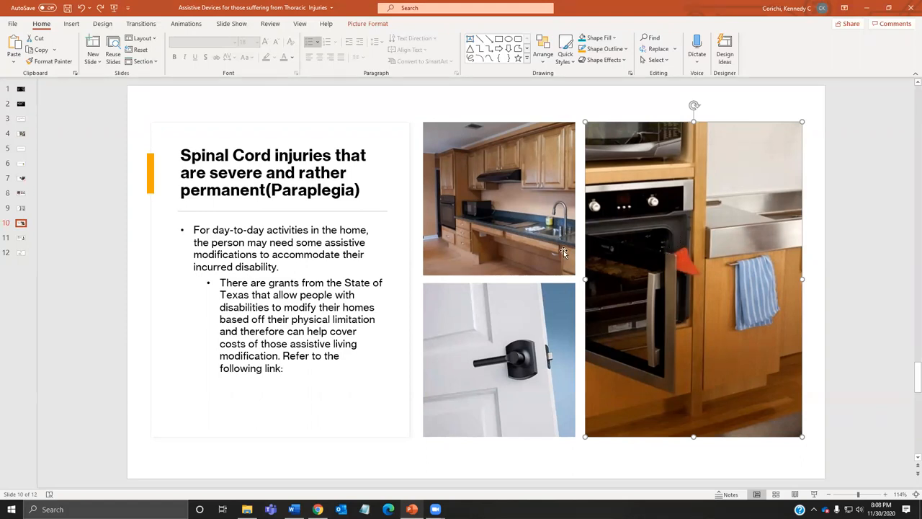
pyautogui.moveTo(571, 319)
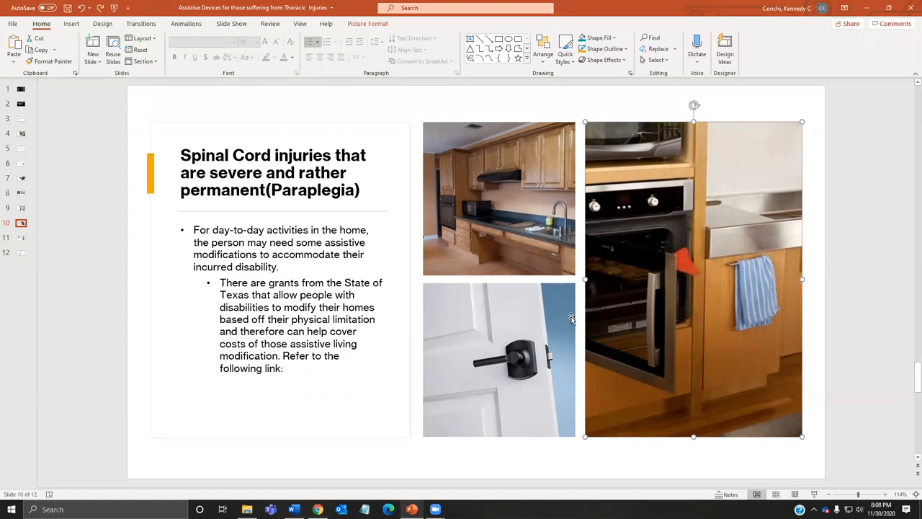
pyautogui.moveTo(512, 358)
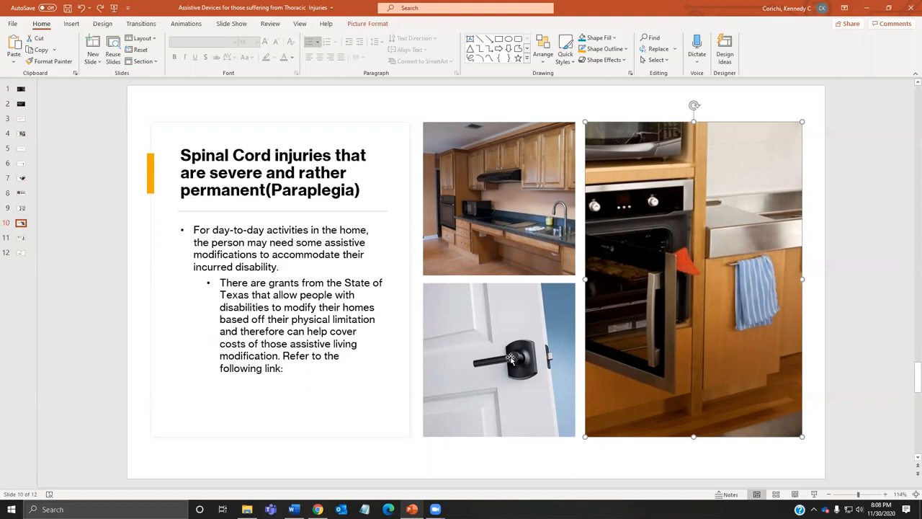
pyautogui.moveTo(507, 242)
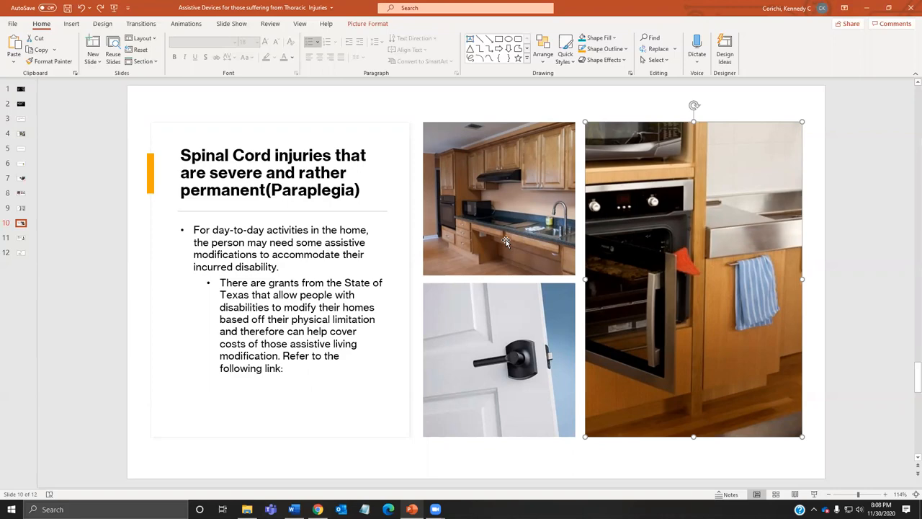
pyautogui.moveTo(507, 241)
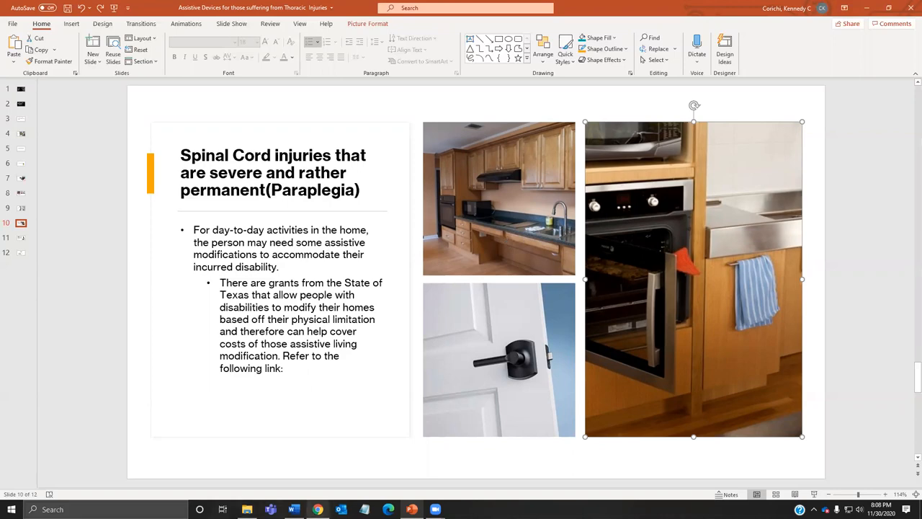
# Go to walmart.com and search for 'floor ramp'.
pyautogui.click(317, 509)
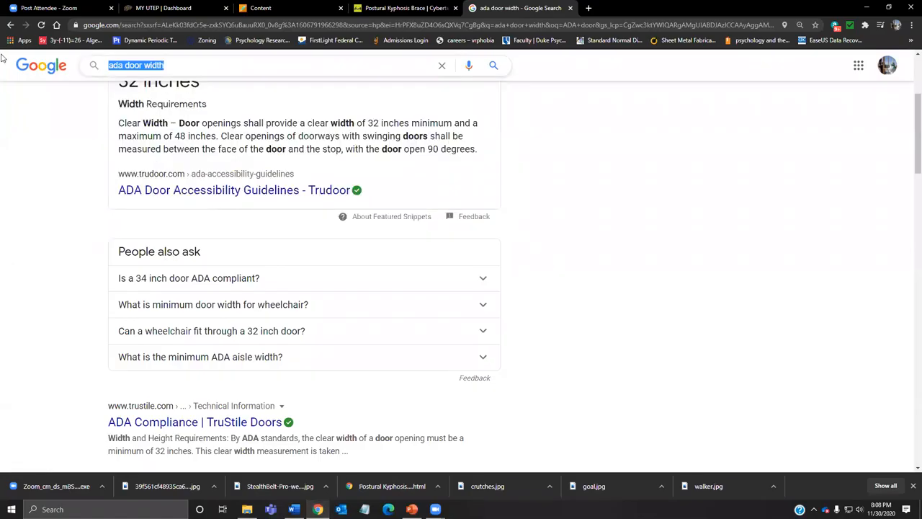
pyautogui.write('www')
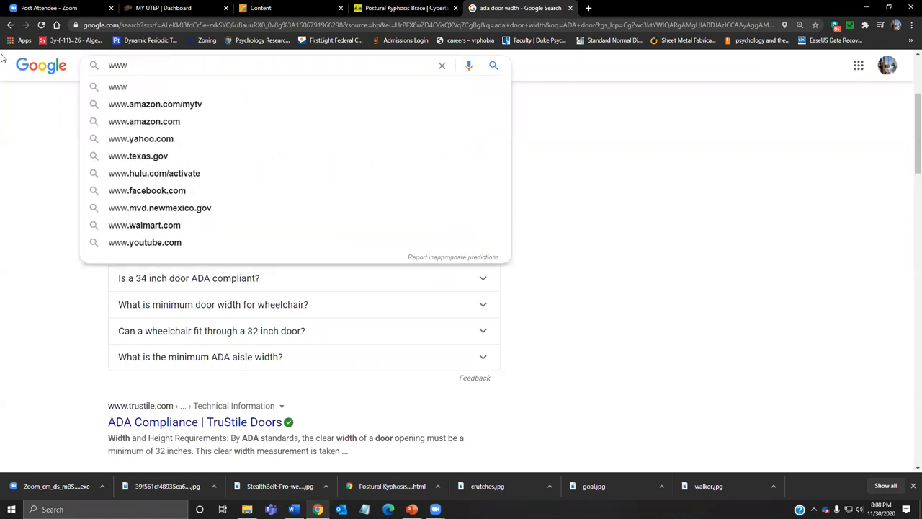
pyautogui.press('Backspace')
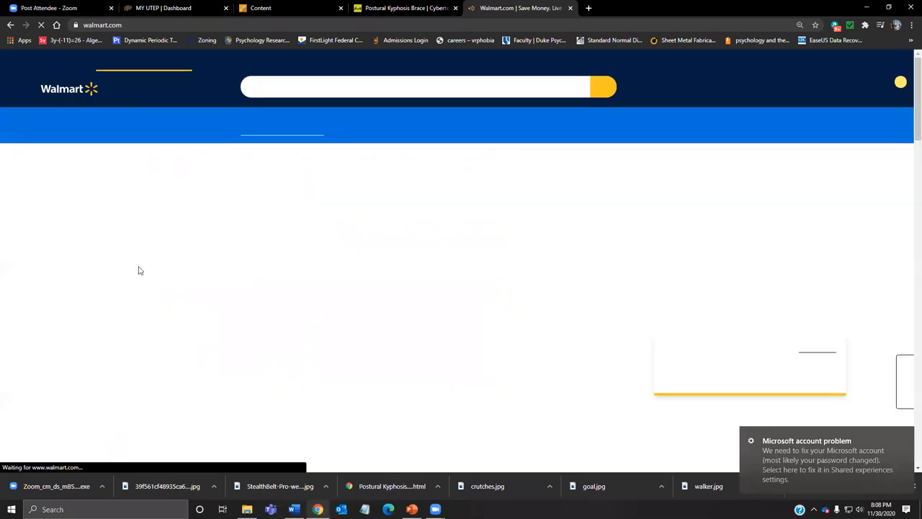
pyautogui.click(416, 87)
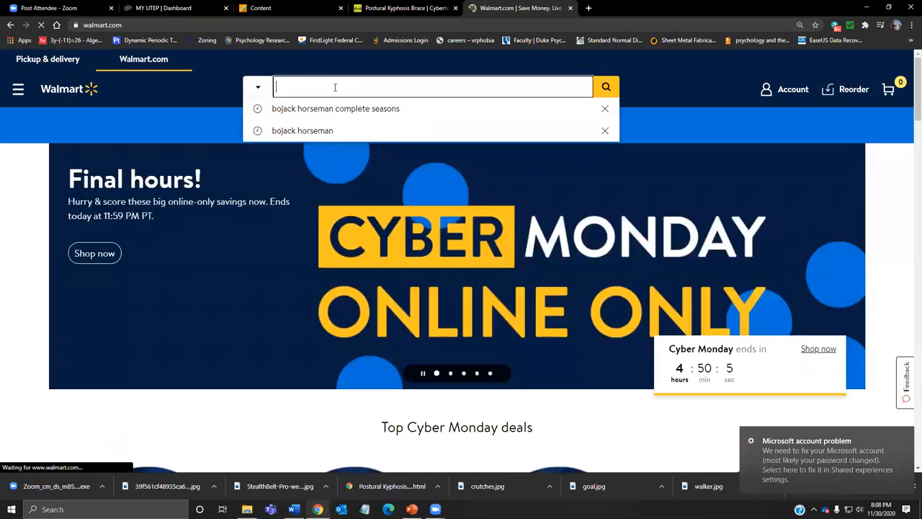
pyautogui.write('floor ramp')
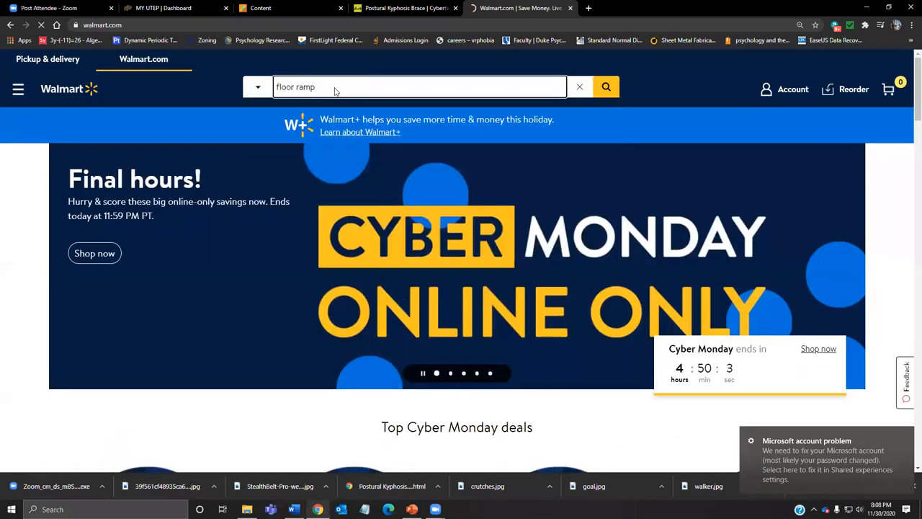
pyautogui.click(606, 86)
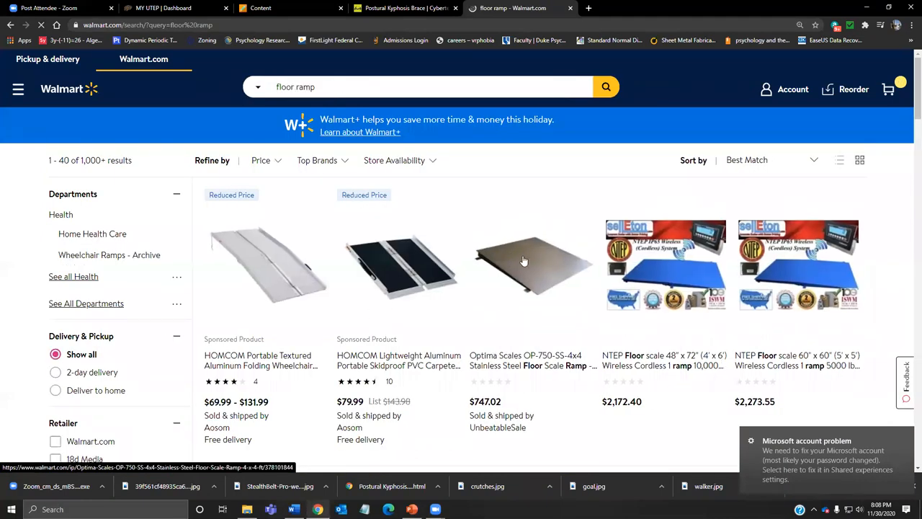
# Look over the stainless steel floor scale ramp listing, then close the Walmart tab.
pyautogui.click(533, 264)
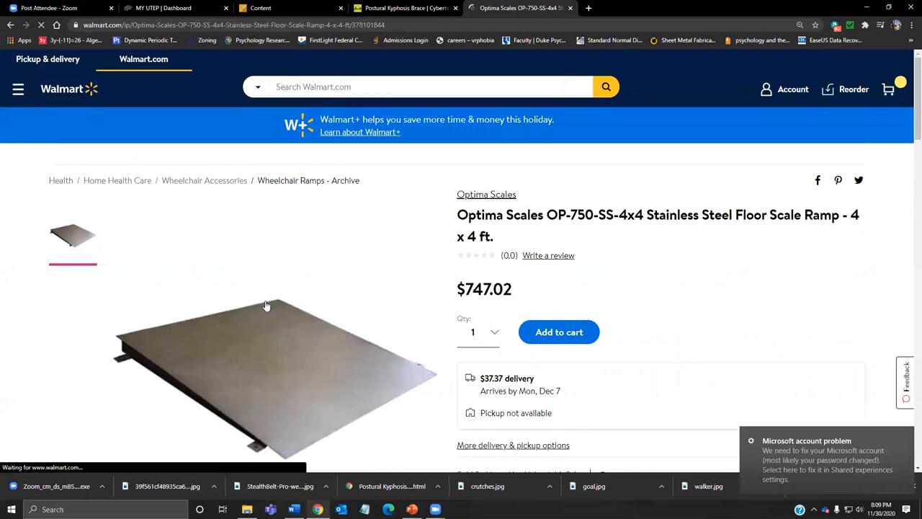
pyautogui.scroll(-3)
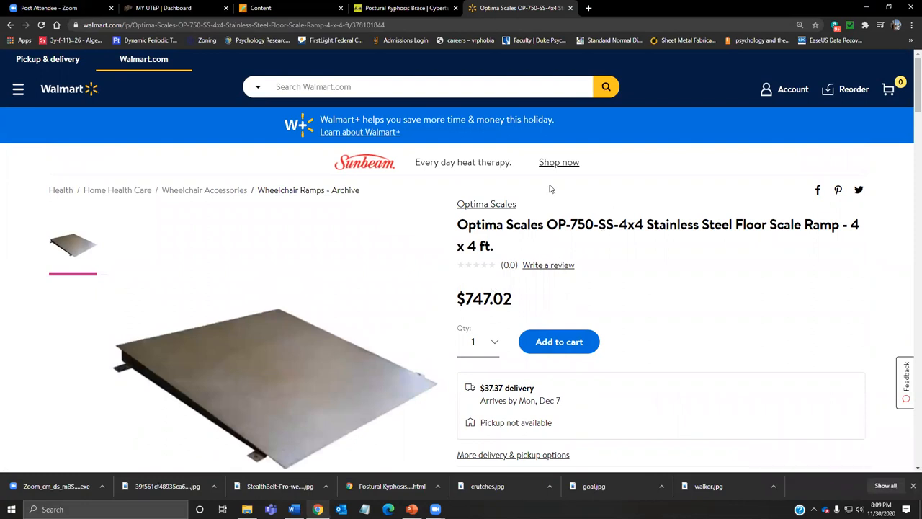
pyautogui.moveTo(576, 7)
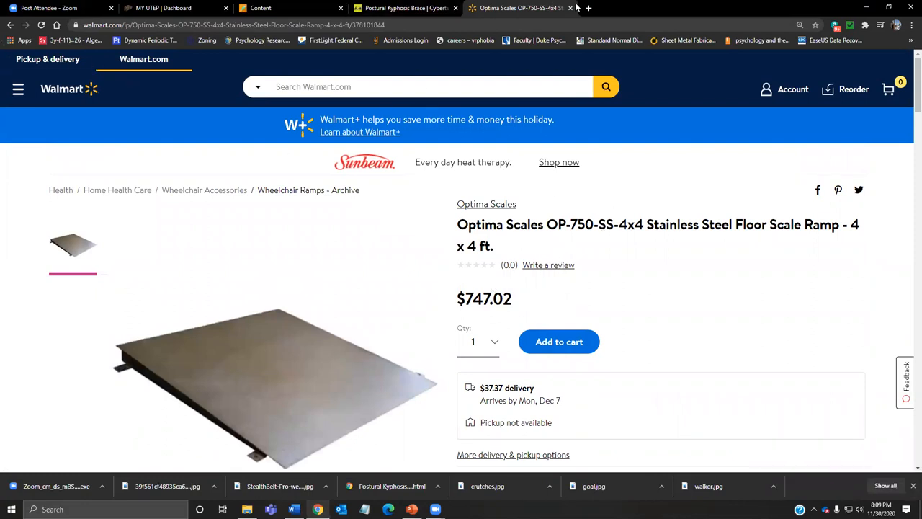
pyautogui.moveTo(569, 8)
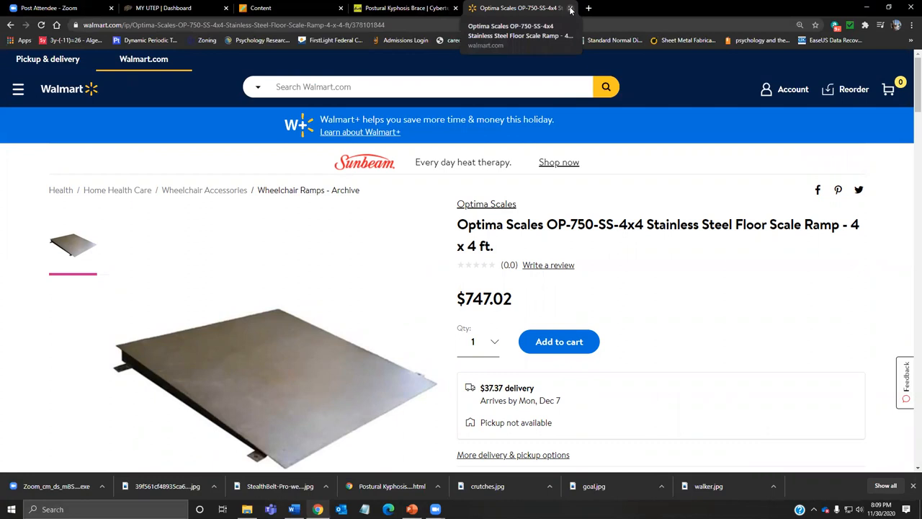
pyautogui.moveTo(352, 310)
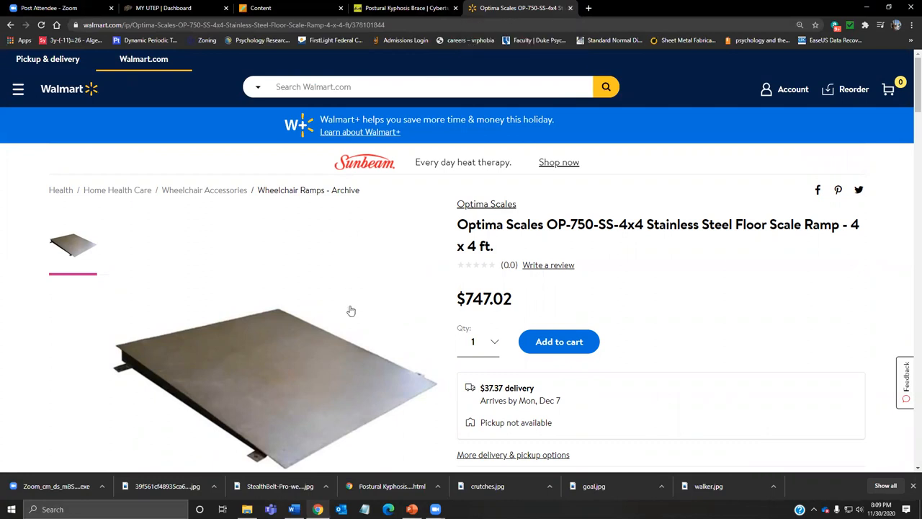
pyautogui.scroll(-3)
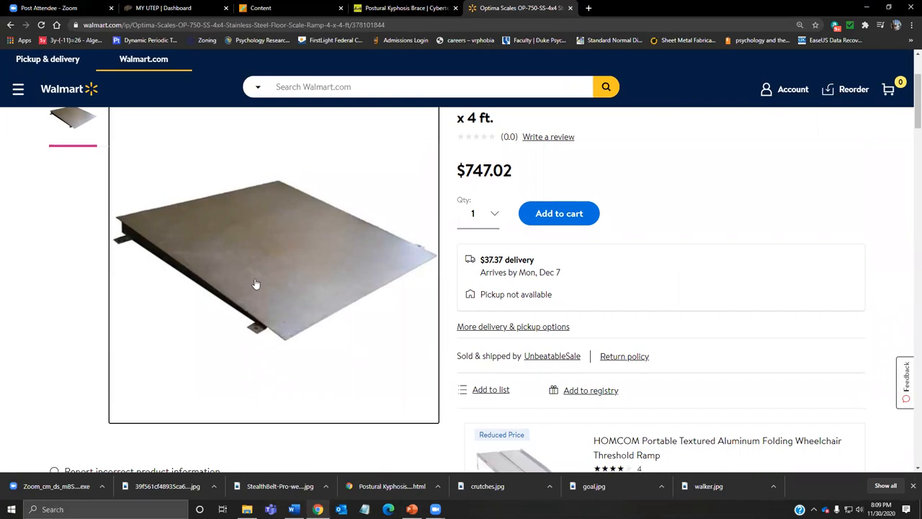
pyautogui.scroll(3)
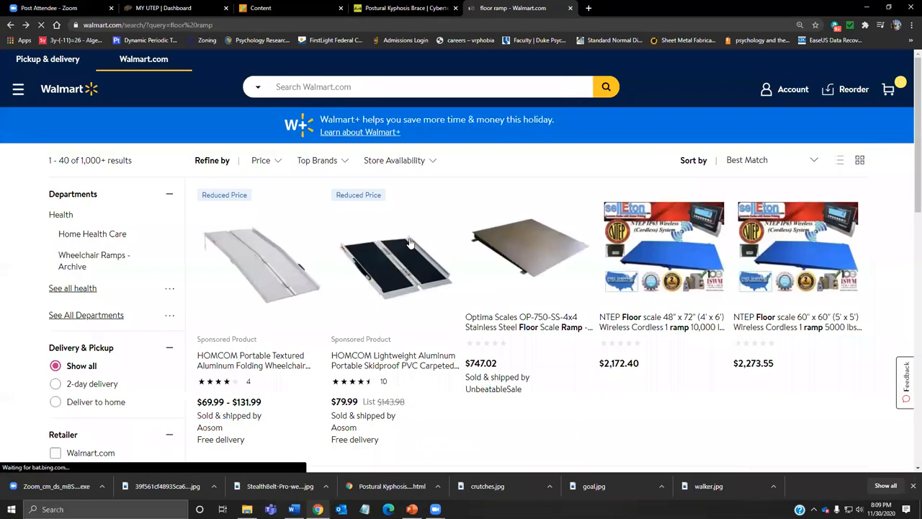
pyautogui.scroll(-3)
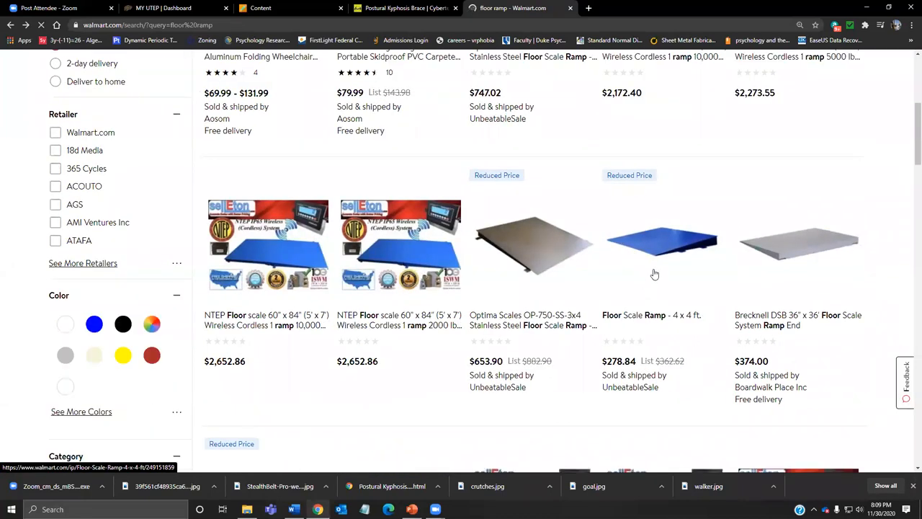
pyautogui.scroll(3)
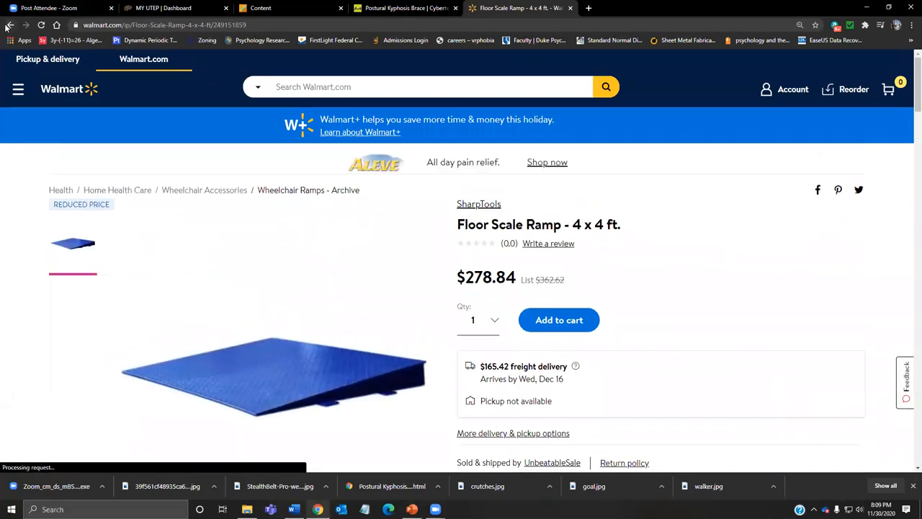
pyautogui.click(10, 25)
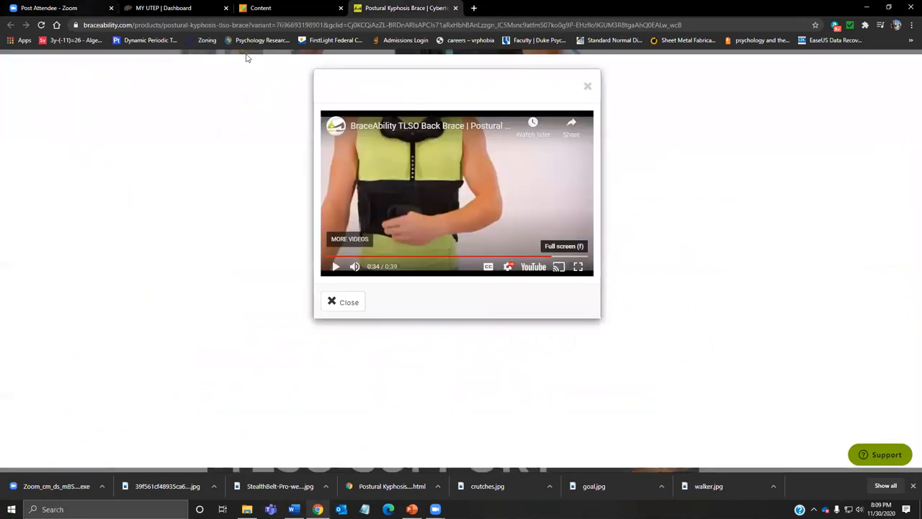
# Return to slide 10 and select the door-handle and kitchen photos.
pyautogui.click(411, 509)
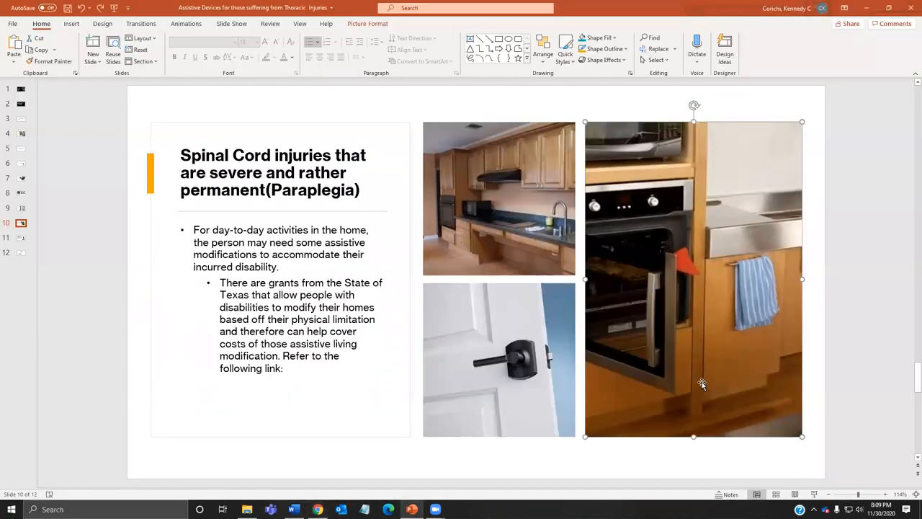
pyautogui.click(498, 360)
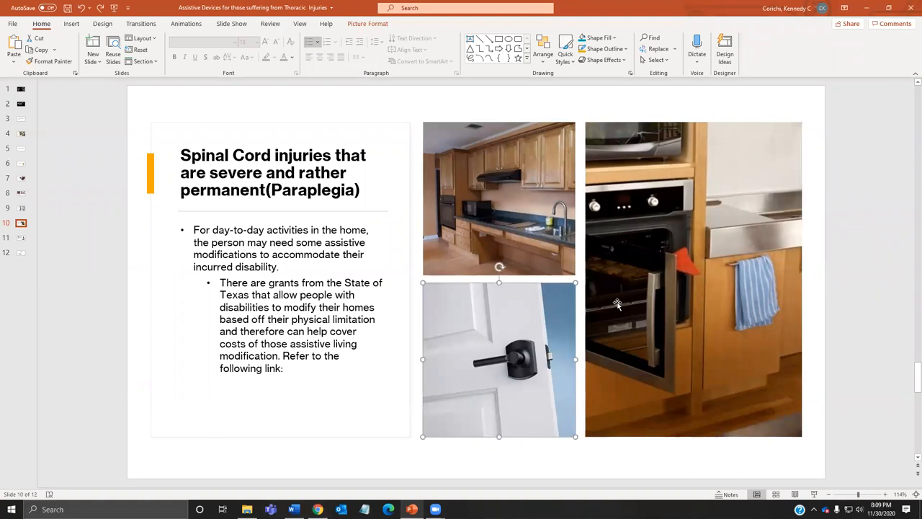
pyautogui.click(499, 198)
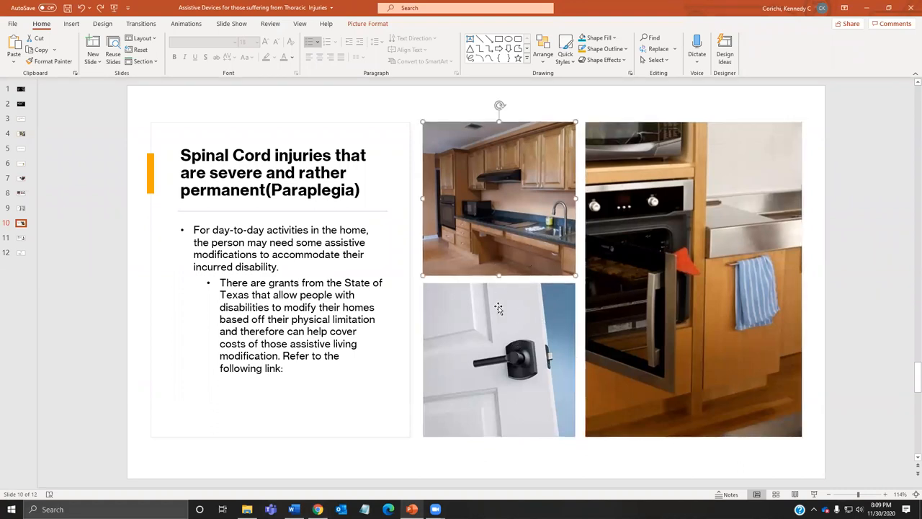
pyautogui.moveTo(515, 243)
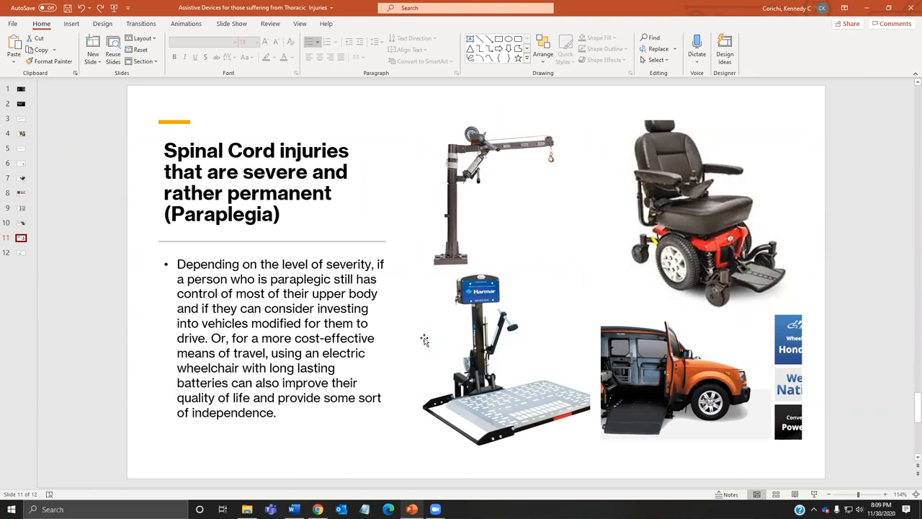
pyautogui.moveTo(465, 121)
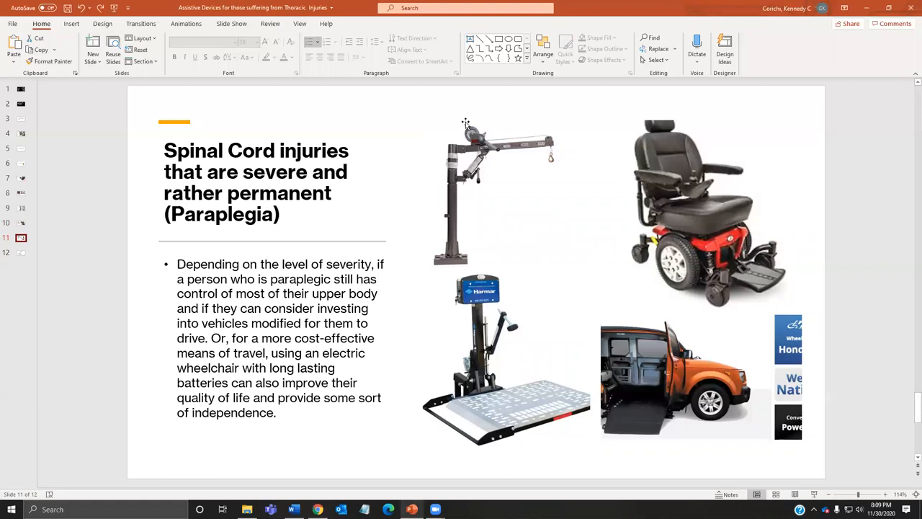
# Select the power wheelchair photo on slide 11 and bring up its context menu.
pyautogui.click(702, 212)
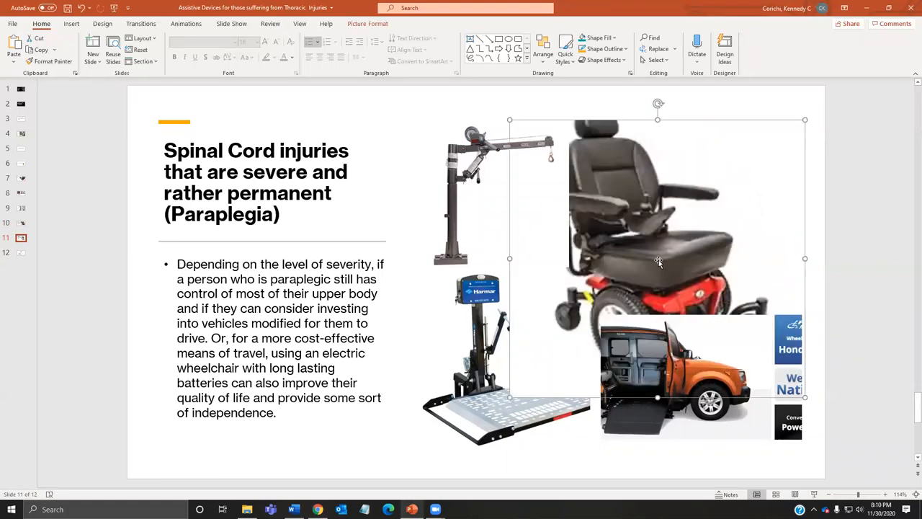
pyautogui.rightClick(658, 261)
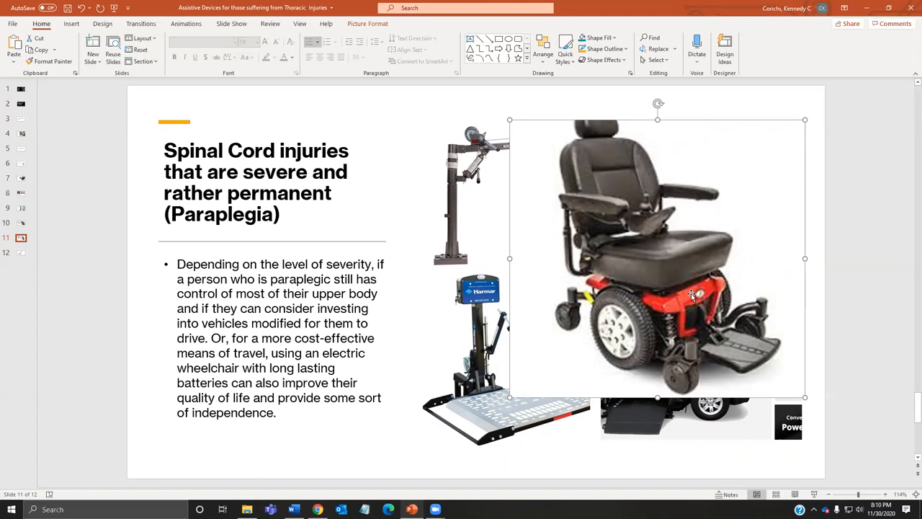
pyautogui.moveTo(615, 290)
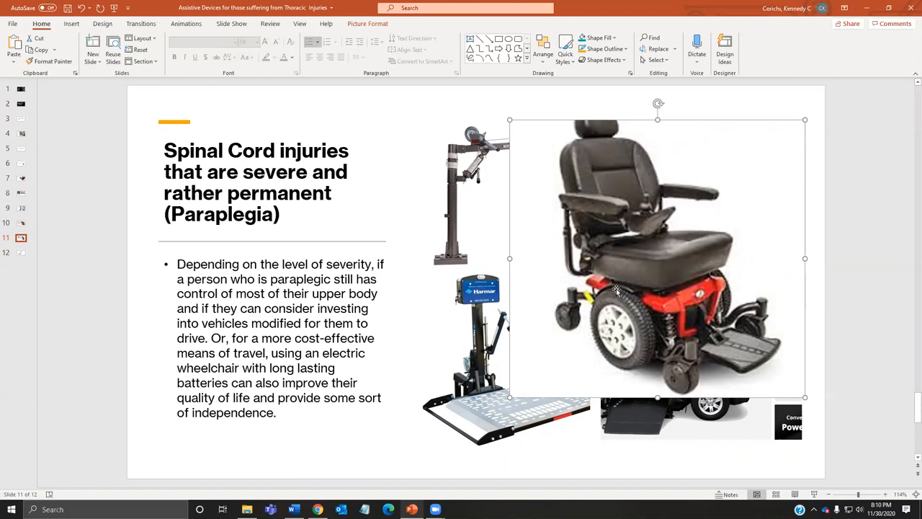
pyautogui.moveTo(673, 313)
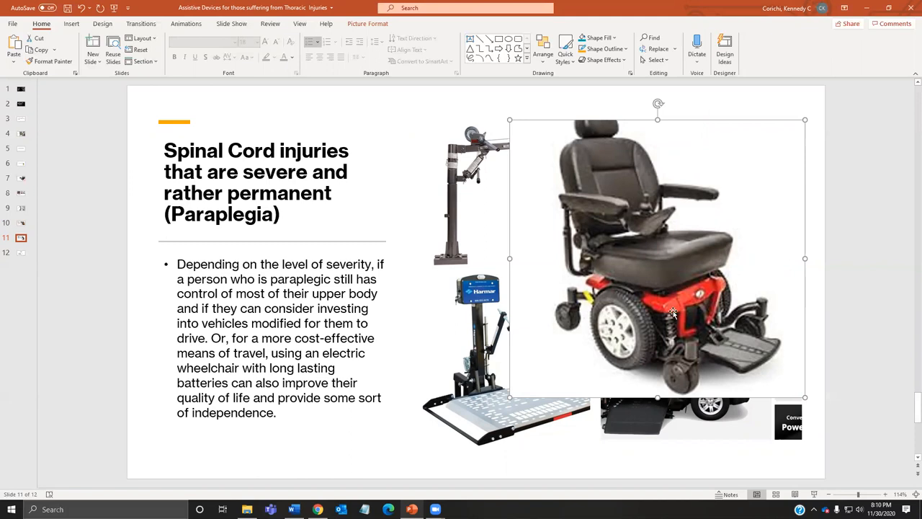
pyautogui.moveTo(650, 209)
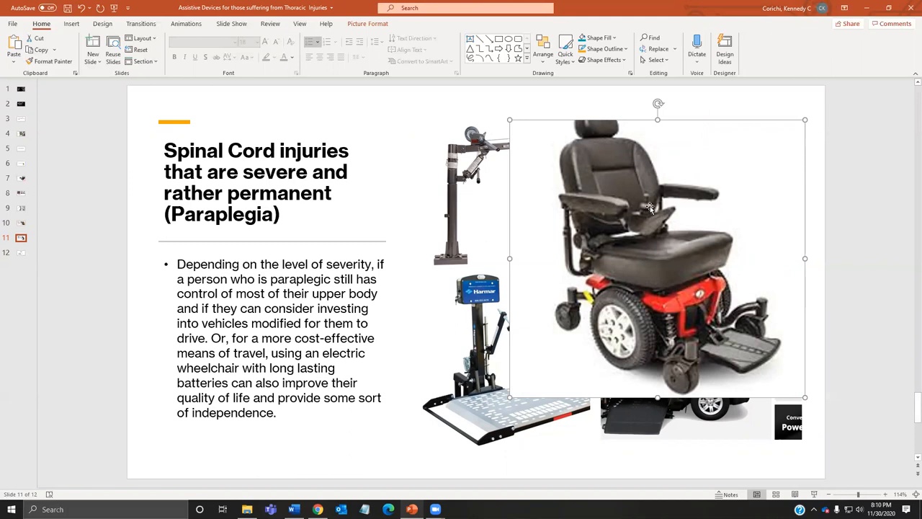
pyautogui.moveTo(430, 365)
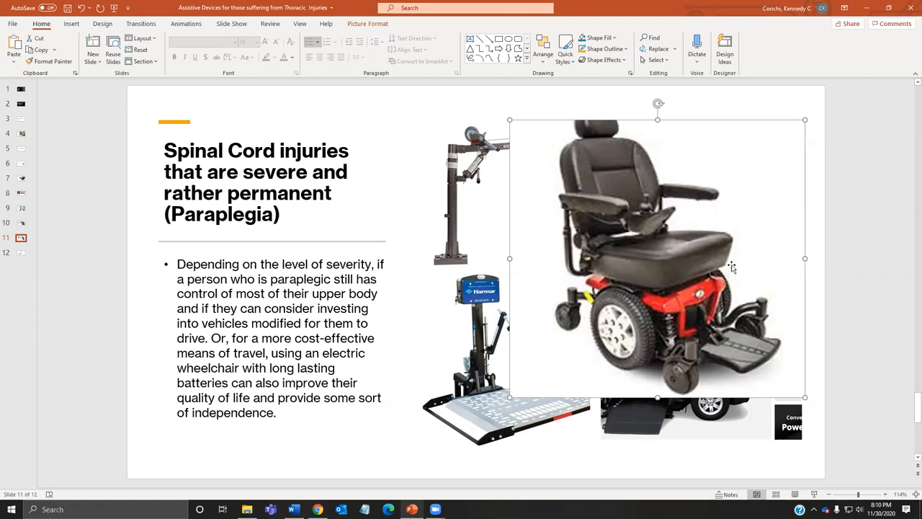
pyautogui.moveTo(659, 304)
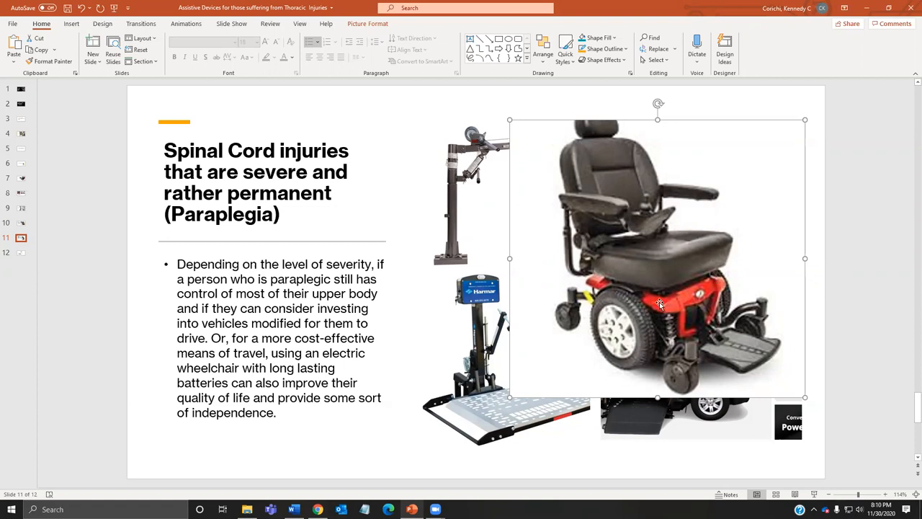
pyautogui.moveTo(614, 301)
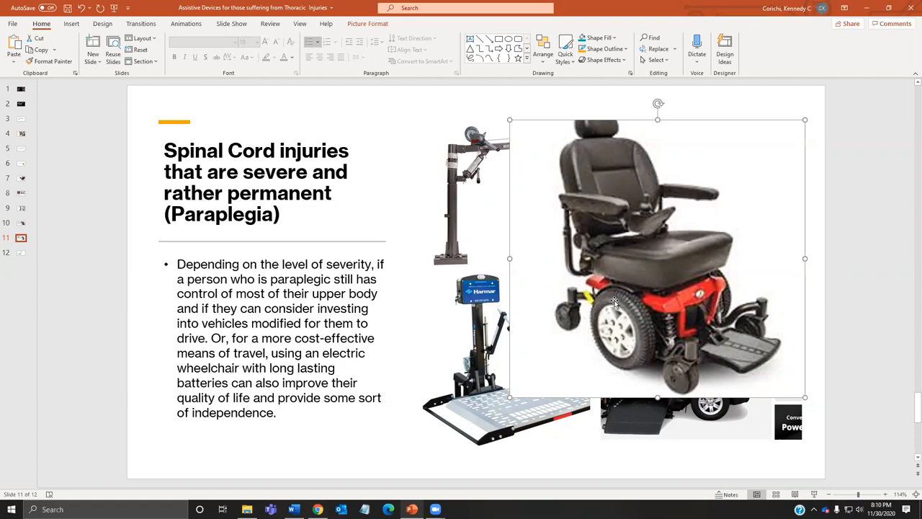
pyautogui.moveTo(684, 381)
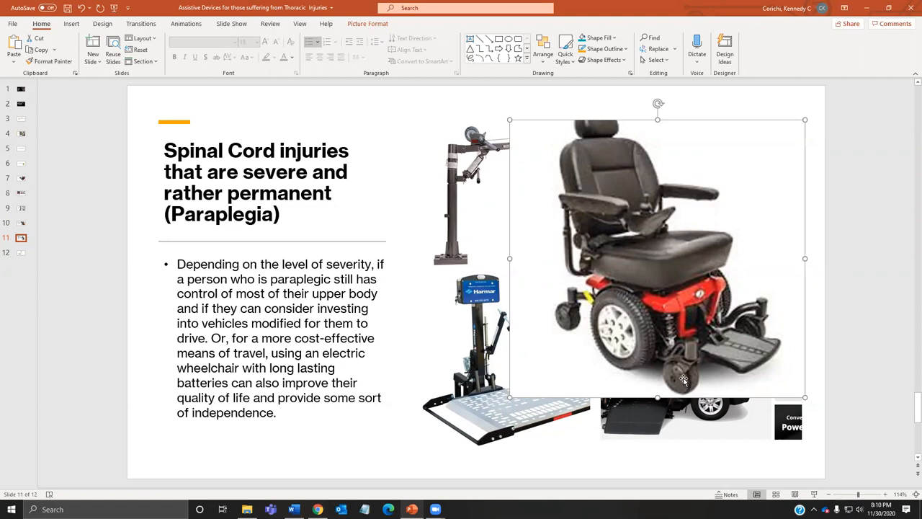
pyautogui.moveTo(624, 312)
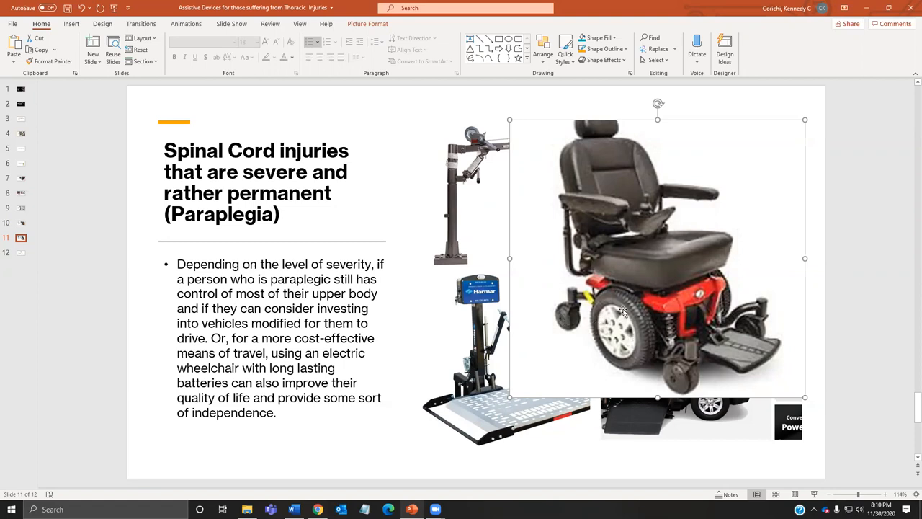
pyautogui.moveTo(589, 314)
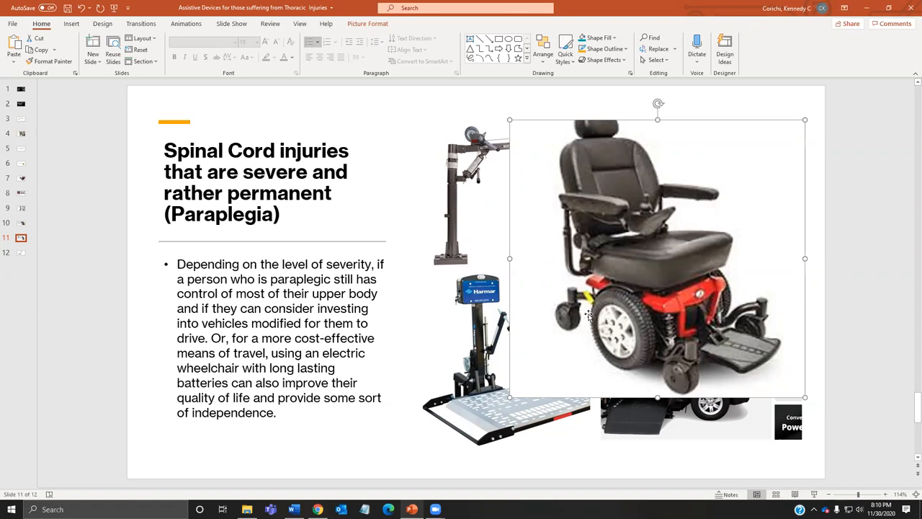
pyautogui.moveTo(657, 207)
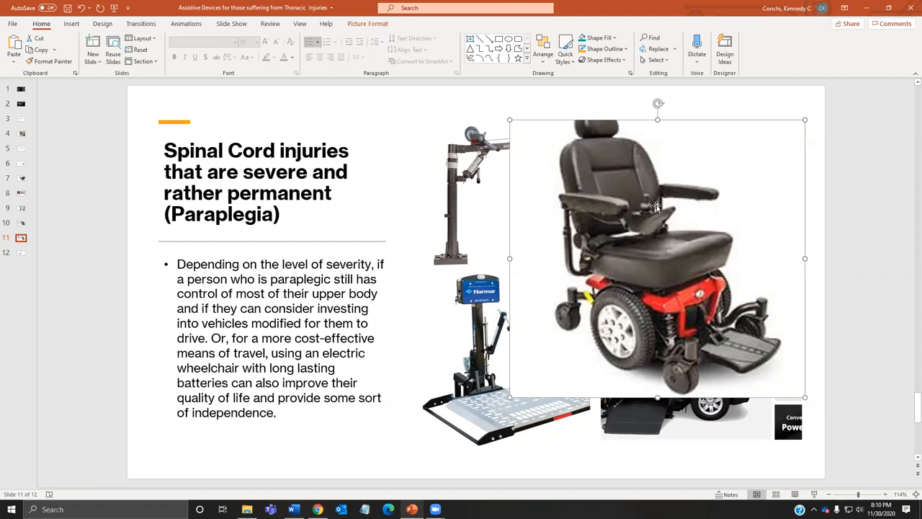
pyautogui.moveTo(591, 244)
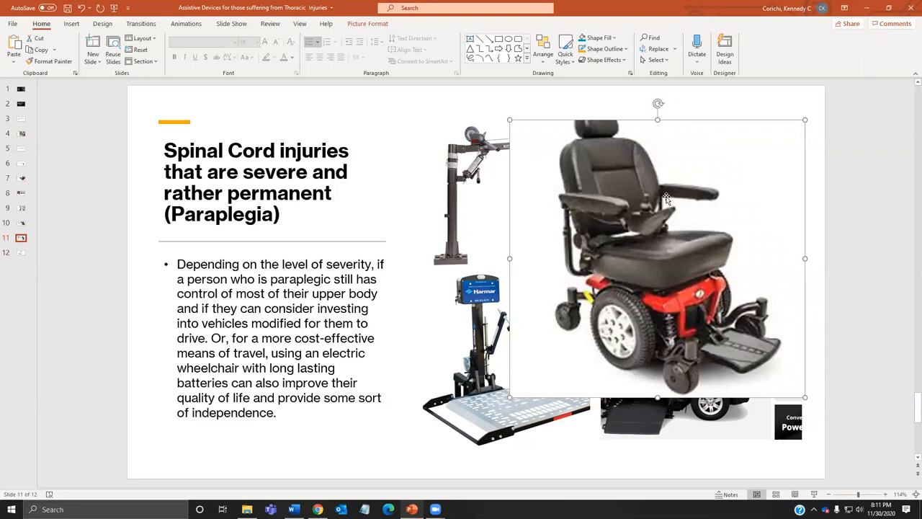
pyautogui.moveTo(635, 250)
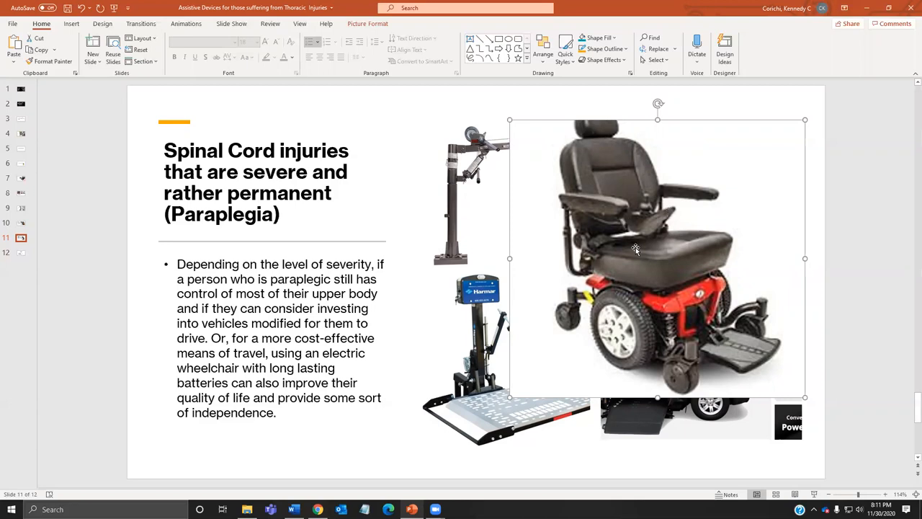
pyautogui.moveTo(636, 251)
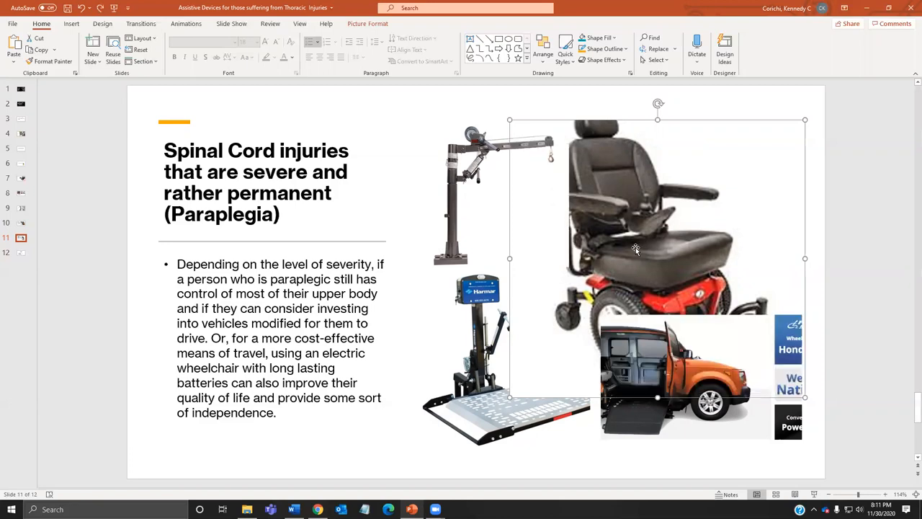
# Shrink the wheelchair photo above the car photo, then check the wheelchair, crane lift and car photos on slide 11.
pyautogui.moveTo(656, 258); pyautogui.dragTo(703, 214)
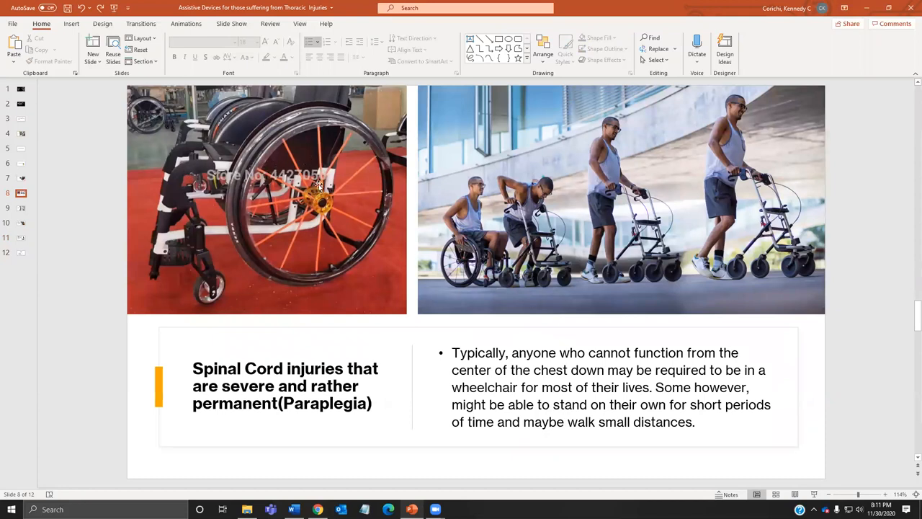
pyautogui.moveTo(309, 193)
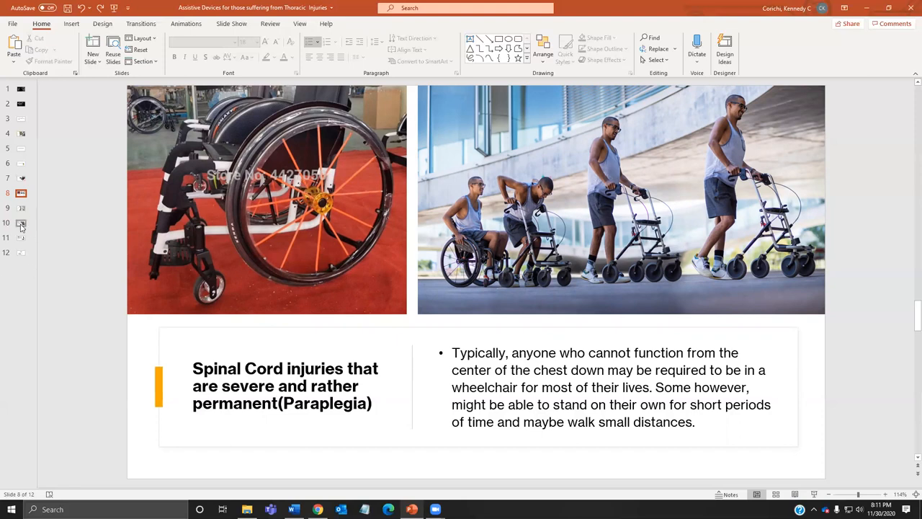
pyautogui.click(21, 237)
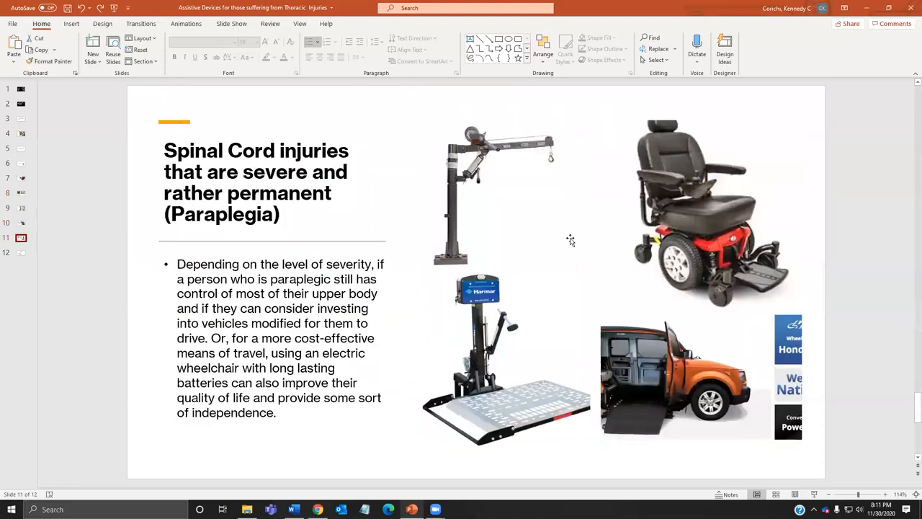
pyautogui.click(703, 214)
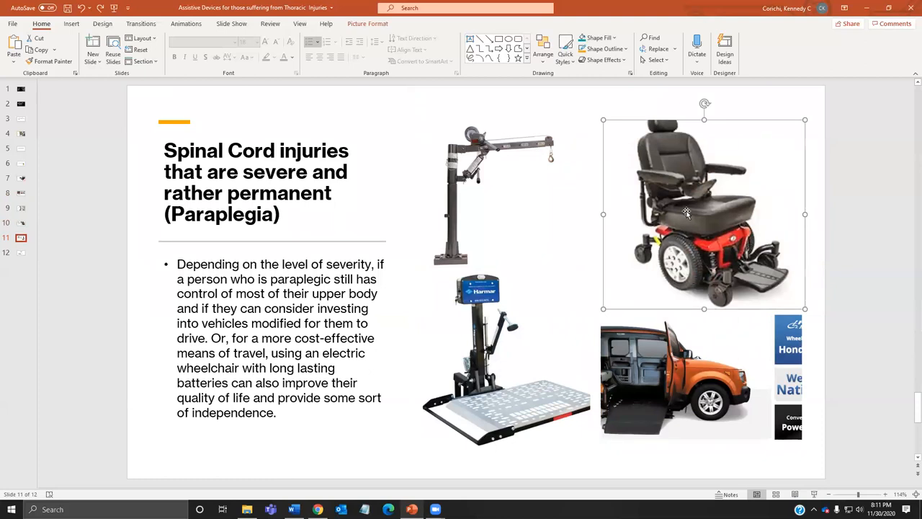
pyautogui.moveTo(535, 196)
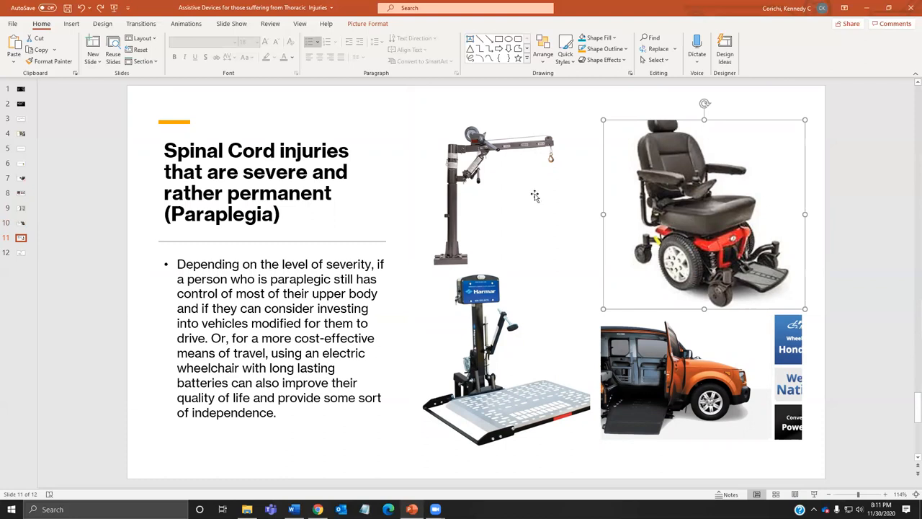
pyautogui.click(497, 194)
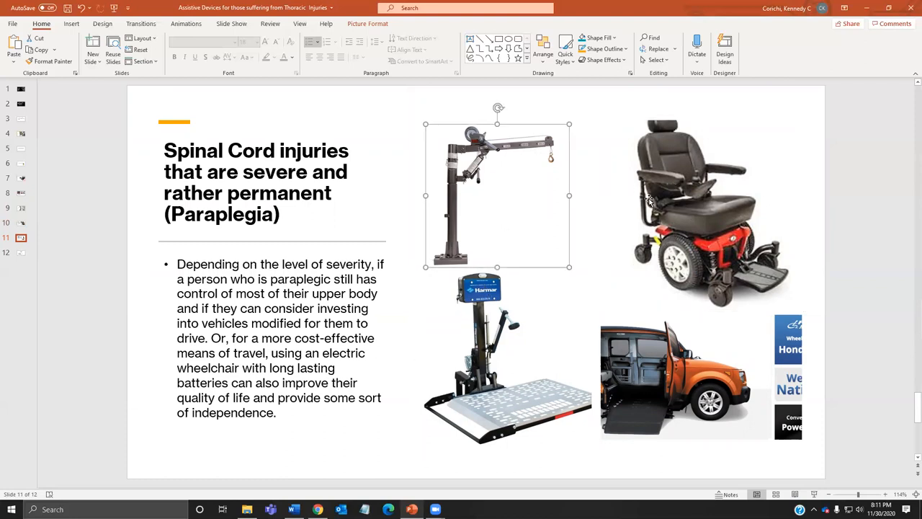
pyautogui.click(684, 375)
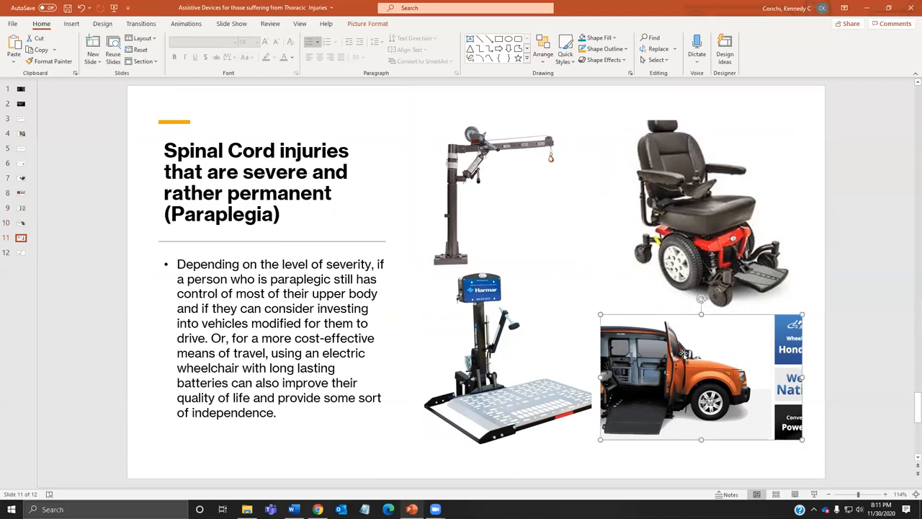
pyautogui.moveTo(683, 353)
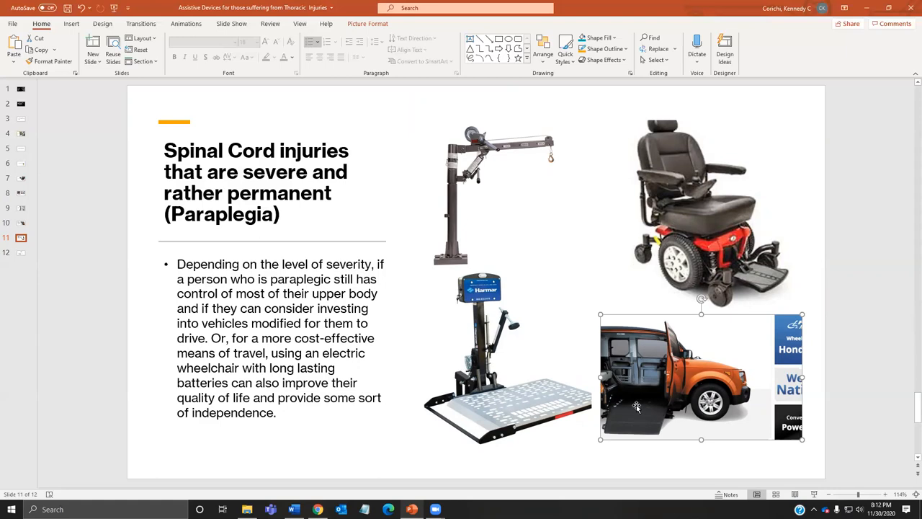
pyautogui.moveTo(632, 375)
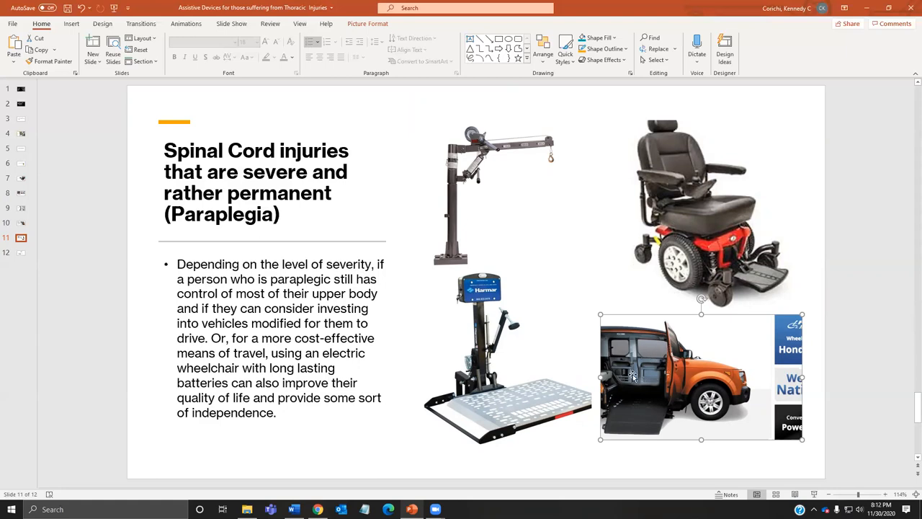
pyautogui.moveTo(663, 344)
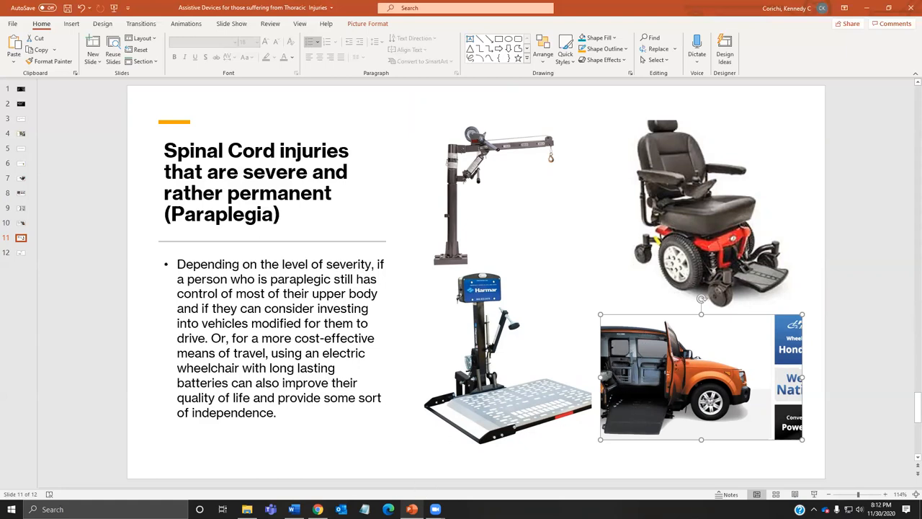
pyautogui.click(162, 8)
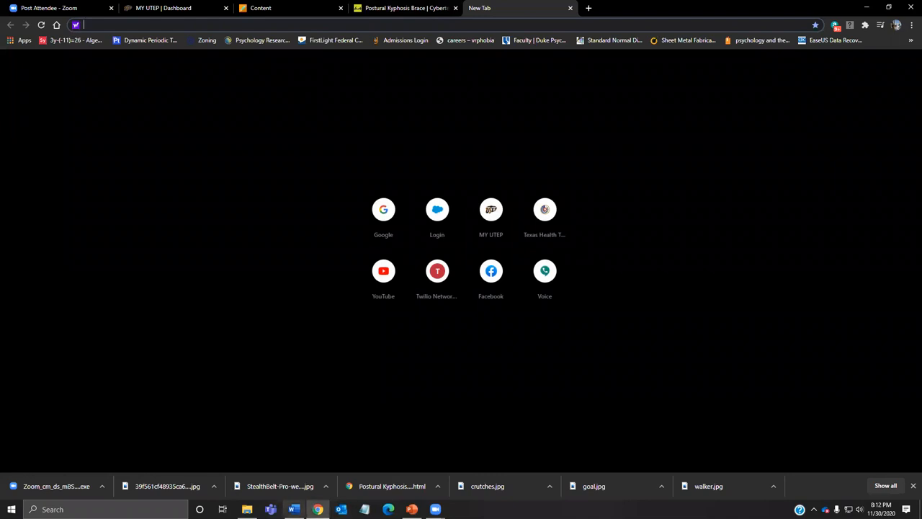
# Open the nhtsa.gov adapted-vehicles link from the Word references list in Chrome.
pyautogui.click(294, 509)
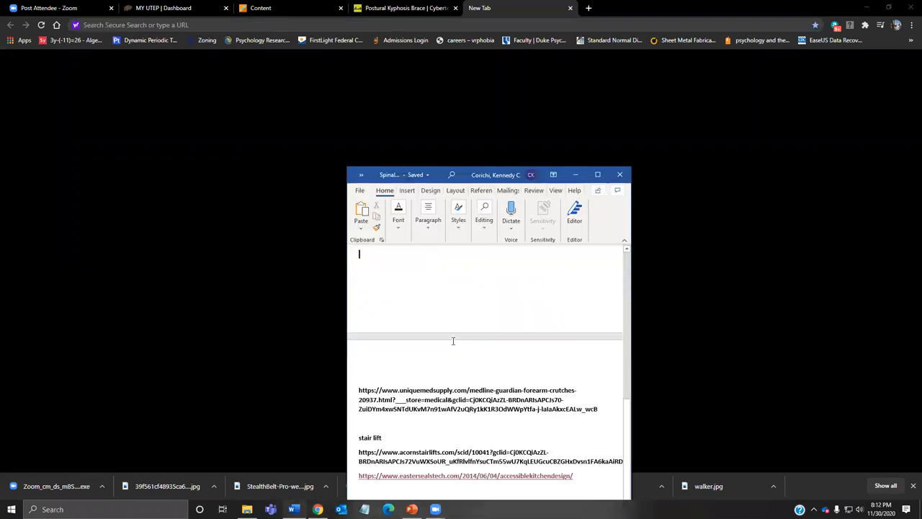
pyautogui.scroll(-3)
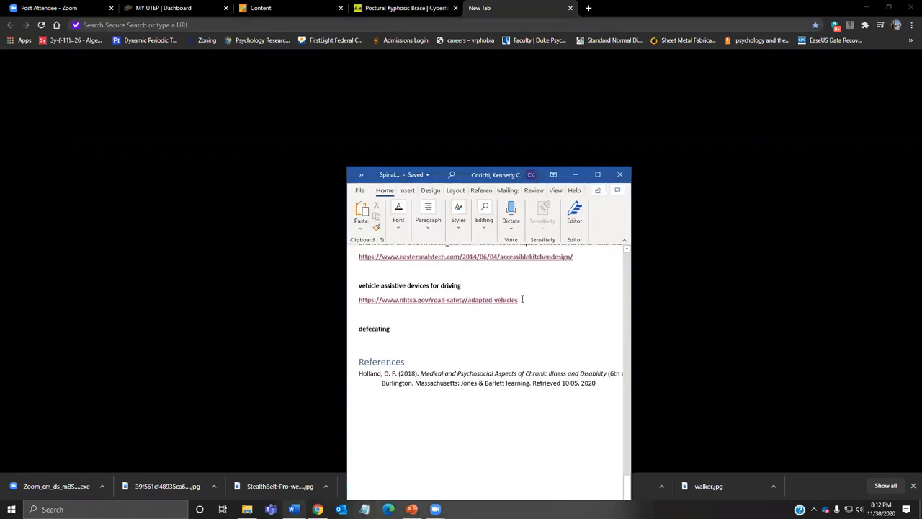
pyautogui.click(437, 299)
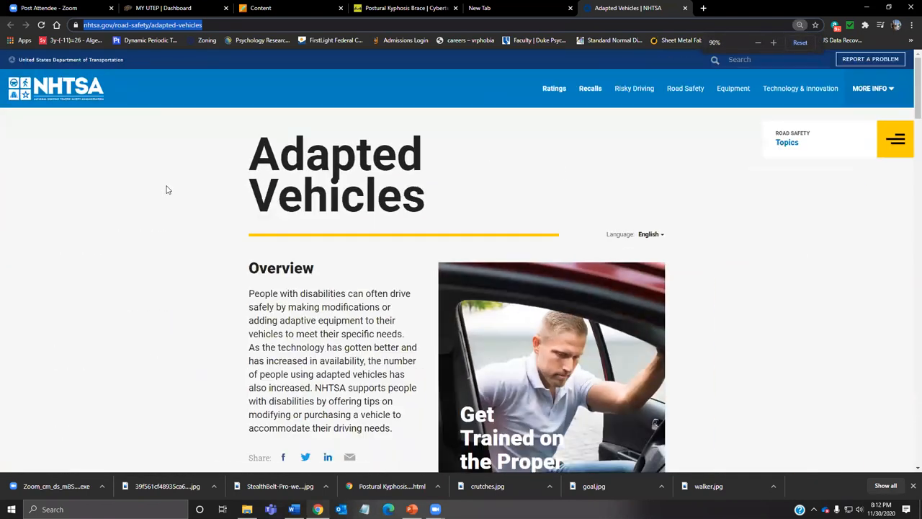
# Restore the browser window and scroll through the NHTSA Adapted Vehicles page.
pyautogui.click(773, 42)
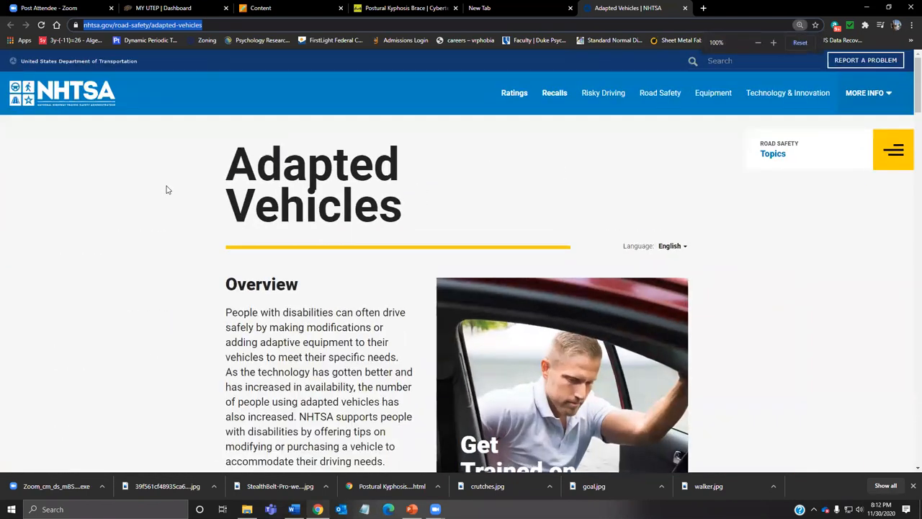
pyautogui.scroll(-3)
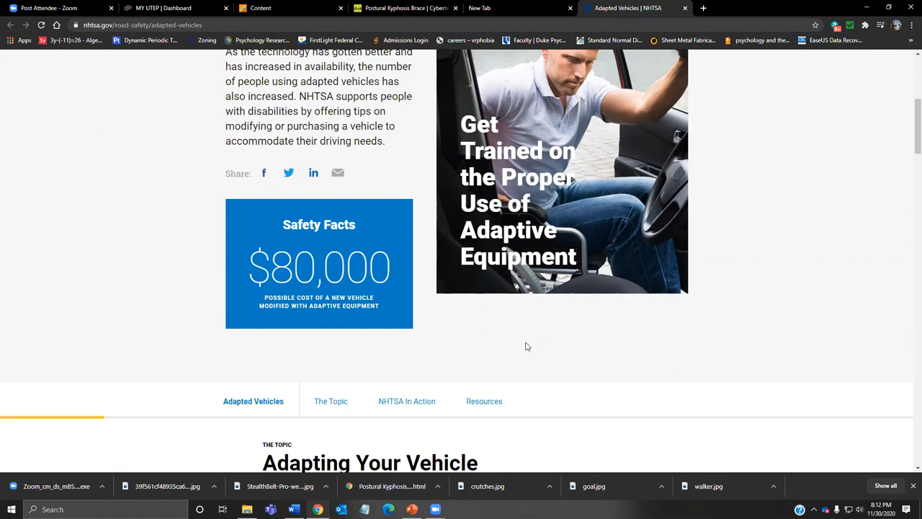
pyautogui.scroll(-3)
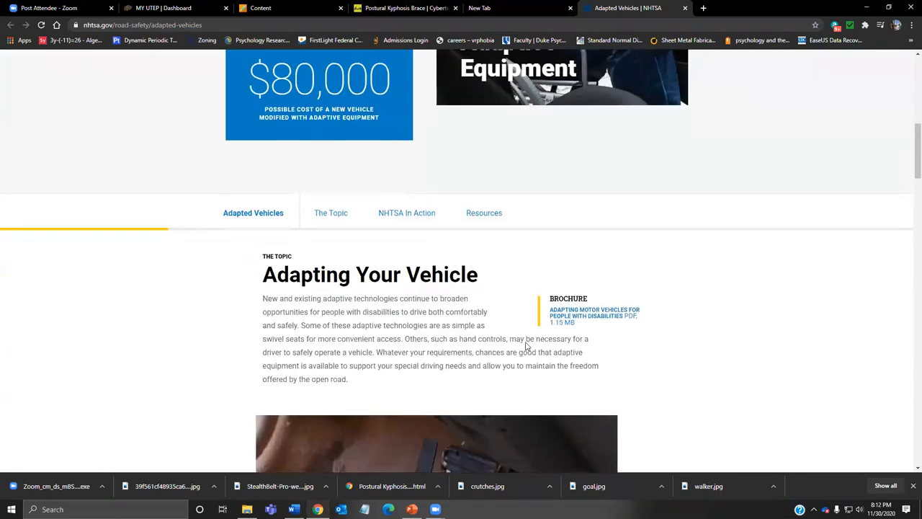
pyautogui.scroll(-3)
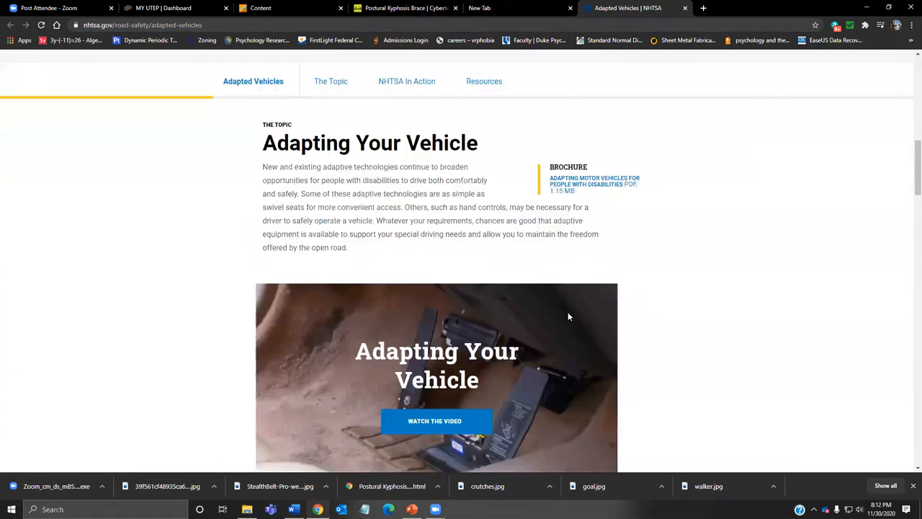
pyautogui.scroll(-3)
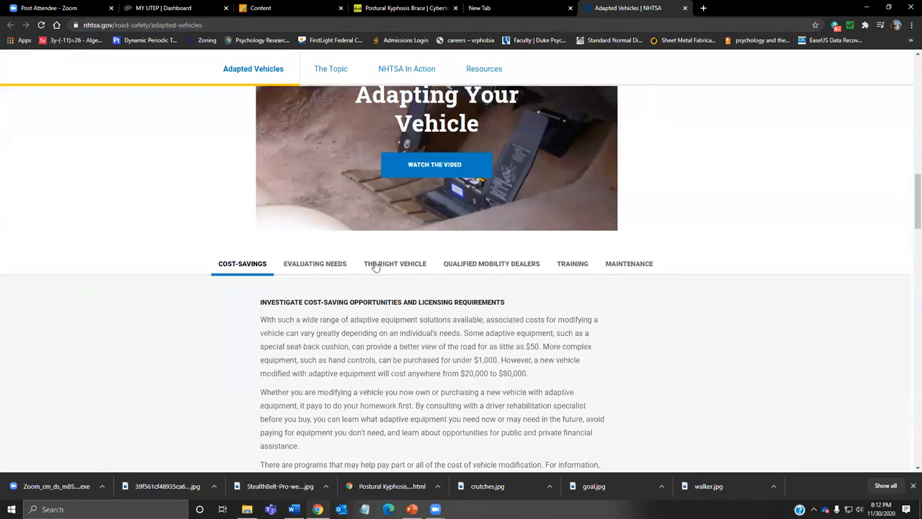
pyautogui.scroll(-3)
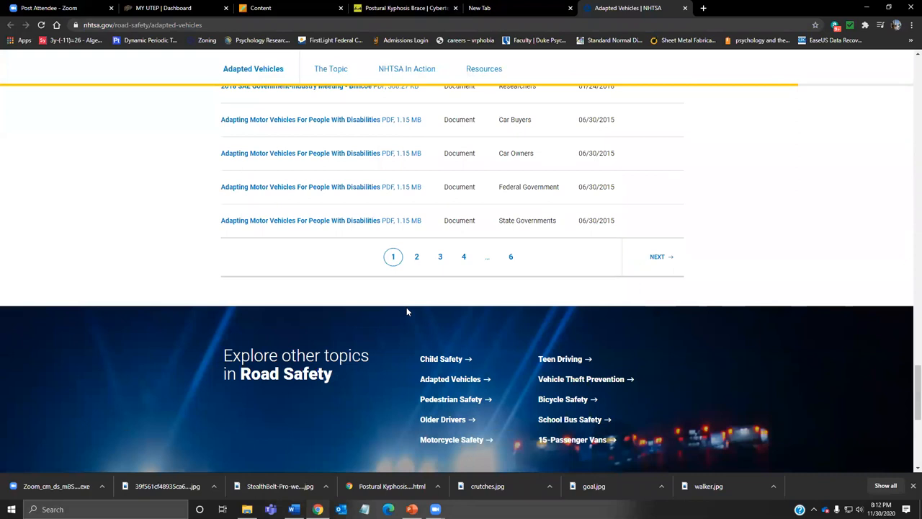
pyautogui.scroll(3)
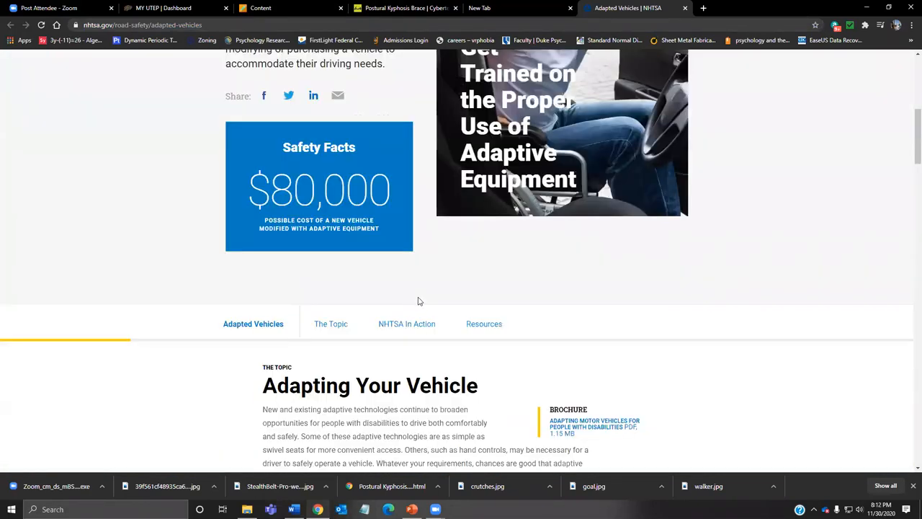
pyautogui.scroll(3)
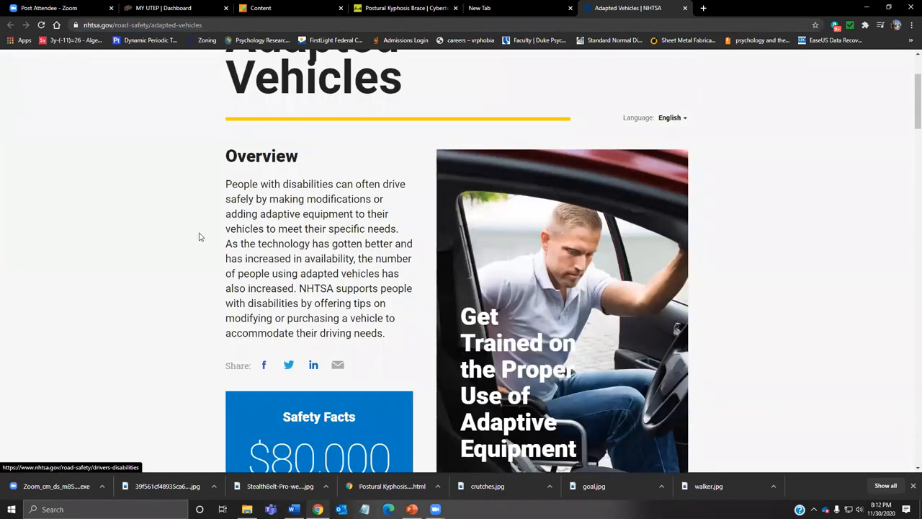
pyautogui.scroll(-3)
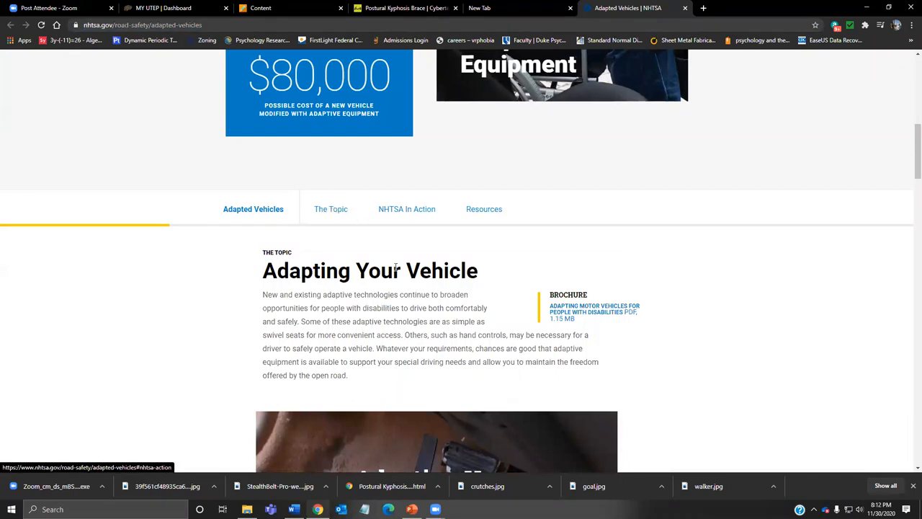
pyautogui.scroll(-3)
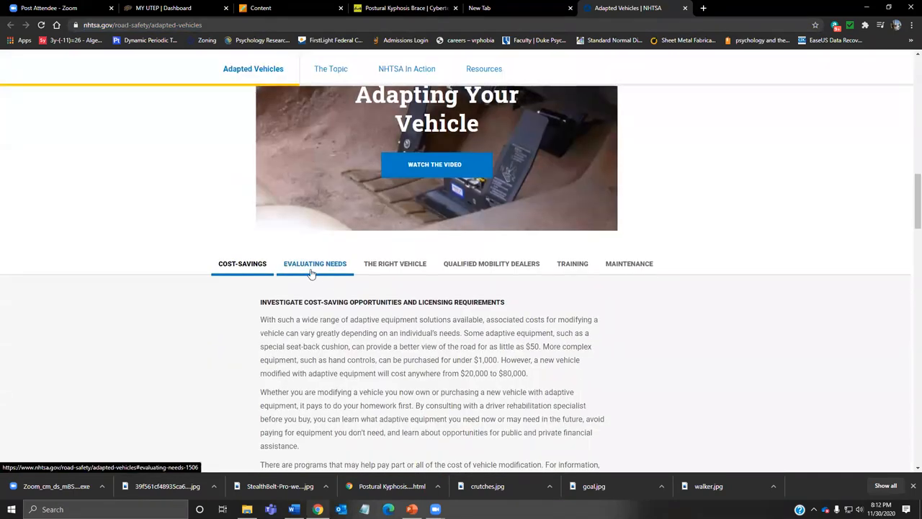
# Read the Qualified Mobility Dealers and The Right Vehicle sections, then return to PowerPoint.
pyautogui.click(395, 263)
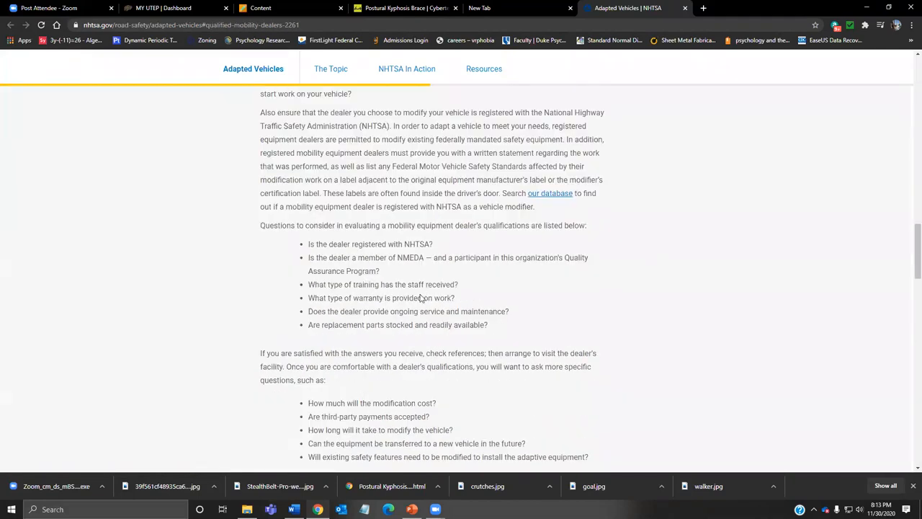
pyautogui.scroll(3)
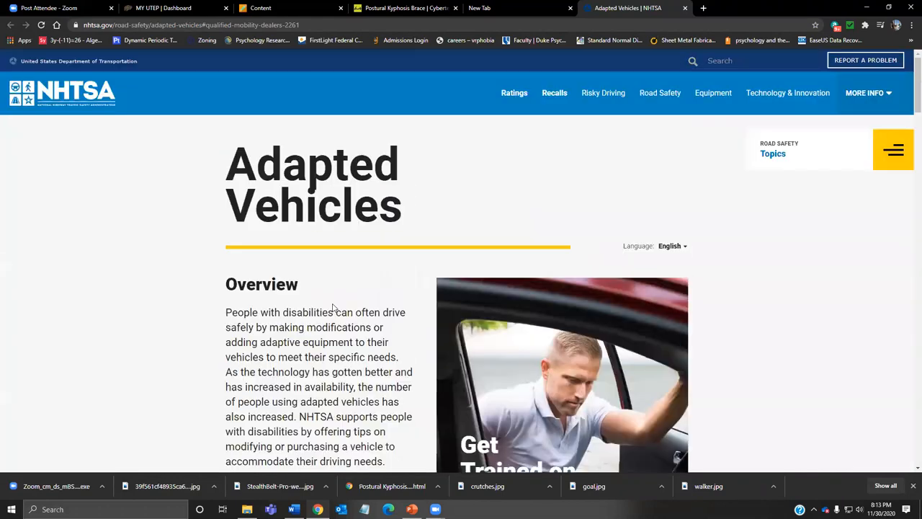
pyautogui.scroll(-3)
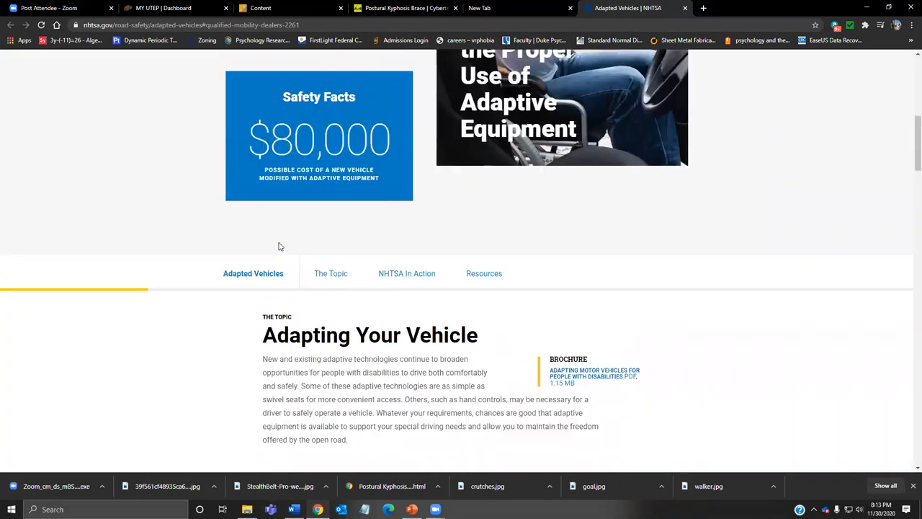
pyautogui.scroll(-3)
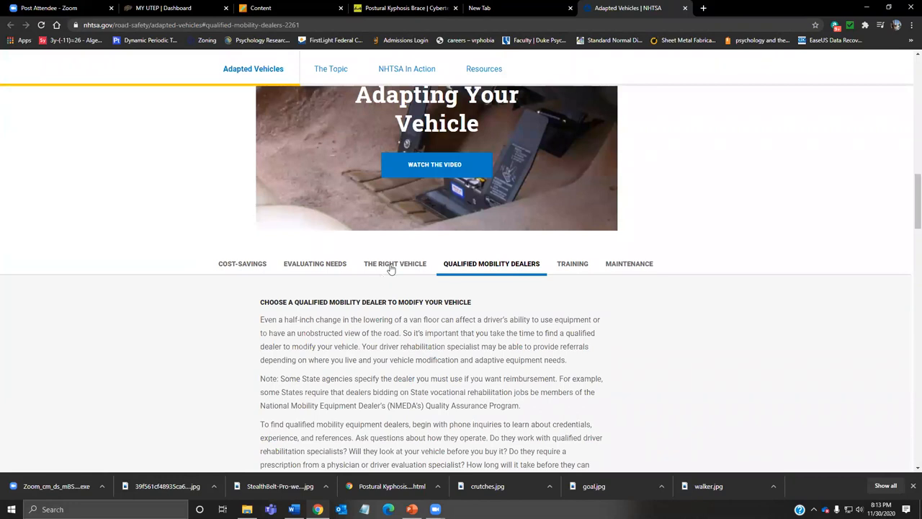
pyautogui.click(394, 263)
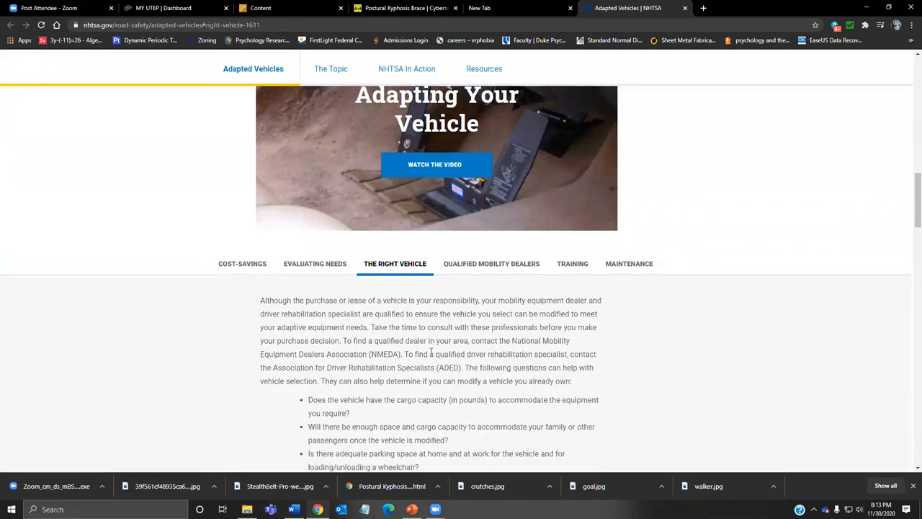
pyautogui.scroll(-3)
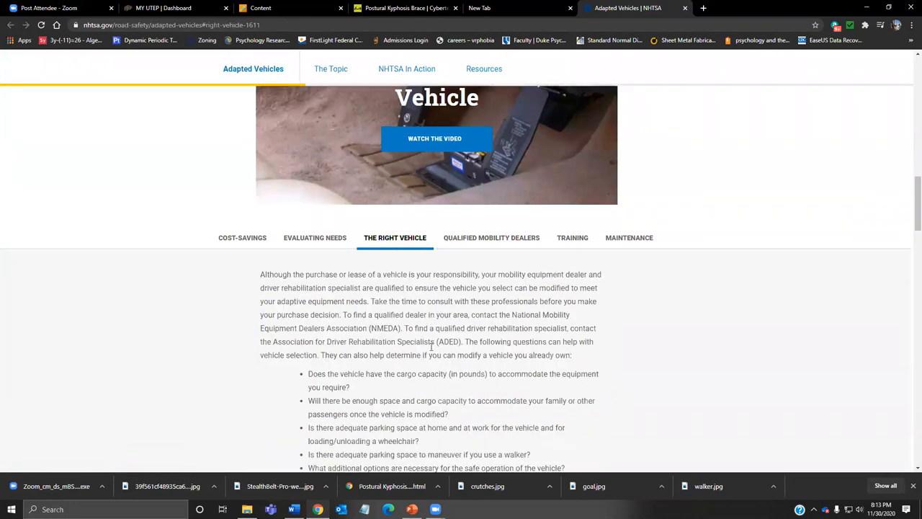
pyautogui.scroll(-3)
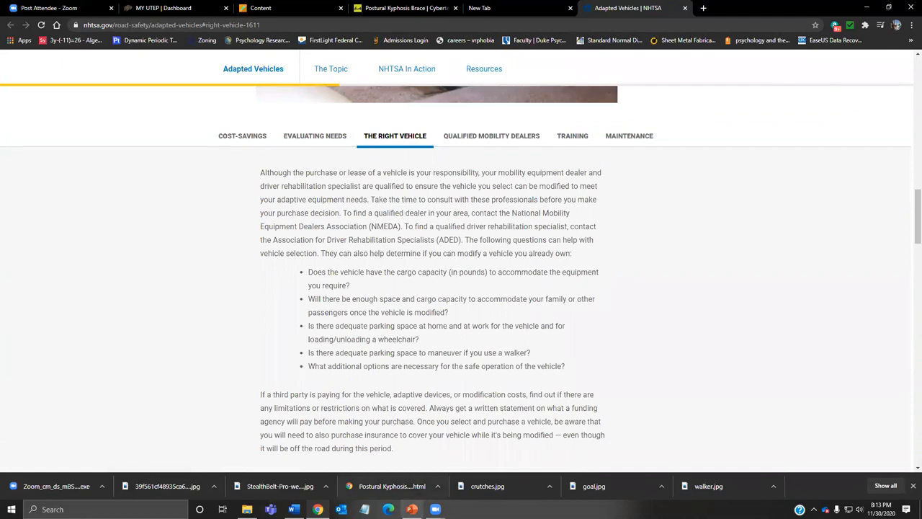
pyautogui.click(411, 509)
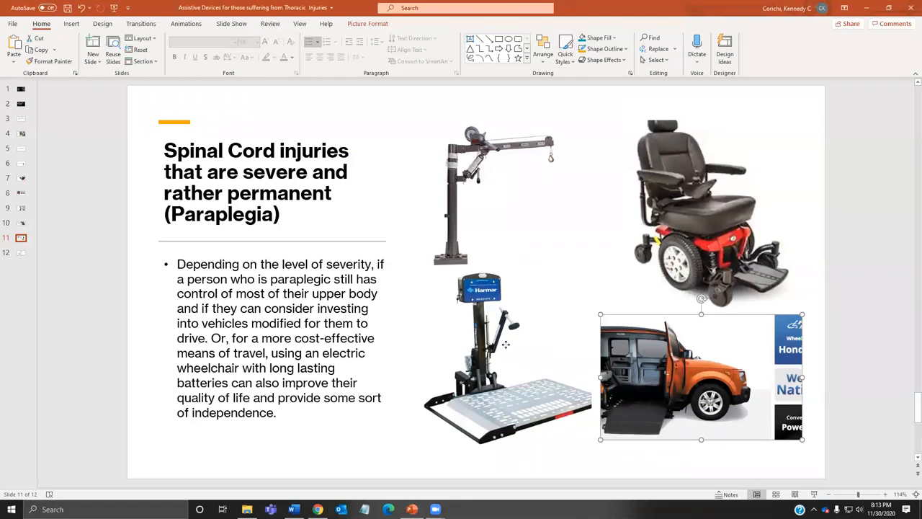
pyautogui.click(507, 352)
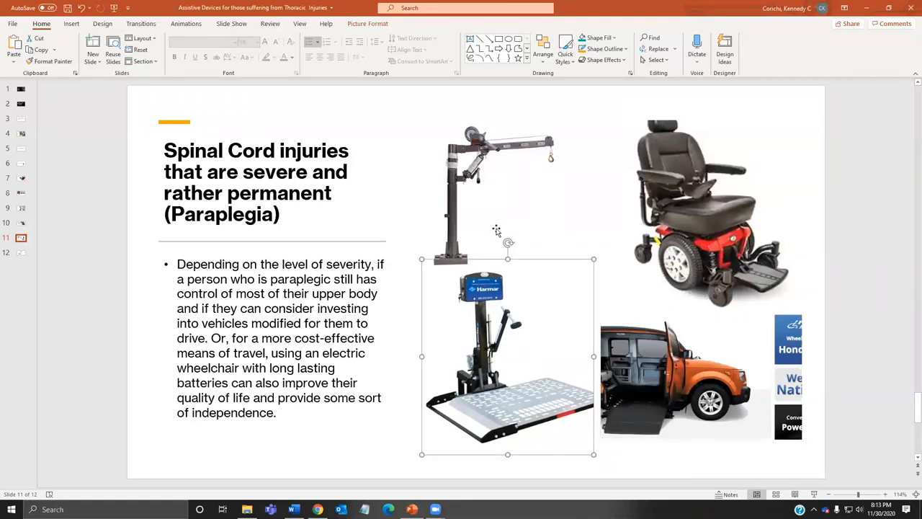
pyautogui.click(704, 213)
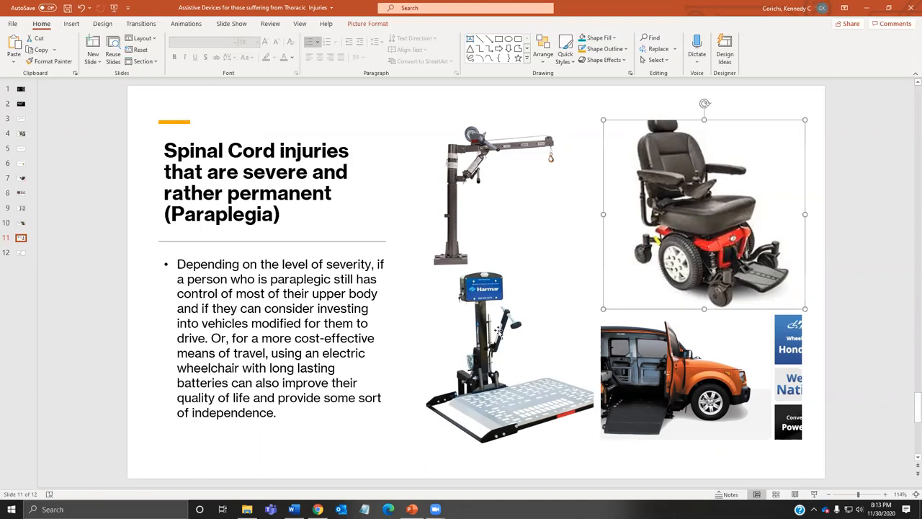
pyautogui.moveTo(516, 321)
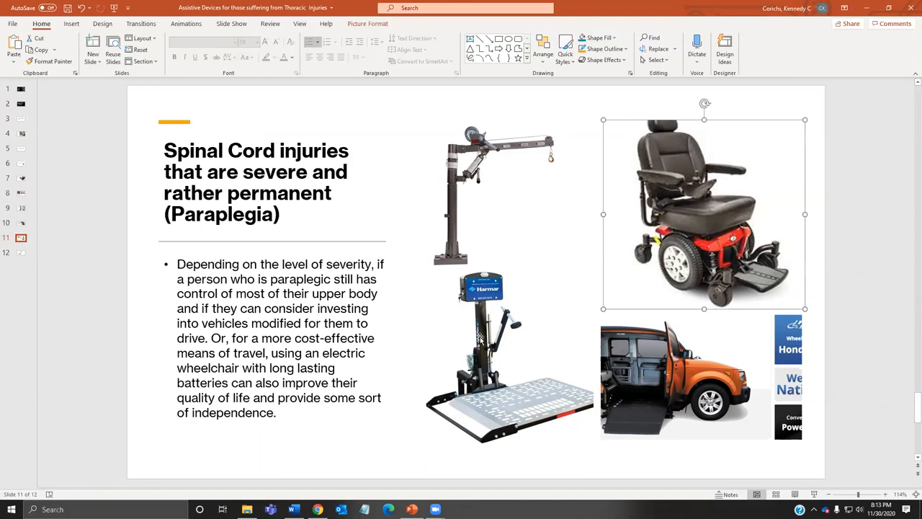
pyautogui.moveTo(556, 247)
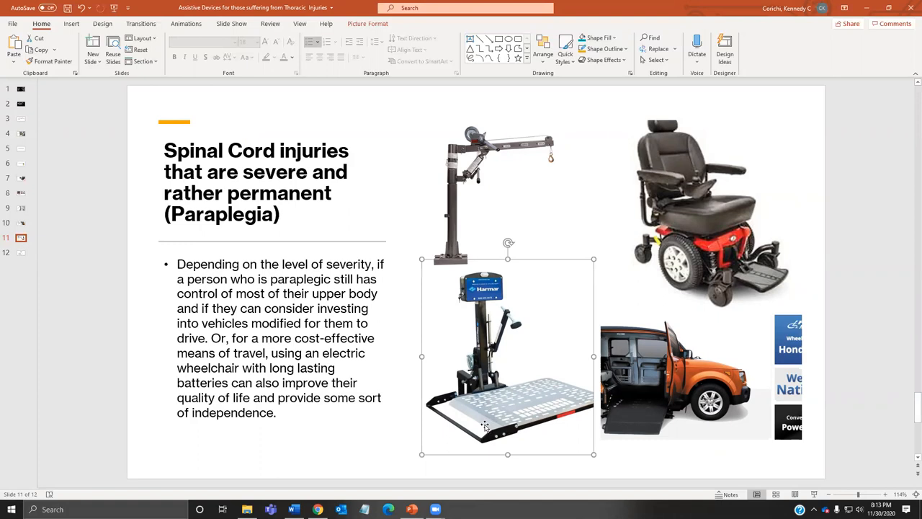
pyautogui.moveTo(463, 403)
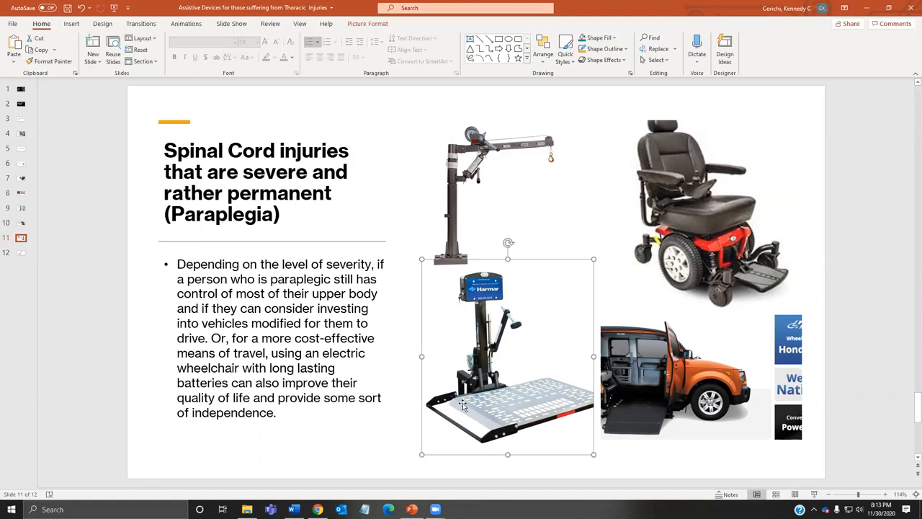
pyautogui.moveTo(649, 371)
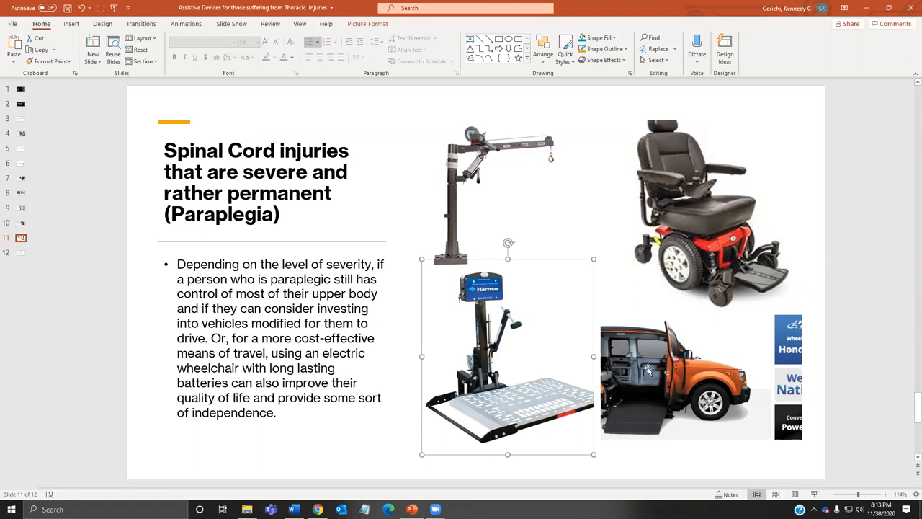
pyautogui.moveTo(618, 353)
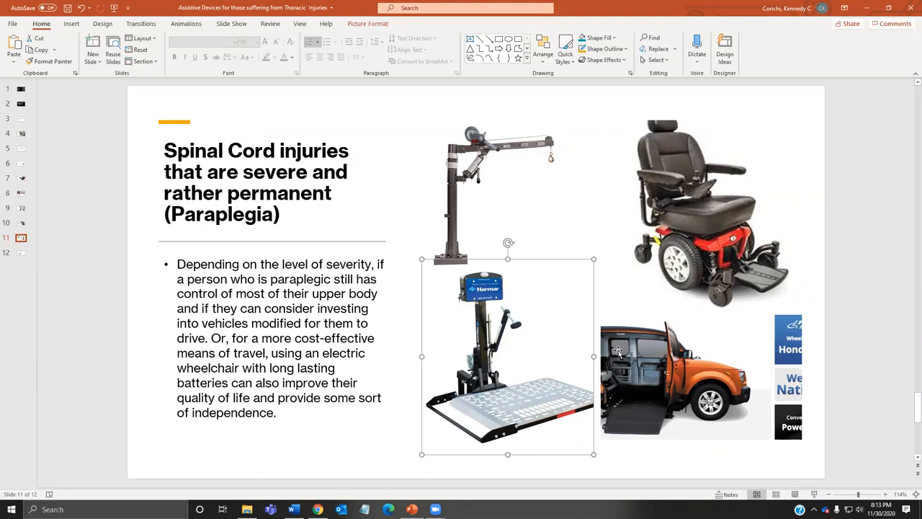
pyautogui.moveTo(569, 346)
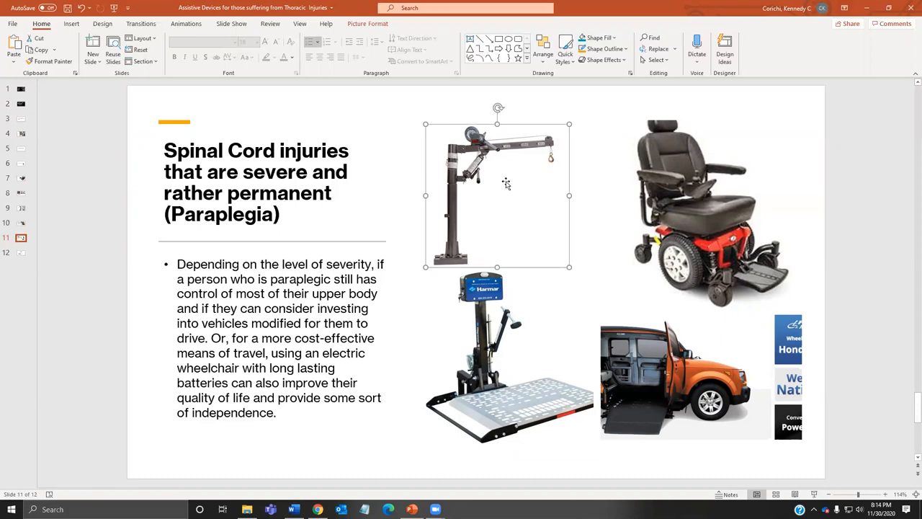
pyautogui.moveTo(489, 226)
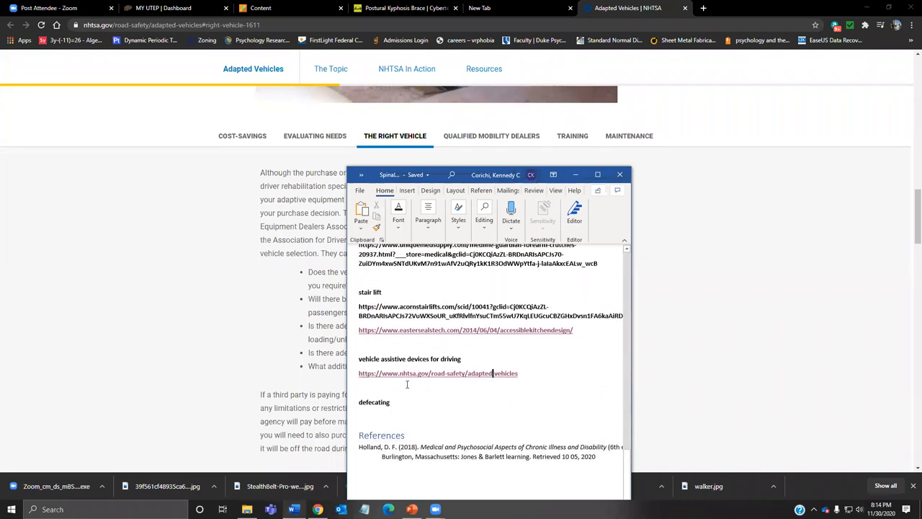
# Scroll the Word link list and open the Stark truck crane hoist product page.
pyautogui.scroll(3)
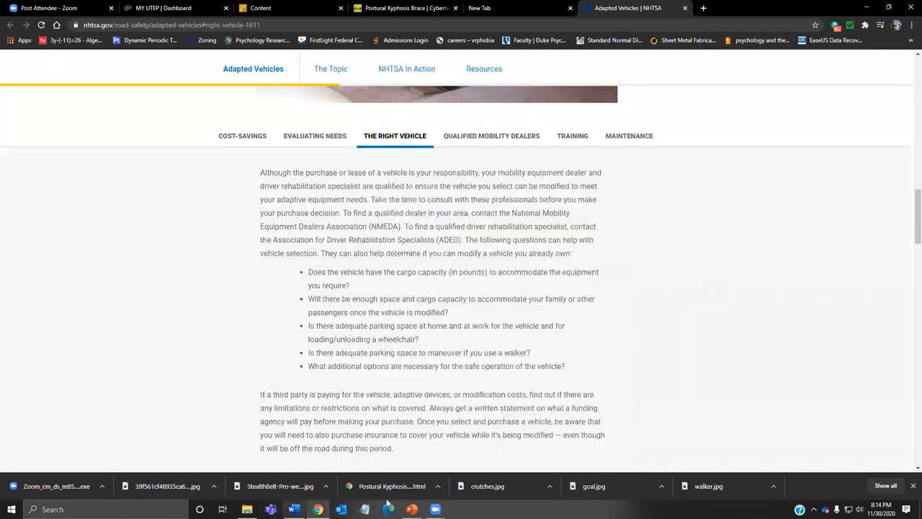
pyautogui.click(412, 509)
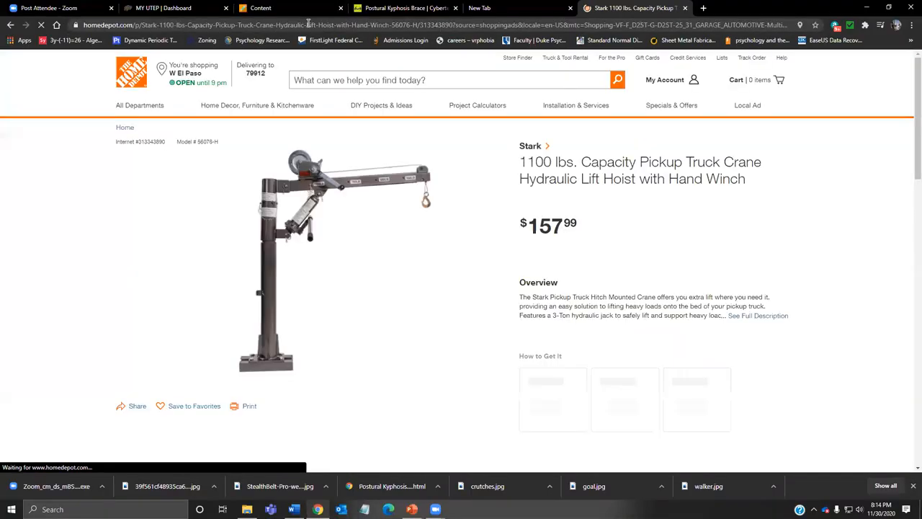
# Scroll through Home Depot's Stark 1100-lb truck crane hoist page ($157.99).
pyautogui.scroll(-3)
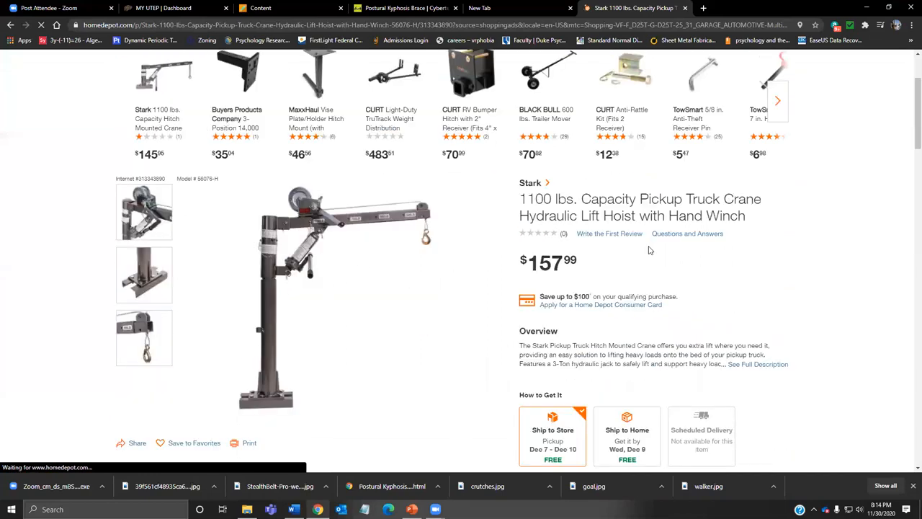
pyautogui.scroll(-3)
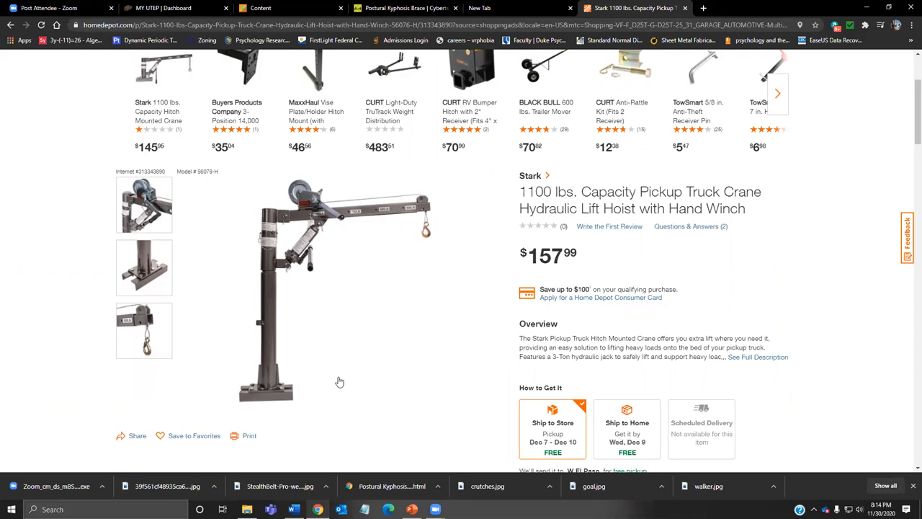
pyautogui.moveTo(287, 389)
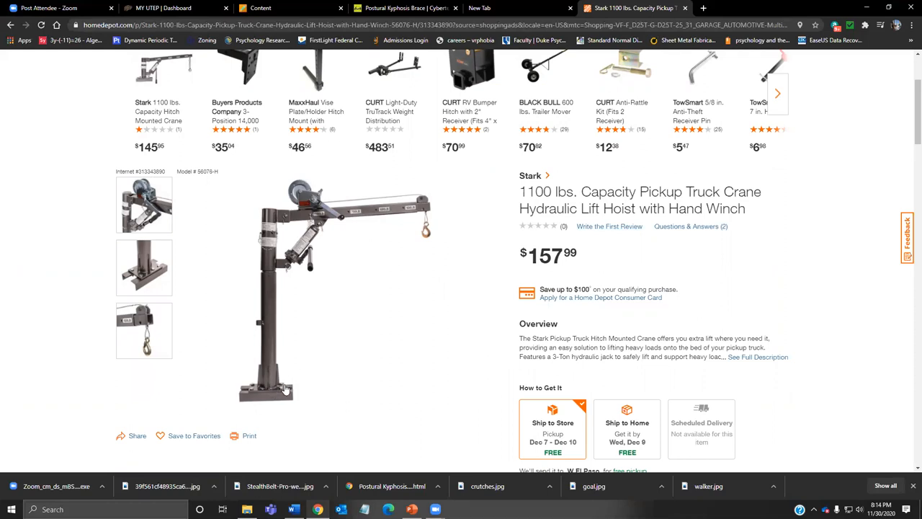
pyautogui.moveTo(122, 340)
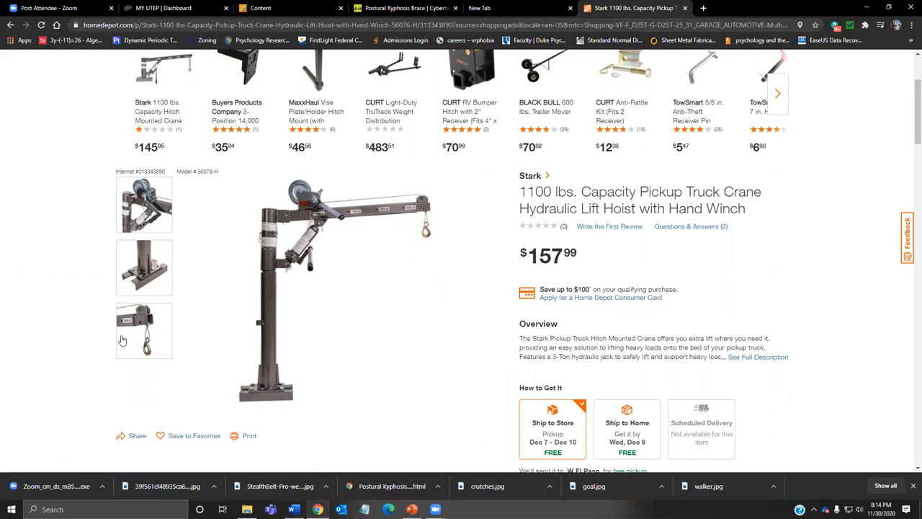
pyautogui.moveTo(419, 214)
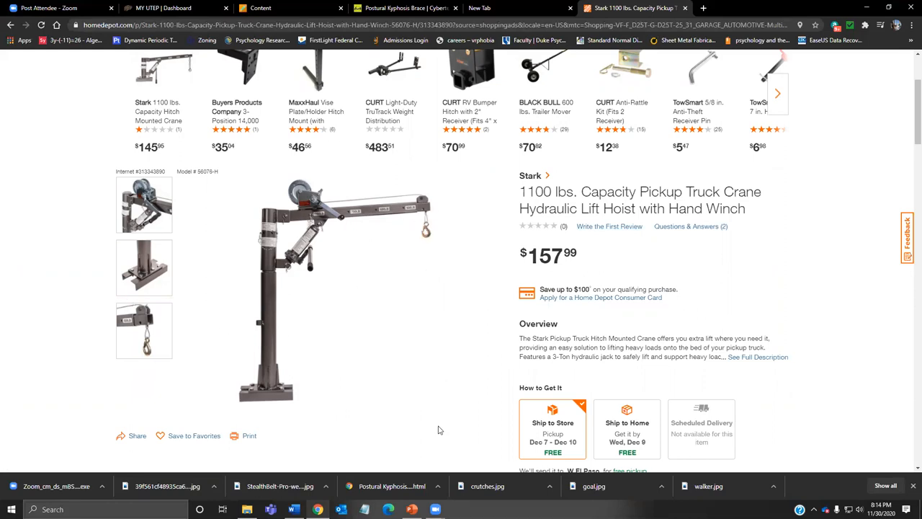
pyautogui.moveTo(425, 245)
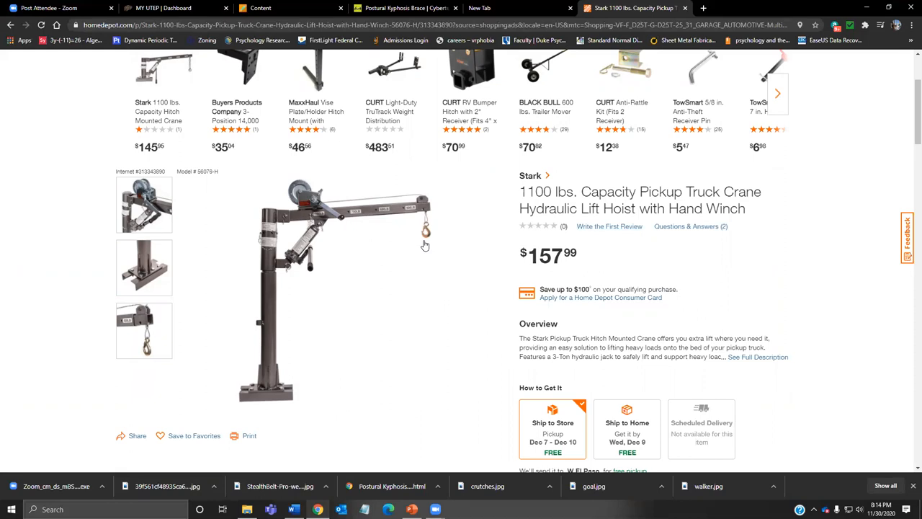
pyautogui.moveTo(184, 286)
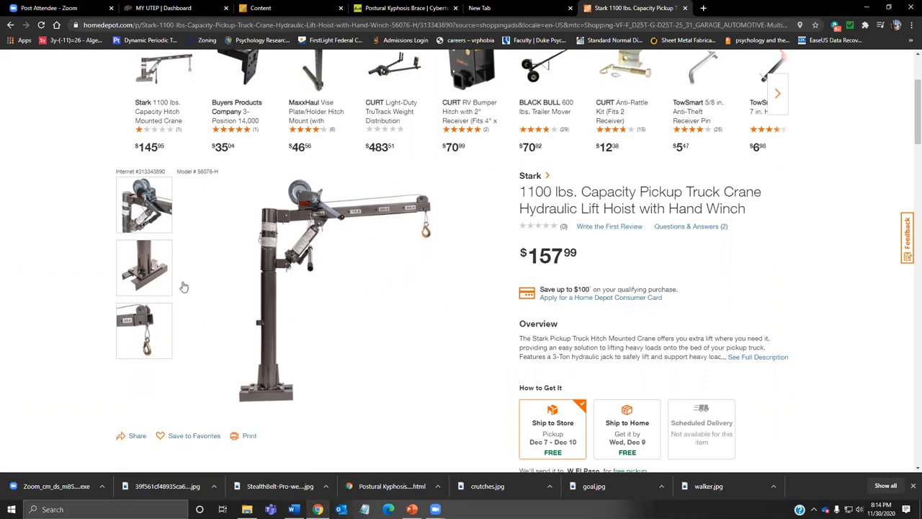
pyautogui.moveTo(179, 419)
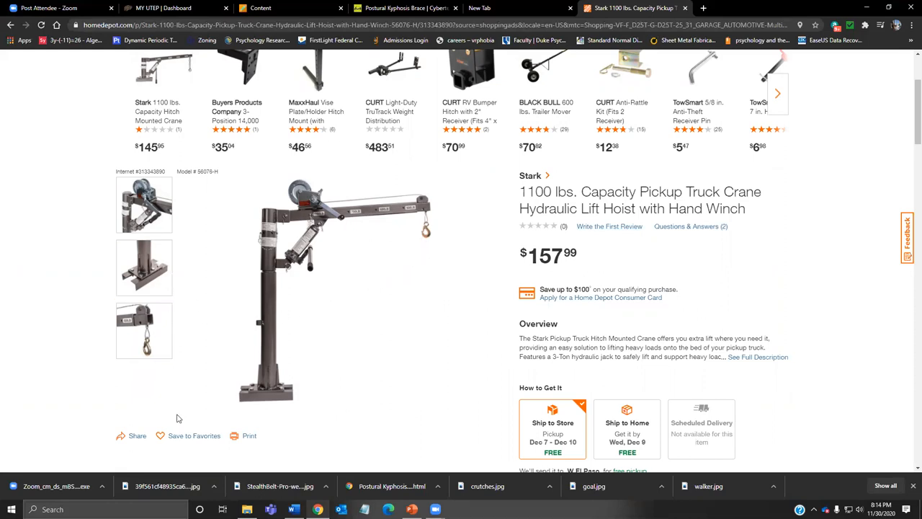
pyautogui.moveTo(264, 326)
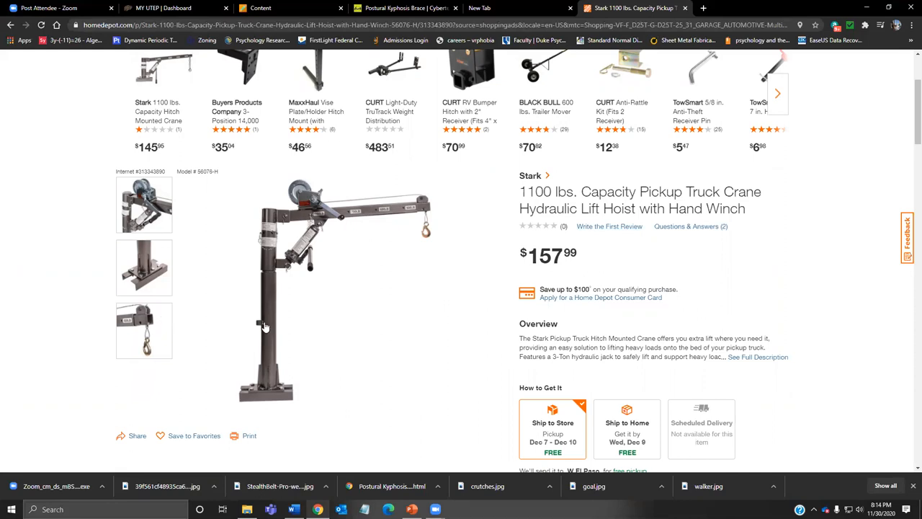
pyautogui.moveTo(369, 295)
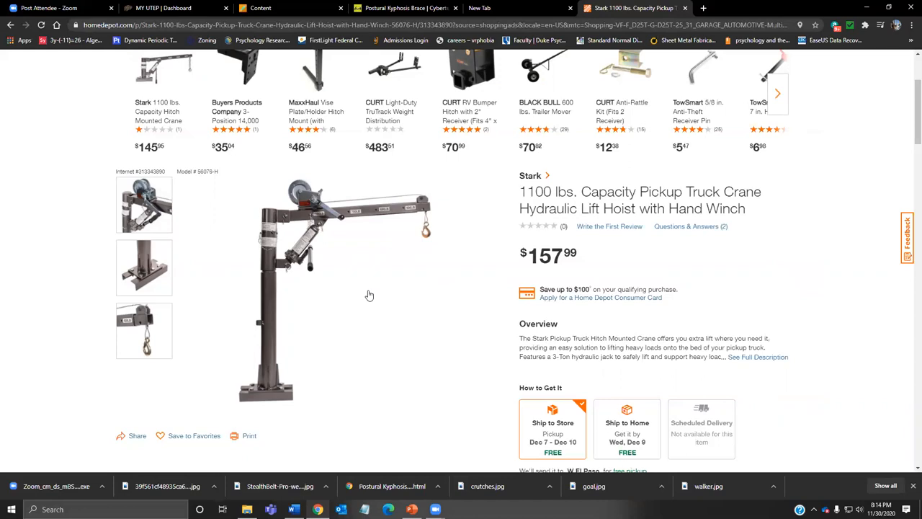
pyautogui.scroll(-3)
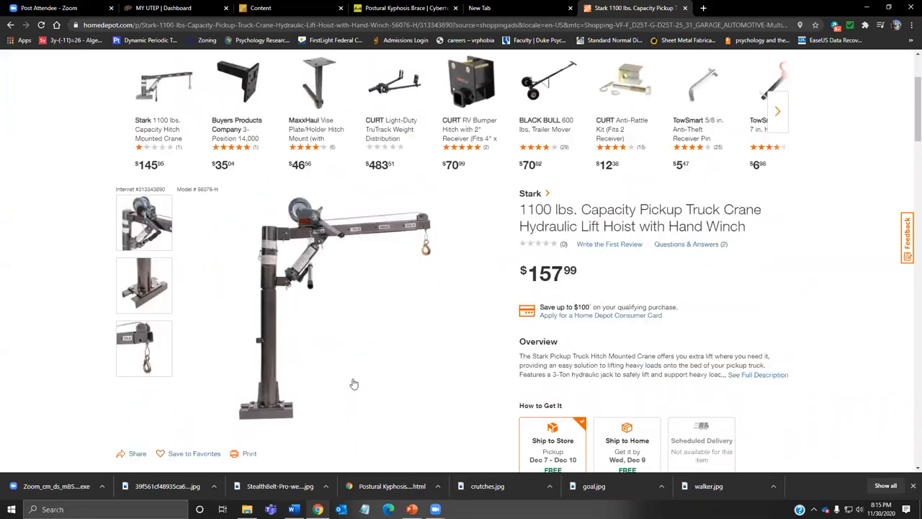
pyautogui.moveTo(382, 371)
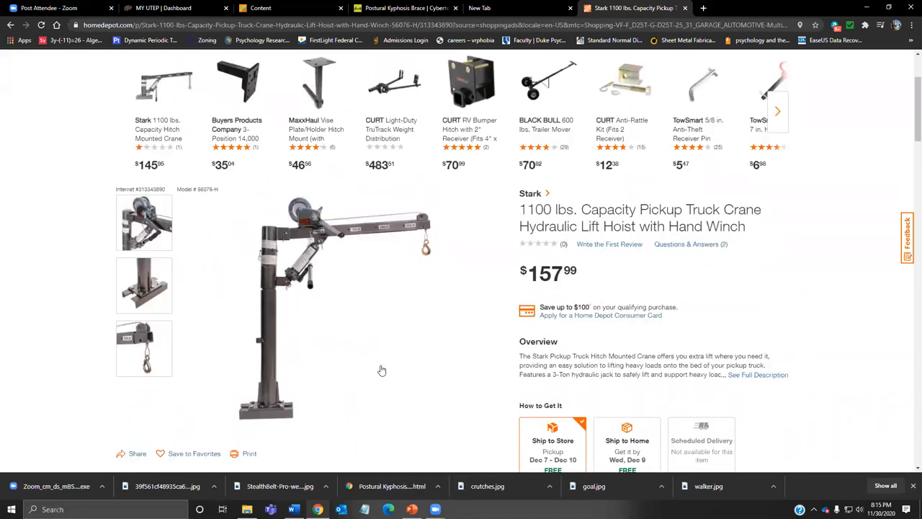
pyautogui.moveTo(450, 234)
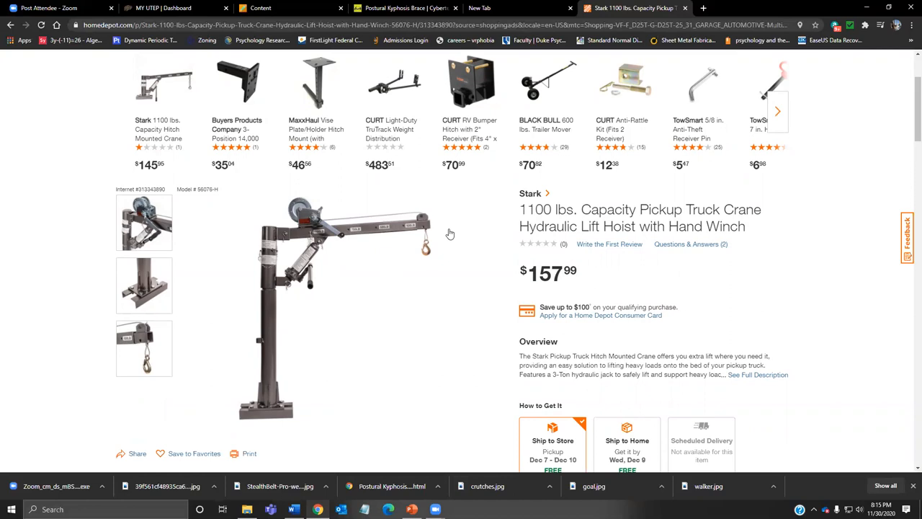
pyautogui.moveTo(353, 276)
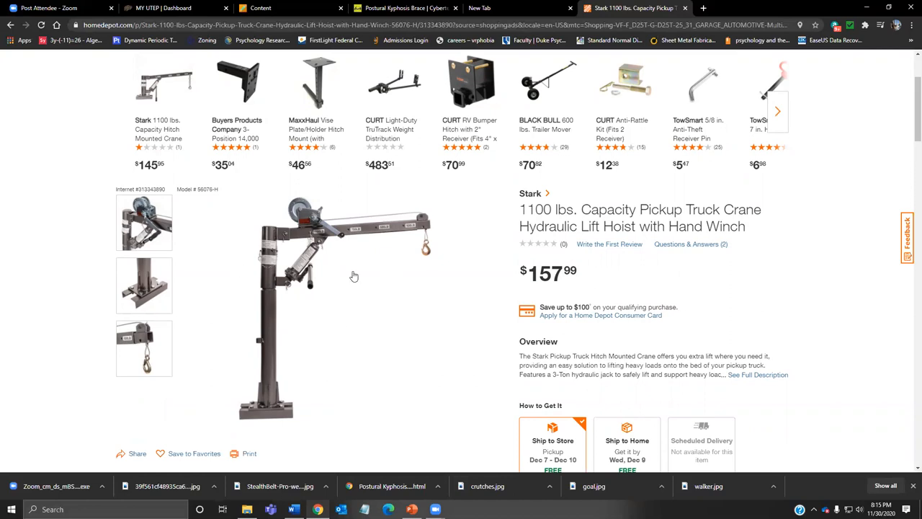
pyautogui.moveTo(378, 309)
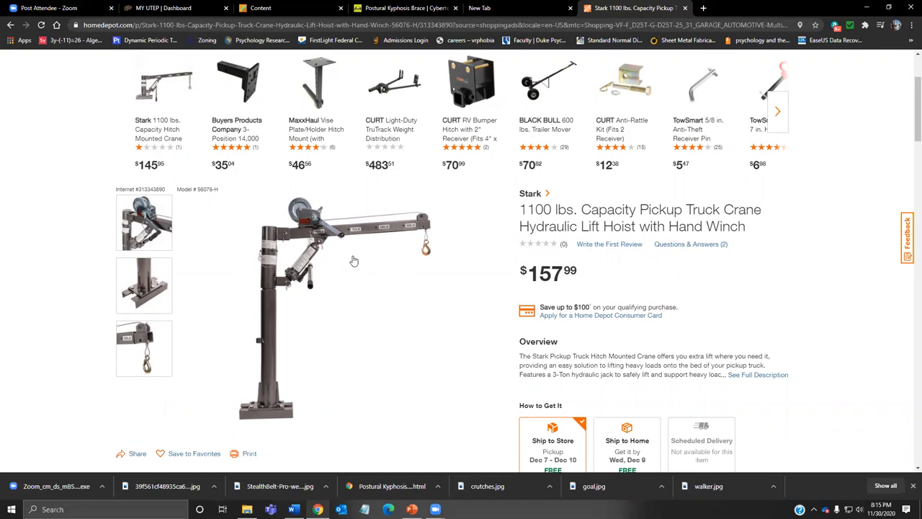
pyautogui.moveTo(456, 408)
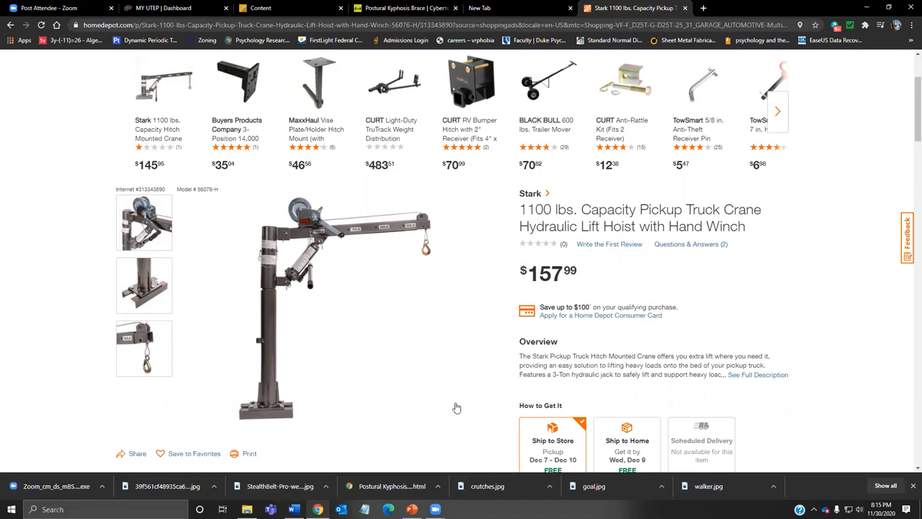
pyautogui.moveTo(752, 317)
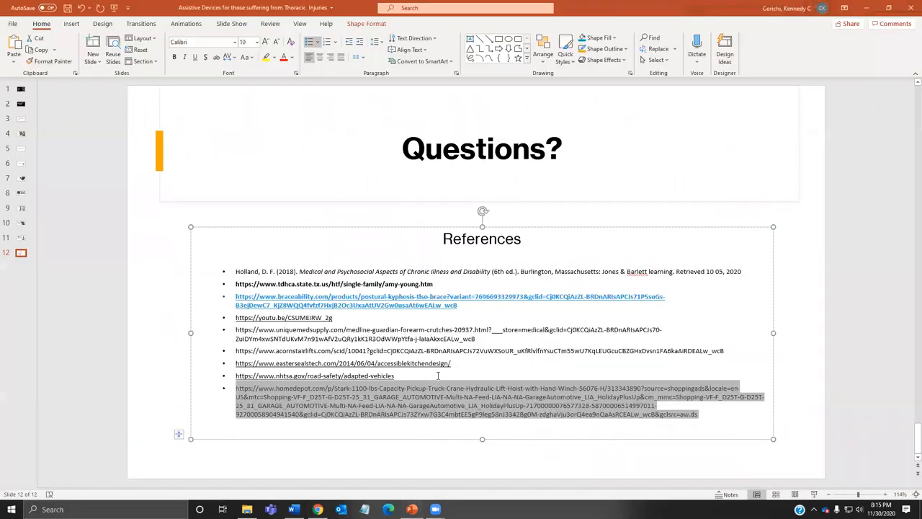
pyautogui.click(21, 208)
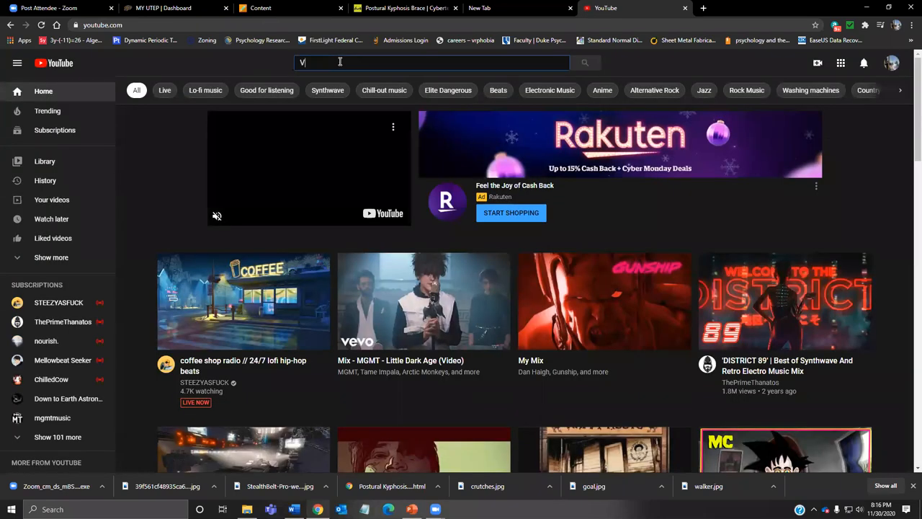
# Search YouTube for 'Veteran spinal injuries sports'.
pyautogui.write('eteran')
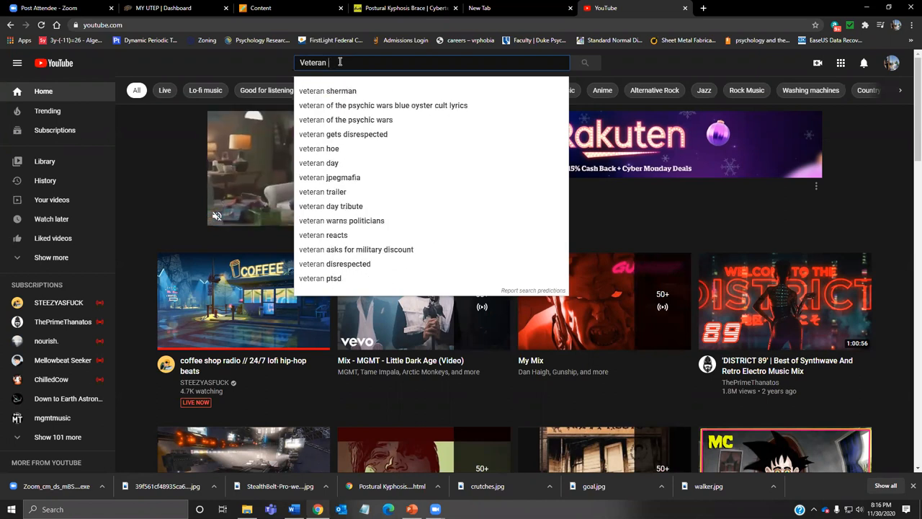
pyautogui.write('spinal injuries sports')
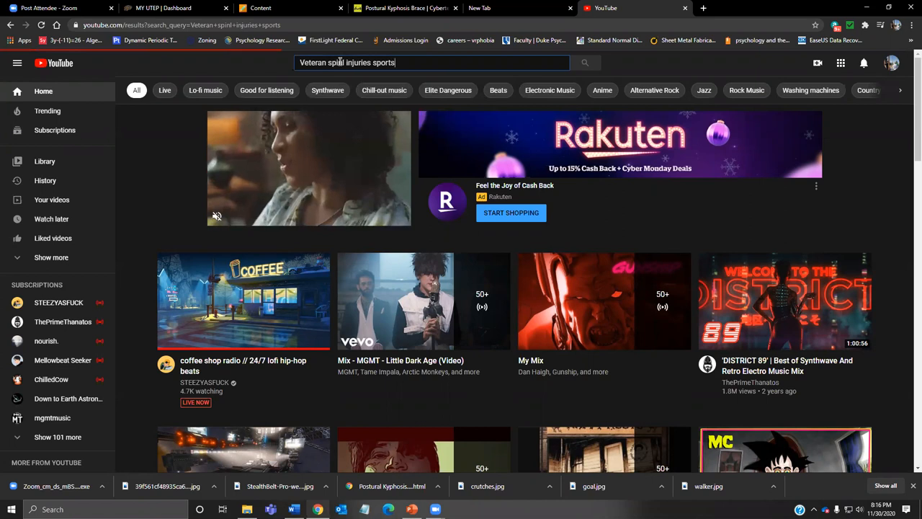
pyautogui.press('Return')
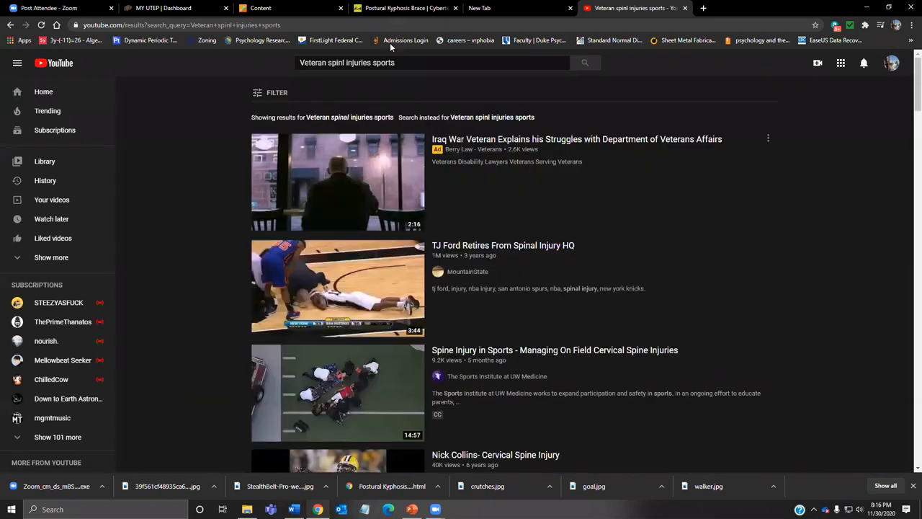
# Replace the query with 'special olympics paraplegic' and pick the 'paraplegic injury' suggestion.
pyautogui.click(432, 62)
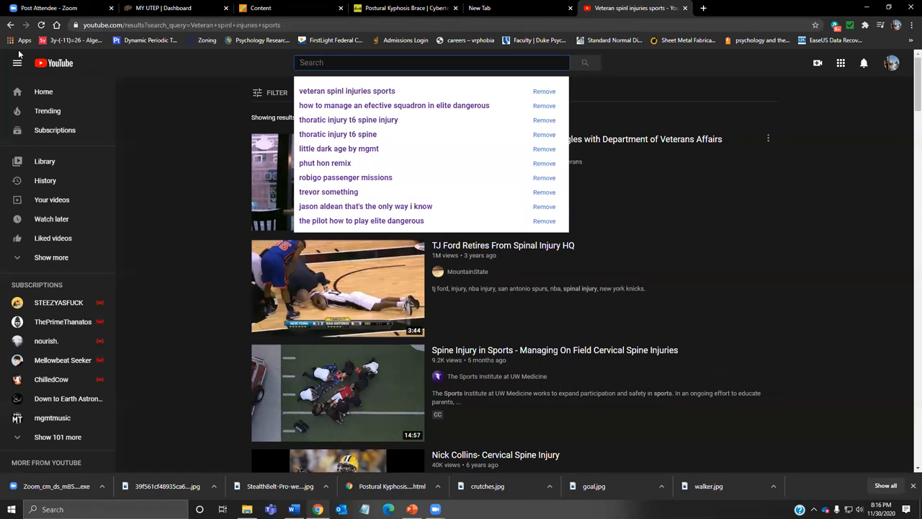
pyautogui.write('special olymp')
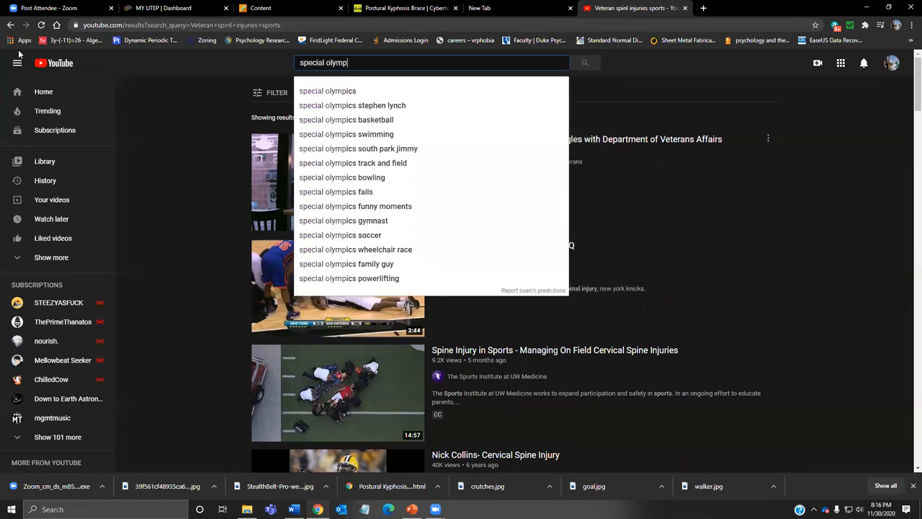
pyautogui.write('ics')
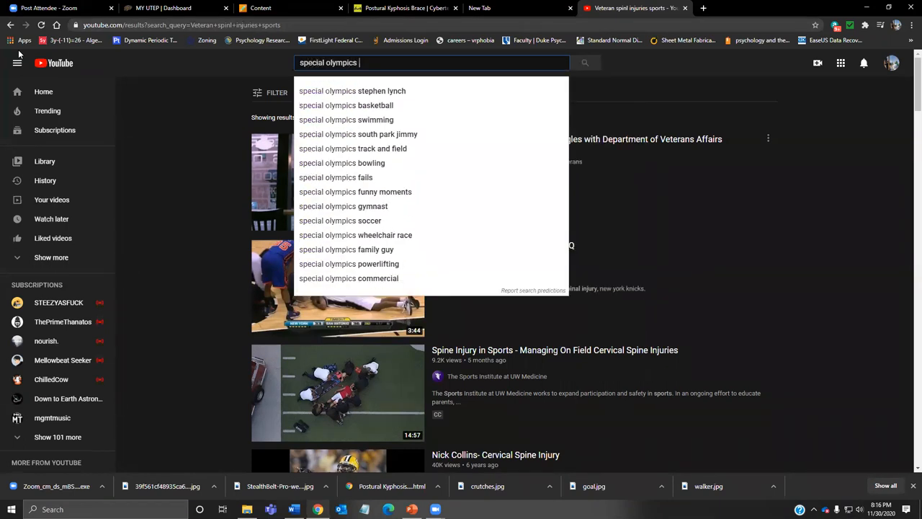
pyautogui.write('paraplegic')
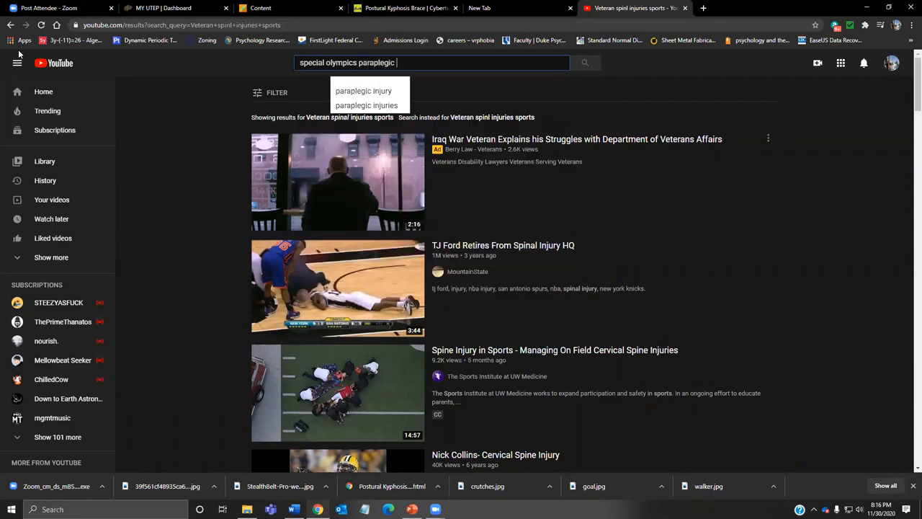
pyautogui.click(364, 91)
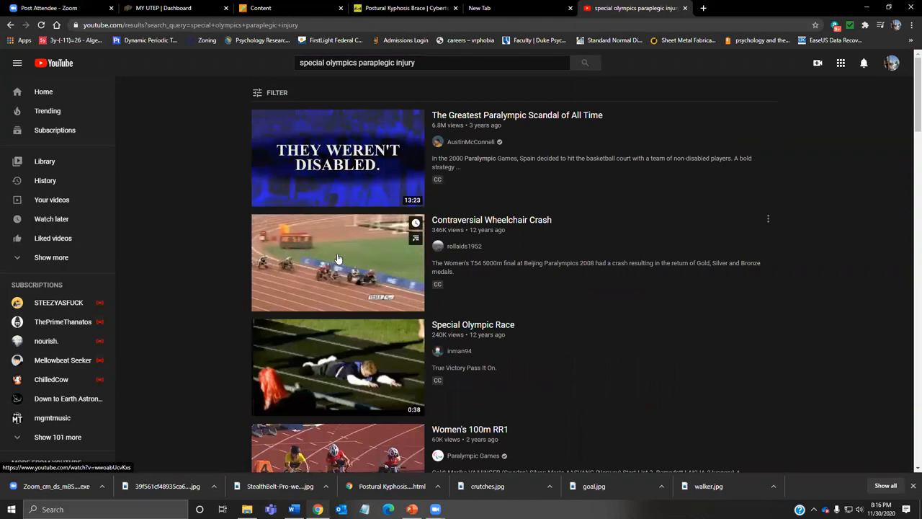
# Watch the 'Contraversial Wheelchair Crash' video muted, then close its tab.
pyautogui.click(337, 262)
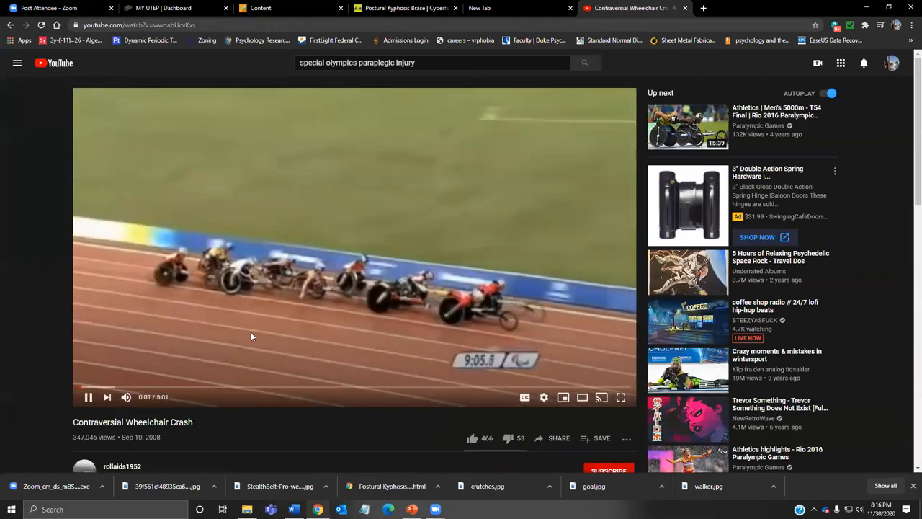
pyautogui.moveTo(126, 397)
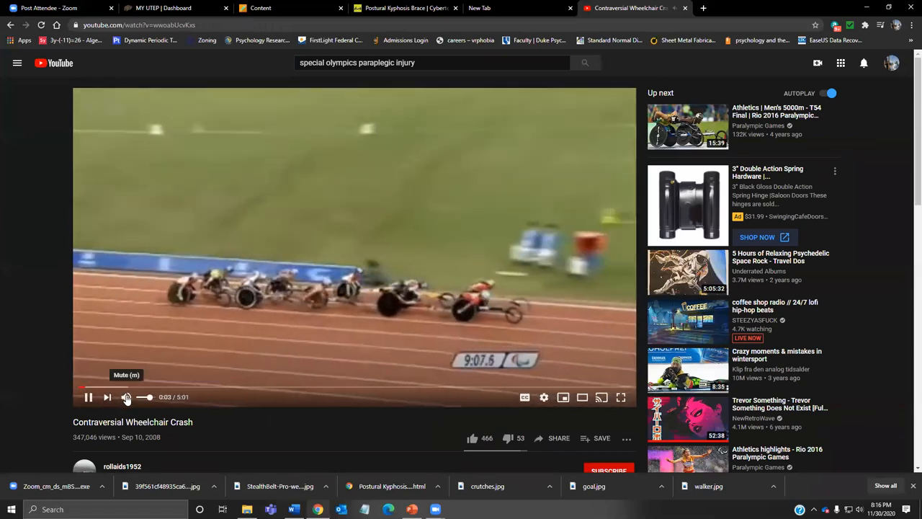
pyautogui.click(126, 397)
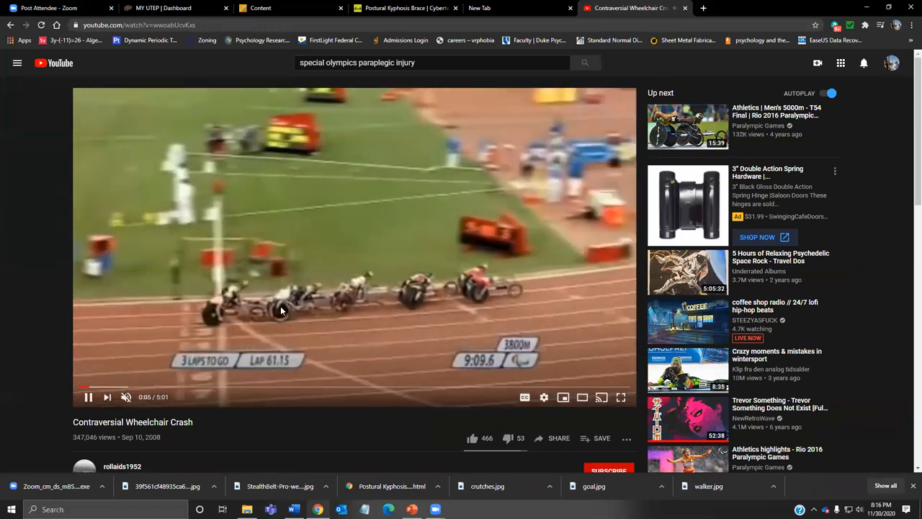
pyautogui.moveTo(331, 291)
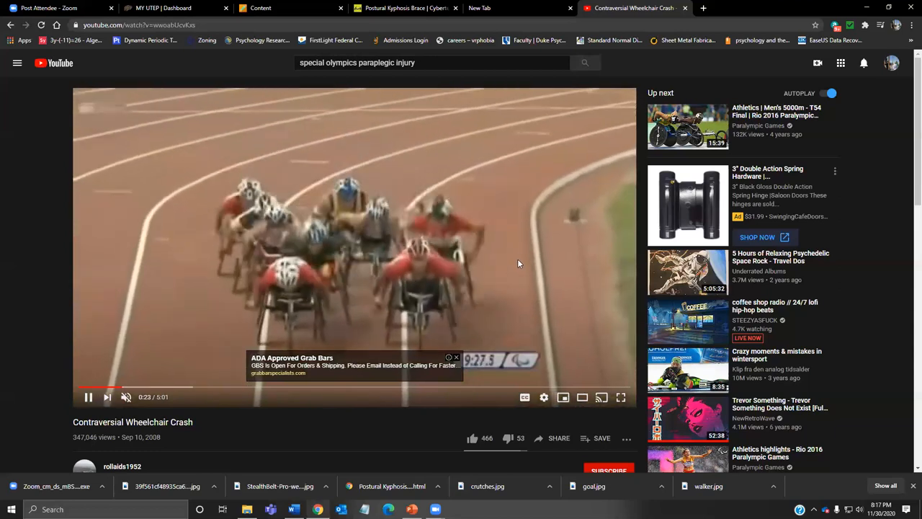
pyautogui.moveTo(513, 289)
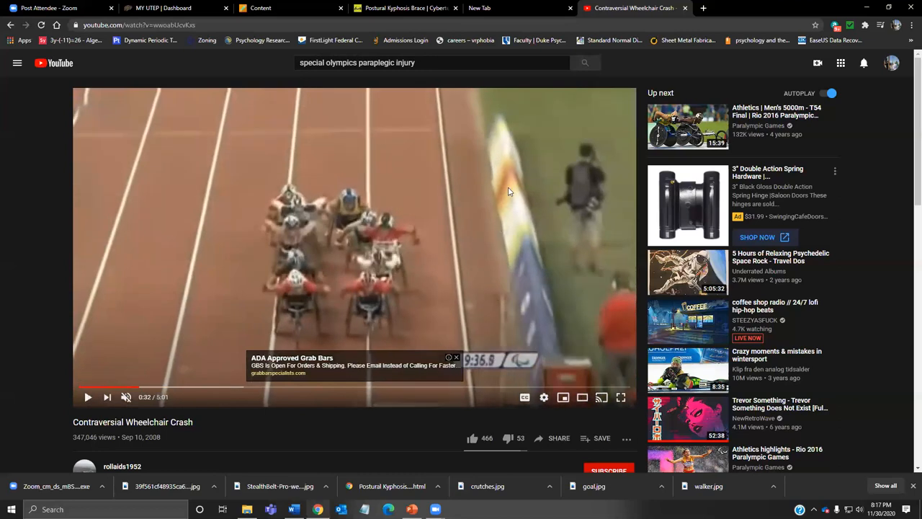
pyautogui.moveTo(616, 112)
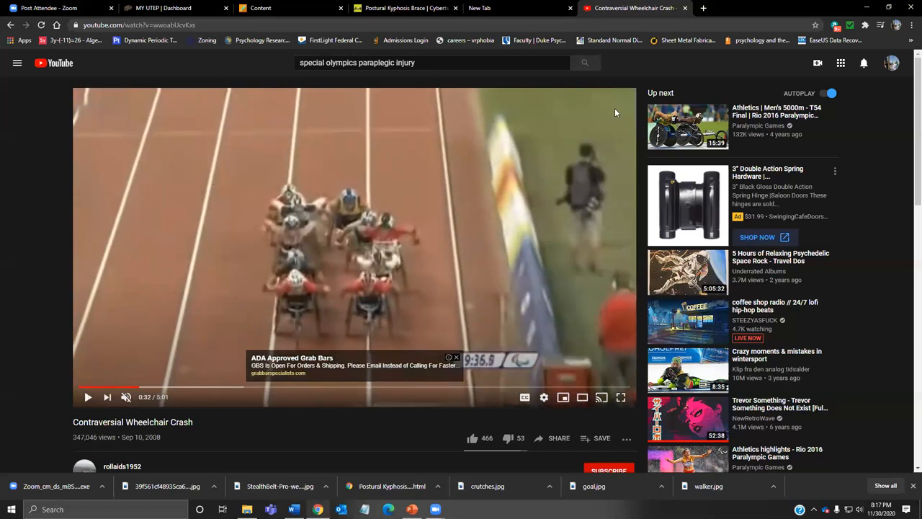
pyautogui.click(684, 8)
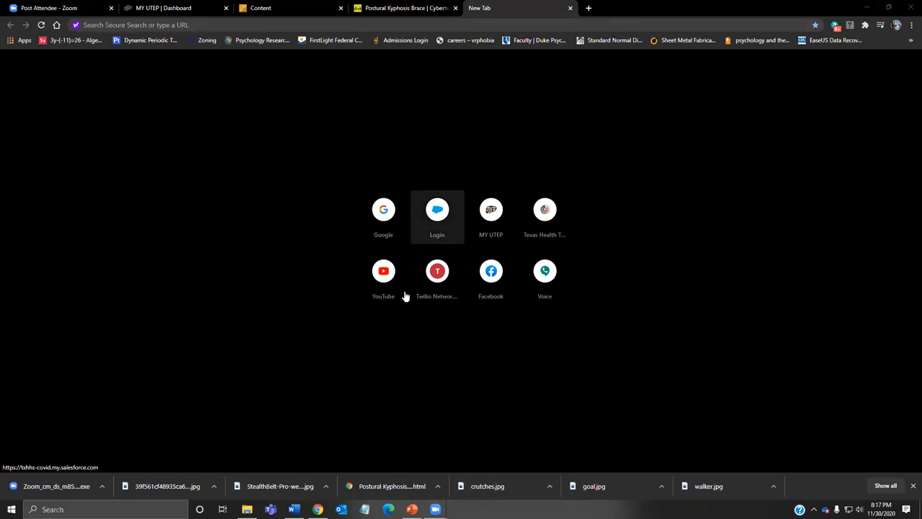
# Bring PowerPoint back to slide 10, the home modifications and Texas grants slide.
pyautogui.click(411, 509)
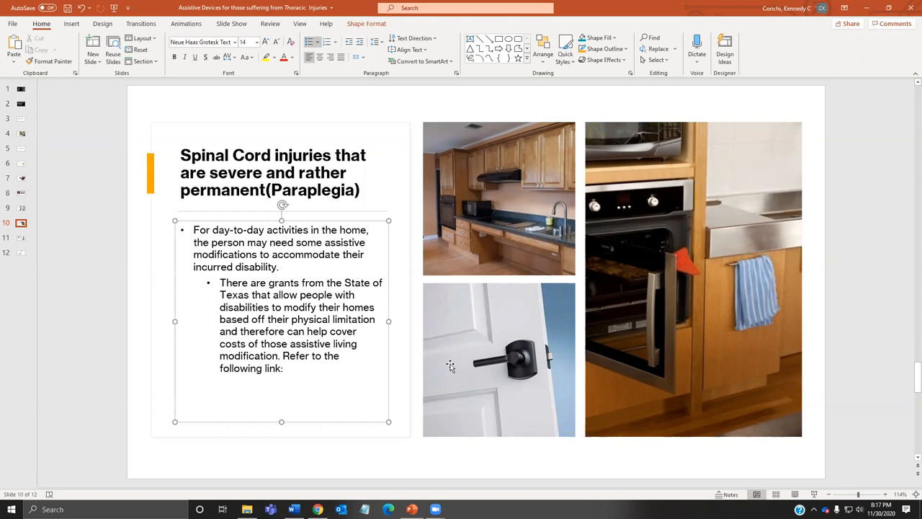
pyautogui.moveTo(435, 509)
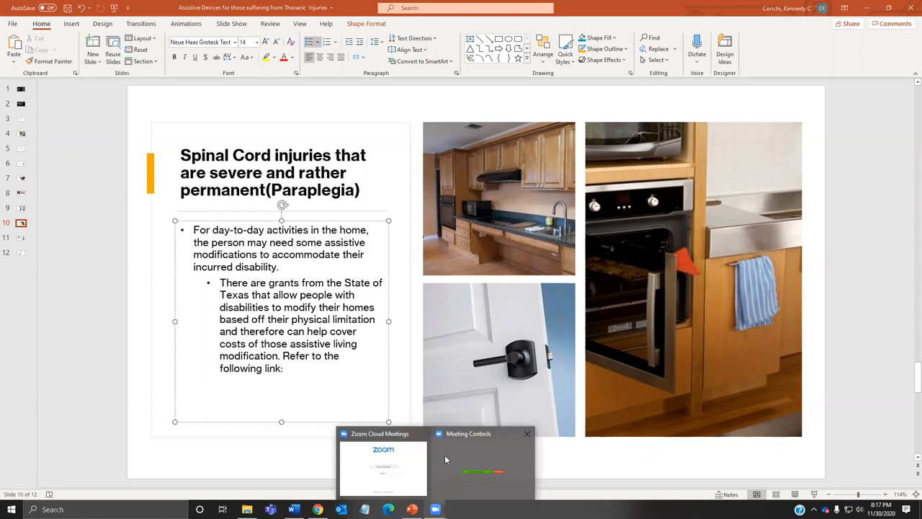